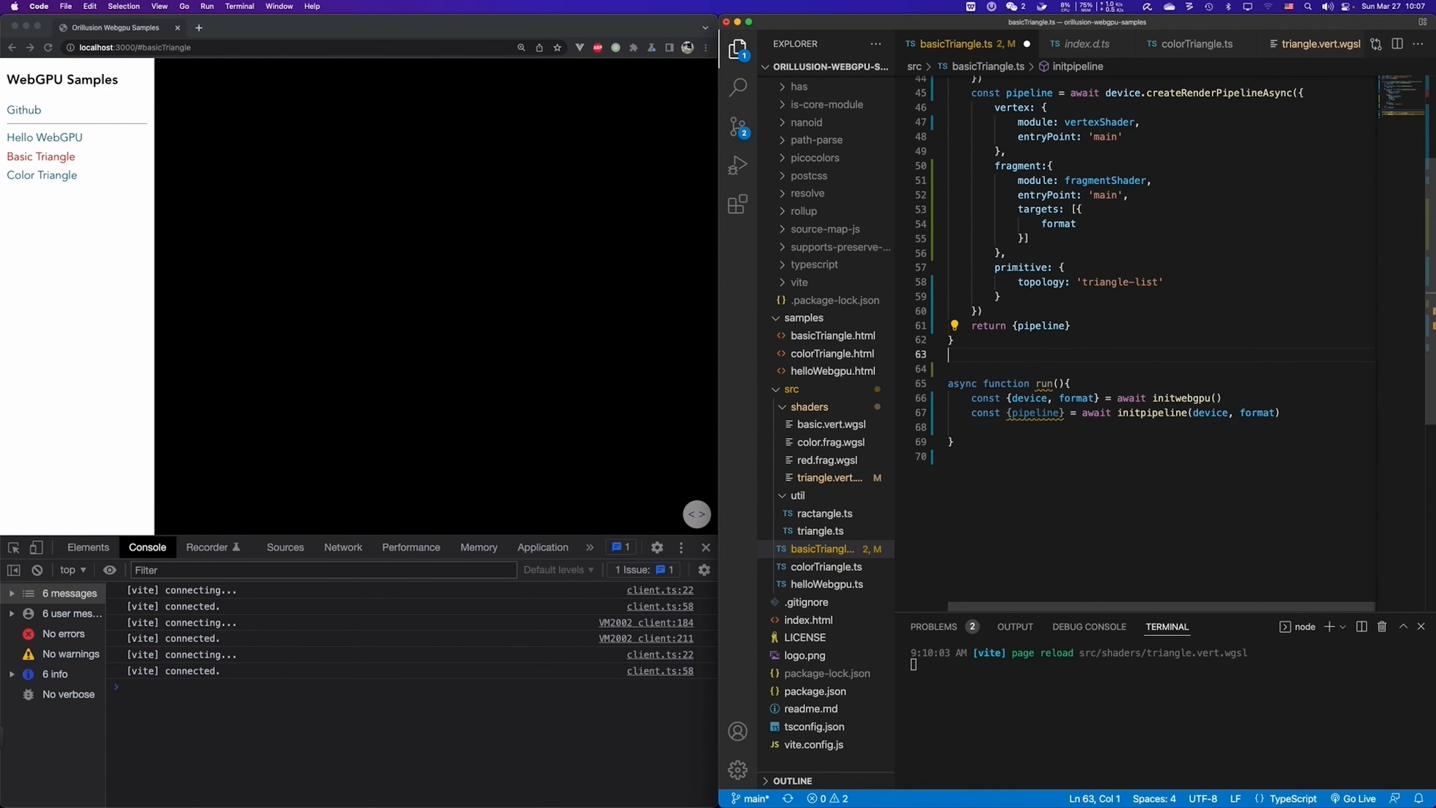
Declare function draw(device: GPUDevice, pipeline: GPURenderPipeline) above run and call draw(device, pipeline) from run.
{"action": "type", "text": "function draw(){"}
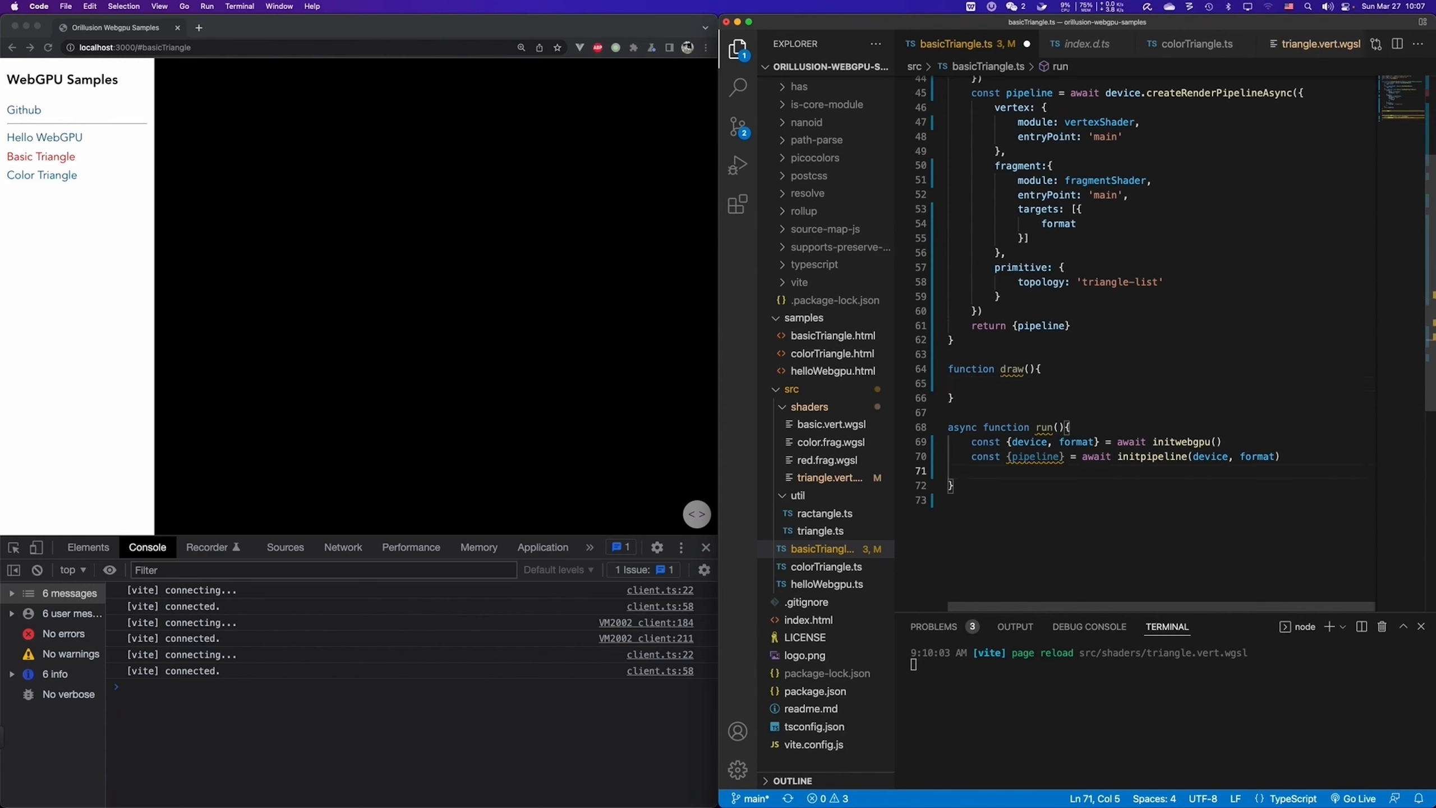
{"action": "type", "text": "draw"}
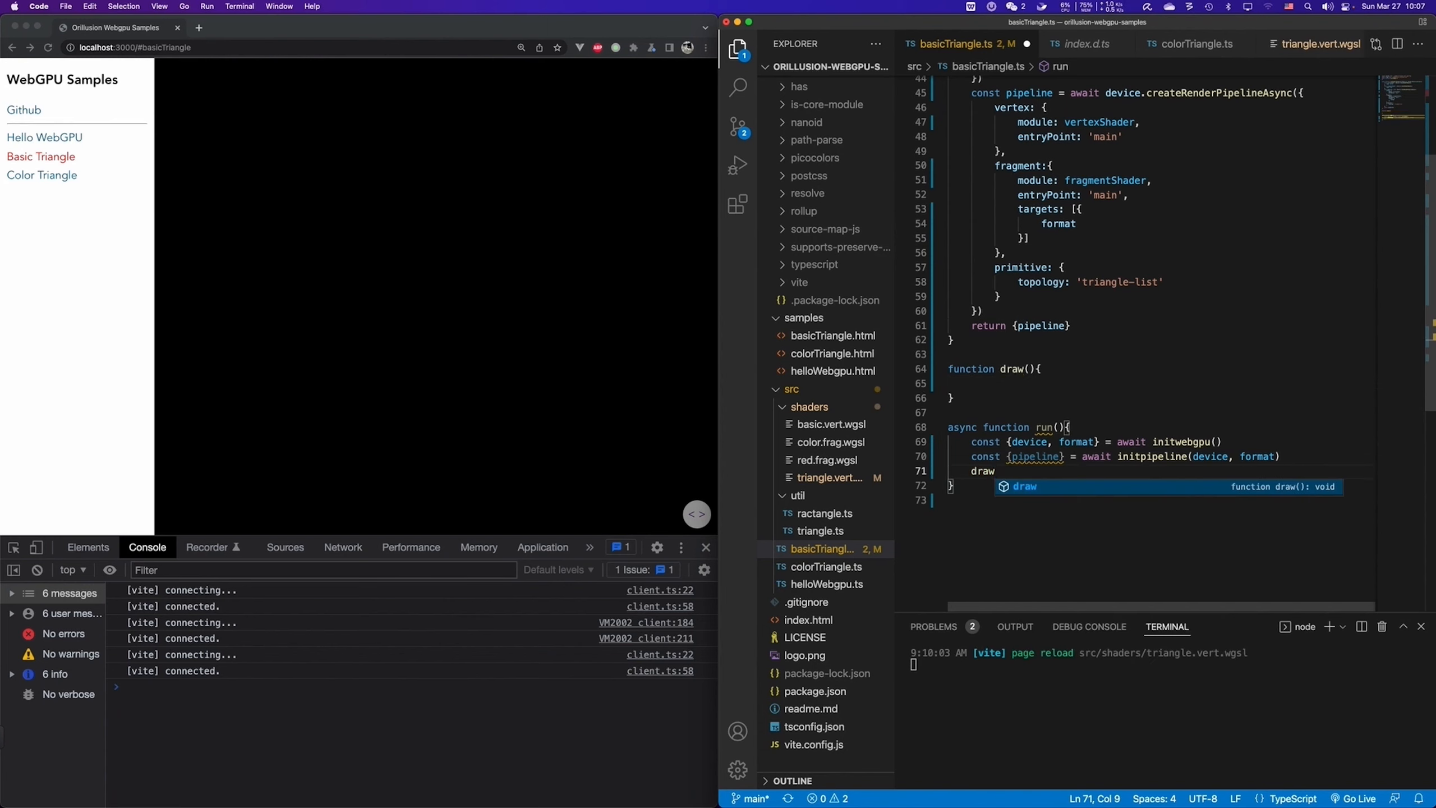
{"action": "type", "text": "(devec)"}
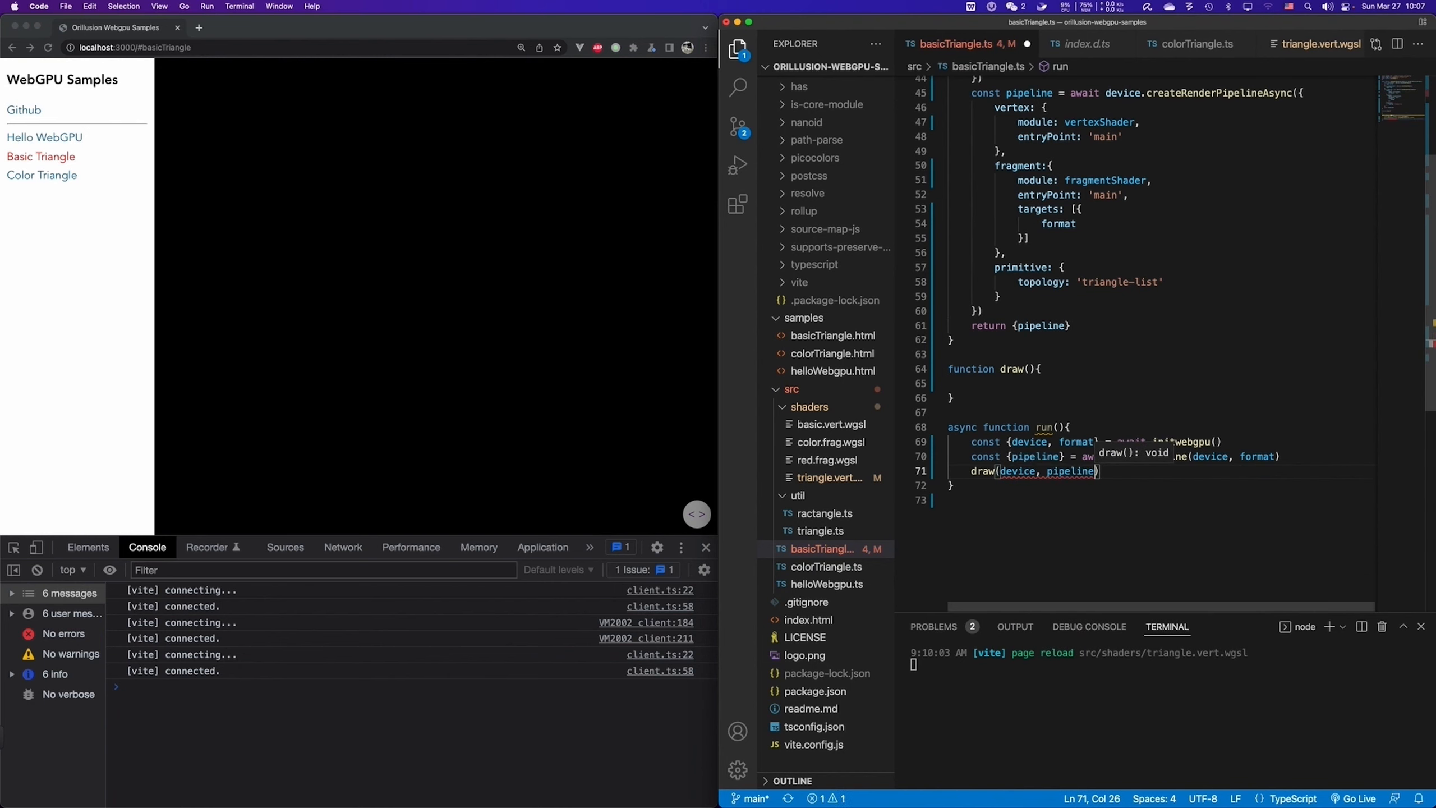
{"action": "type", "text": "d"}
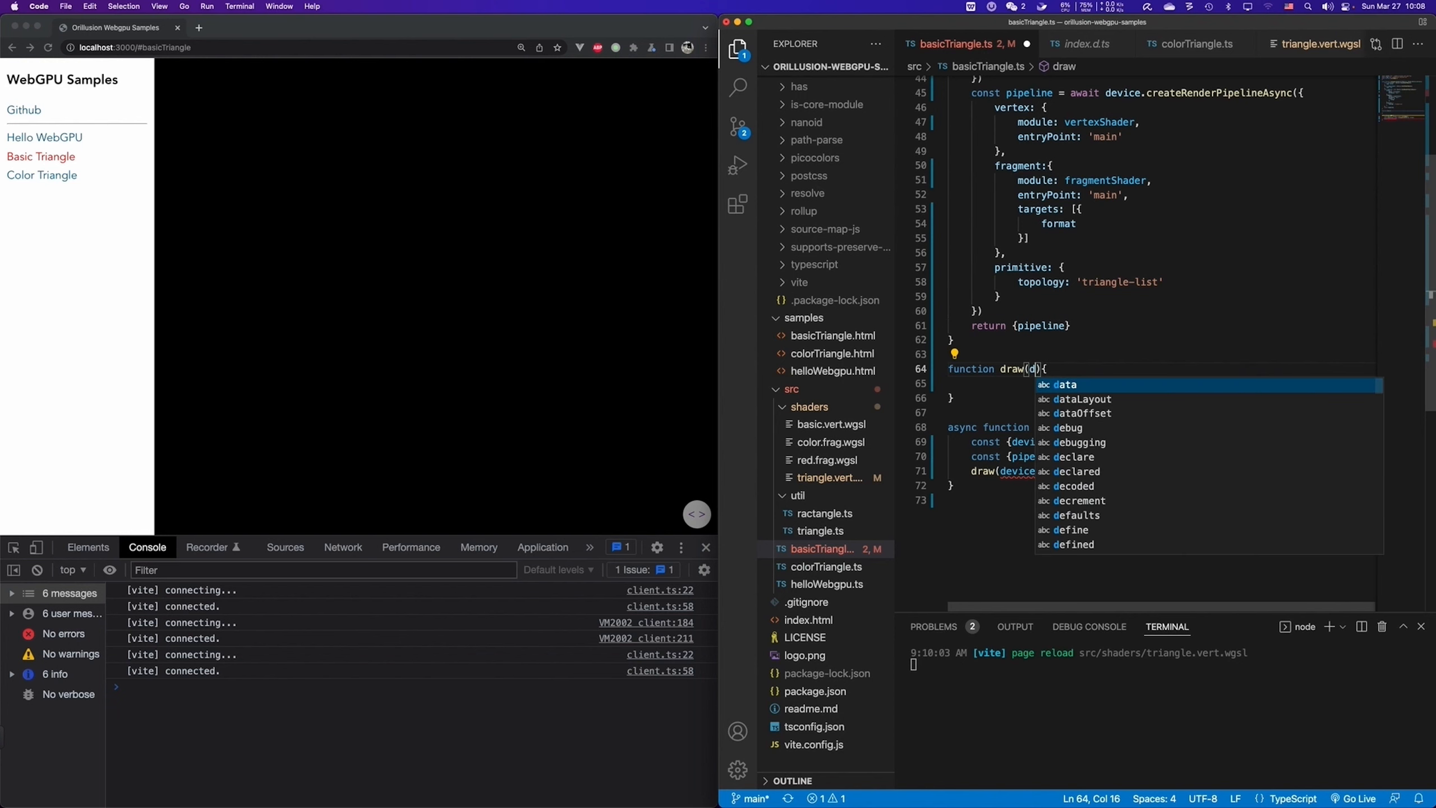
{"action": "type", "text": "device:"}
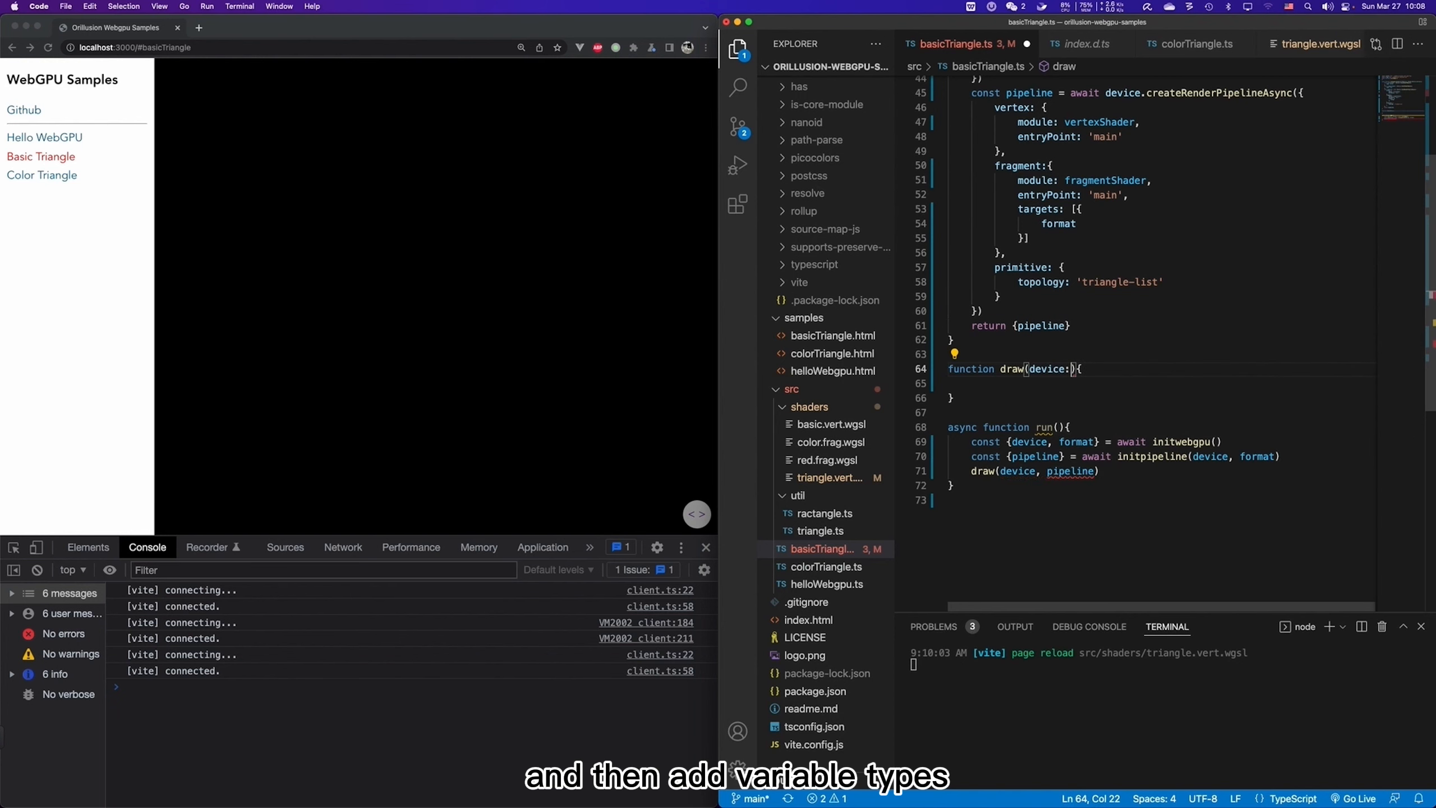
{"action": "type", "text": "GPUDevice, pi"}
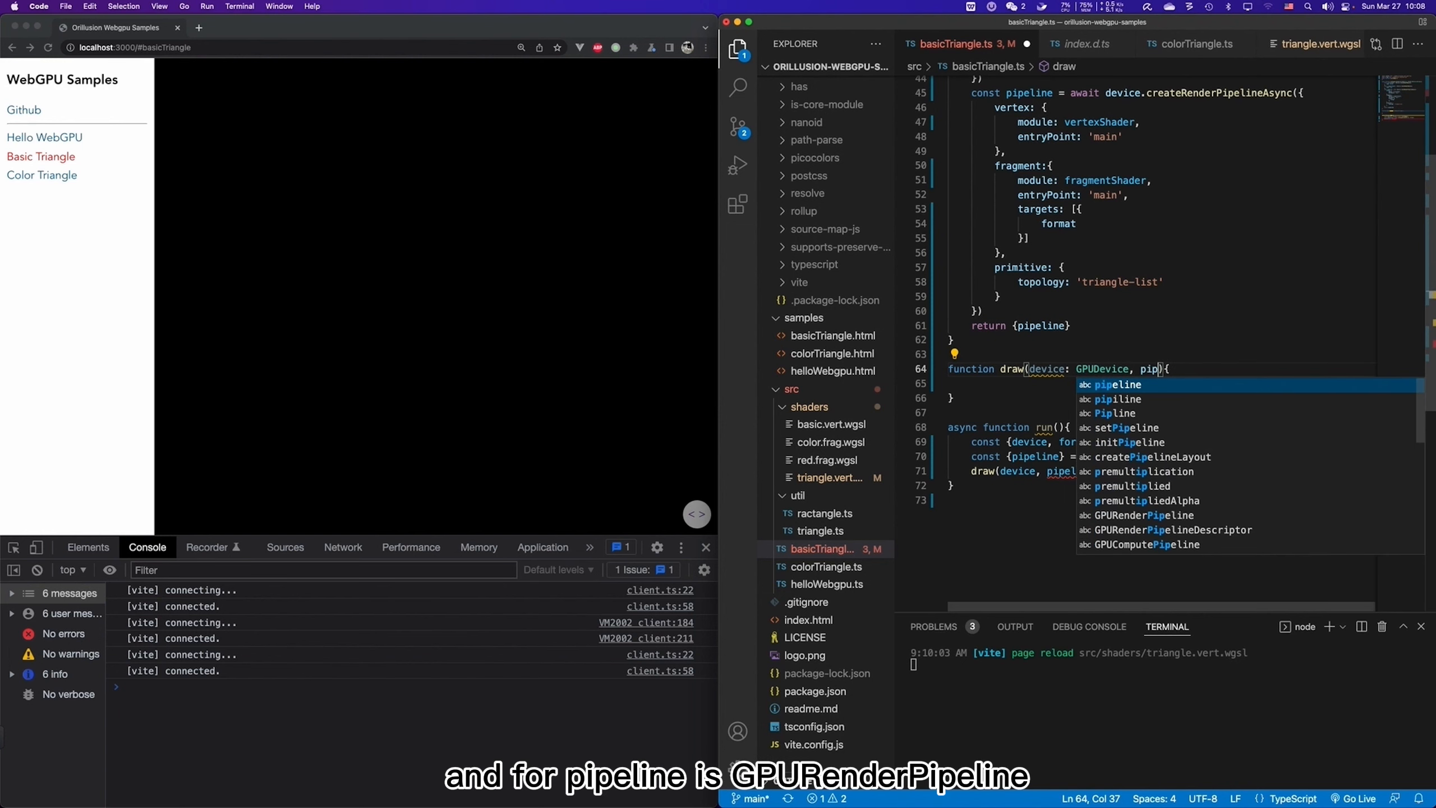
{"action": "type", "text": "peline:"}
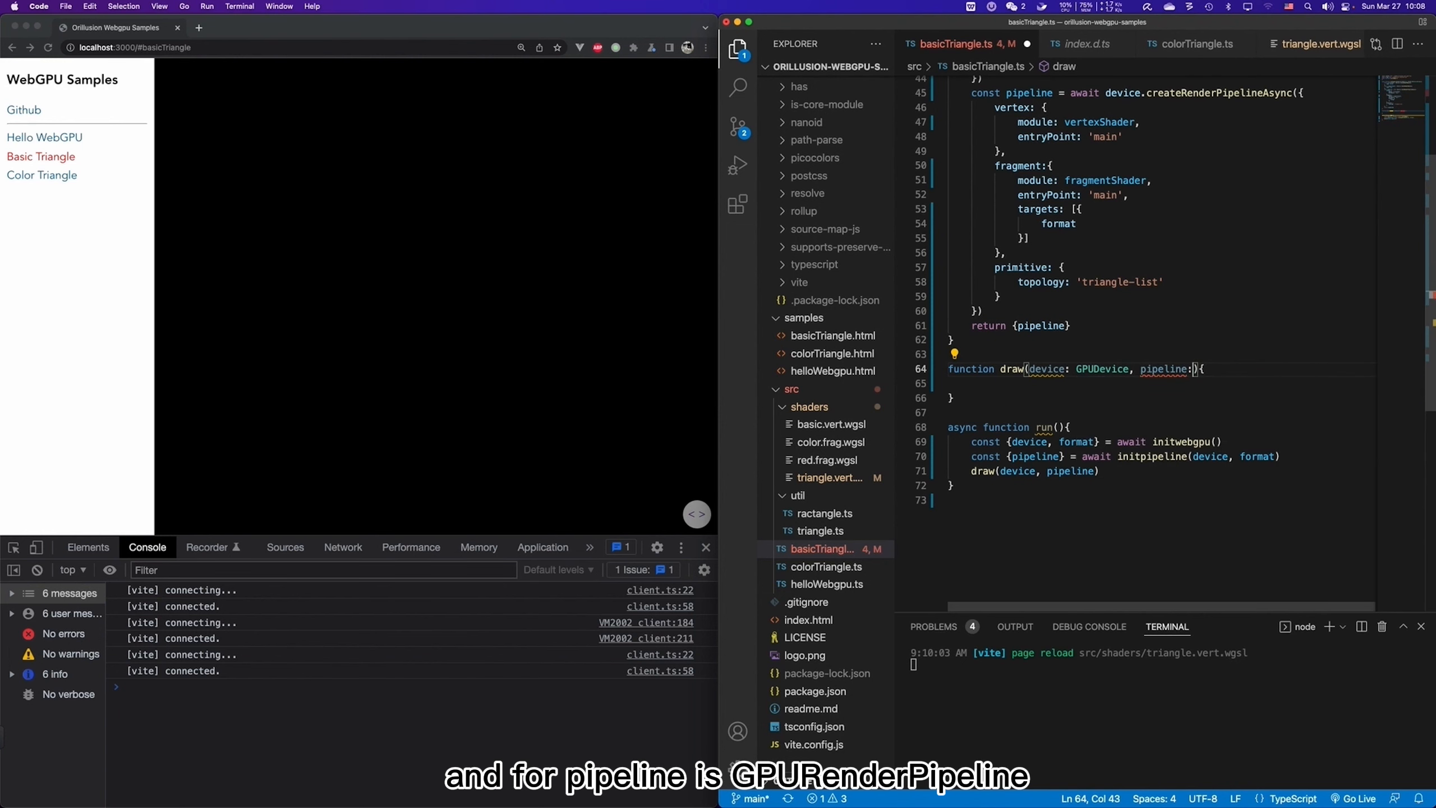
{"action": "type", "text": "GPURenderPipeline"}
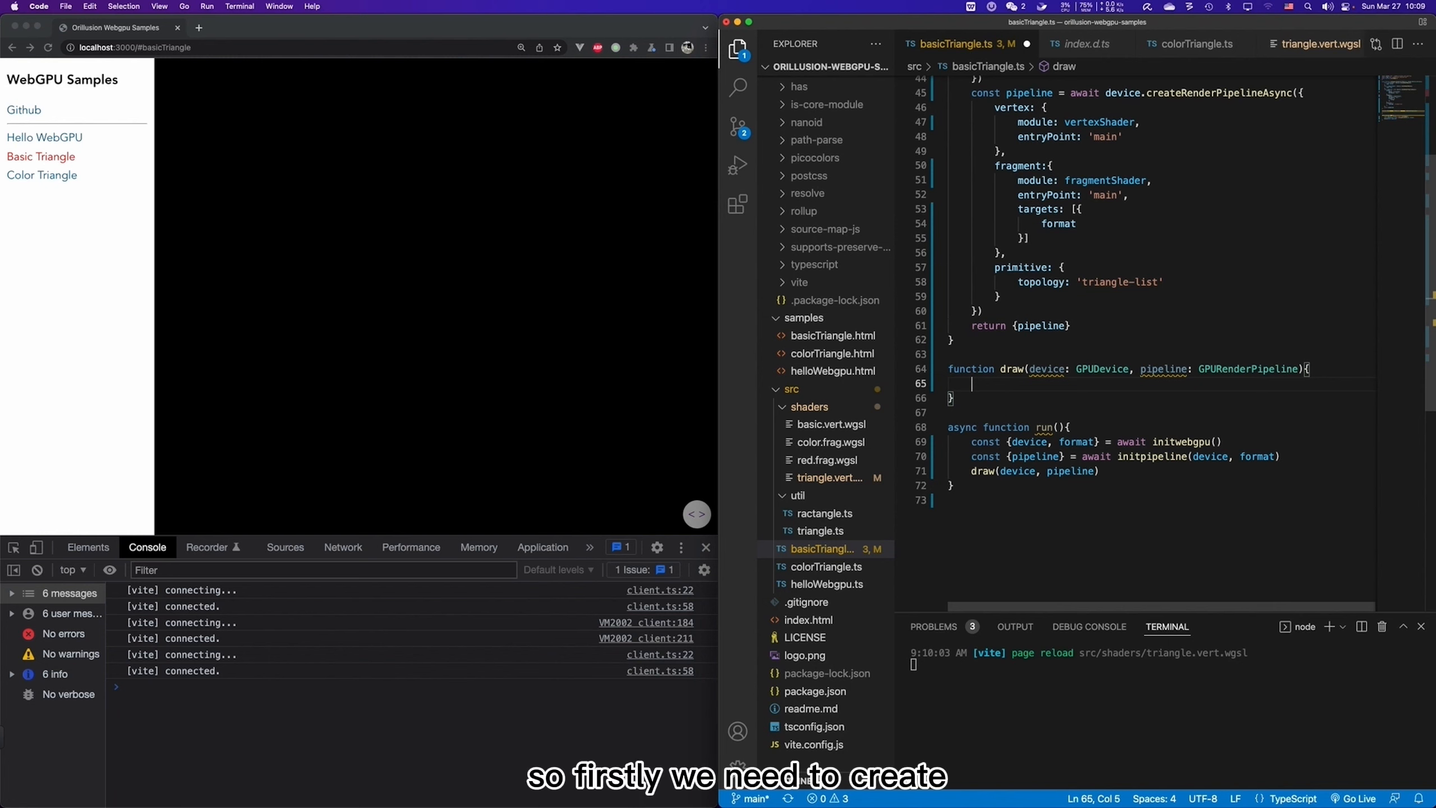
In draw, create const encoder = device.createCommandEncoder() followed by a // ... placeholder comment.
{"action": "type", "text": "d"}
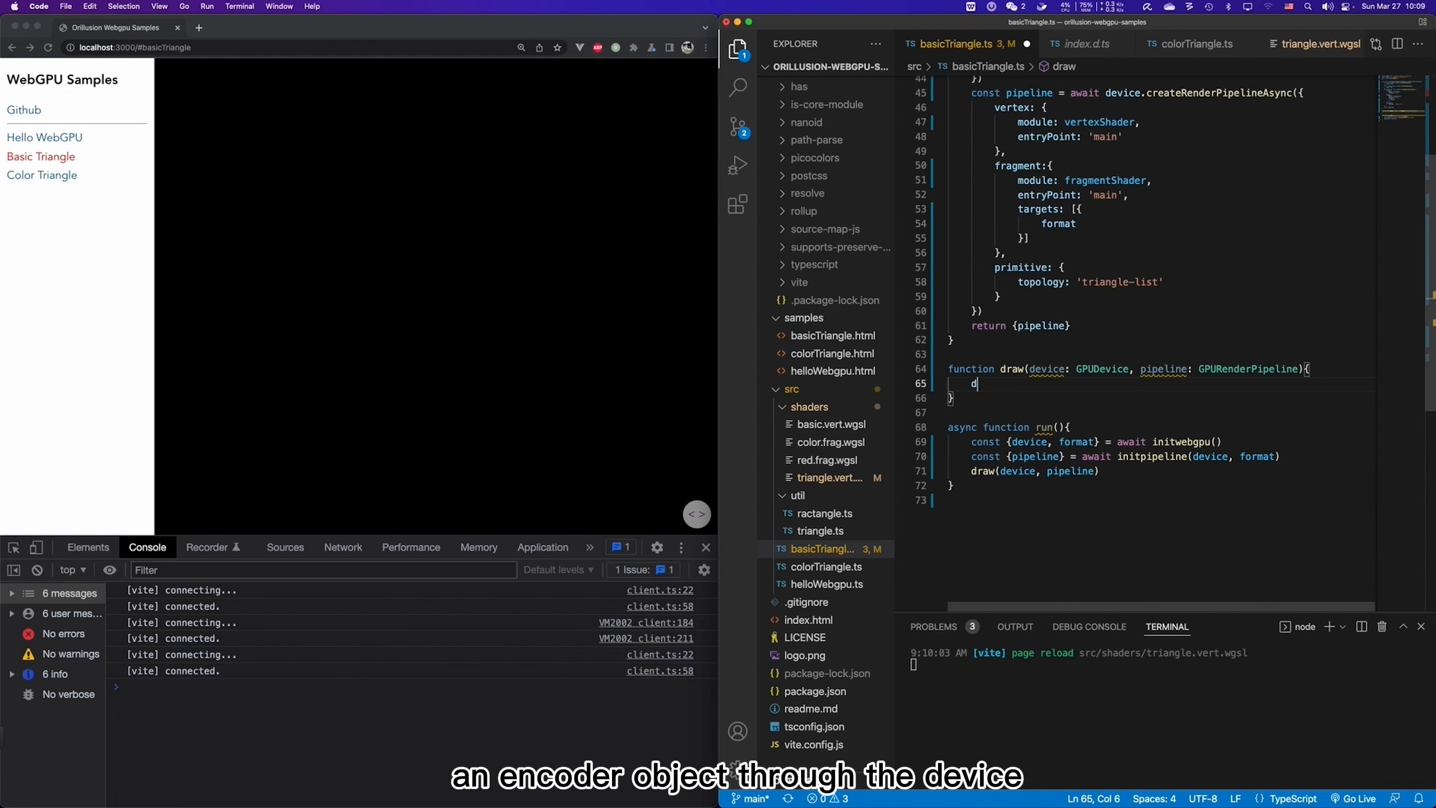
{"action": "type", "text": "evice.createCommandEncoder"}
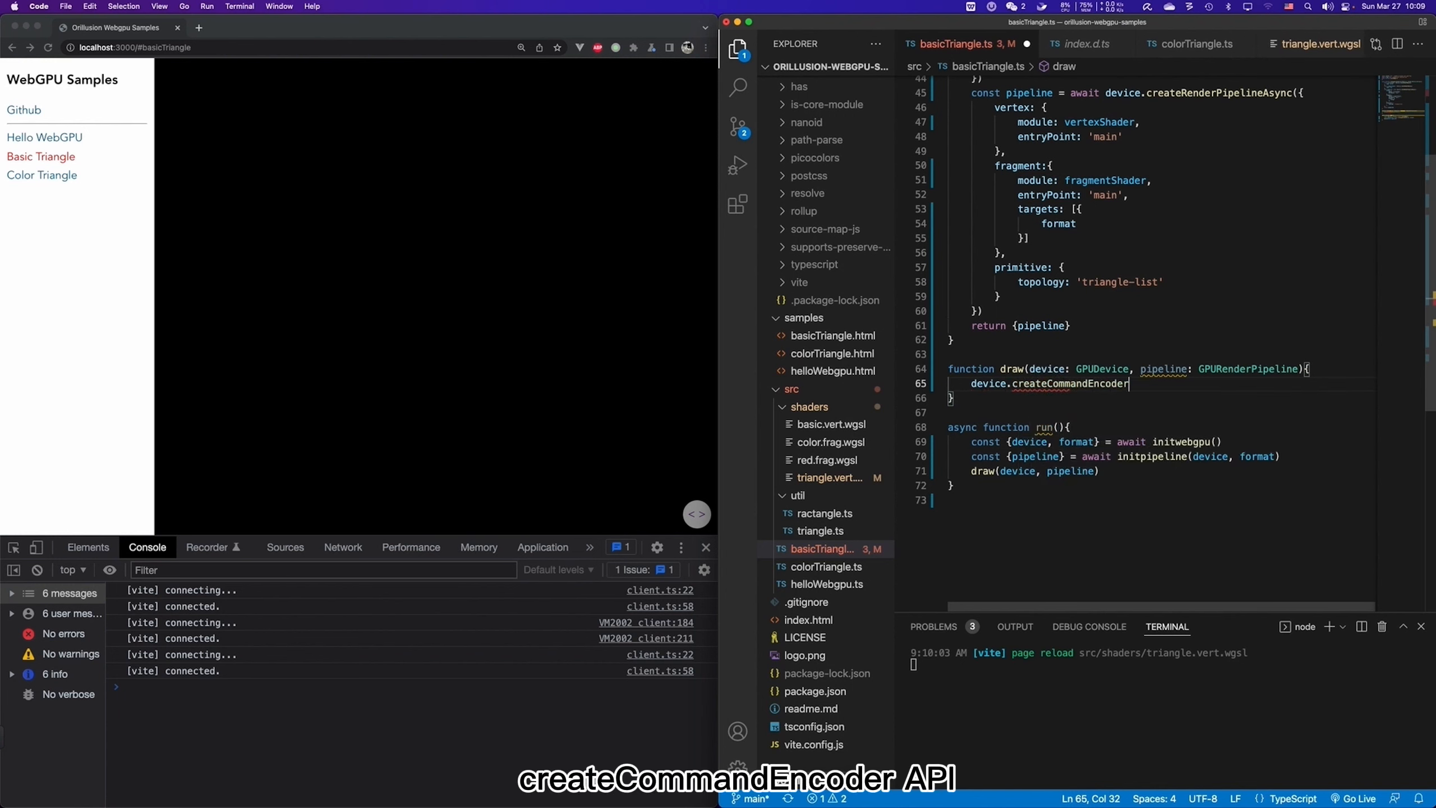
{"action": "type", "text": "()"}
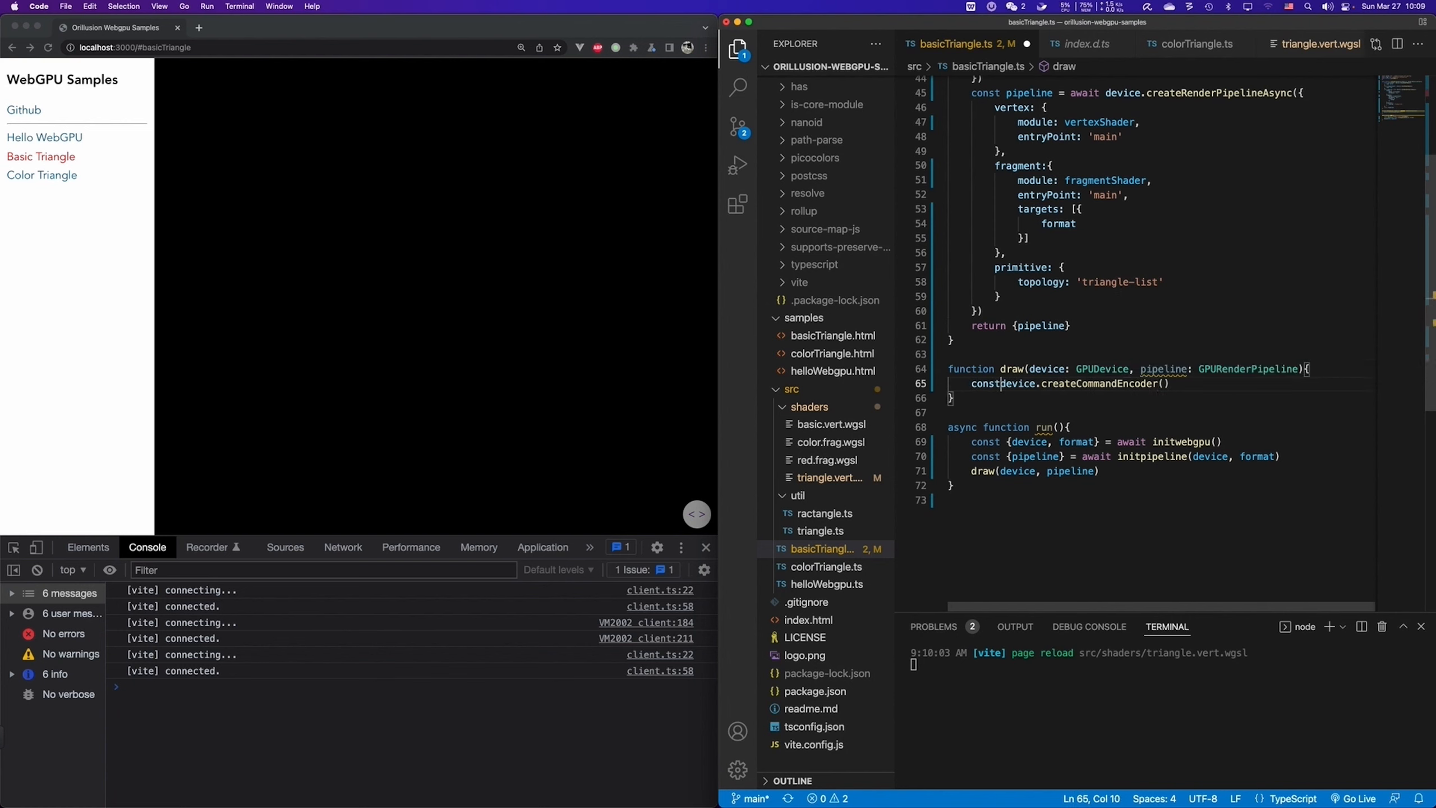
{"action": "type", "text": "encoder ="}
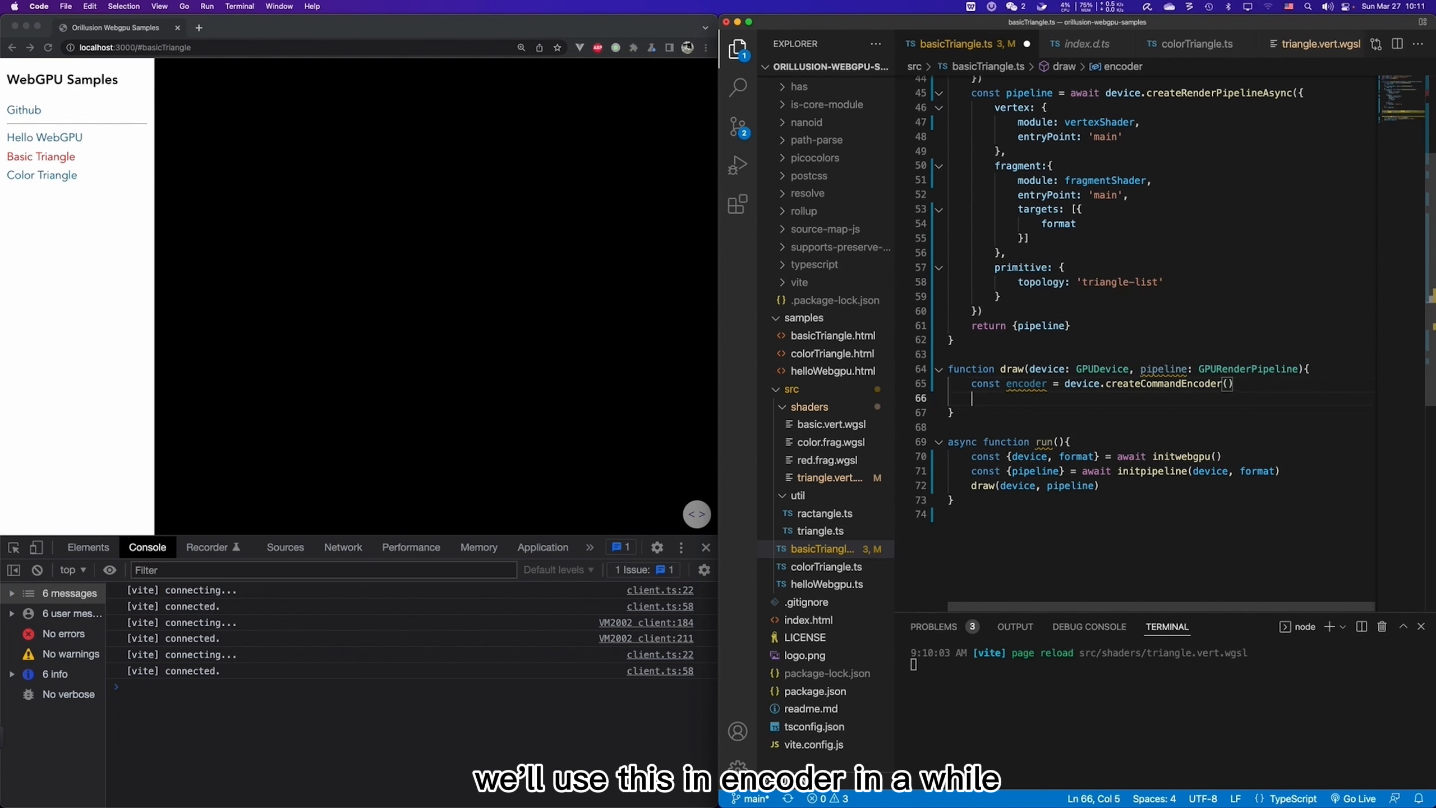
{"action": "type", "text": "// ..."}
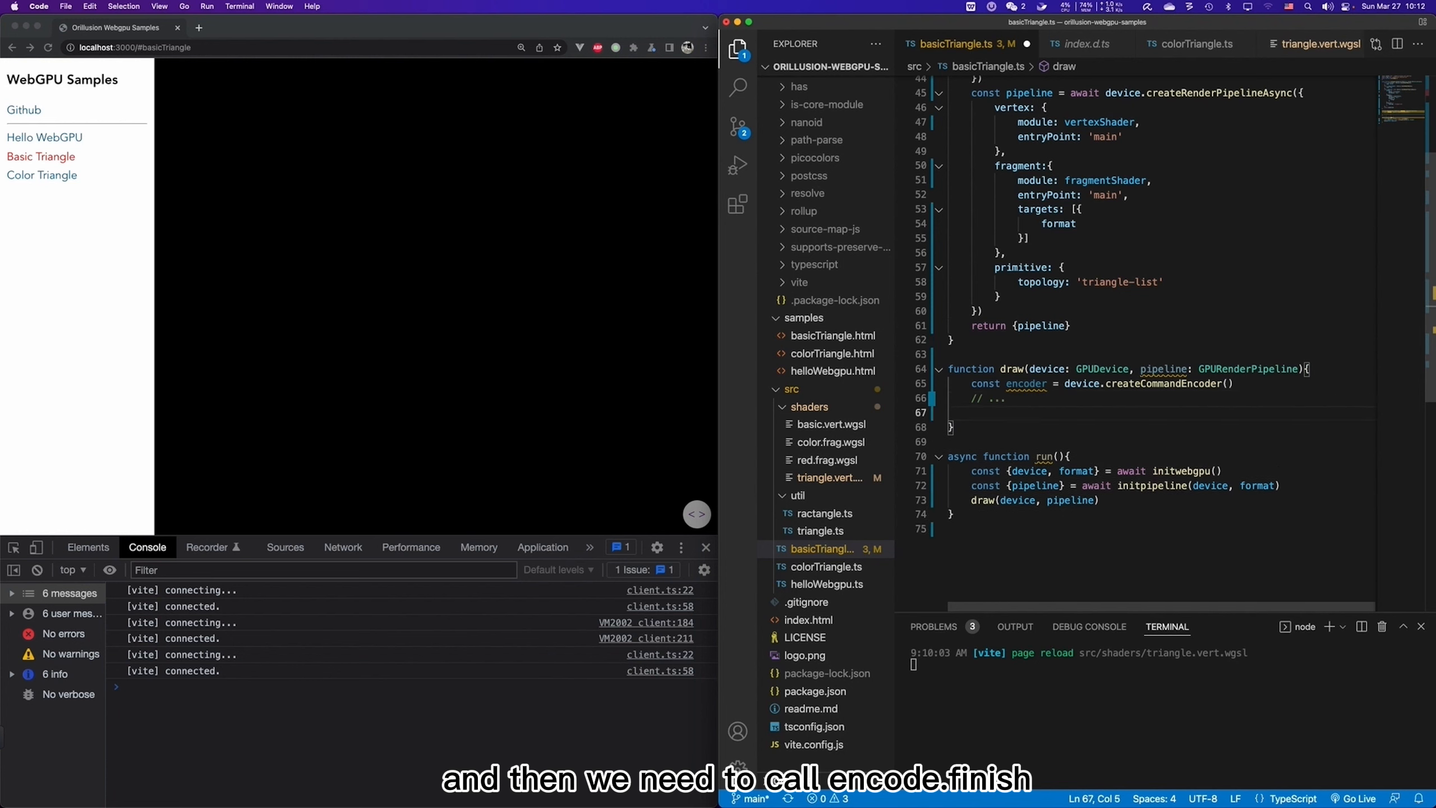
Finish the encoder into const buffer and submit [buffer] via device.queue.submit.
{"action": "type", "text": "encoder.finish("}
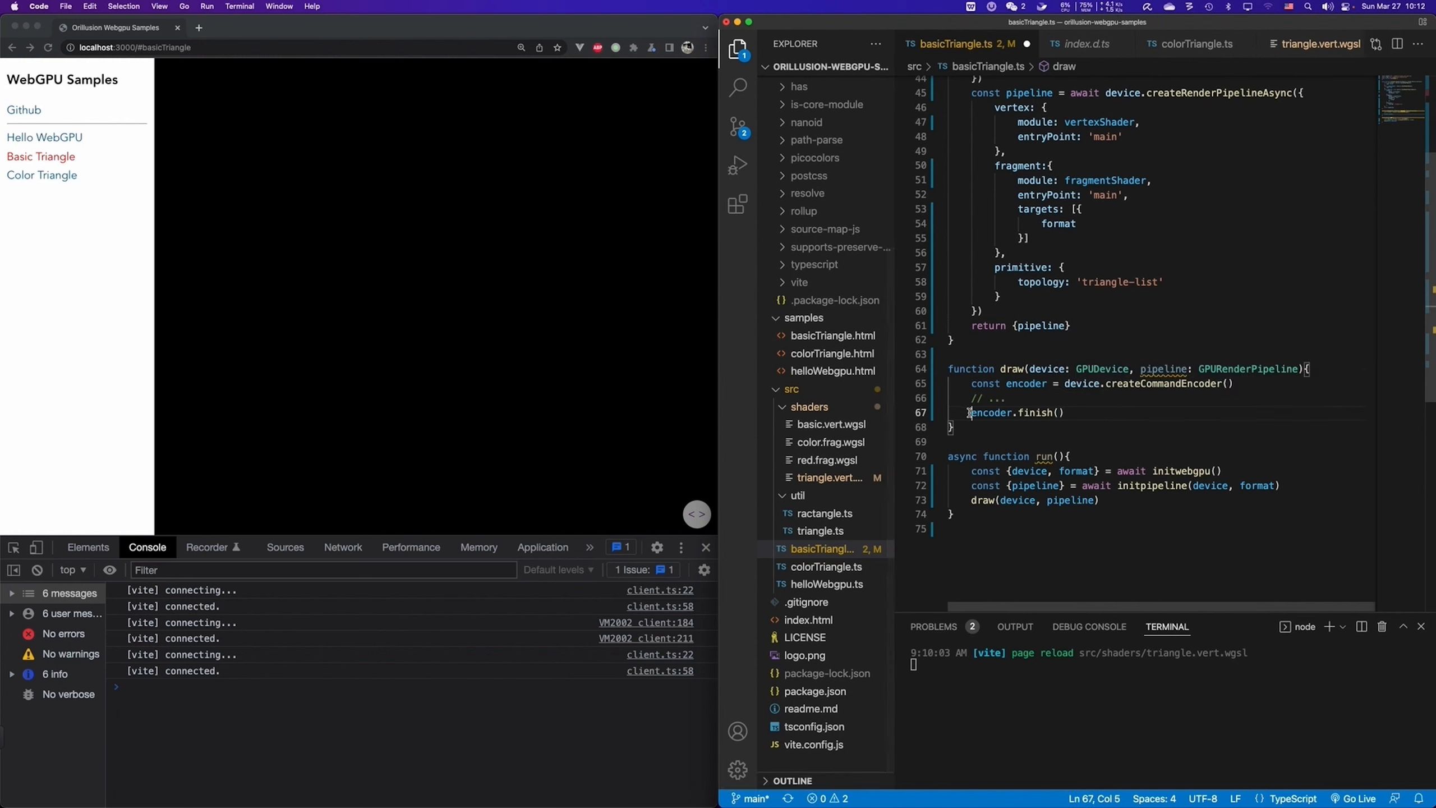
{"action": "type", "text": "const buffer ="}
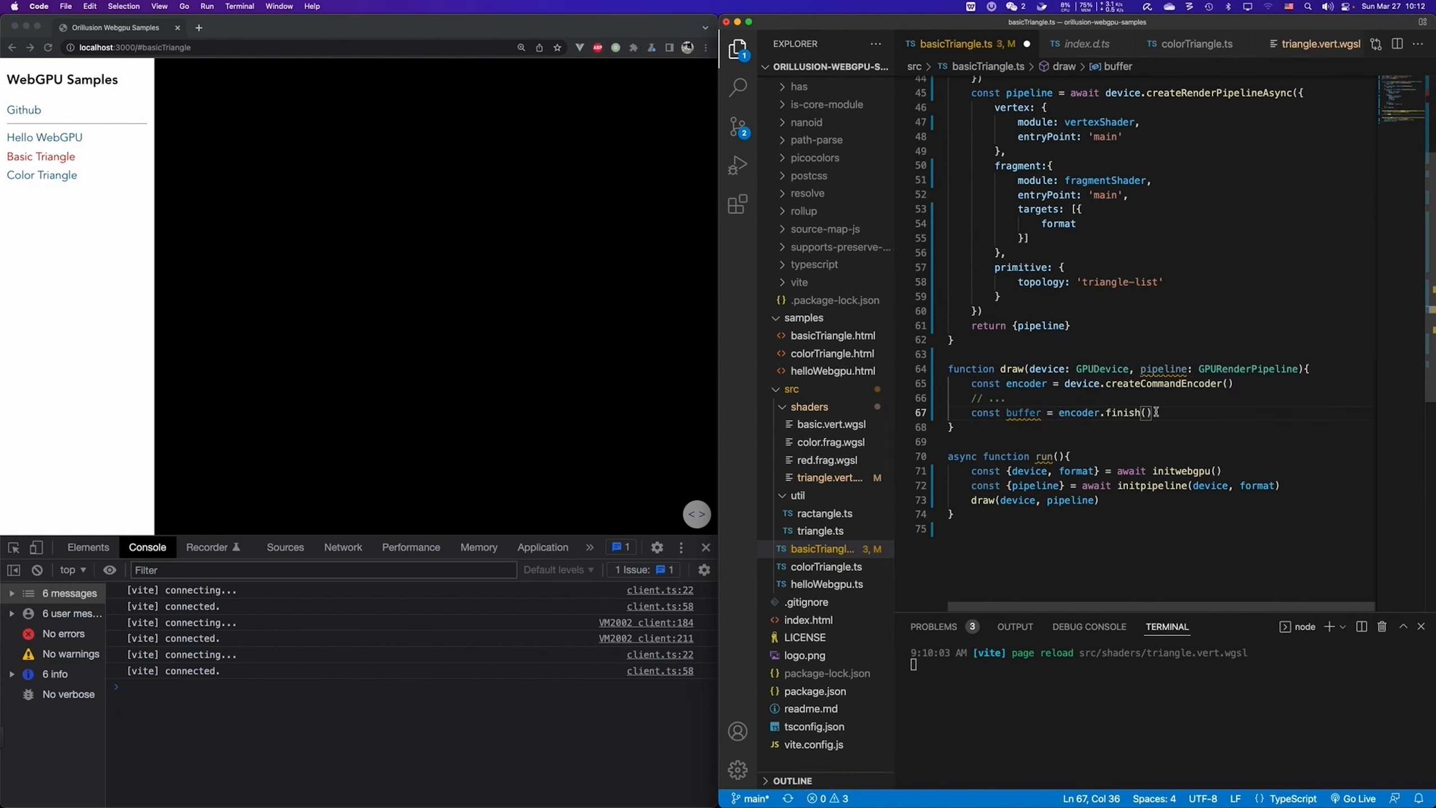
{"action": "type", "text": "device.queue.submit."}
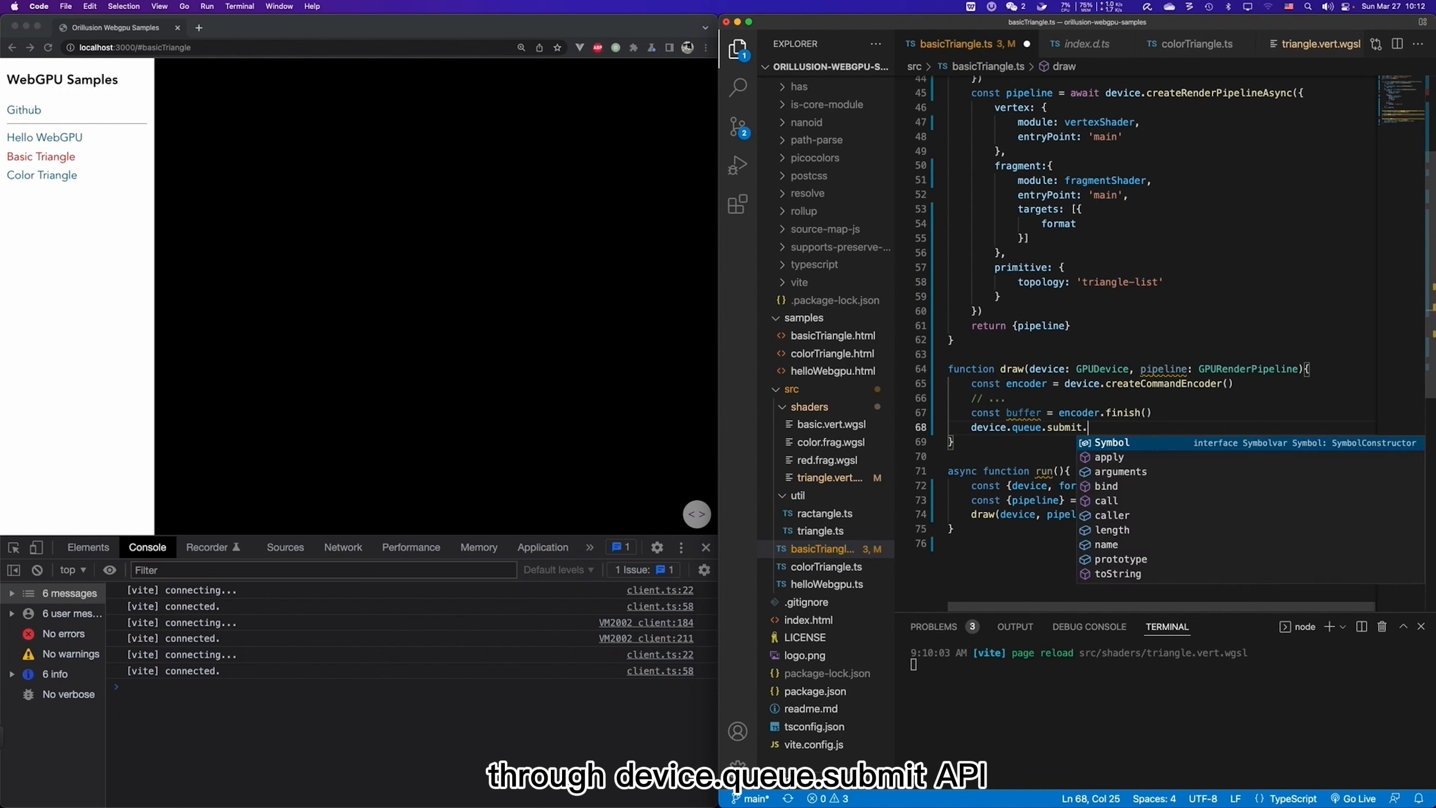
{"action": "type", "text": "([b]"}
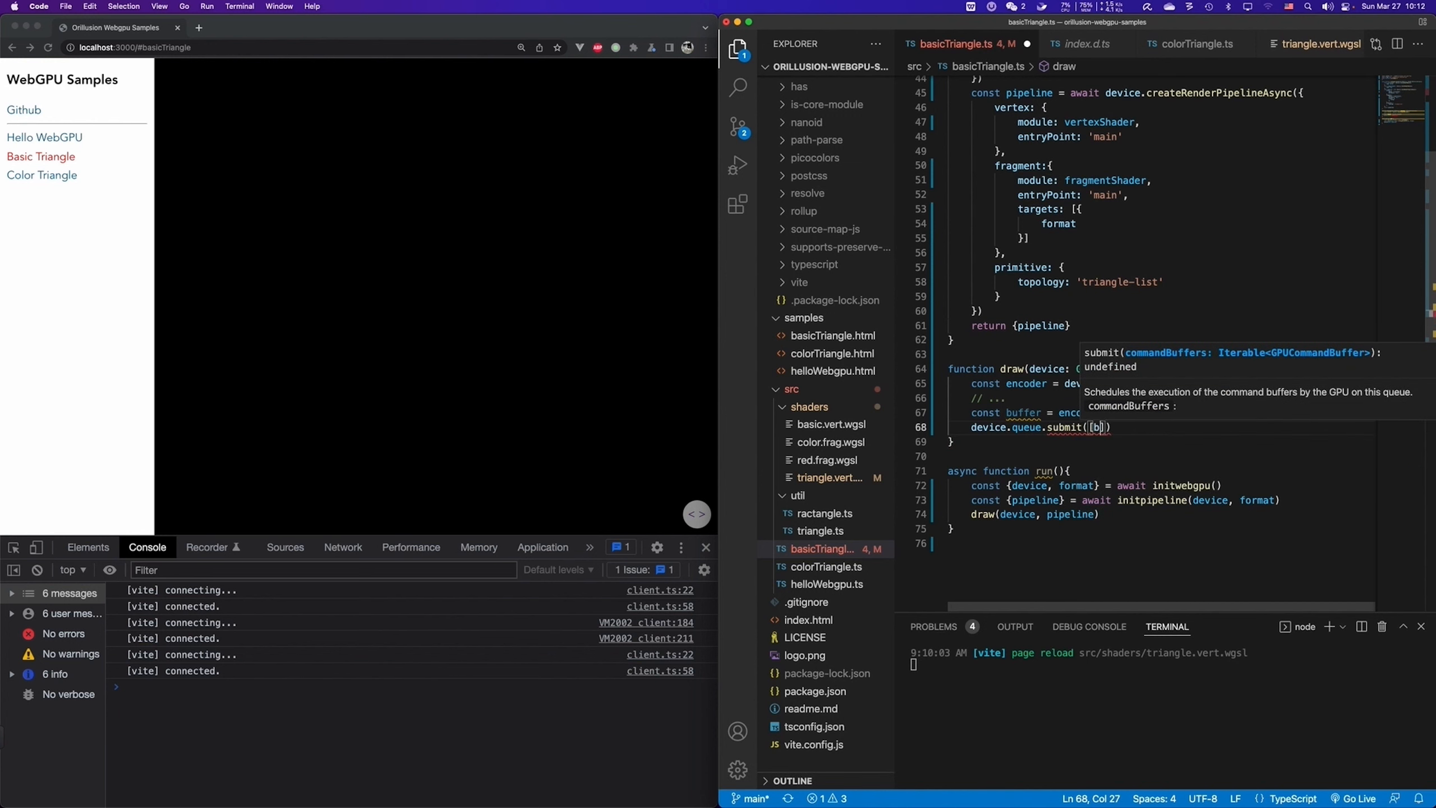
{"action": "type", "text": "uffer"}
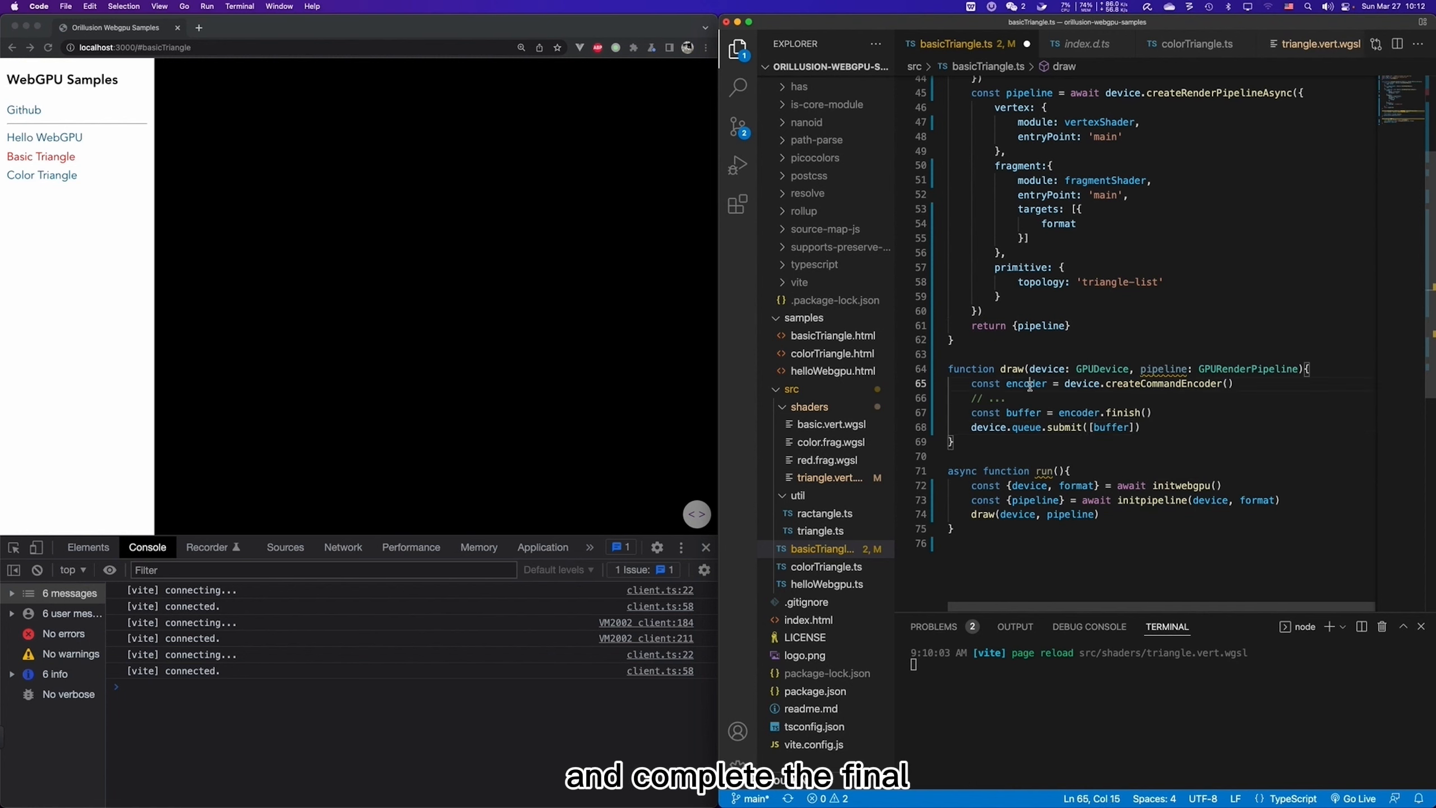
{"action": "double_click", "coordinate": [1026, 382]}
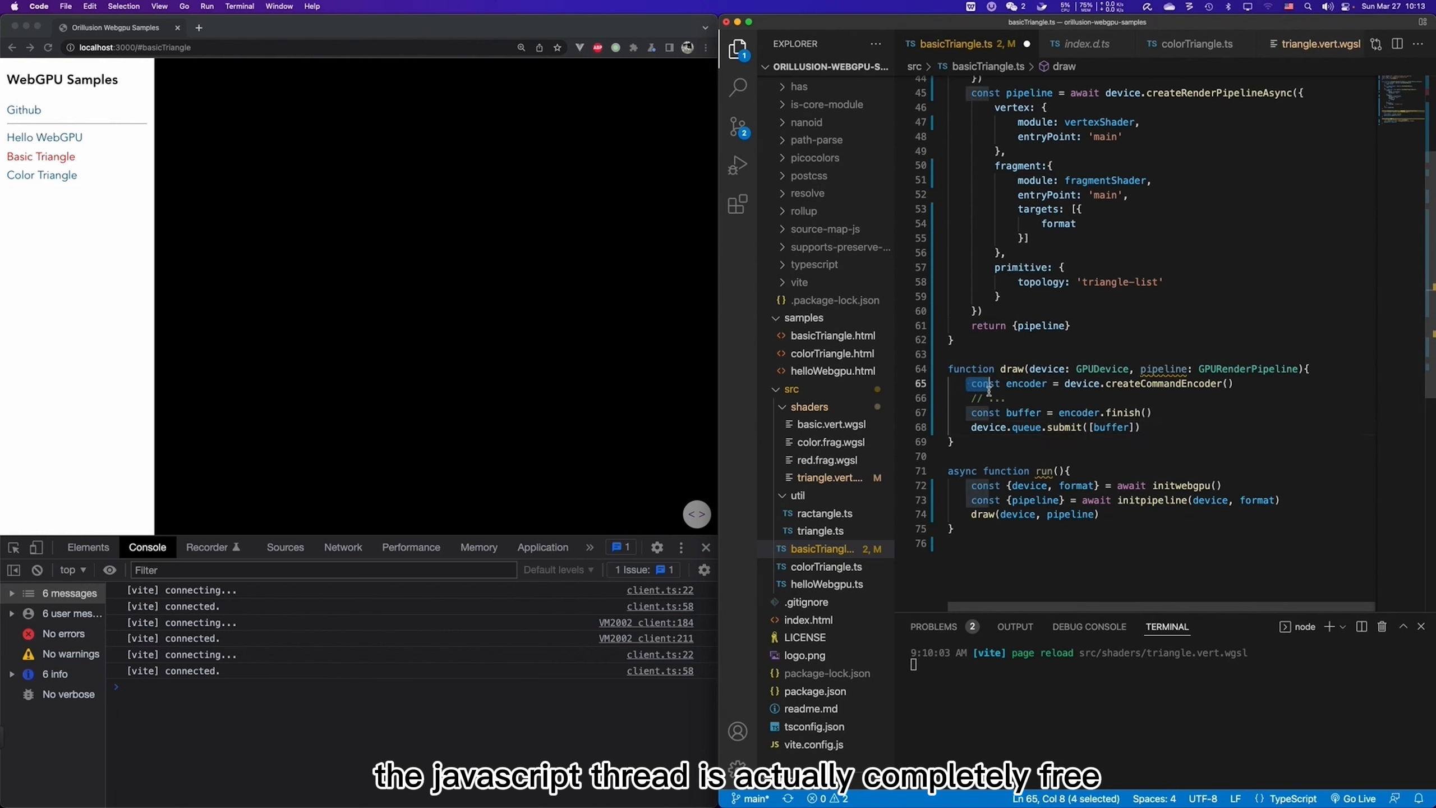
{"action": "left_click_drag", "start_coordinate": [973, 383], "coordinate": [1141, 428]}
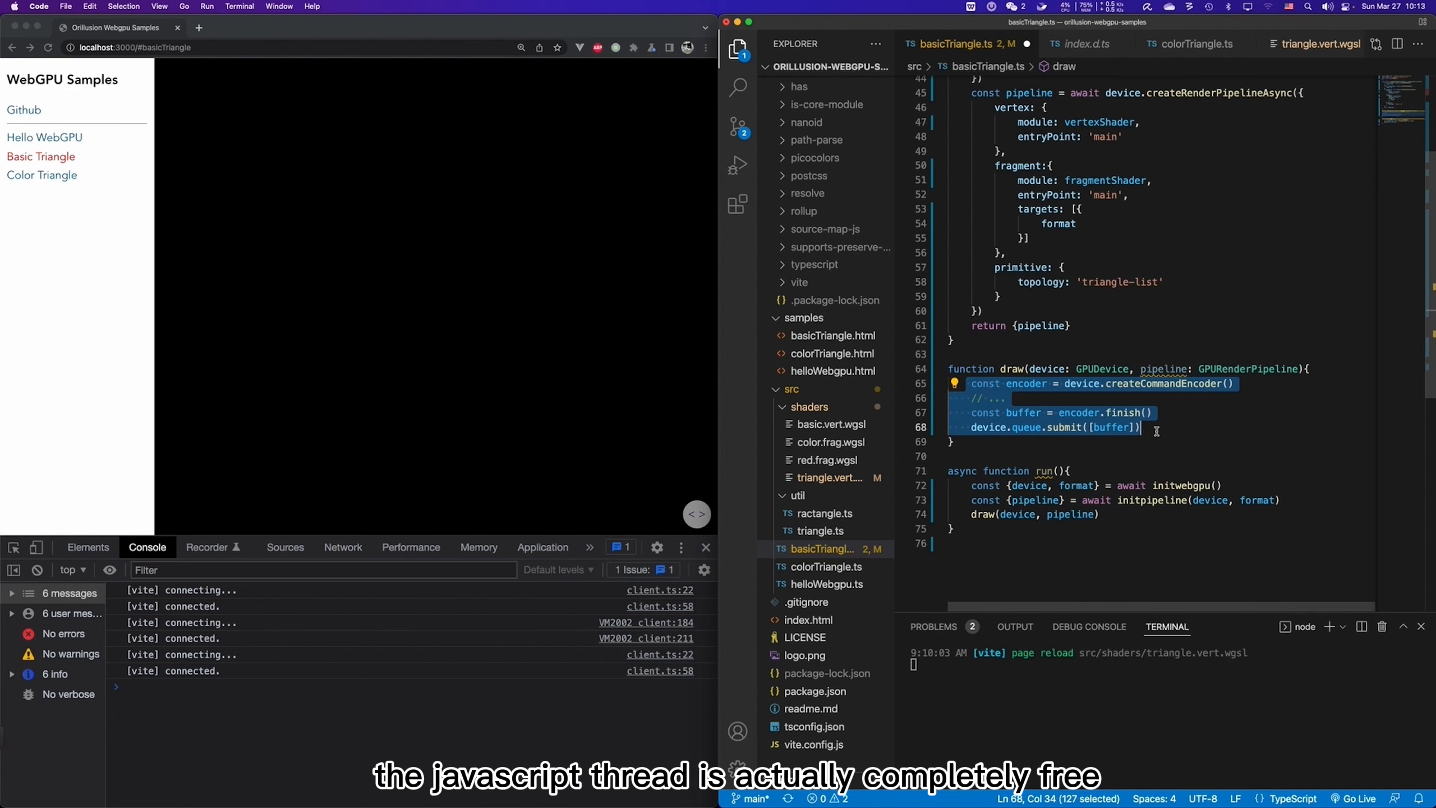
{"action": "left_click", "coordinate": [1155, 428]}
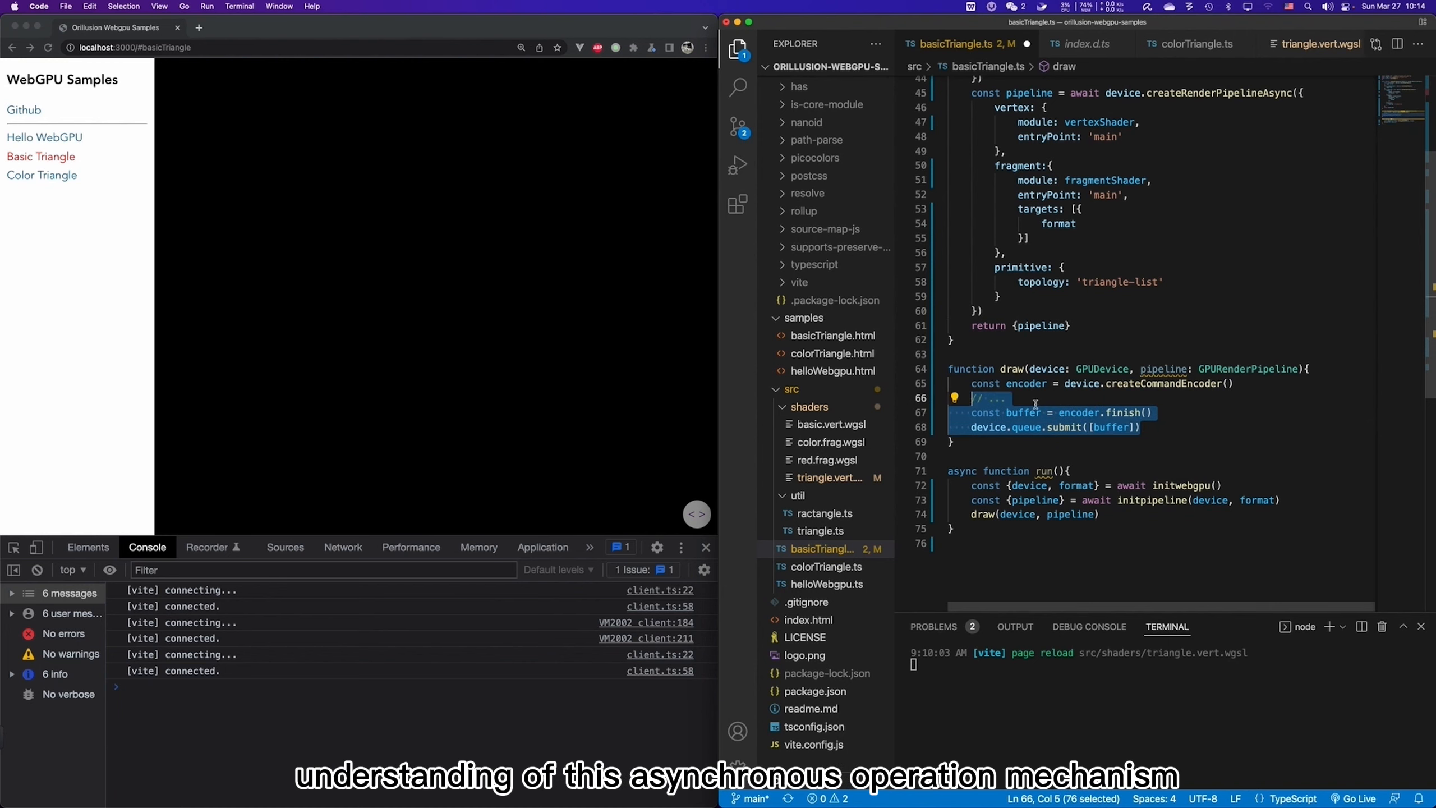
{"action": "left_click", "coordinate": [1171, 426]}
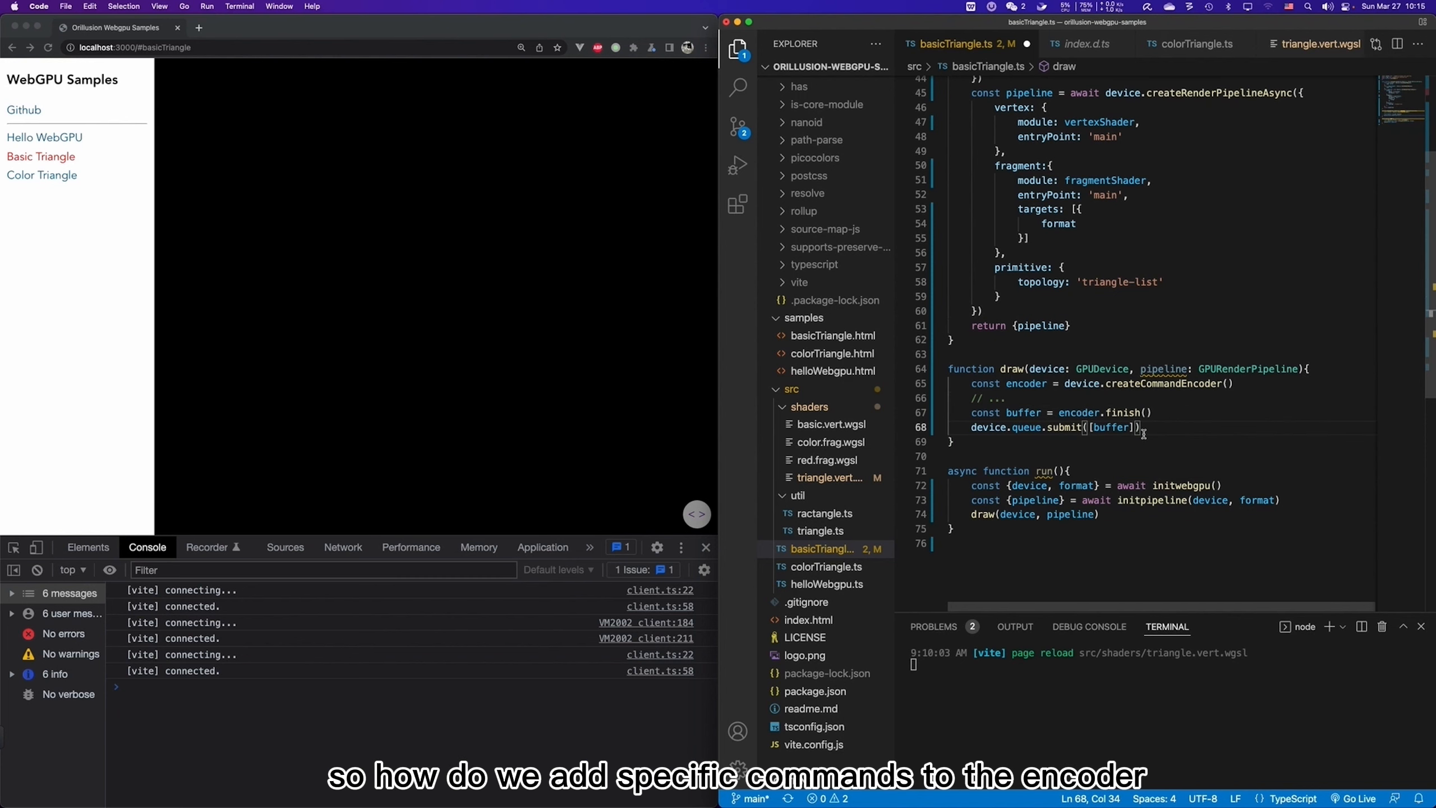
Replace the // ... placeholder with an encoder.beginRenderPass() call before finish().
{"action": "type", "text": "encoder."}
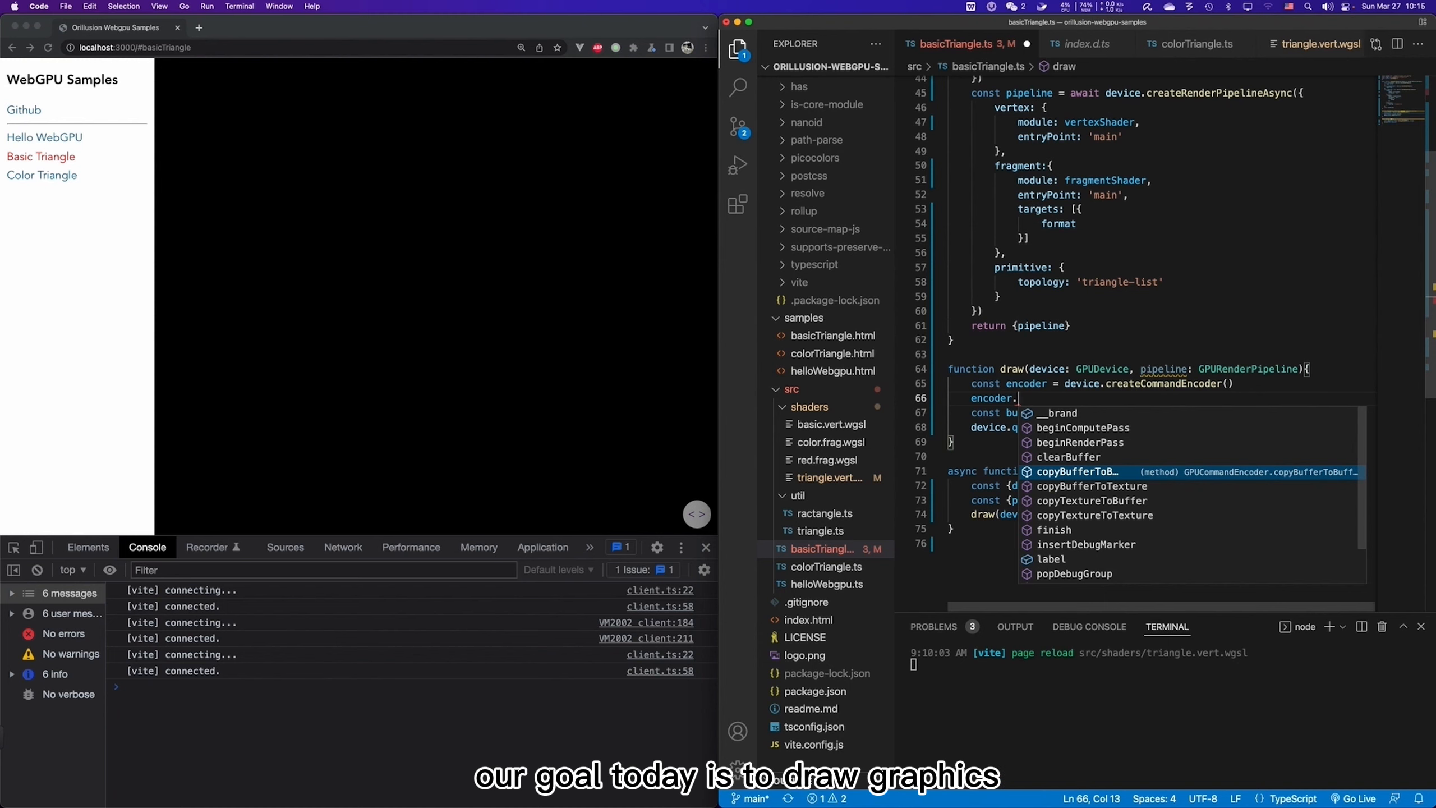
{"action": "type", "text": "beginRenderPass"}
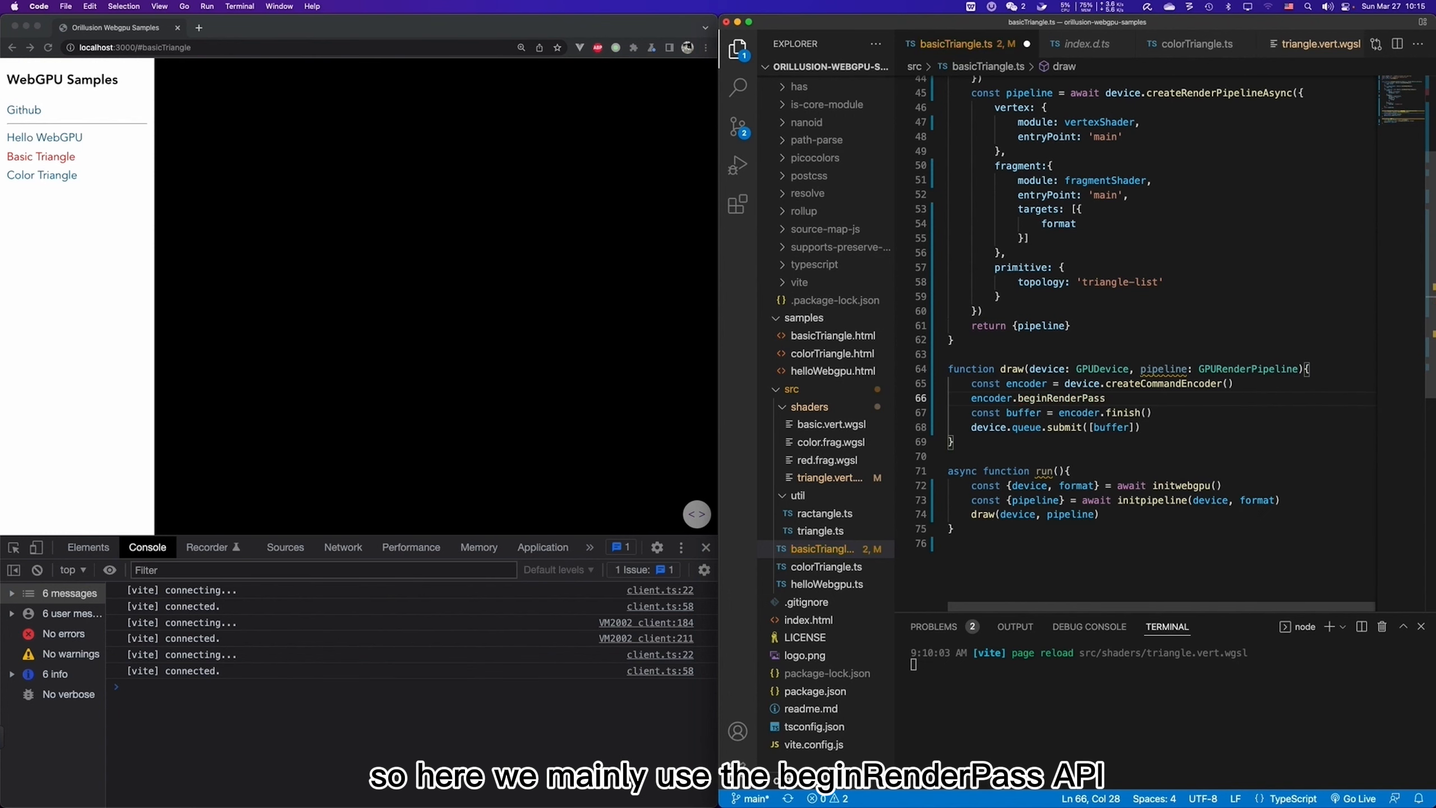
{"action": "type", "text": "()"}
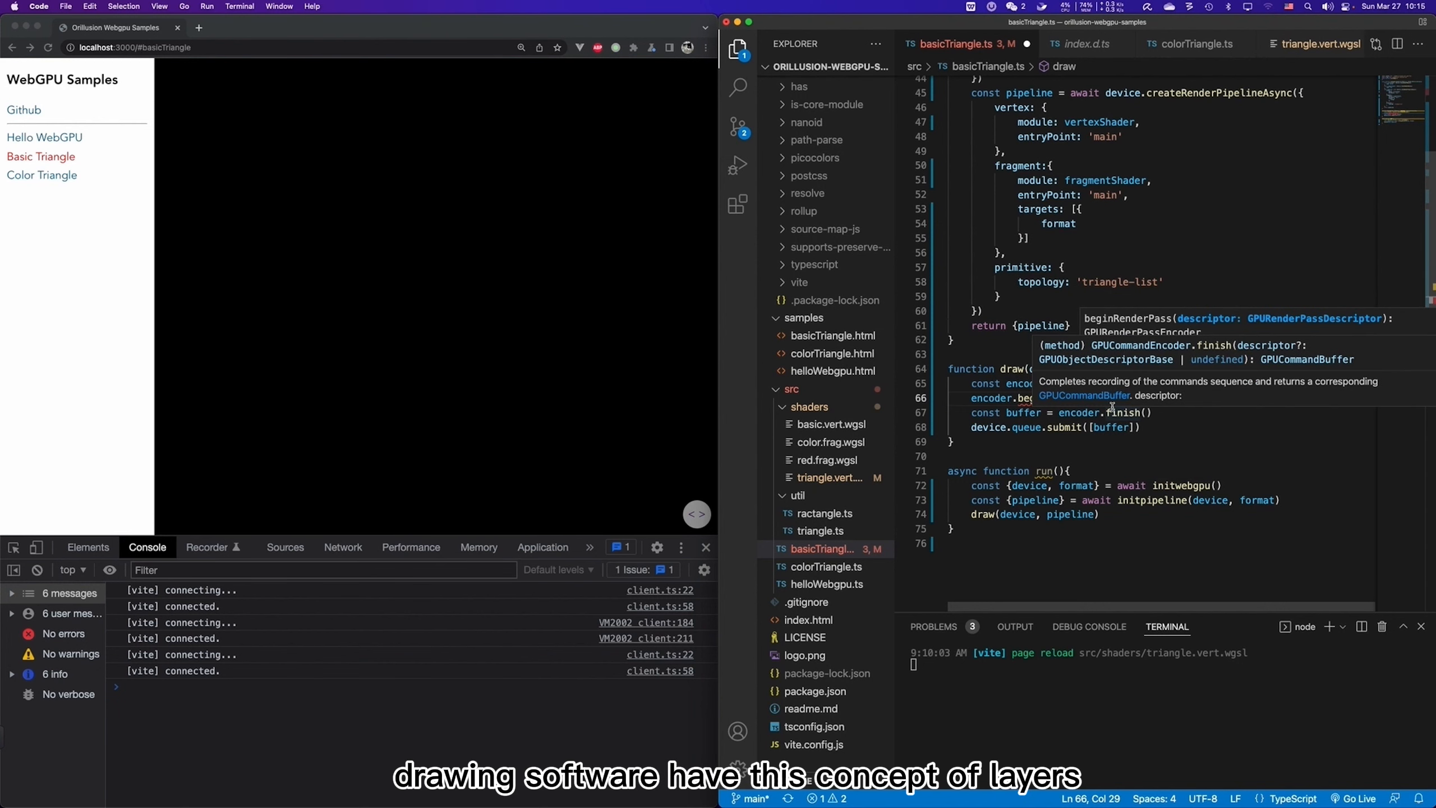
{"action": "mouse_move", "coordinate": [1029, 397]}
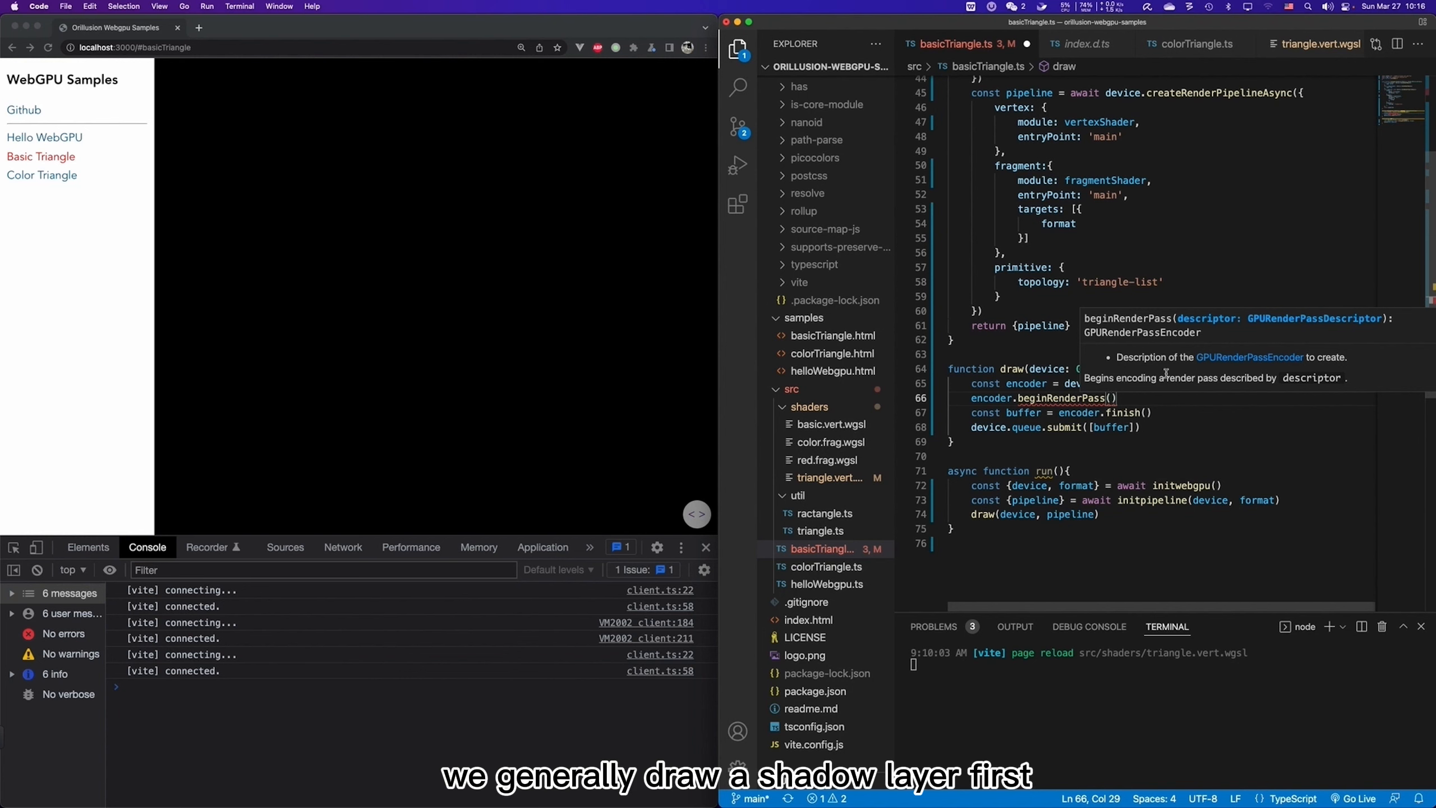
{"action": "mouse_move", "coordinate": [1225, 432]}
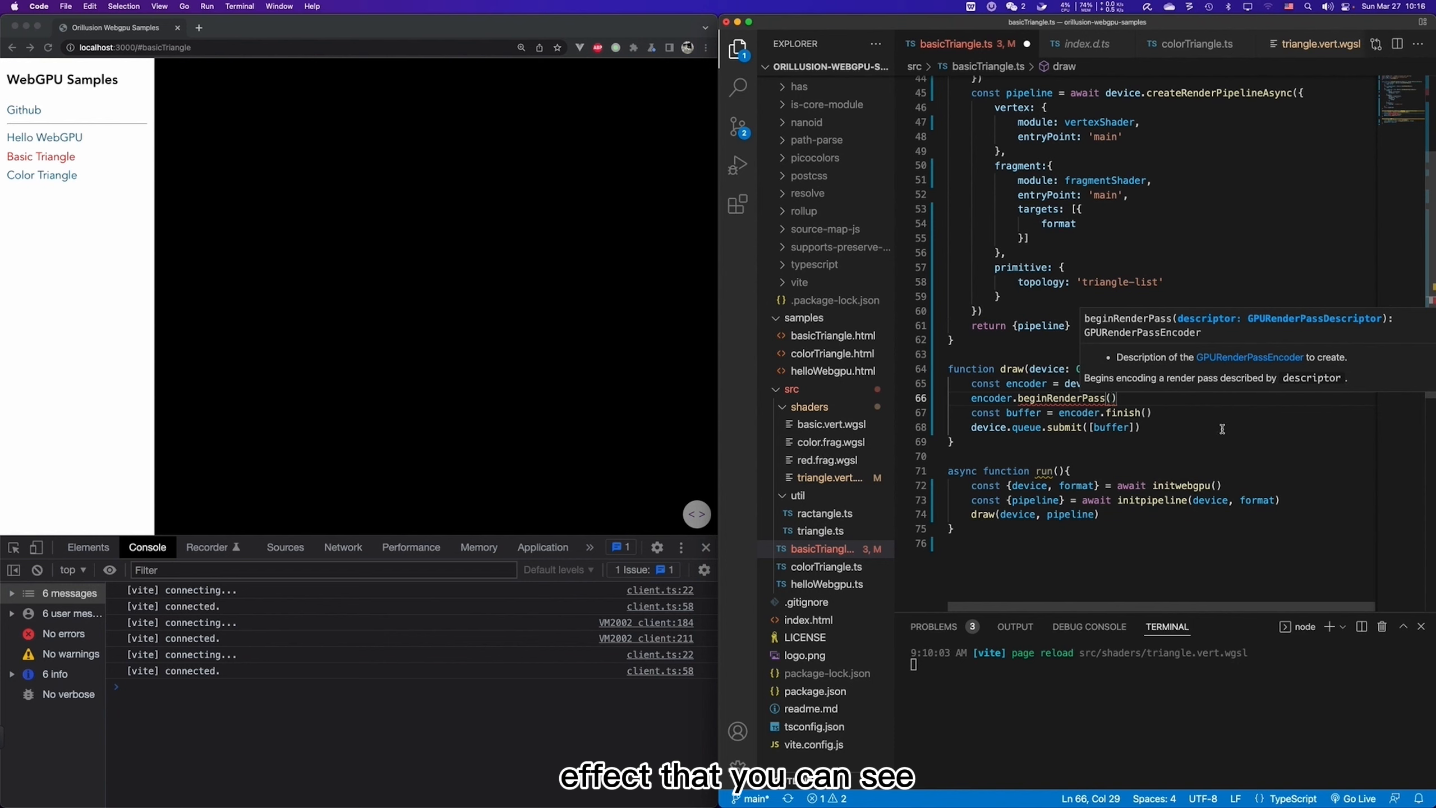
{"action": "mouse_move", "coordinate": [1215, 436]}
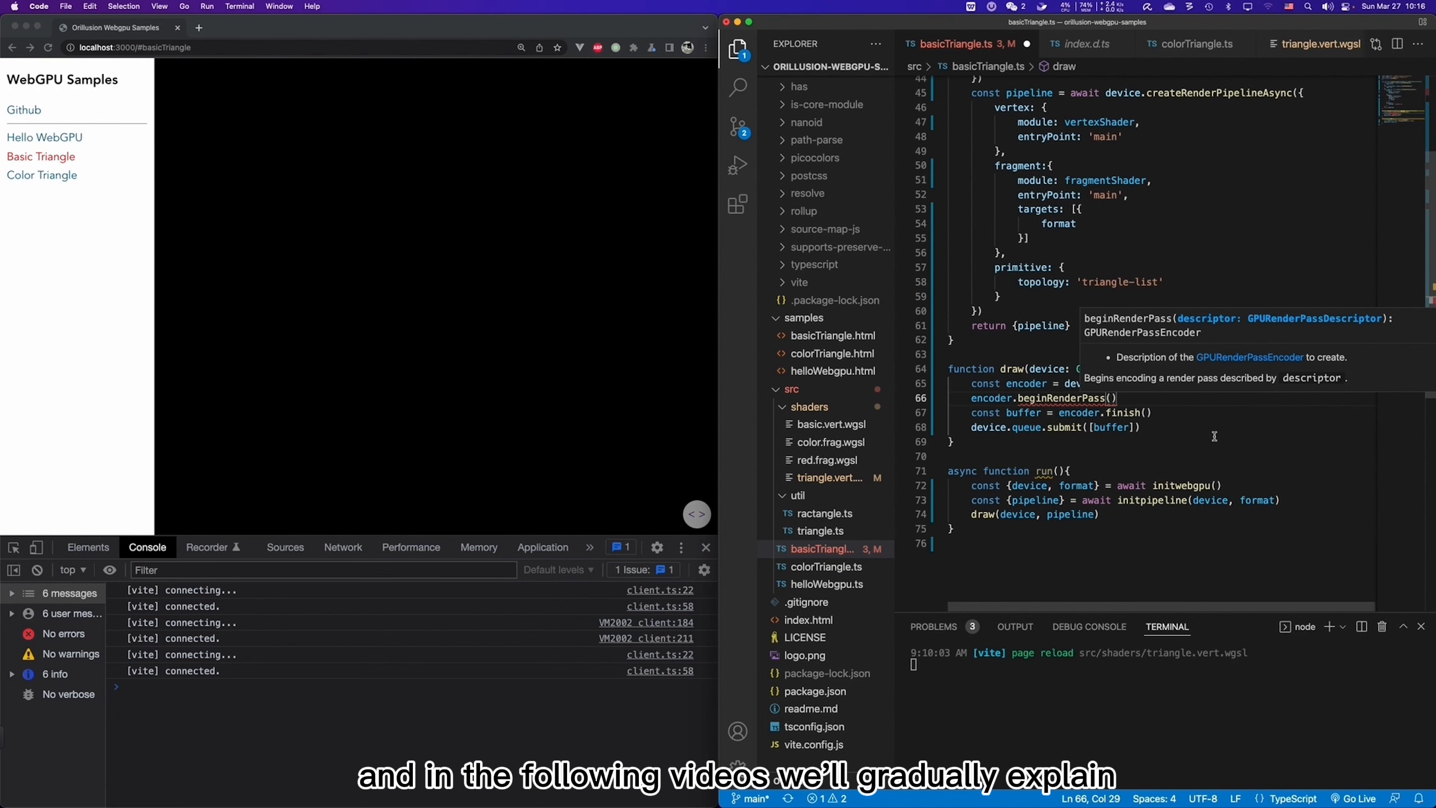
{"action": "mouse_move", "coordinate": [1225, 418]}
{"action": "type", "text": "co"}
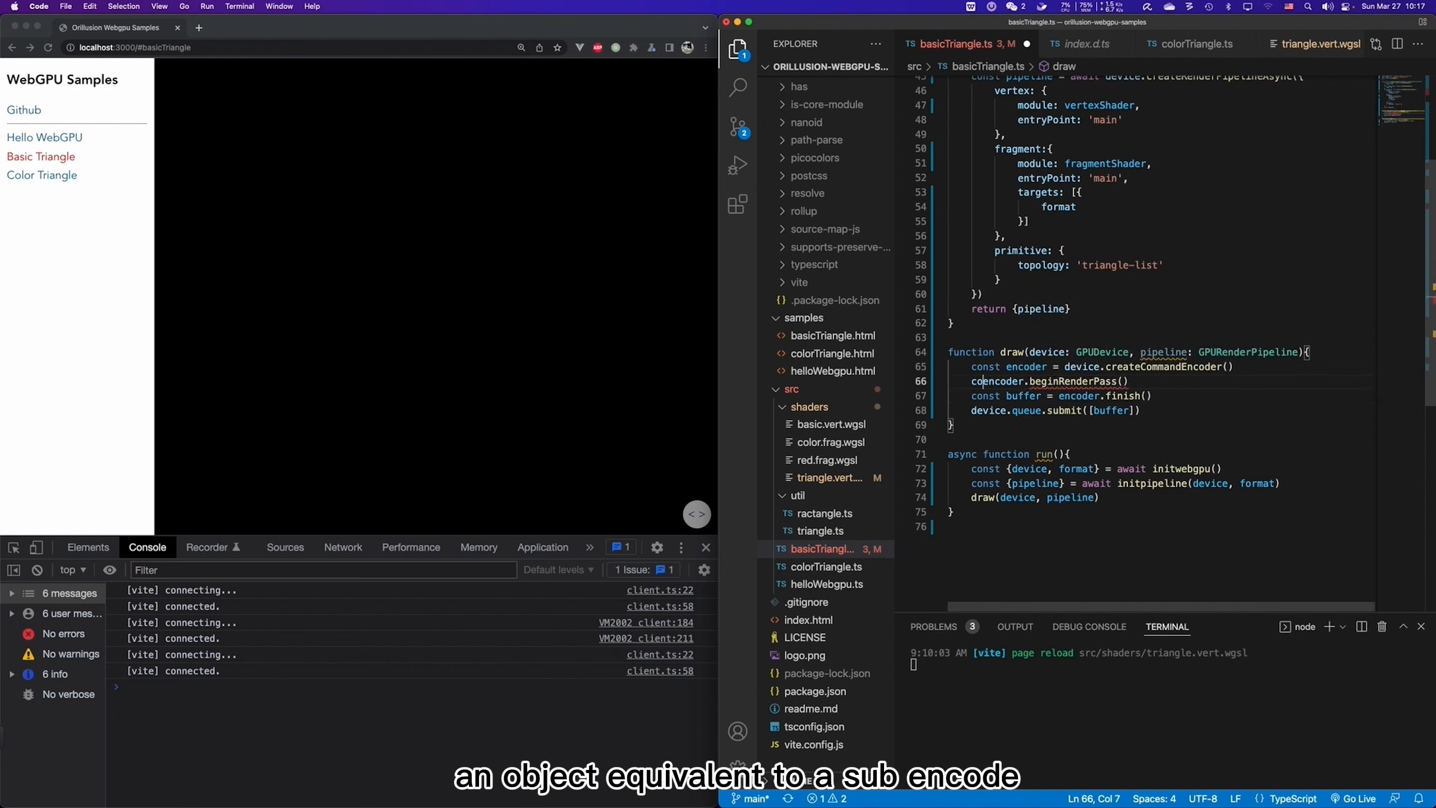
Store beginRenderPass() as renderPass, add a // ... placeholder and renderPass.end() before finish().
{"action": "type", "text": "renderencoder"}
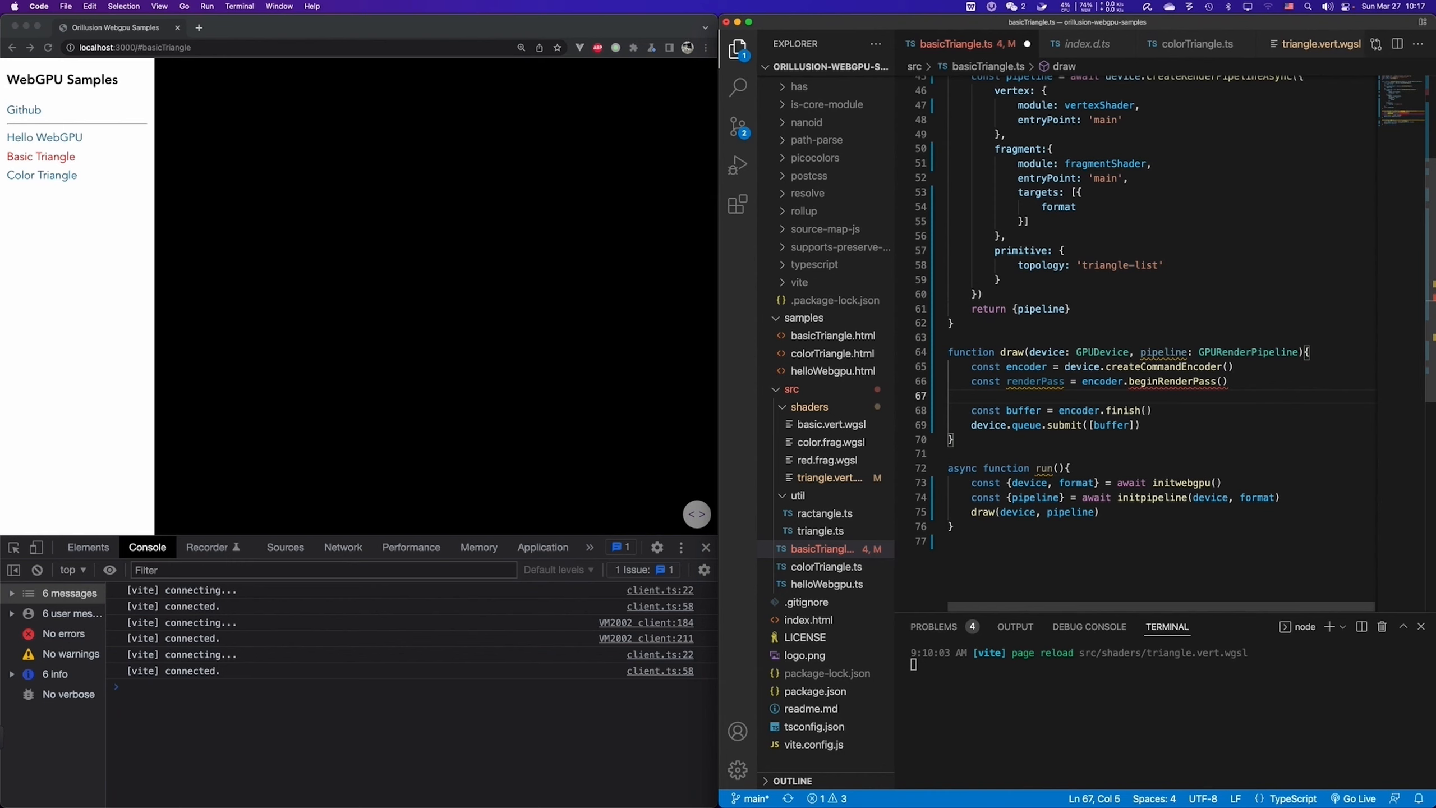
{"action": "type", "text": "// ..."}
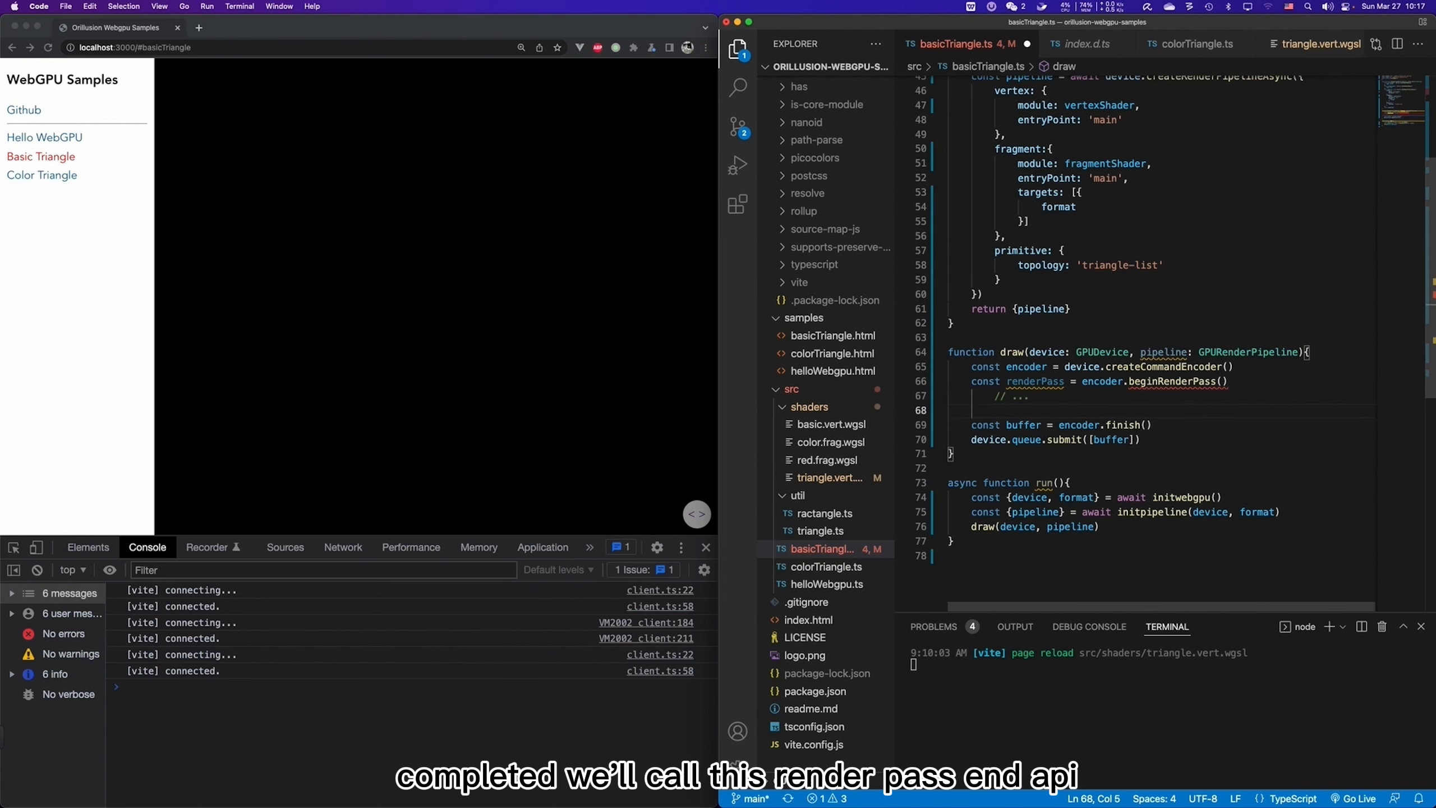
{"action": "type", "text": "renderPass."}
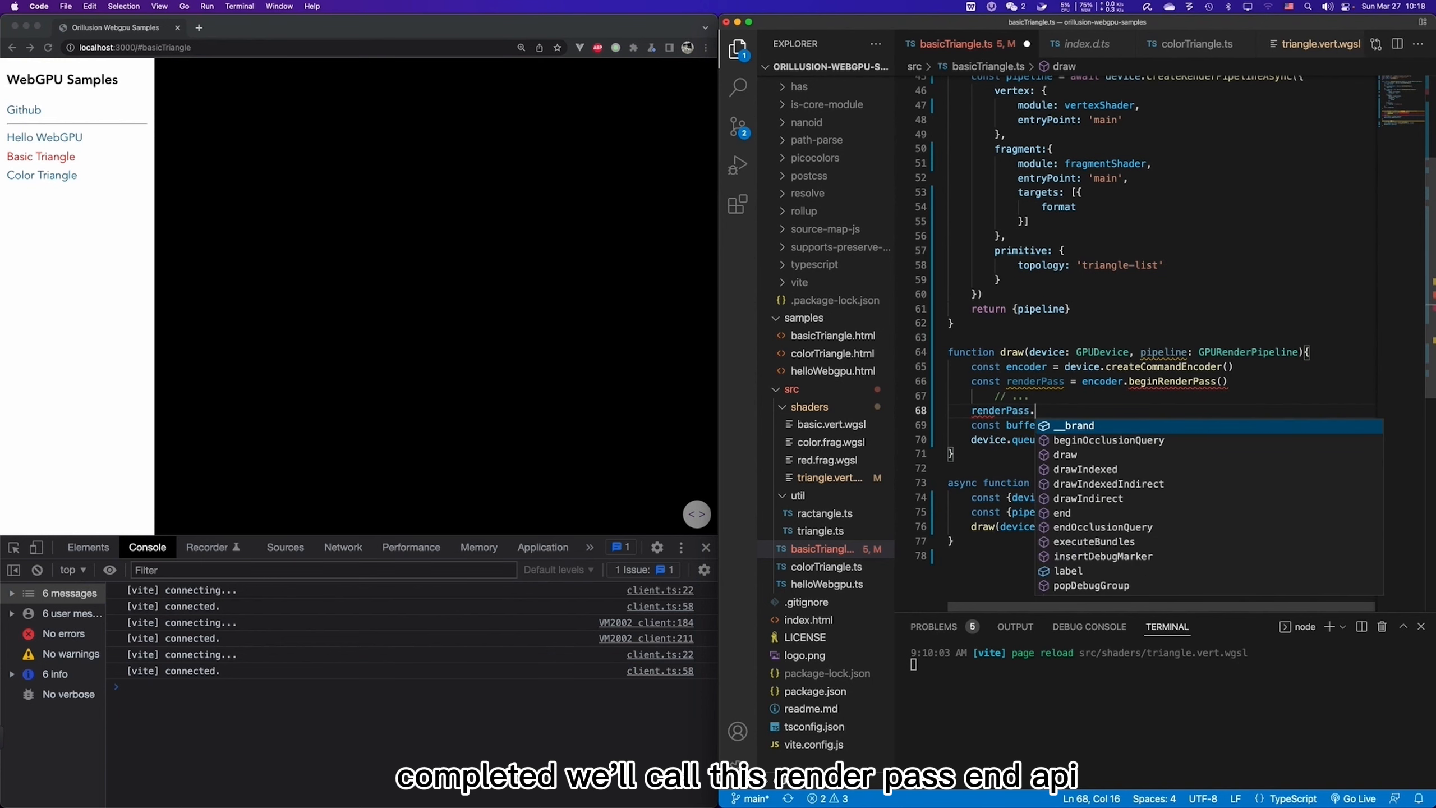
{"action": "type", "text": "end("}
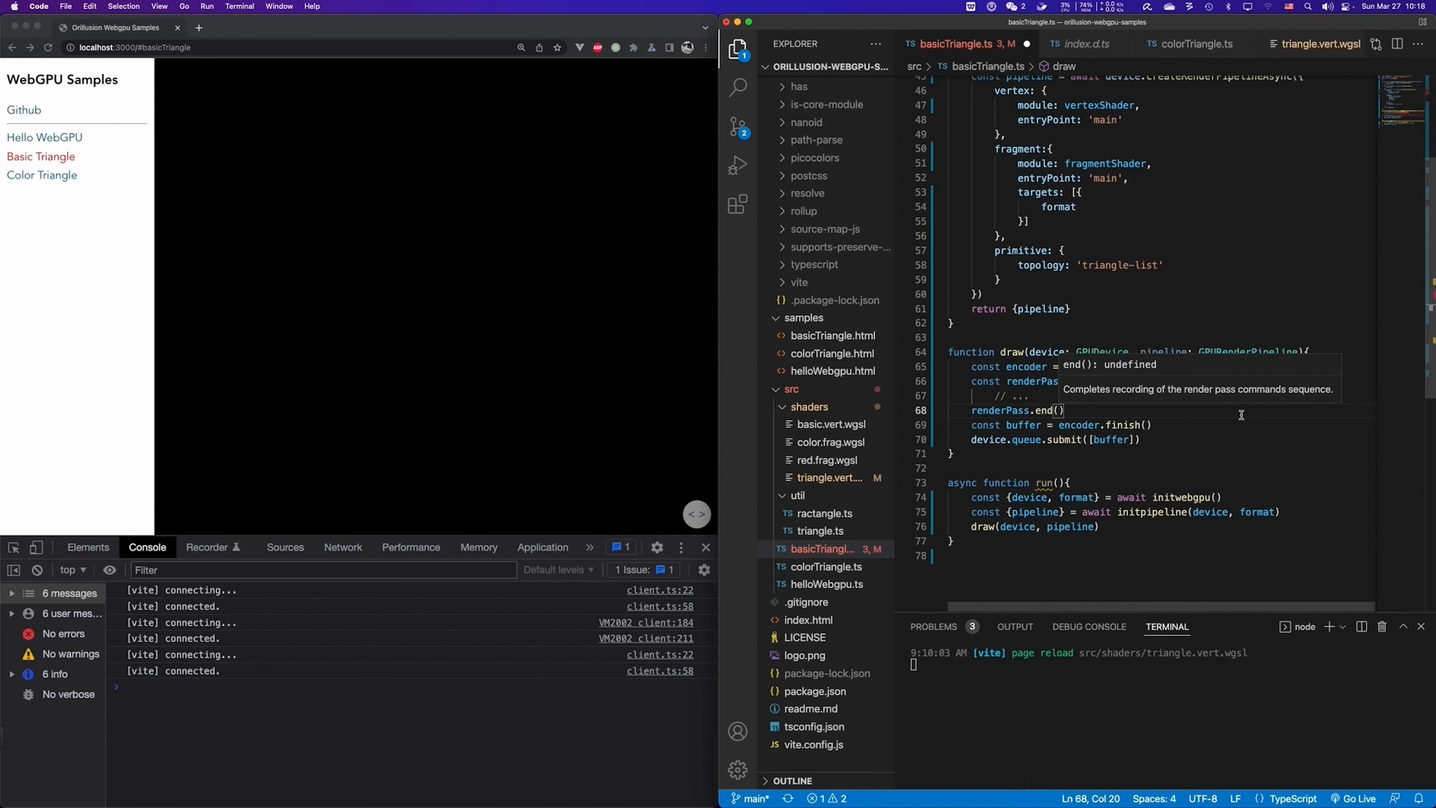
{"action": "double_click", "coordinate": [1025, 366]}
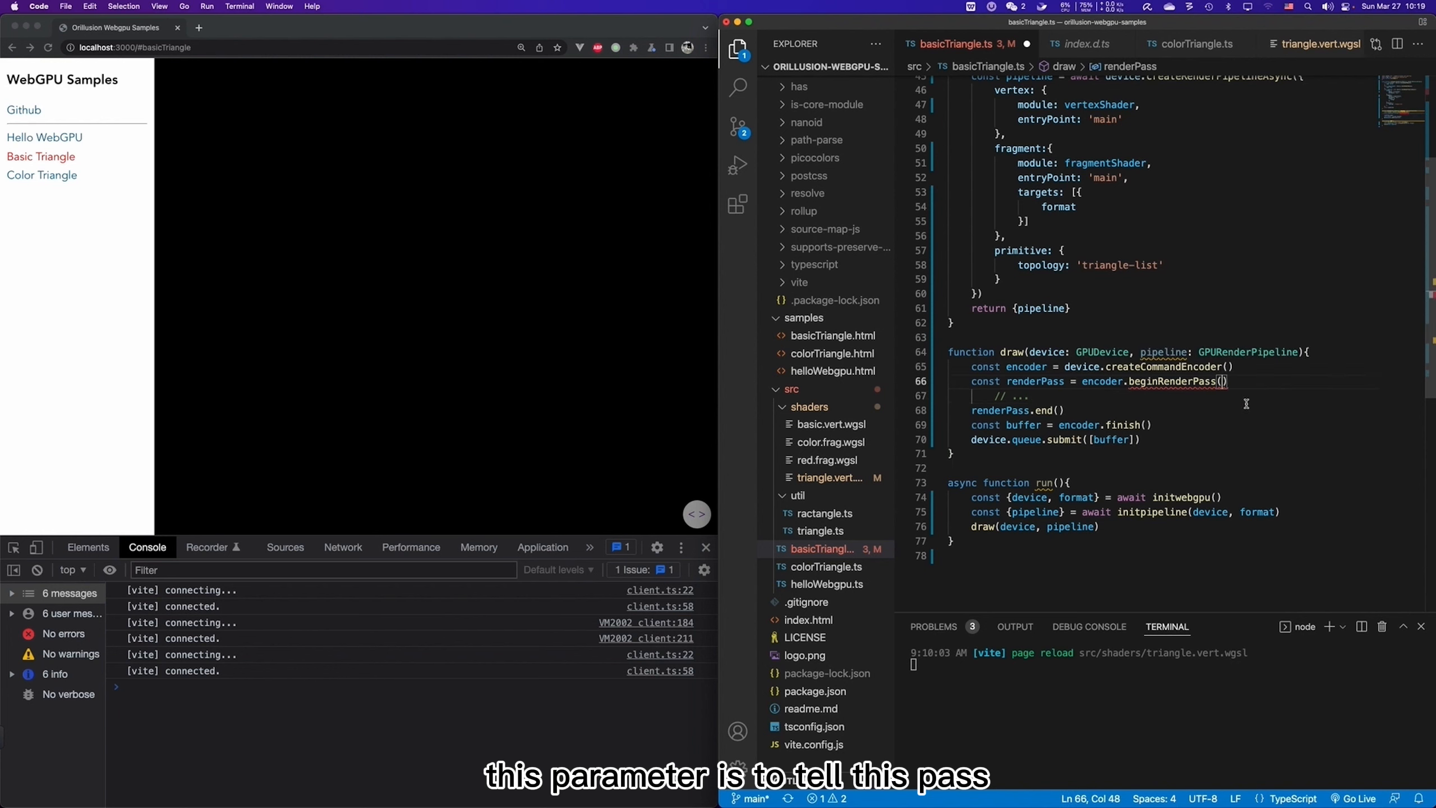
Give beginRenderPass a { colorAttachments: [{ view: }] } descriptor.
{"action": "type", "text": "{"}
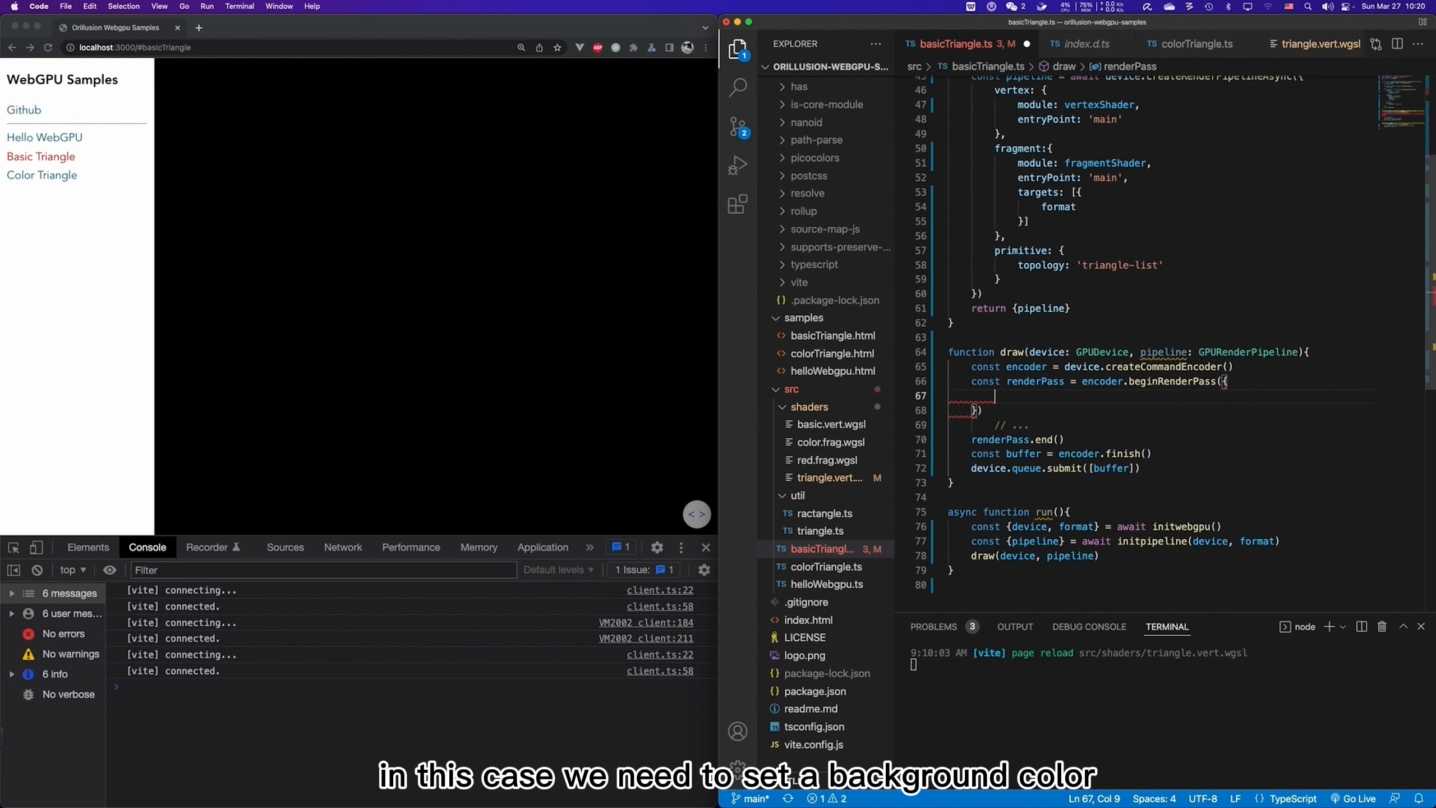
{"action": "type", "text": "colorAttachments"}
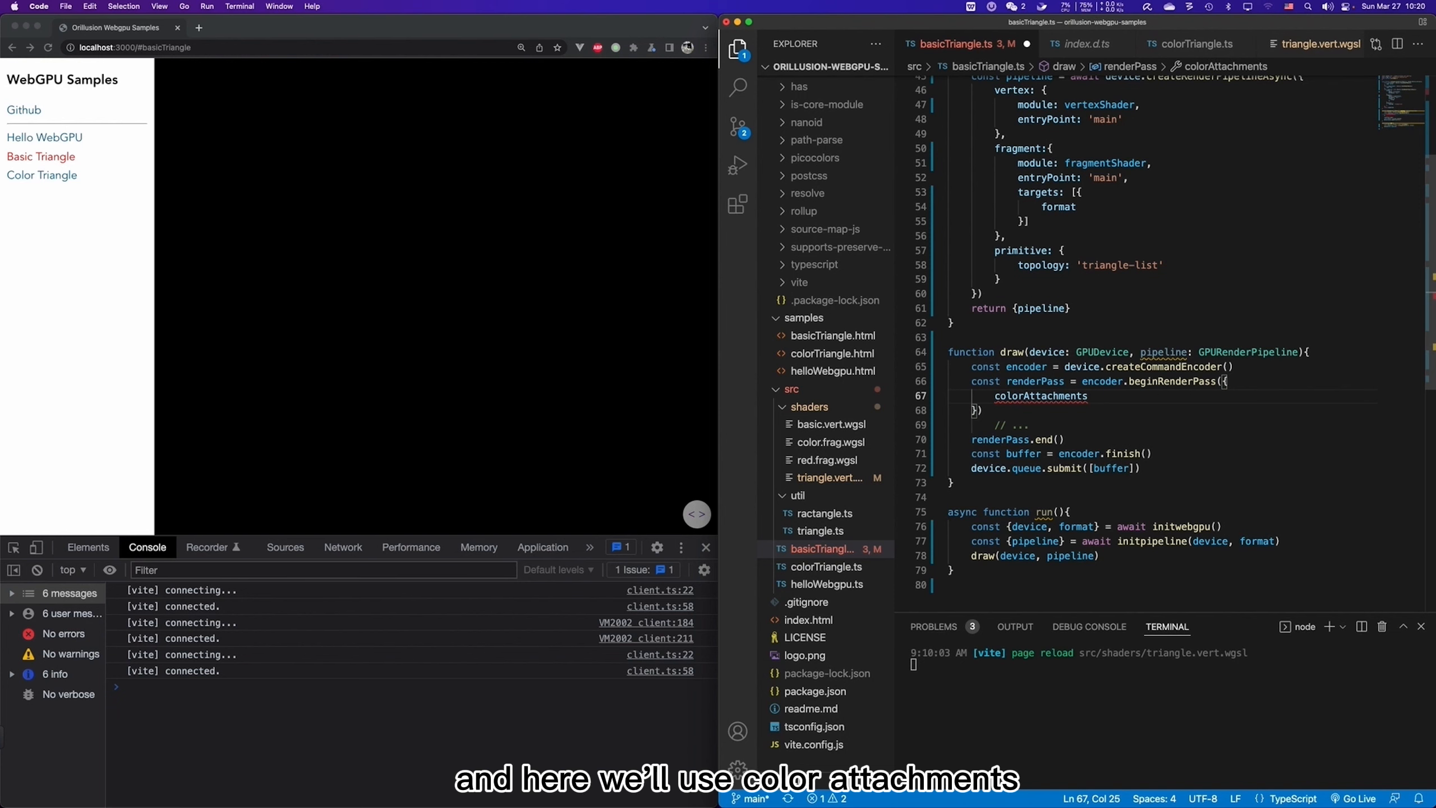
{"action": "type", "text": ": [{}]"}
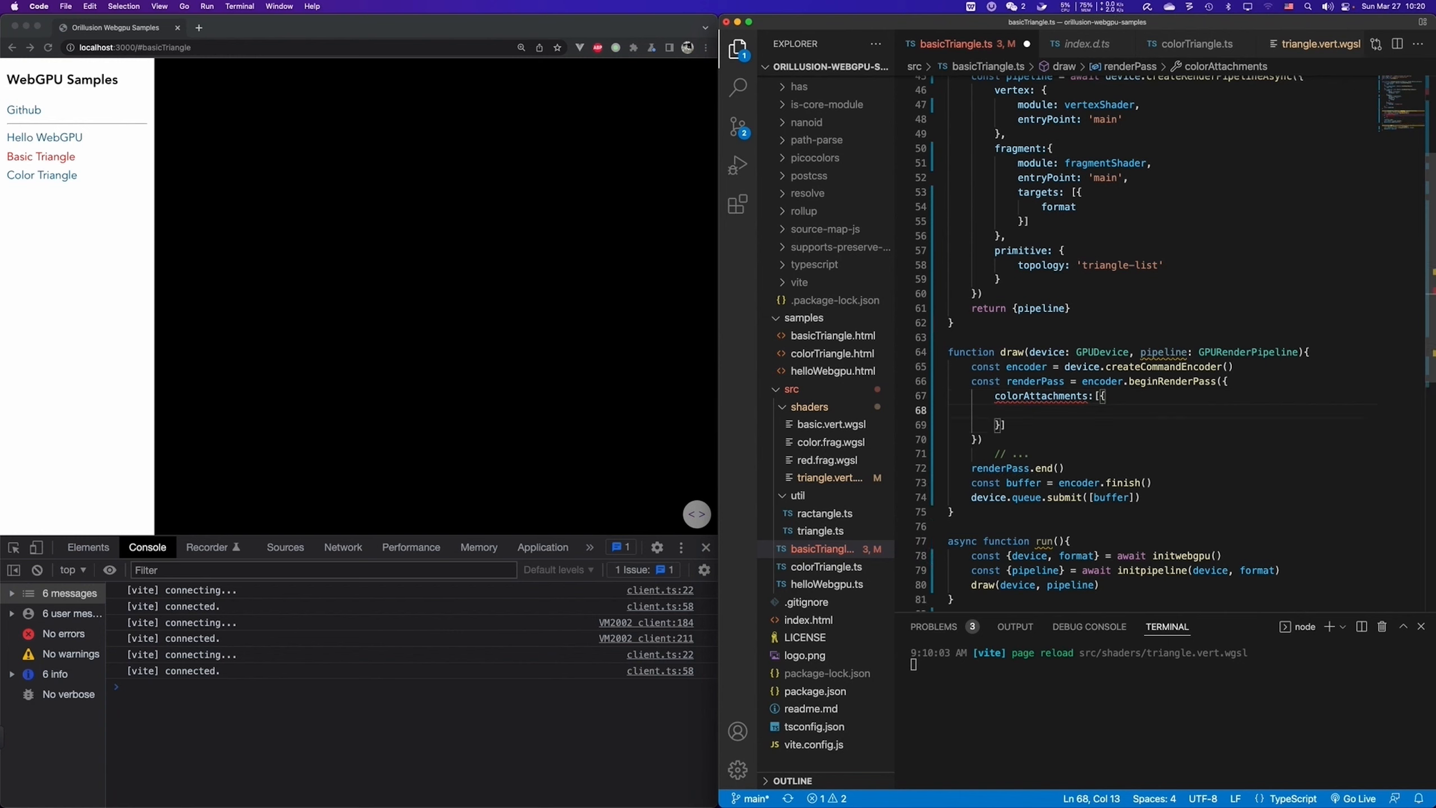
{"action": "type", "text": "view:"}
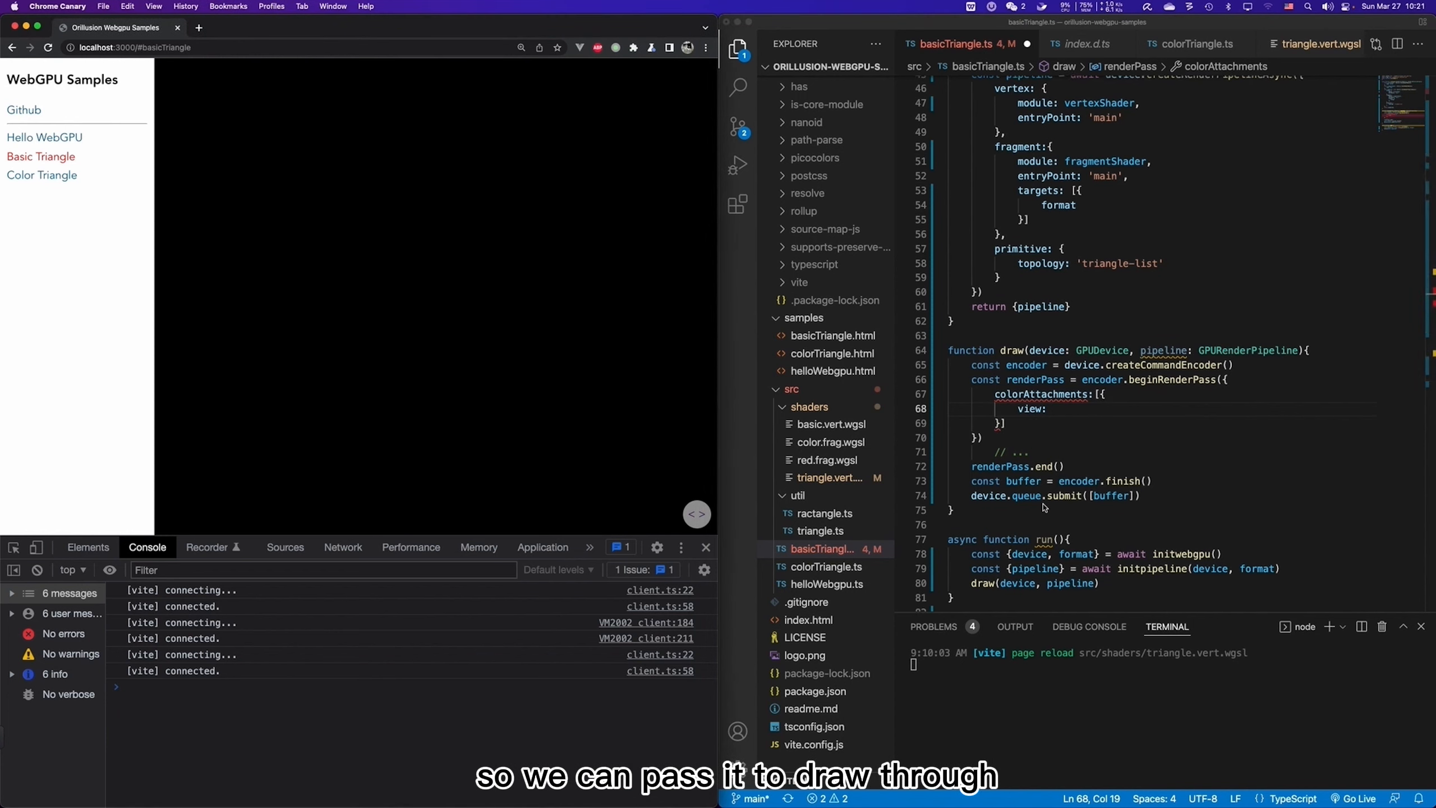
Add a context parameter to draw and pass context from run.
{"action": "scroll", "scroll_direction": "down", "scroll_amount": 3}
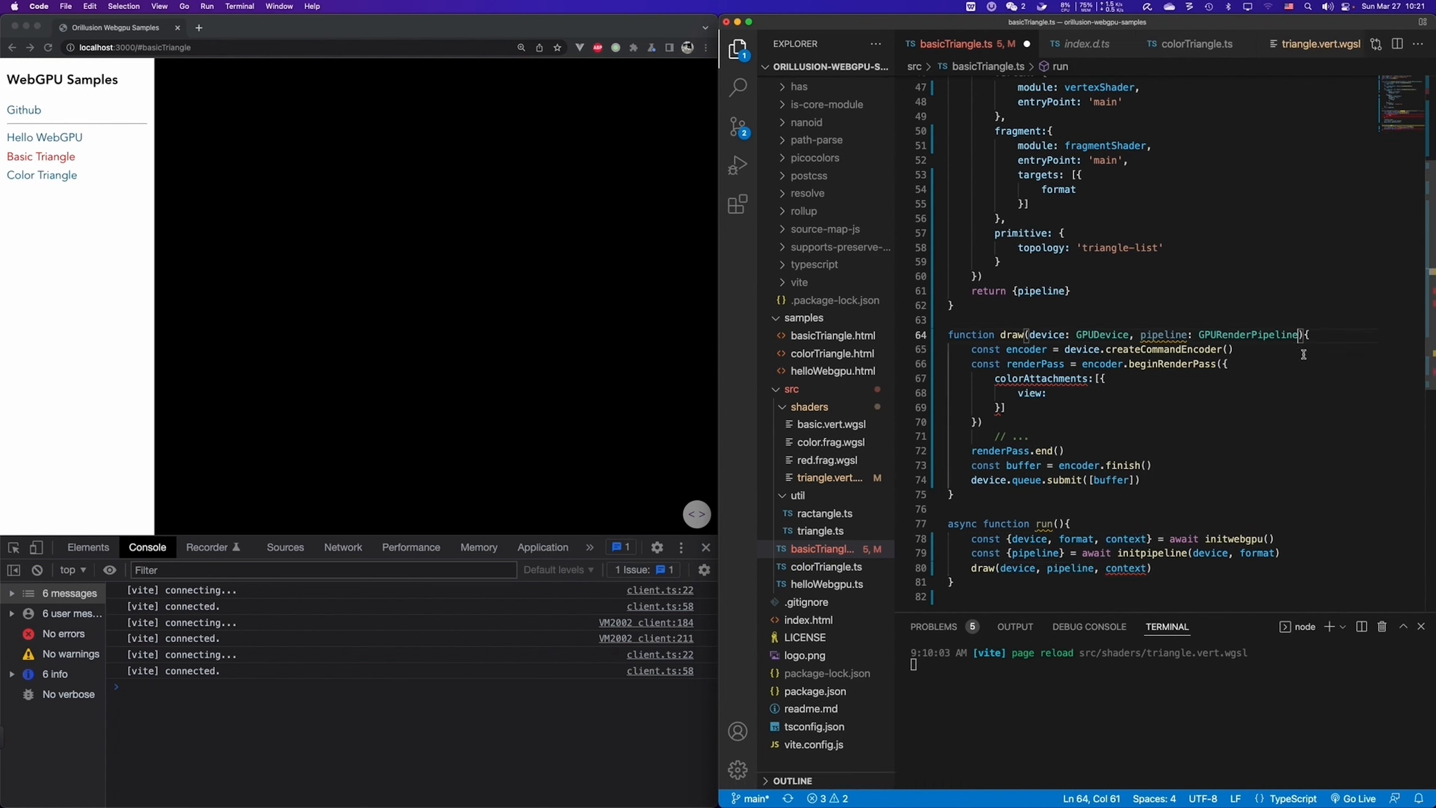
{"action": "type", "text": ", context"}
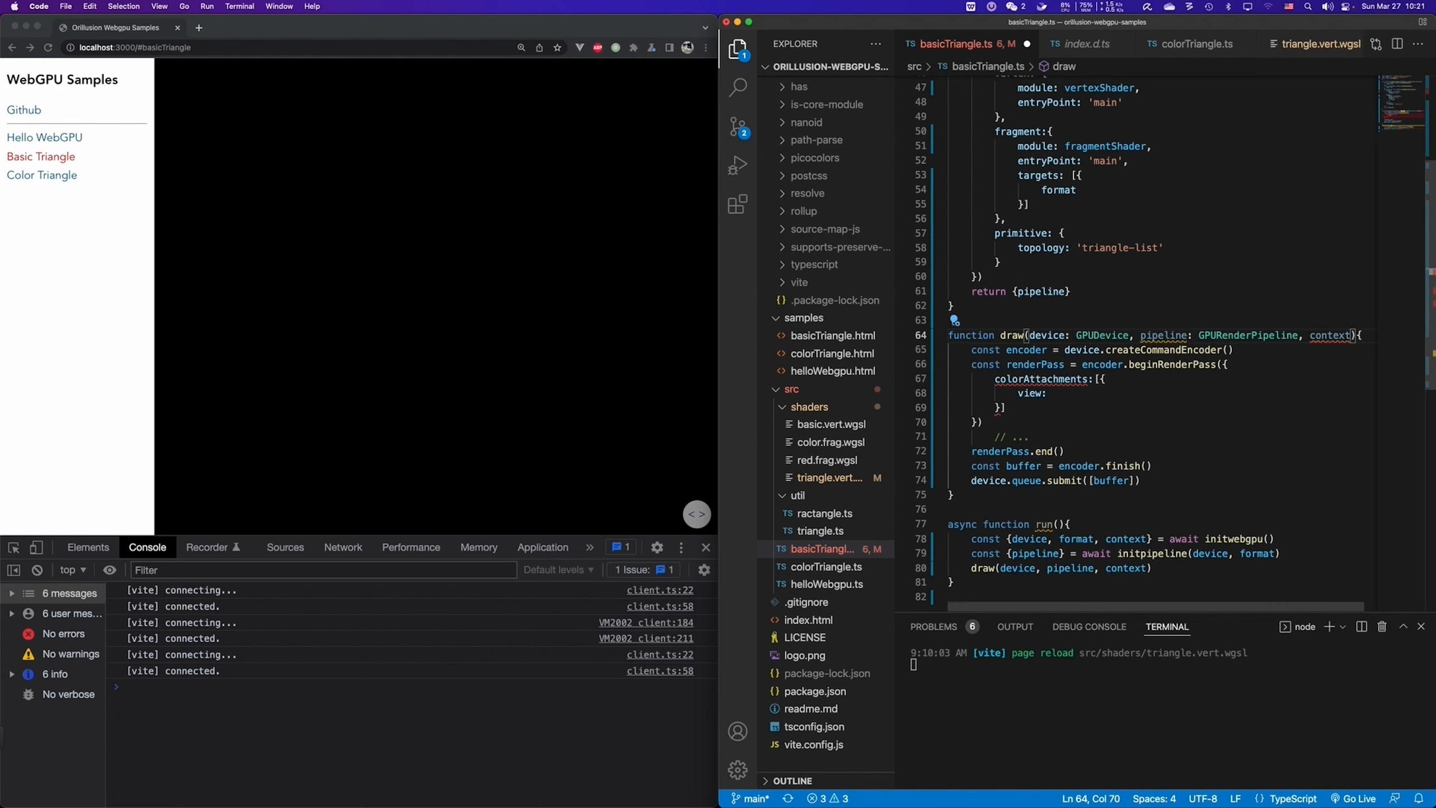
{"action": "type", "text": ":GPUCanva"}
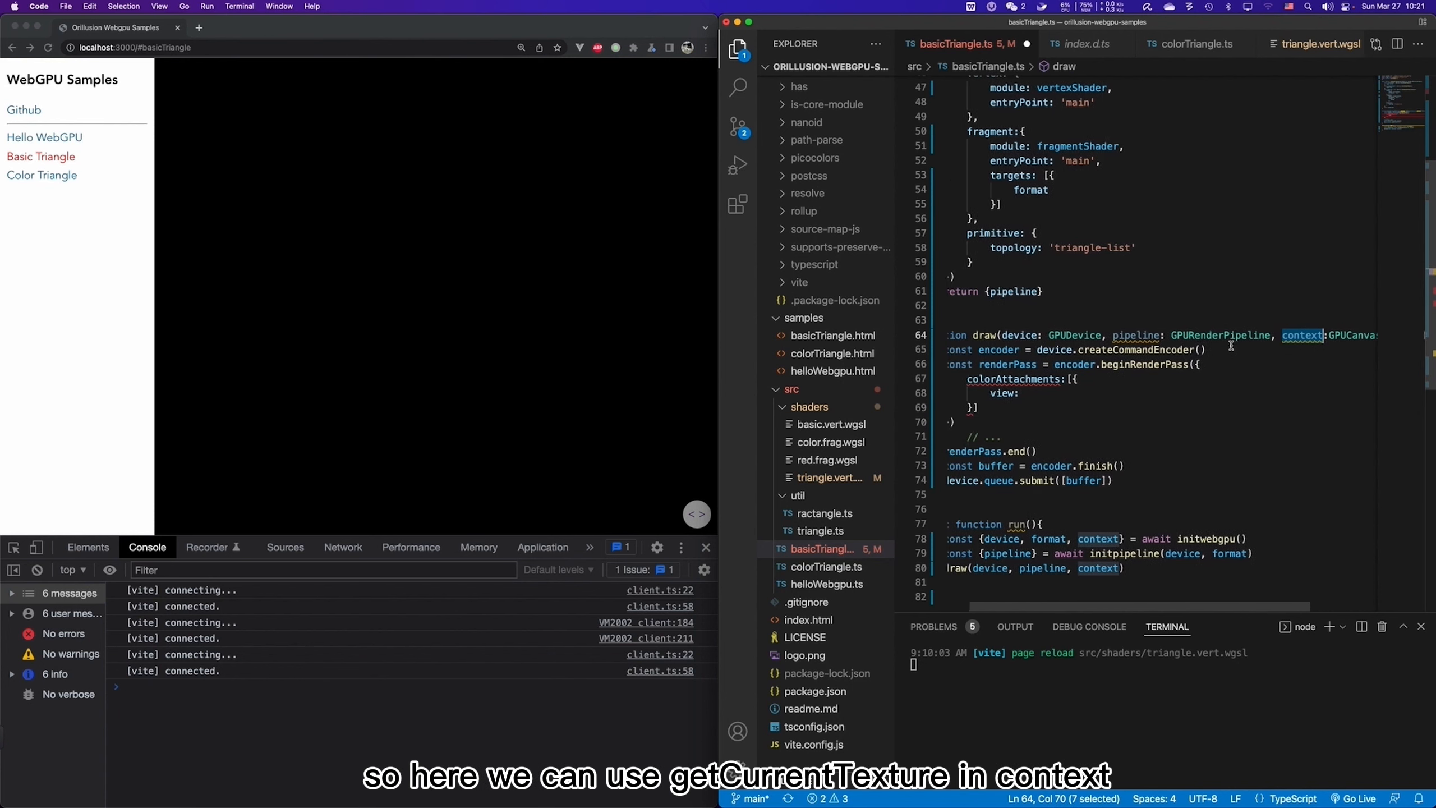
Set the attachment's view to context.getCurrentTexture().createView().
{"action": "type", "text": "context.getCurrentTexture("}
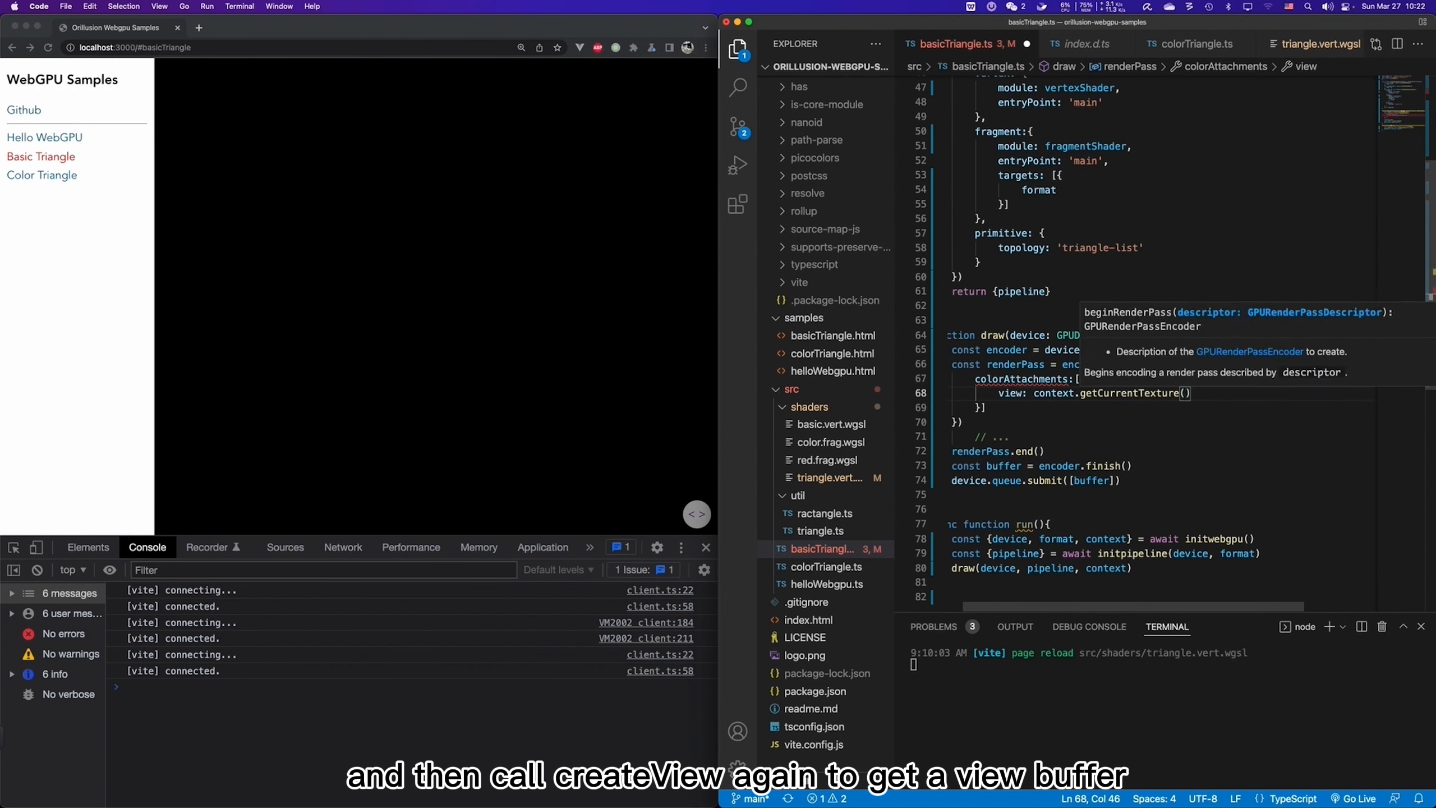
{"action": "type", "text": "."}
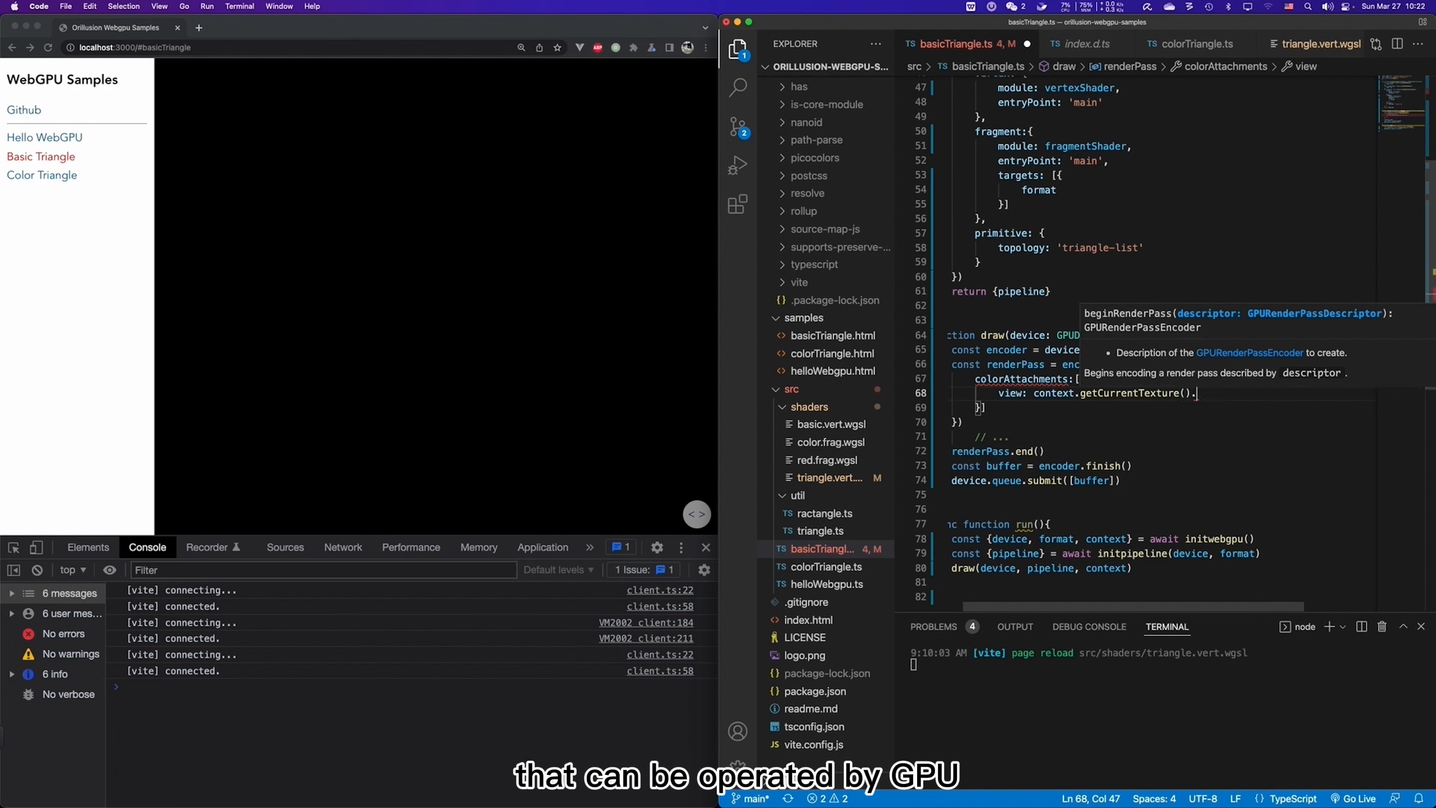
{"action": "type", "text": ".createView()"}
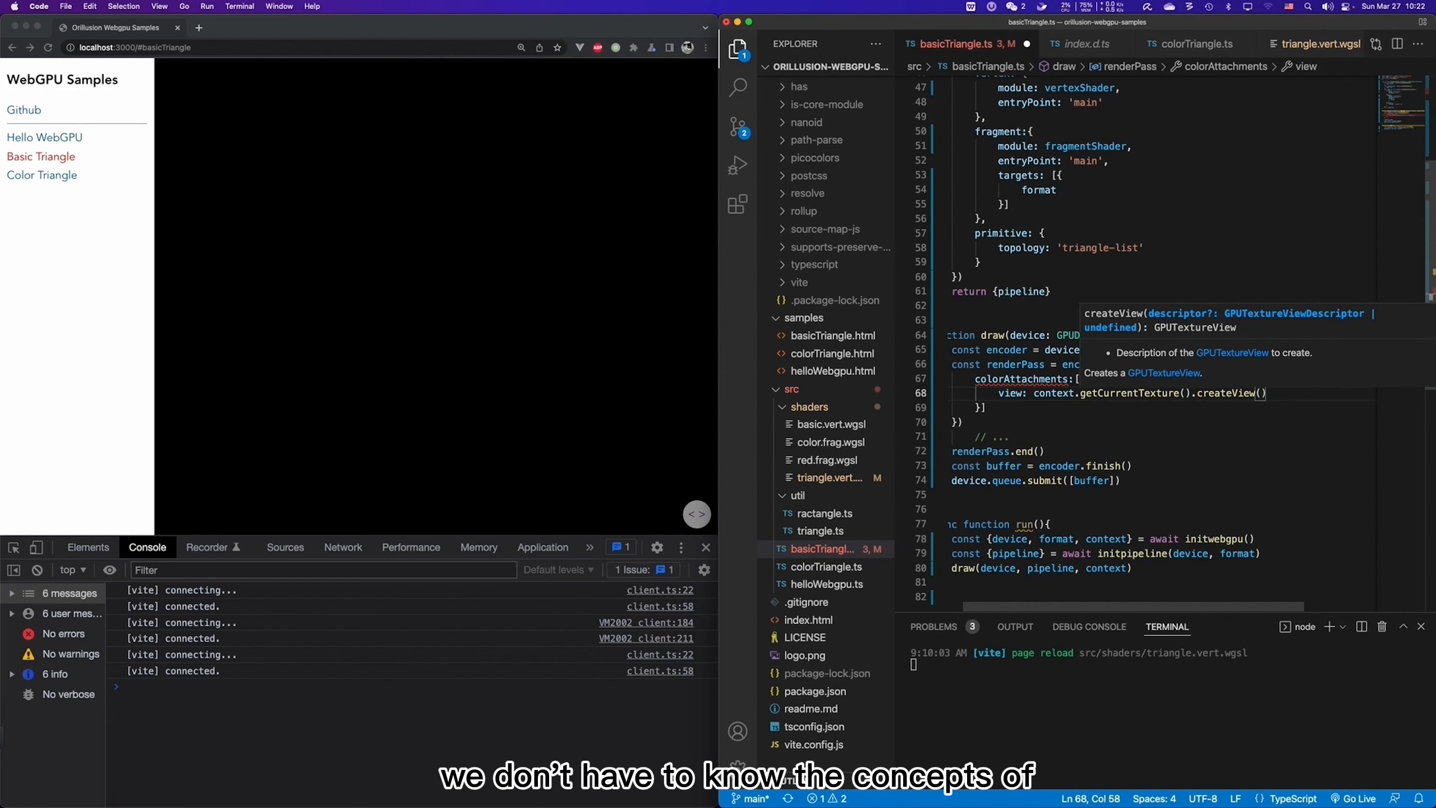
{"action": "mouse_move", "coordinate": [1111, 437]}
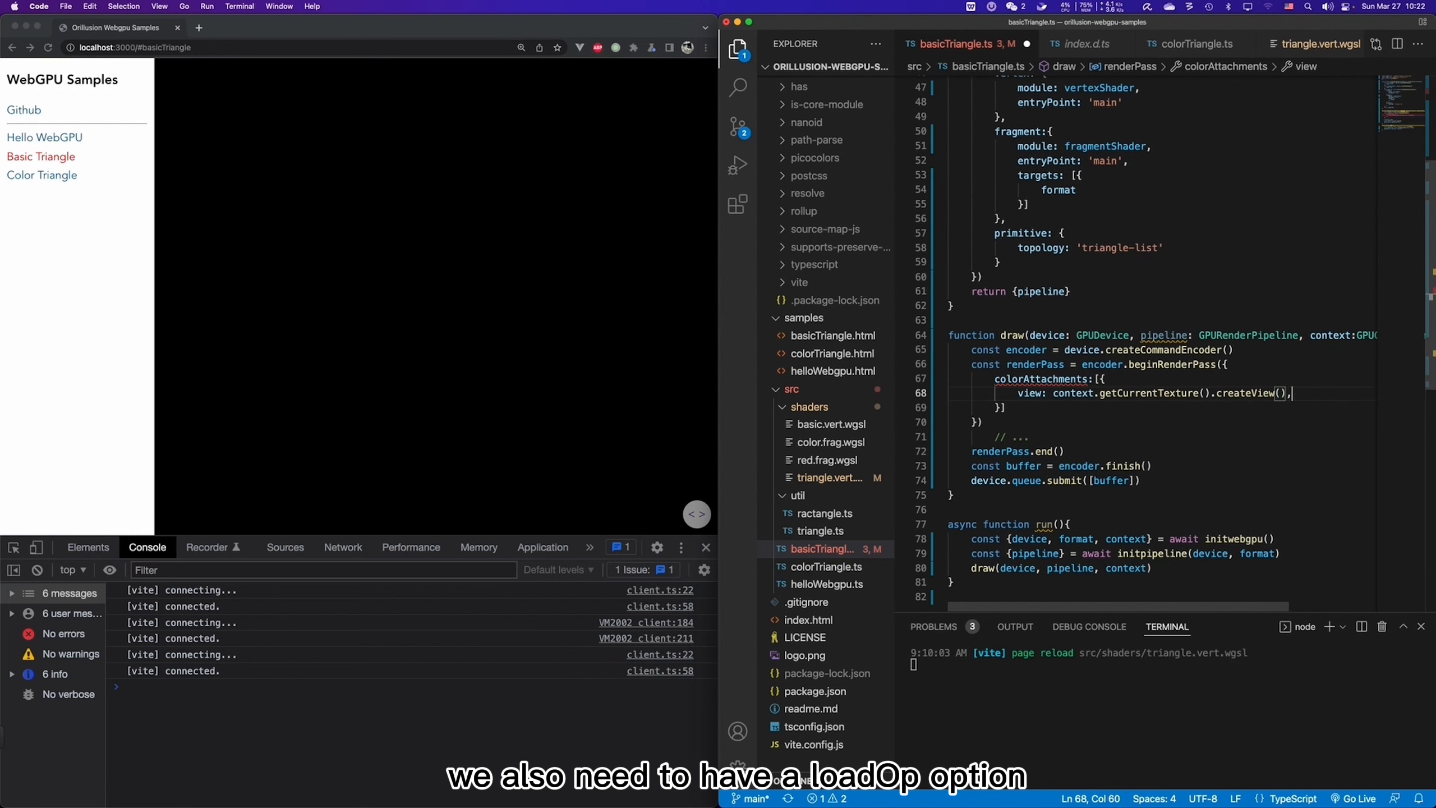
Add loadOp: 'clear' under view, briefly trying 'load' before settling on 'clear'.
{"action": "type", "text": "loadOp:"}
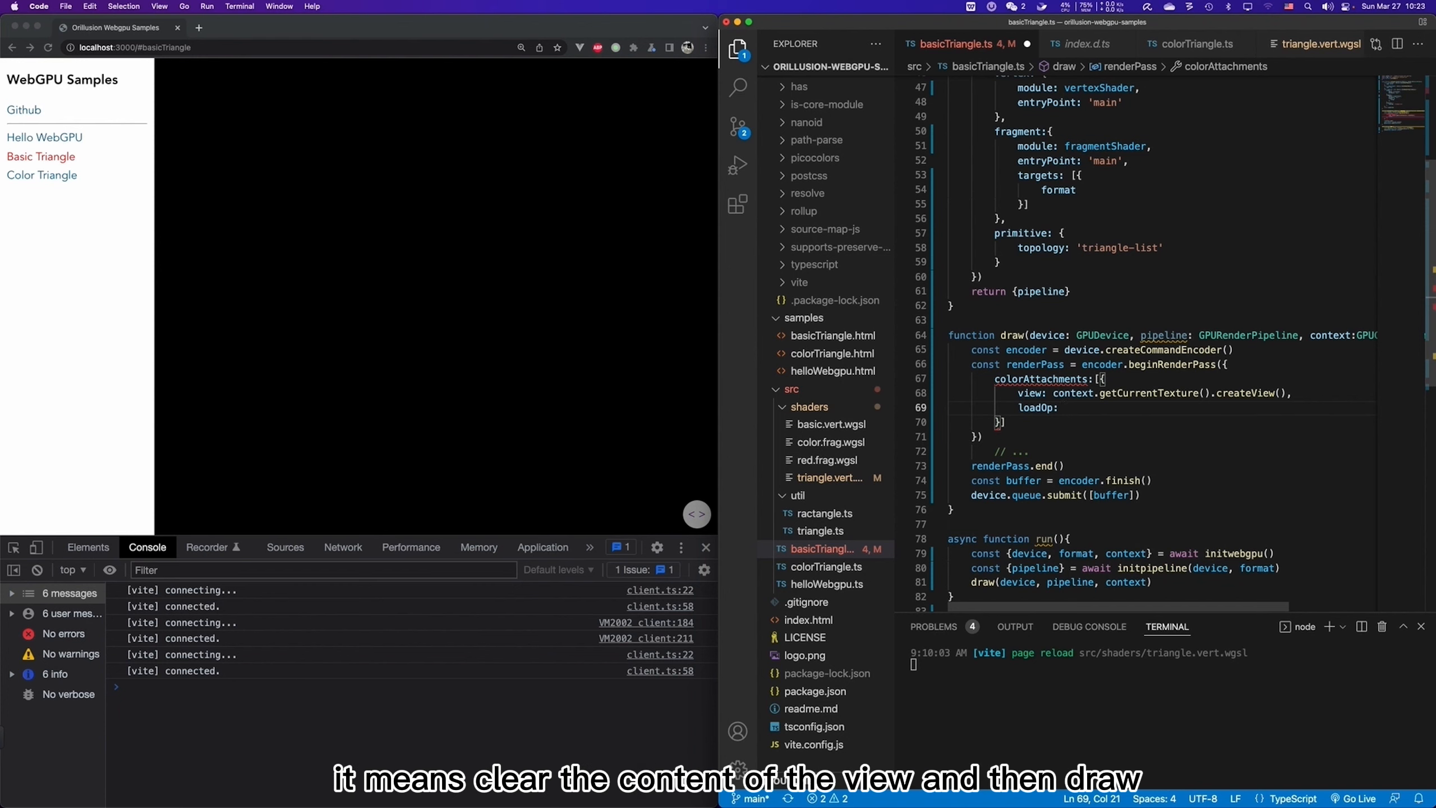
{"action": "type", "text": "'clear'"}
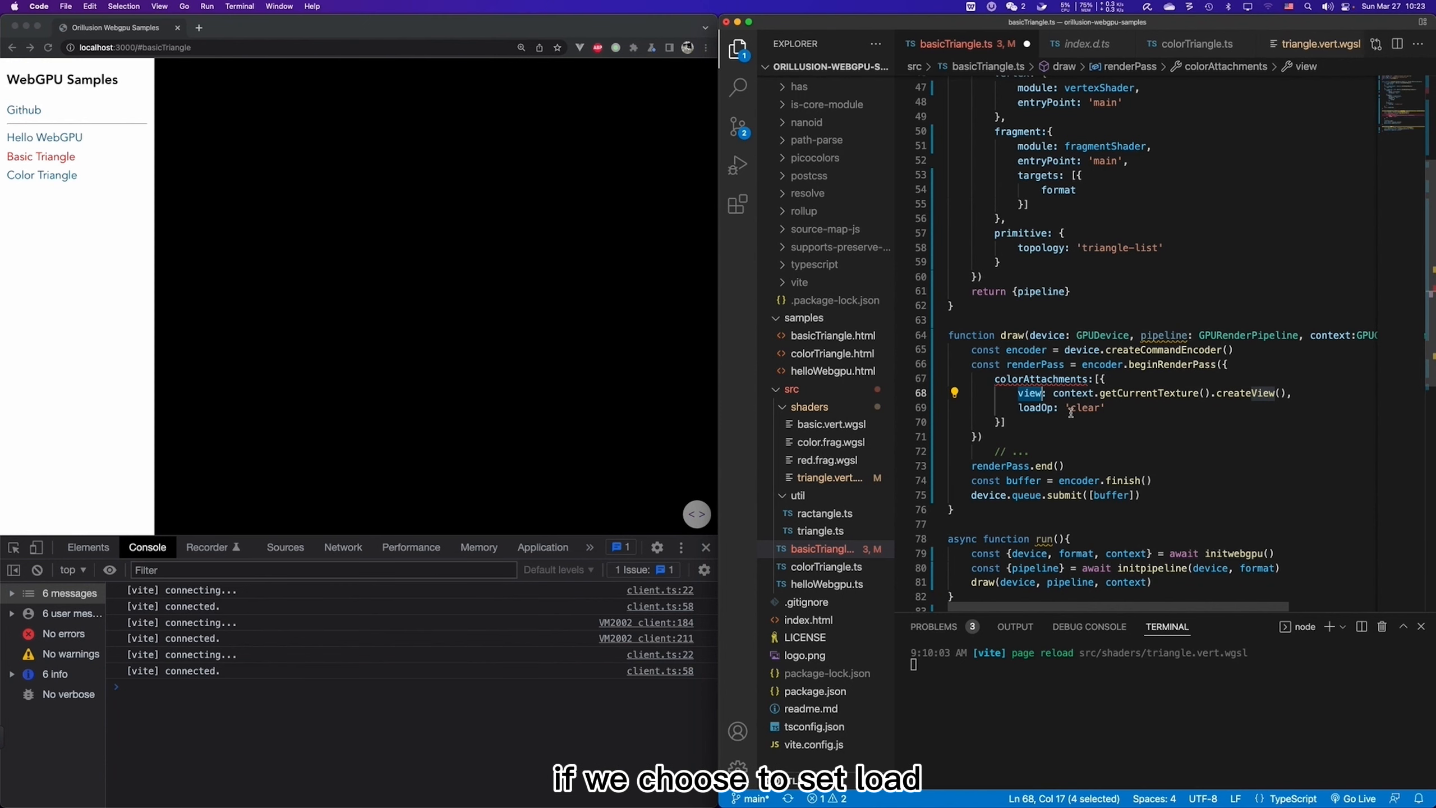
{"action": "type", "text": "load"}
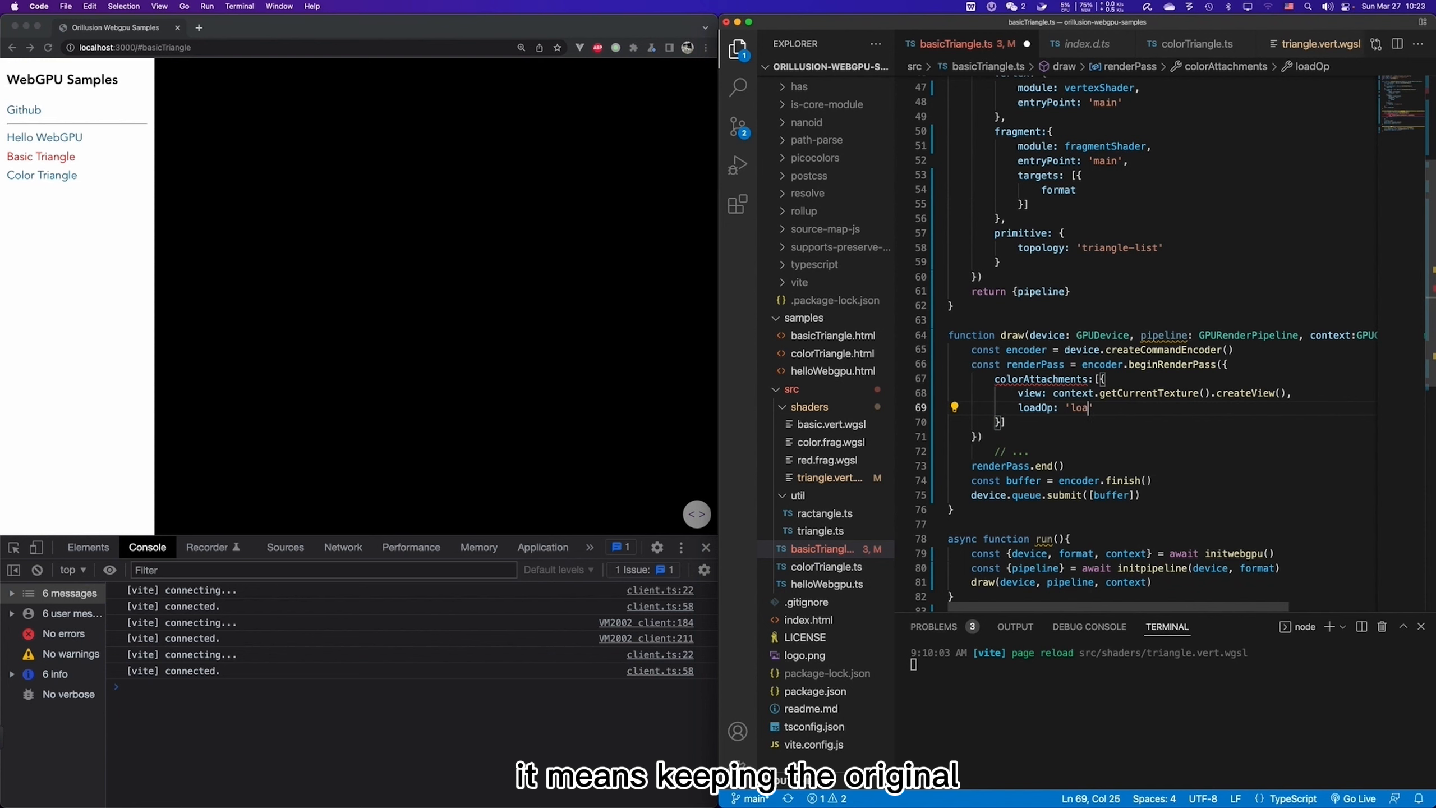
{"action": "type", "text": "d"}
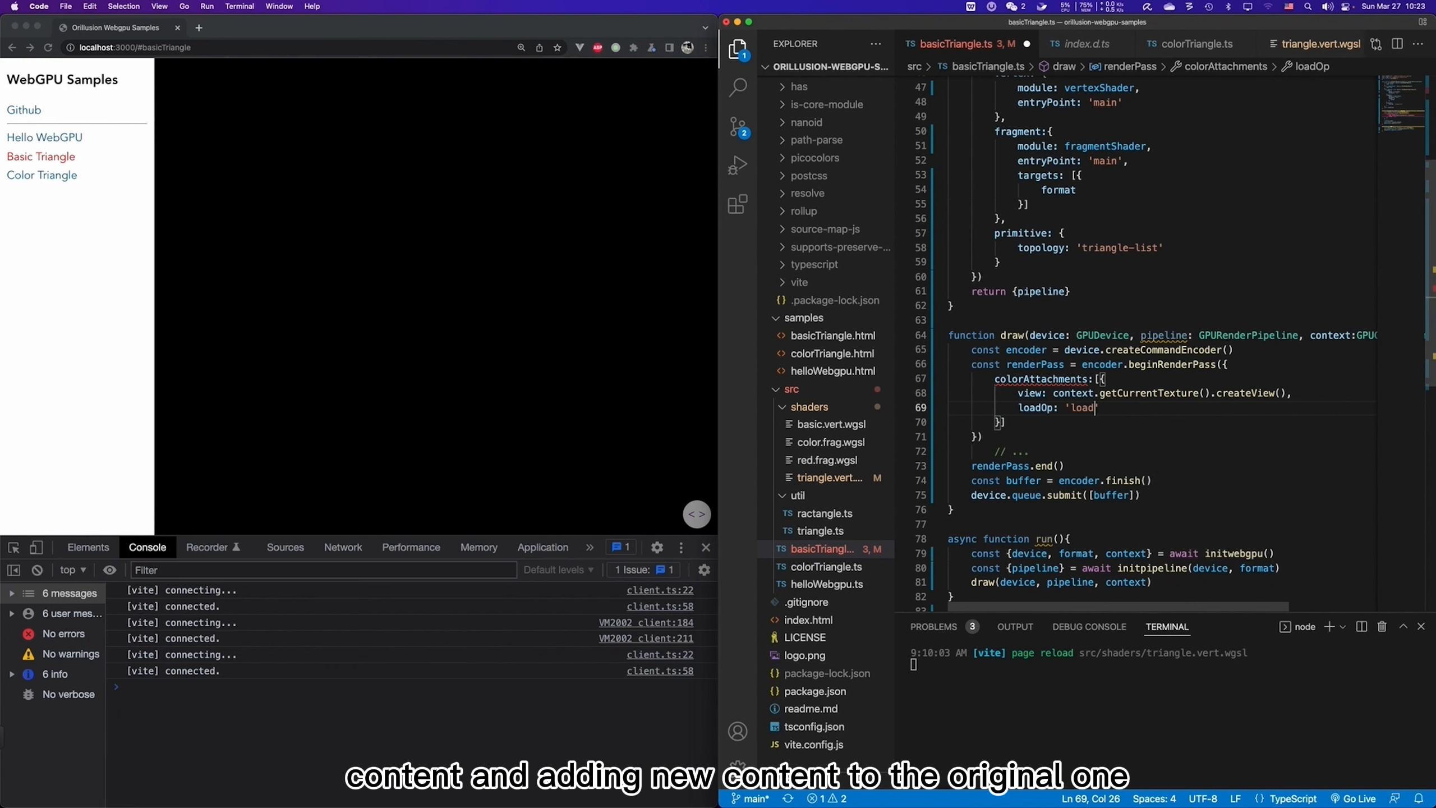
{"action": "mouse_move", "coordinate": [1086, 393]}
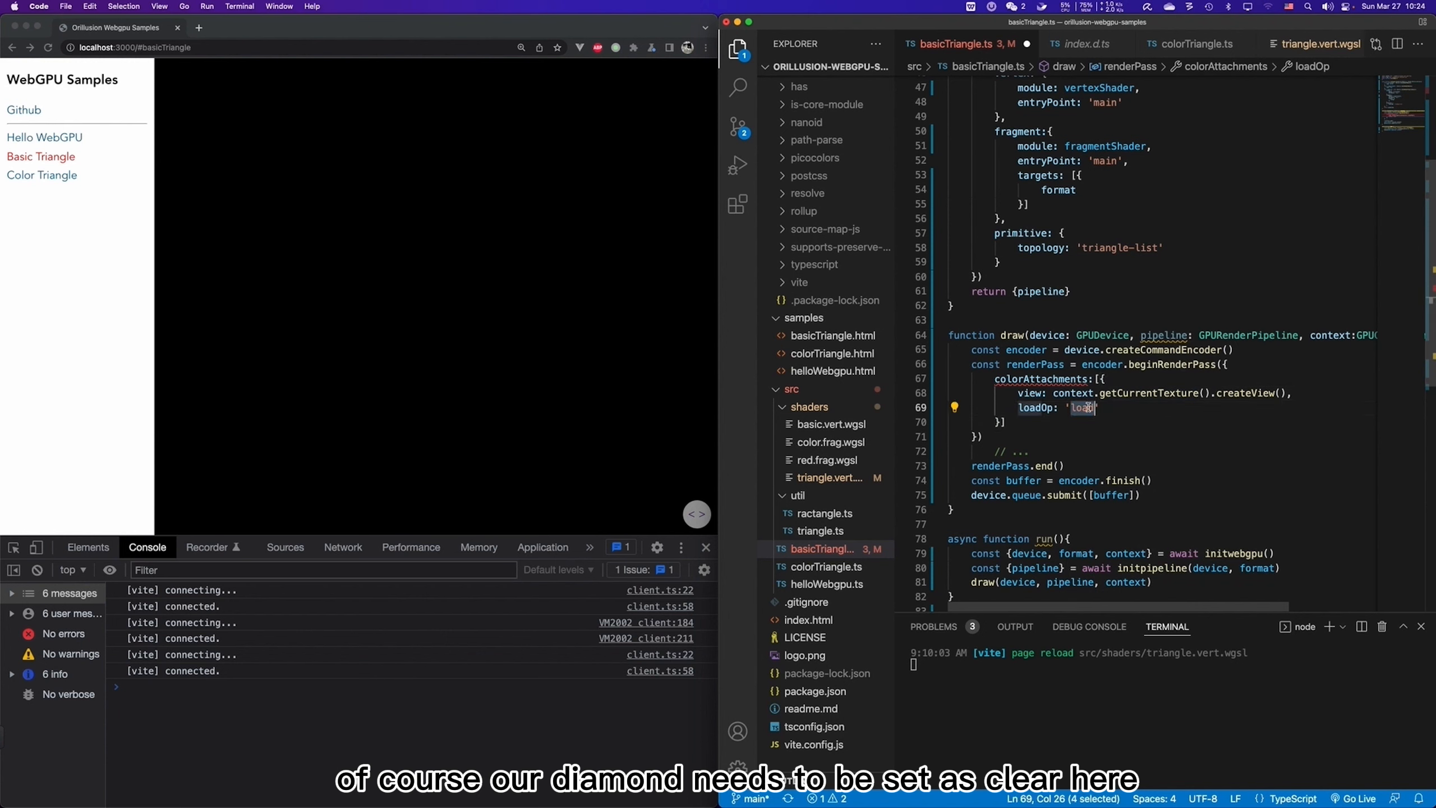
{"action": "type", "text": "clear"}
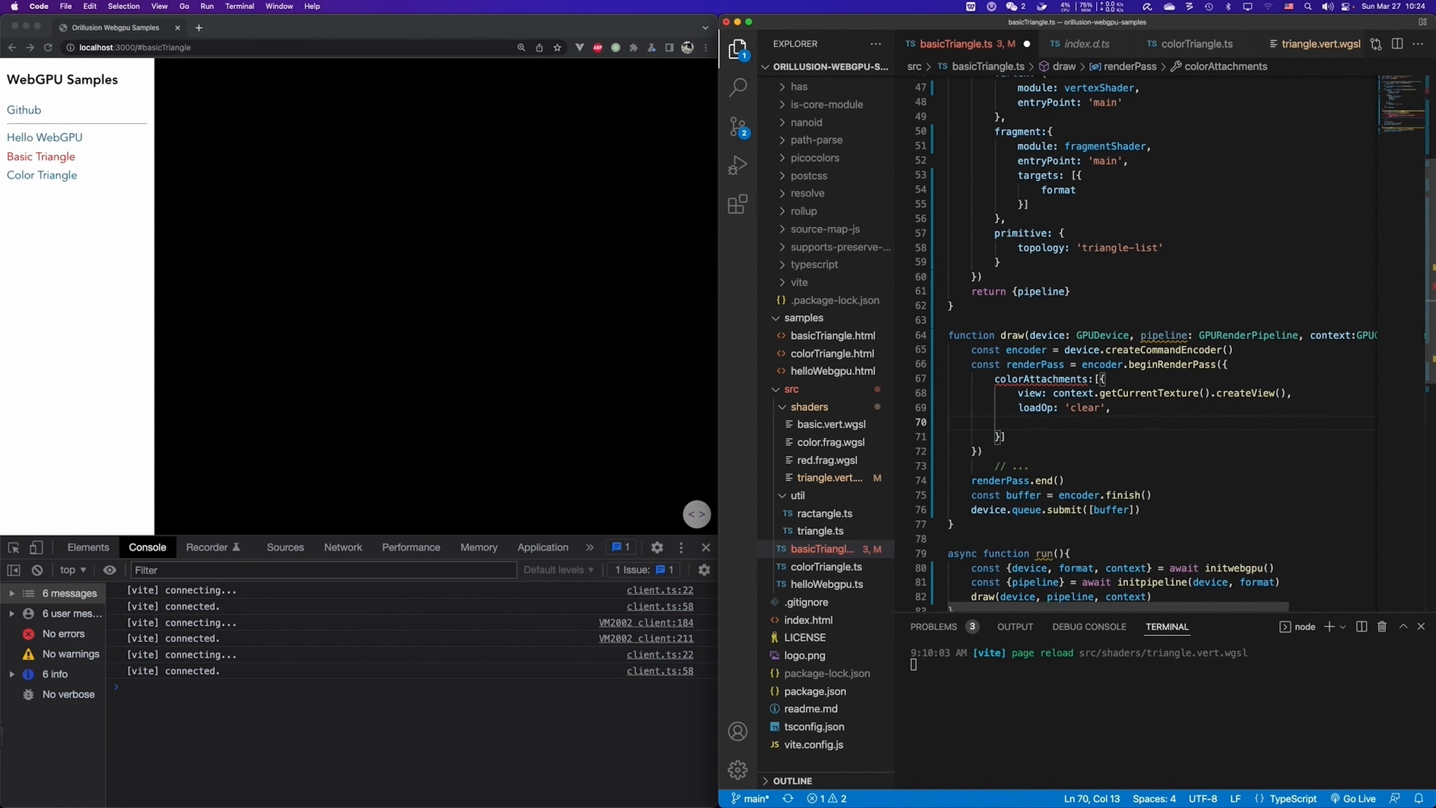
Add clearValue: {r:0, g:0, b:0, a:1} under the loadOp line.
{"action": "type", "text": "clearValue:"}
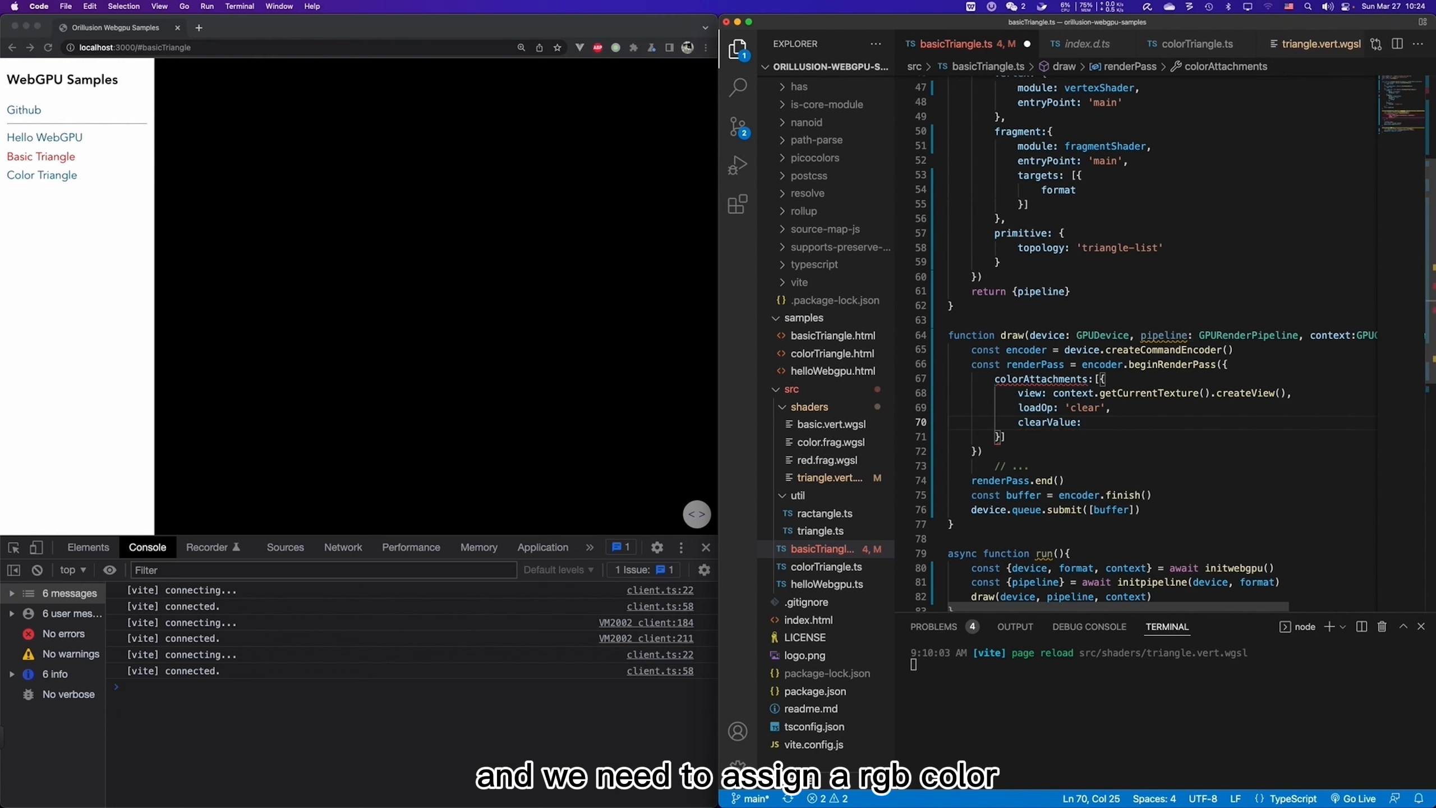
{"action": "type", "text": "{}"}
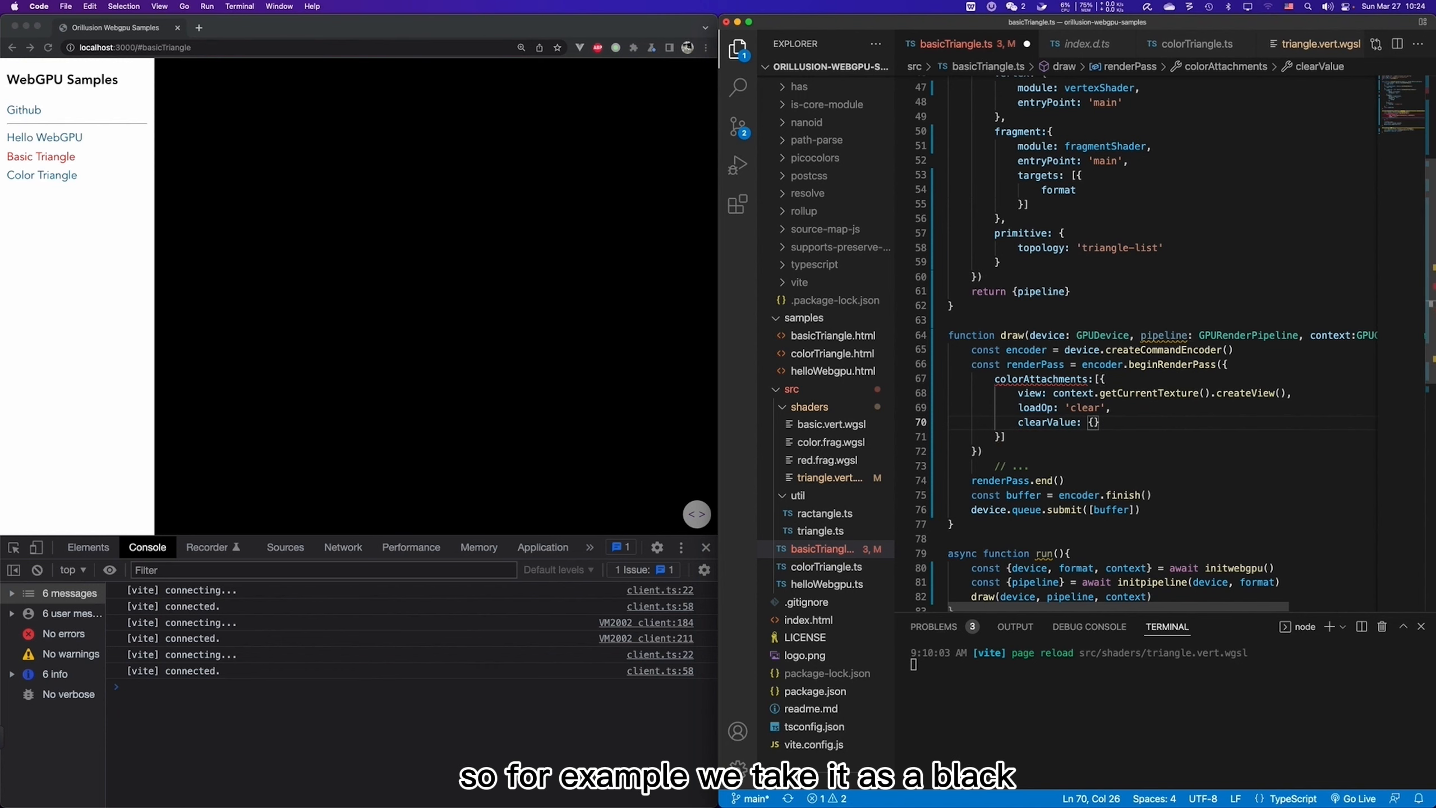
{"action": "type", "text": "r: g"}
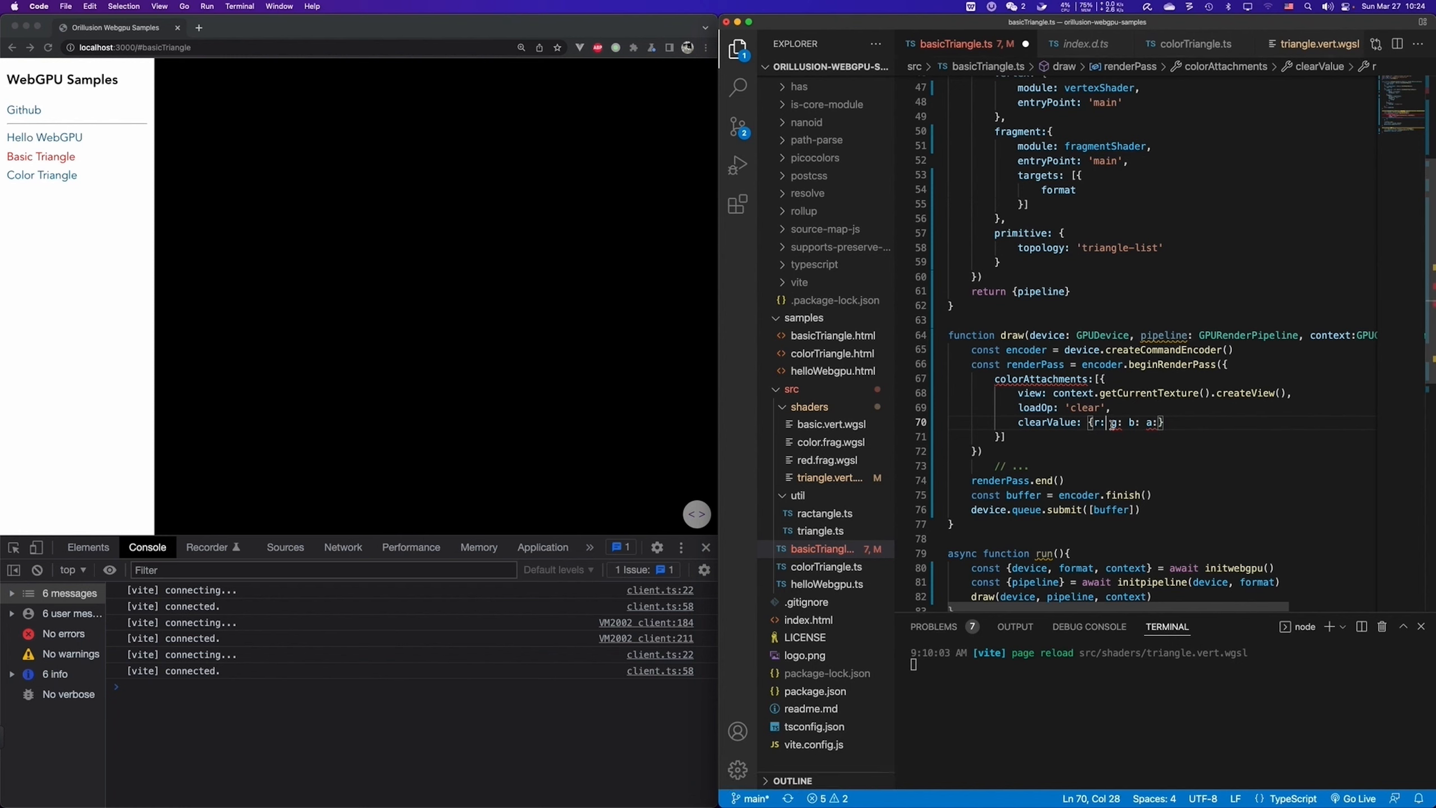
{"action": "type", "text": "0,"}
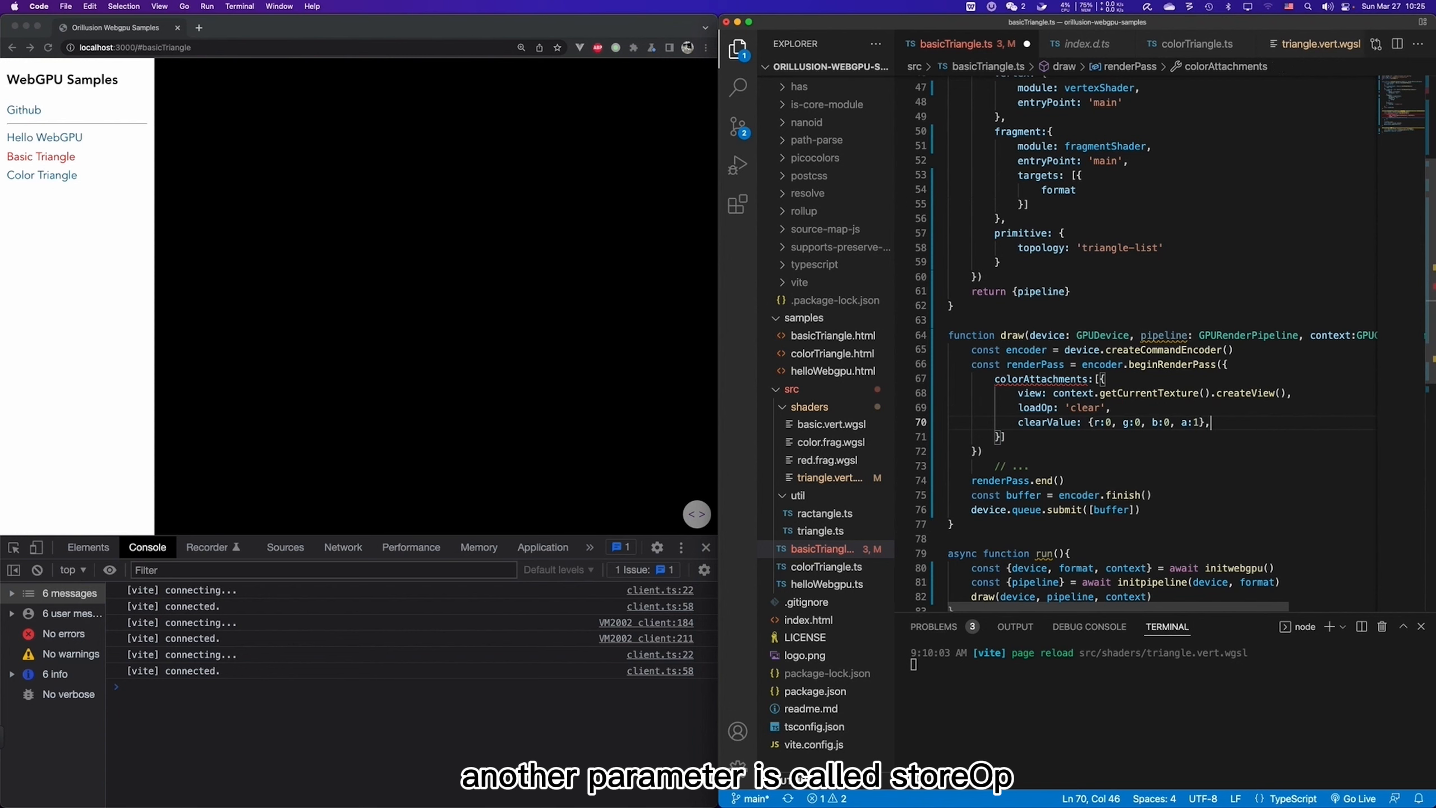
Add storeOp: 'store' to the colour attachment and remove the // ... placeholder line.
{"action": "type", "text": "storeOp"}
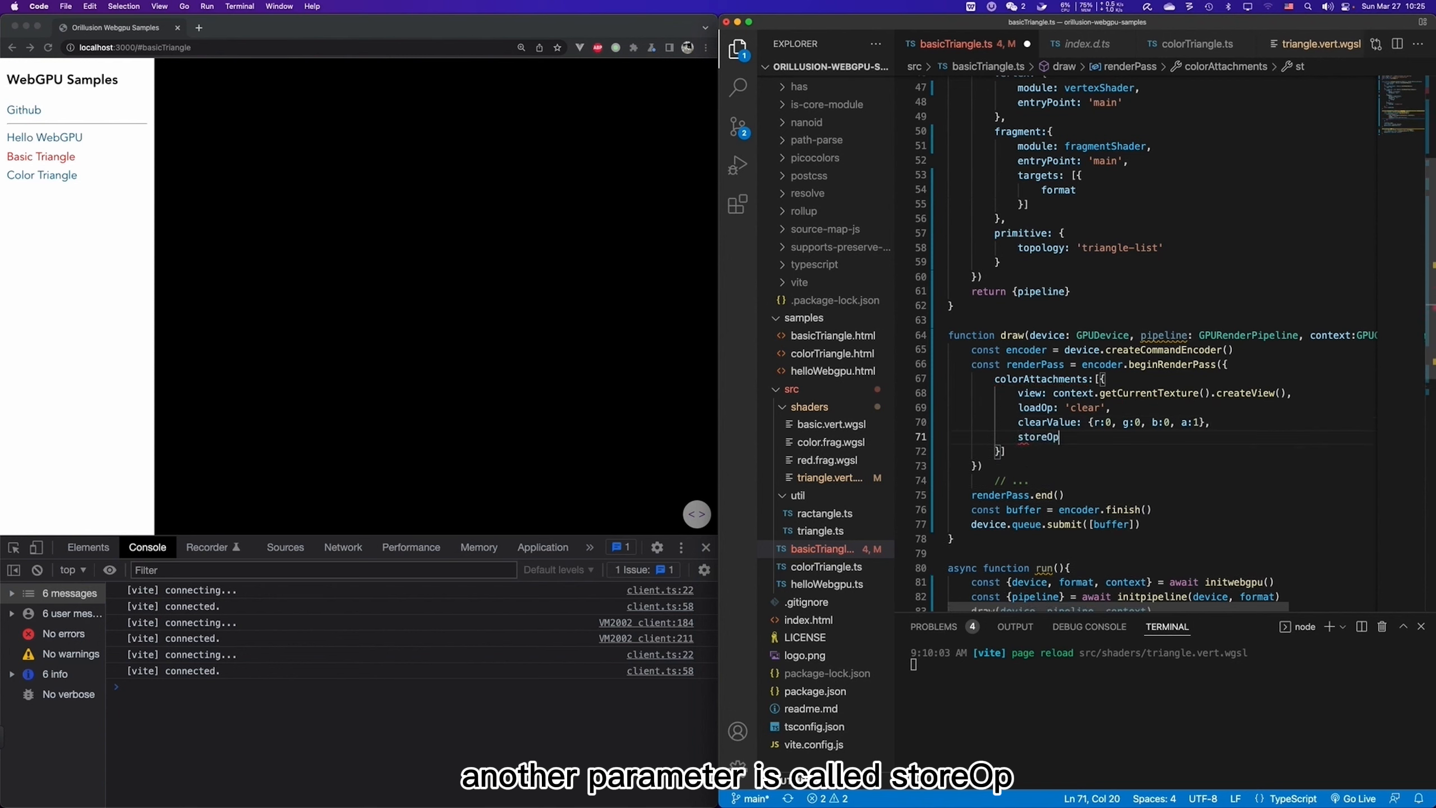
{"action": "type", "text": ":"}
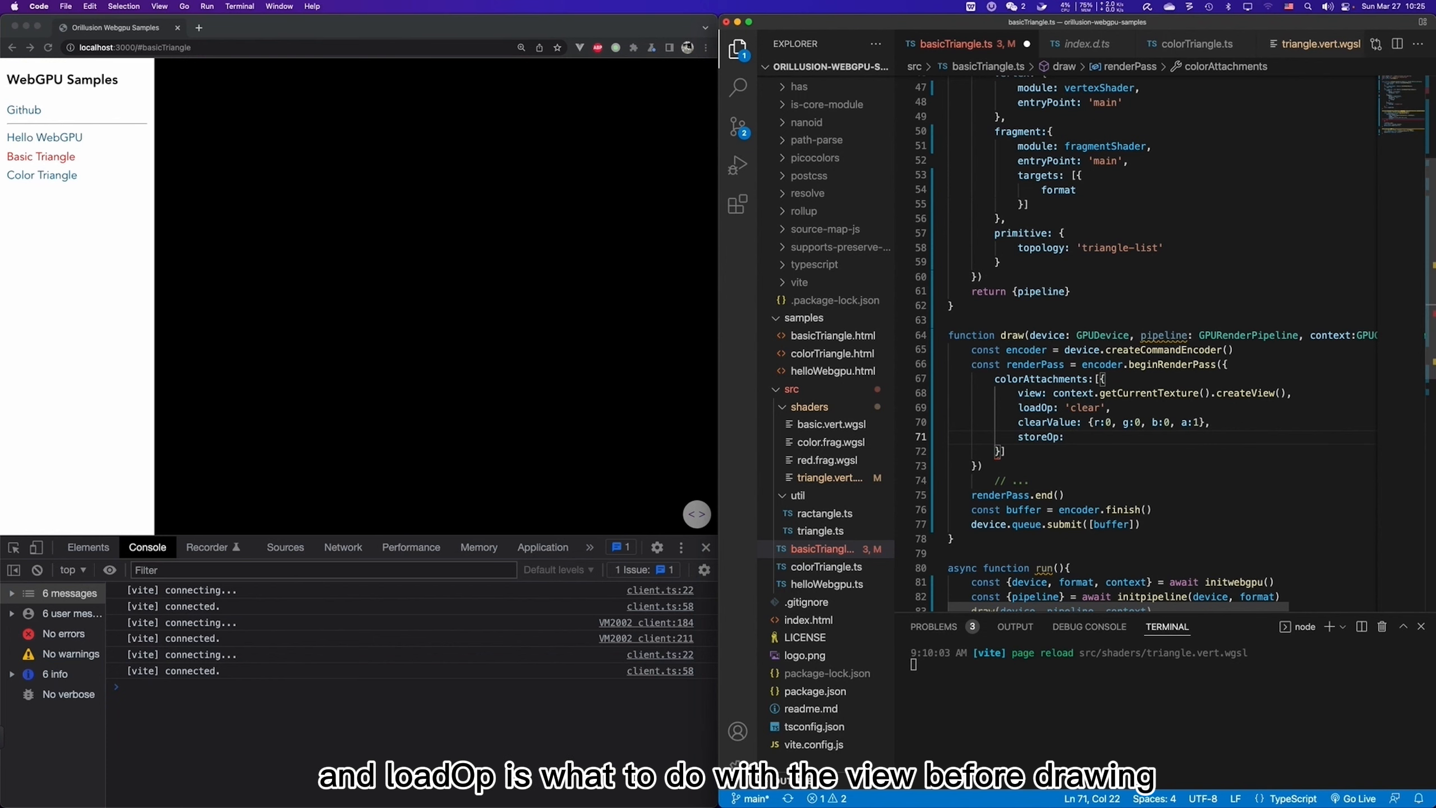
{"action": "mouse_move", "coordinate": [1222, 410]}
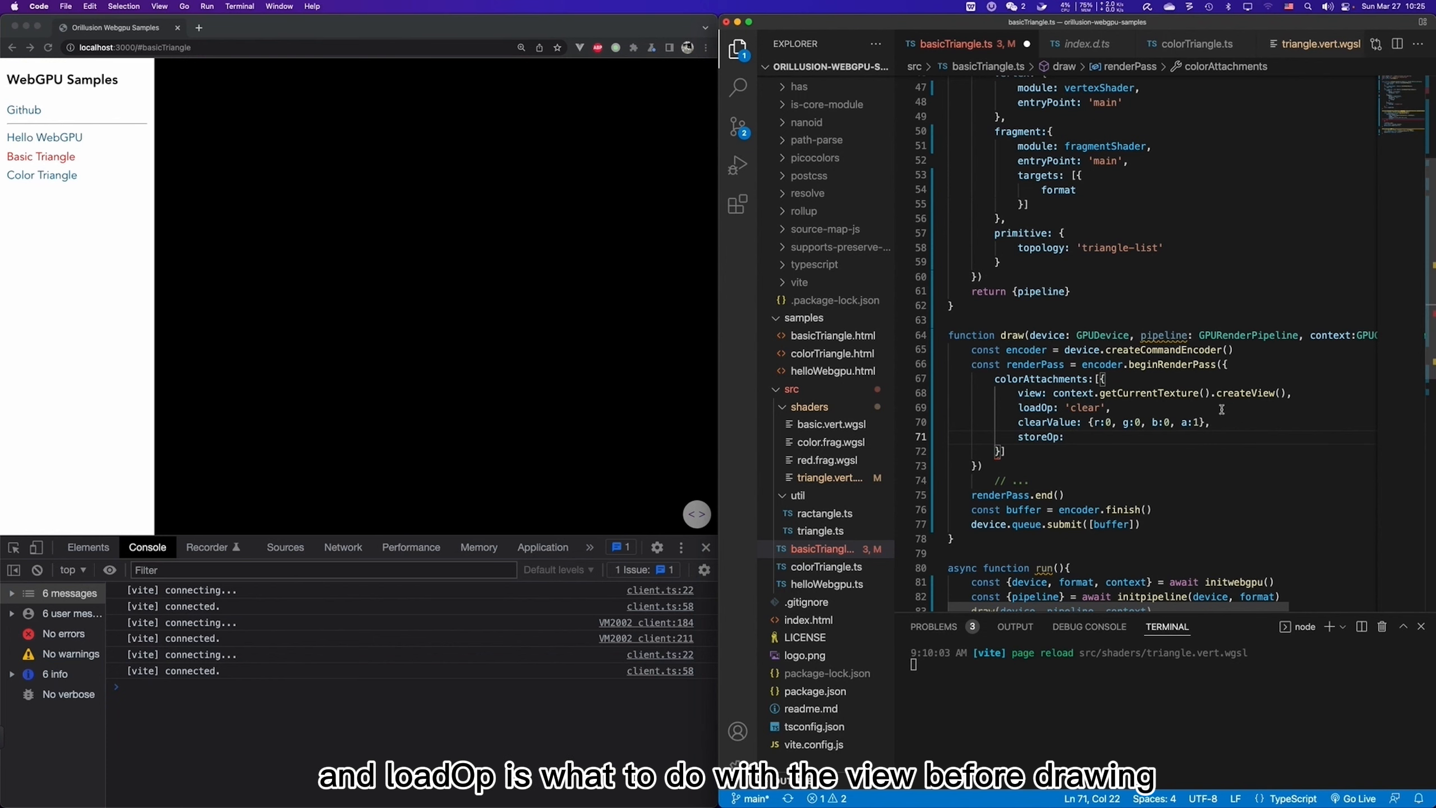
{"action": "double_click", "coordinate": [1029, 392]}
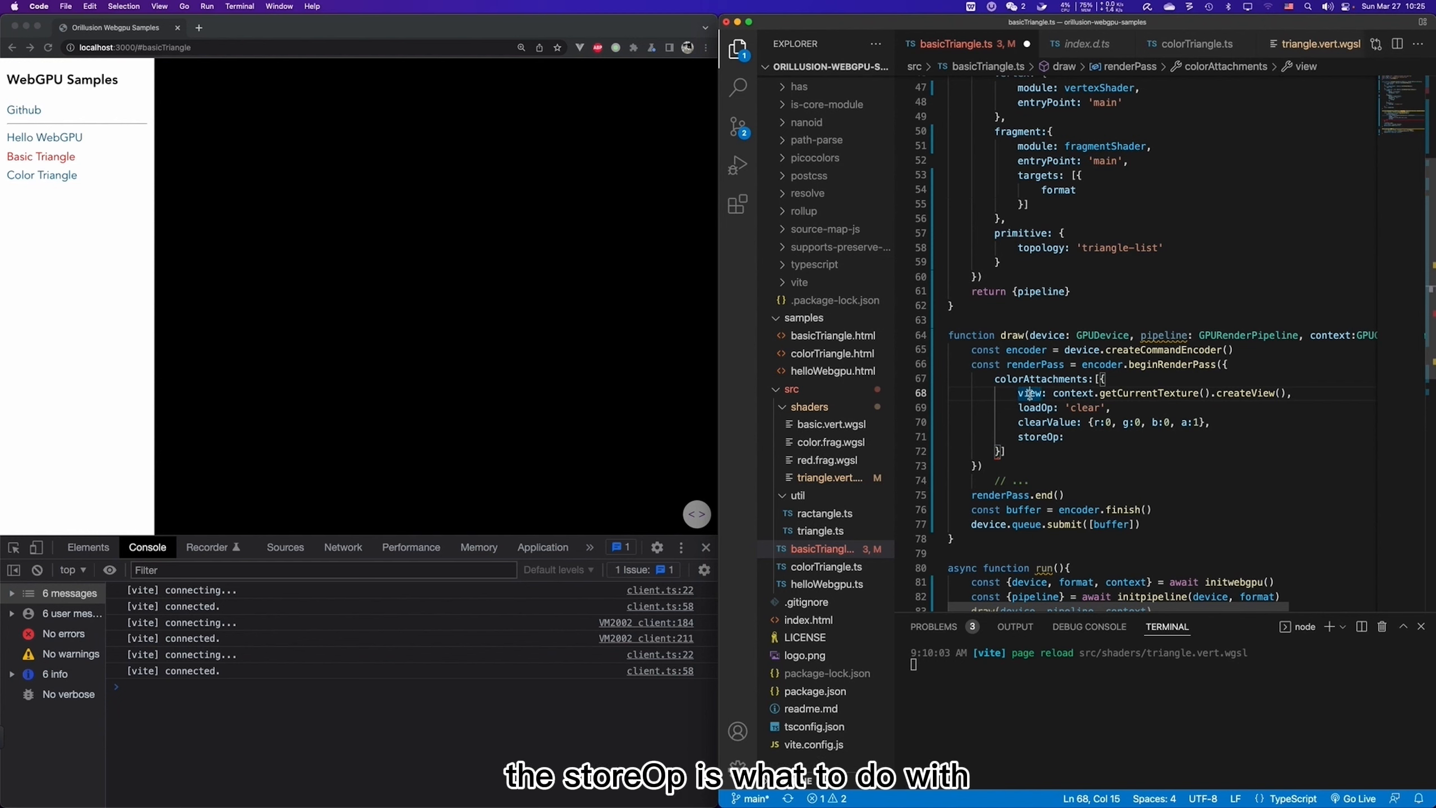
{"action": "double_click", "coordinate": [1028, 392]}
{"action": "type", "text": " '"}
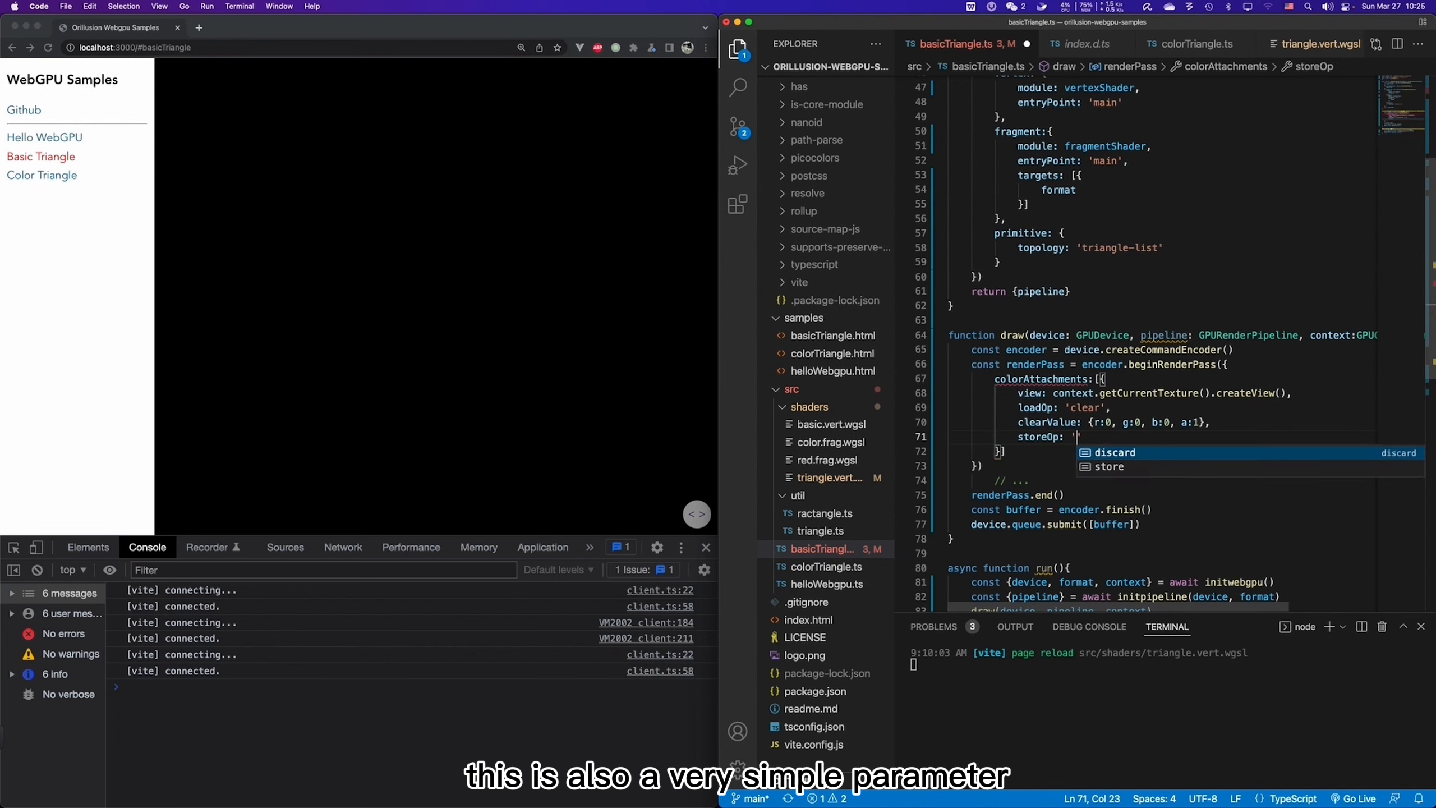
{"action": "key", "text": "Down"}
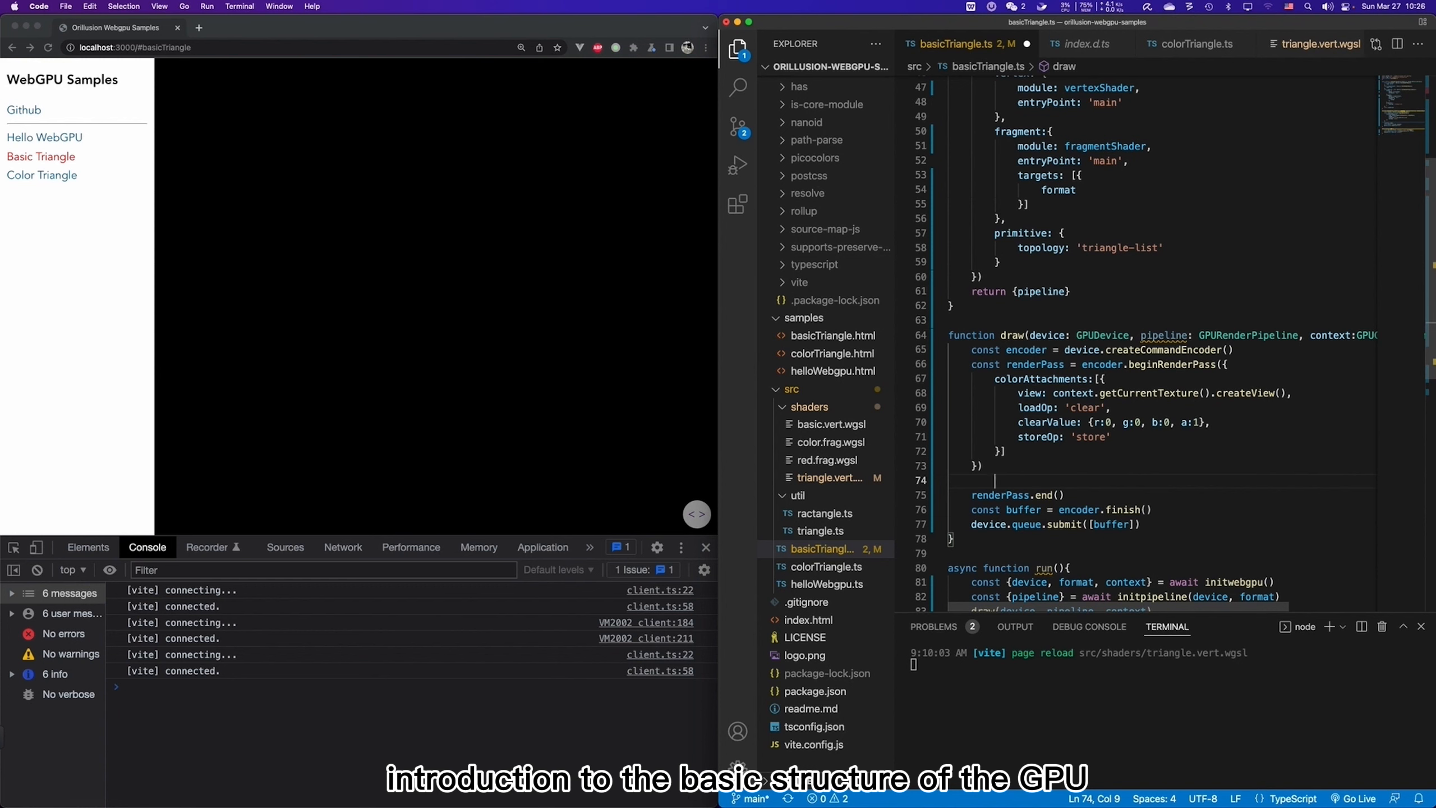
Before renderPass.end(), add renderPass.setPipeline(pipeline) and begin a renderPass.draw() call.
{"action": "double_click", "coordinate": [1165, 335]}
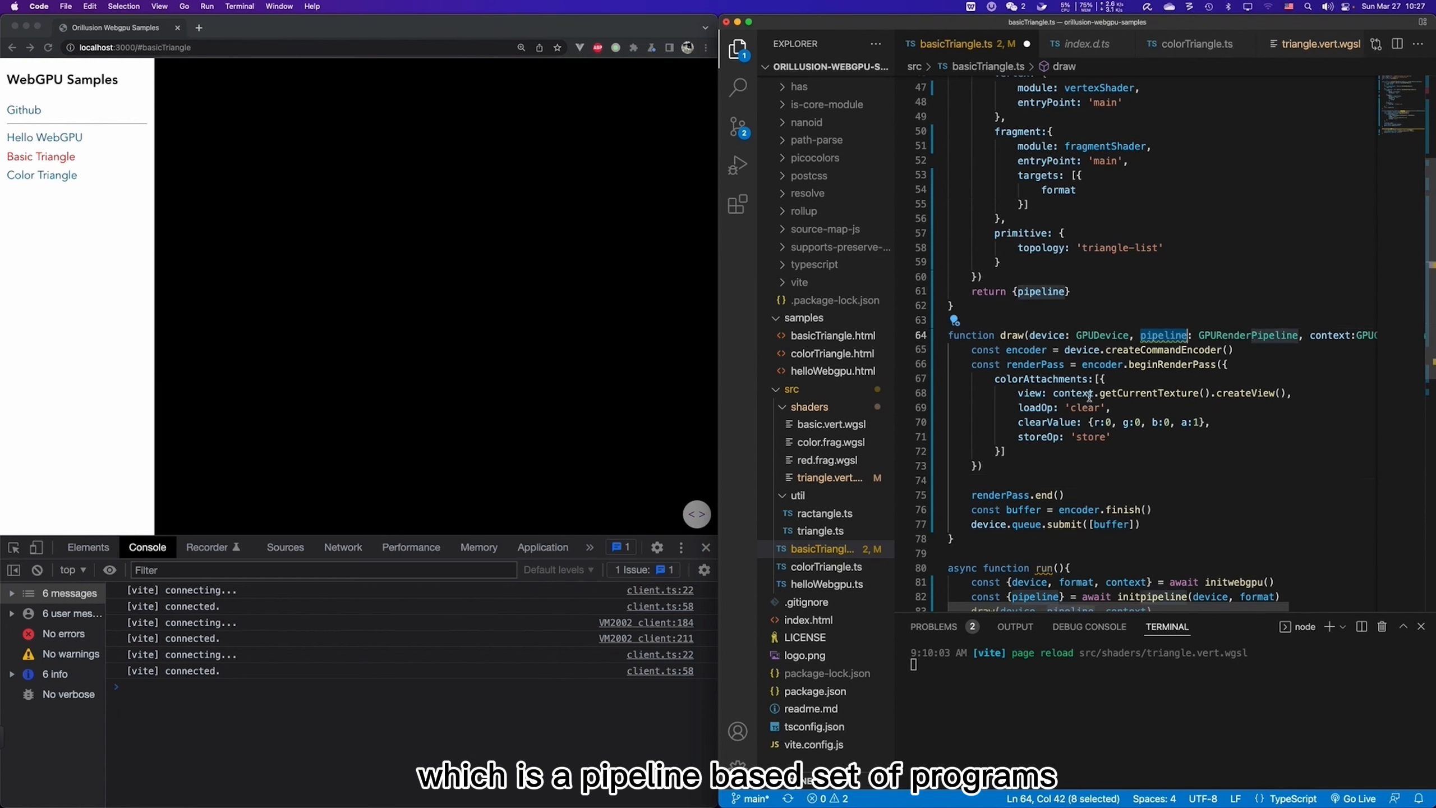
{"action": "type", "text": "renderPass.set"}
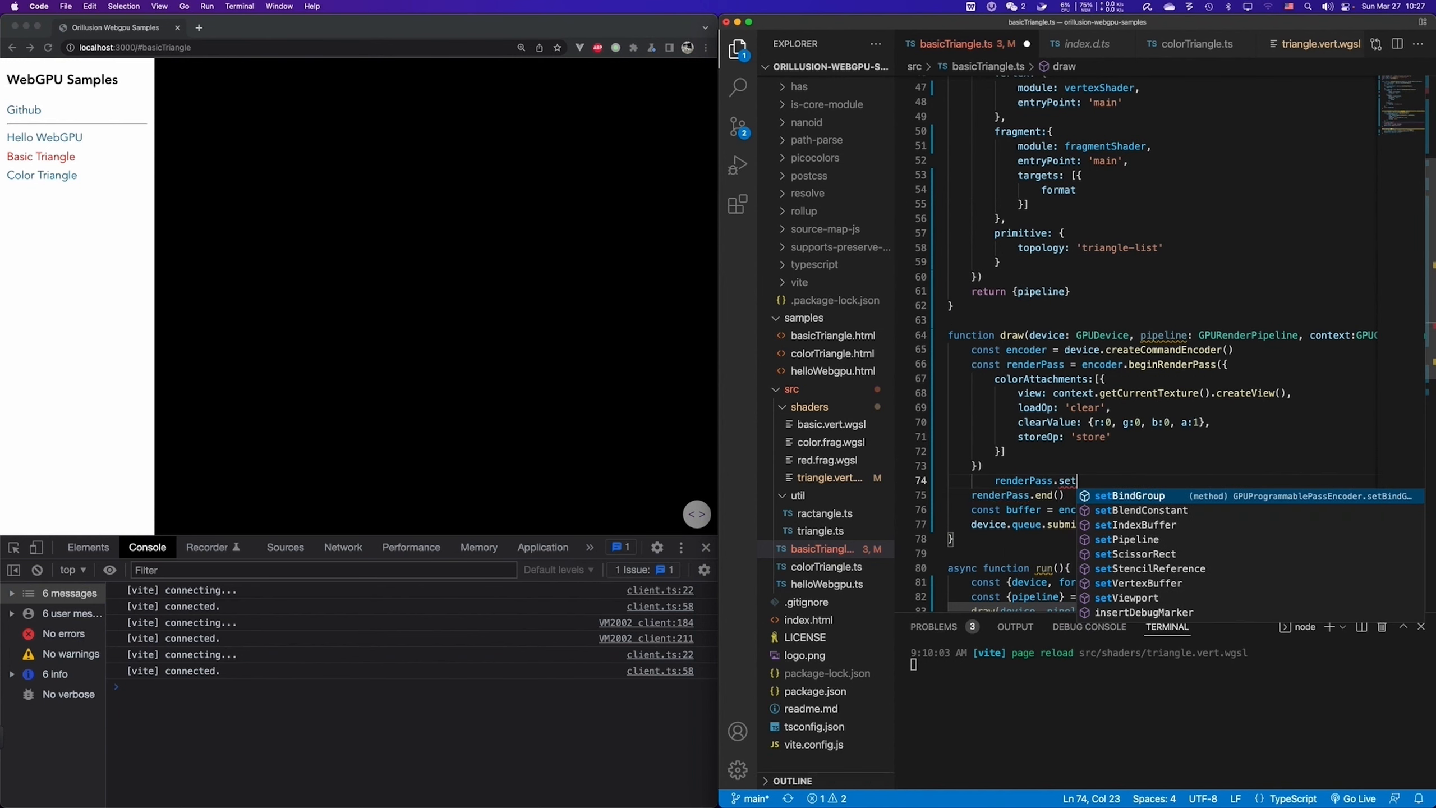
{"action": "type", "text": "Pipeline(pipeline"}
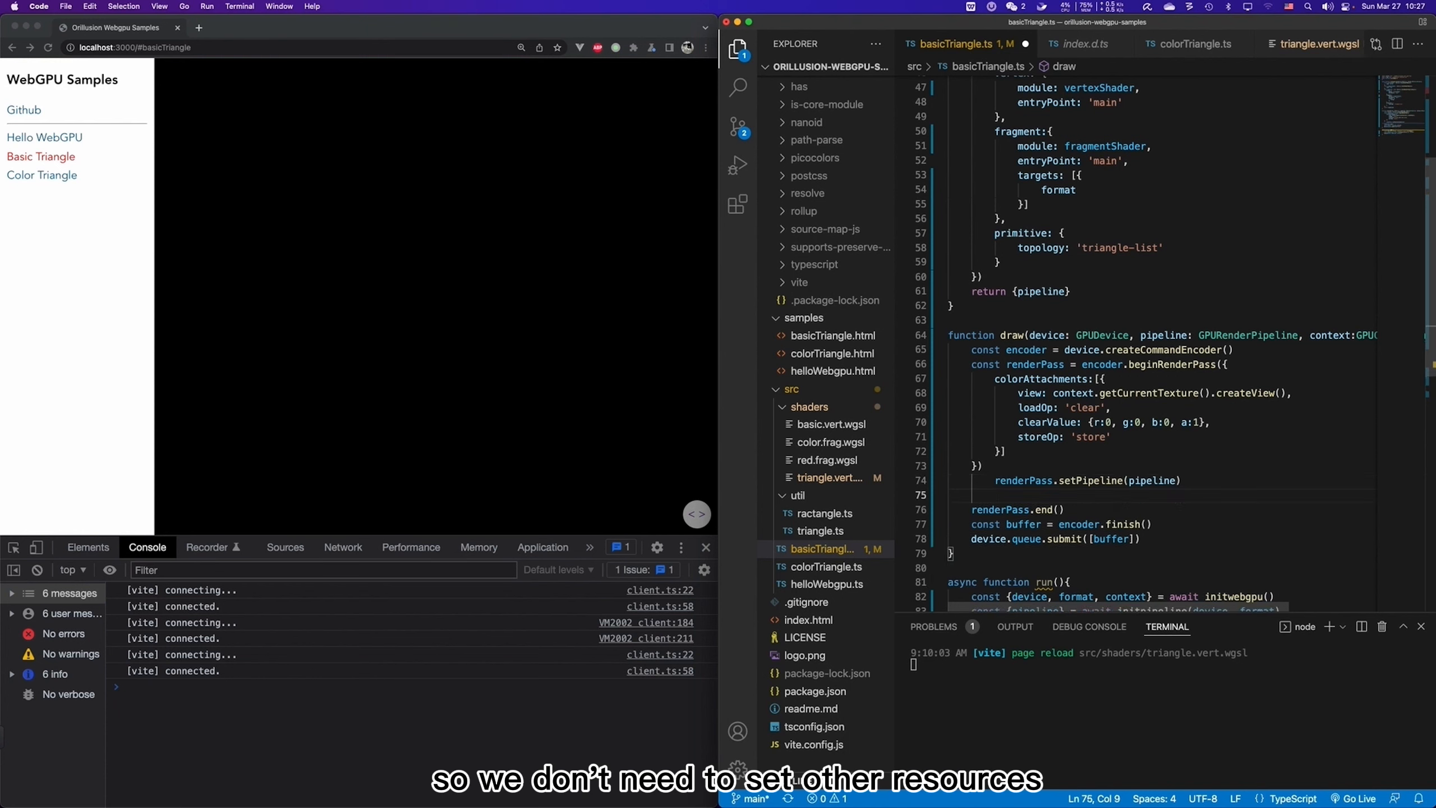
{"action": "type", "text": "renderPass."}
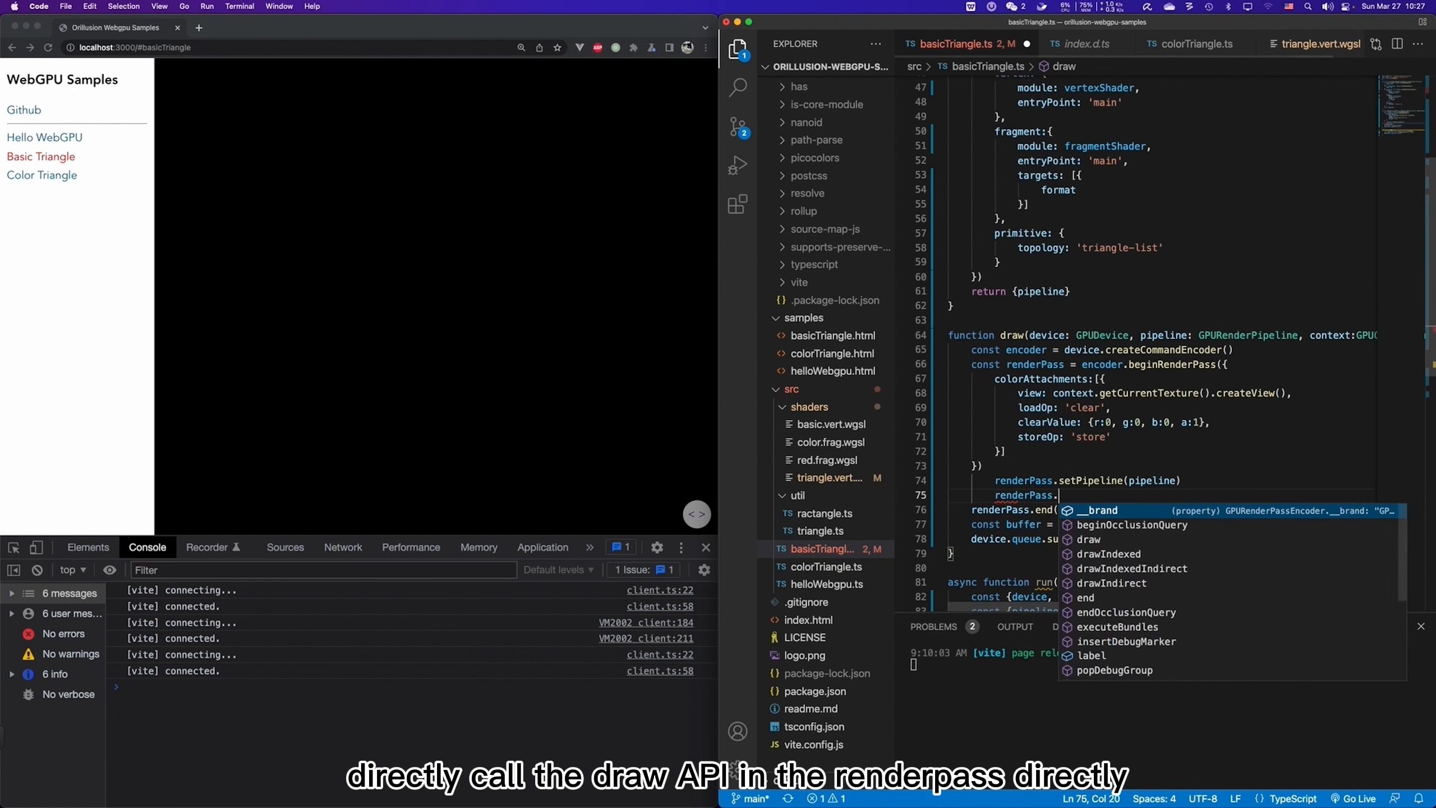
{"action": "type", "text": "draw("}
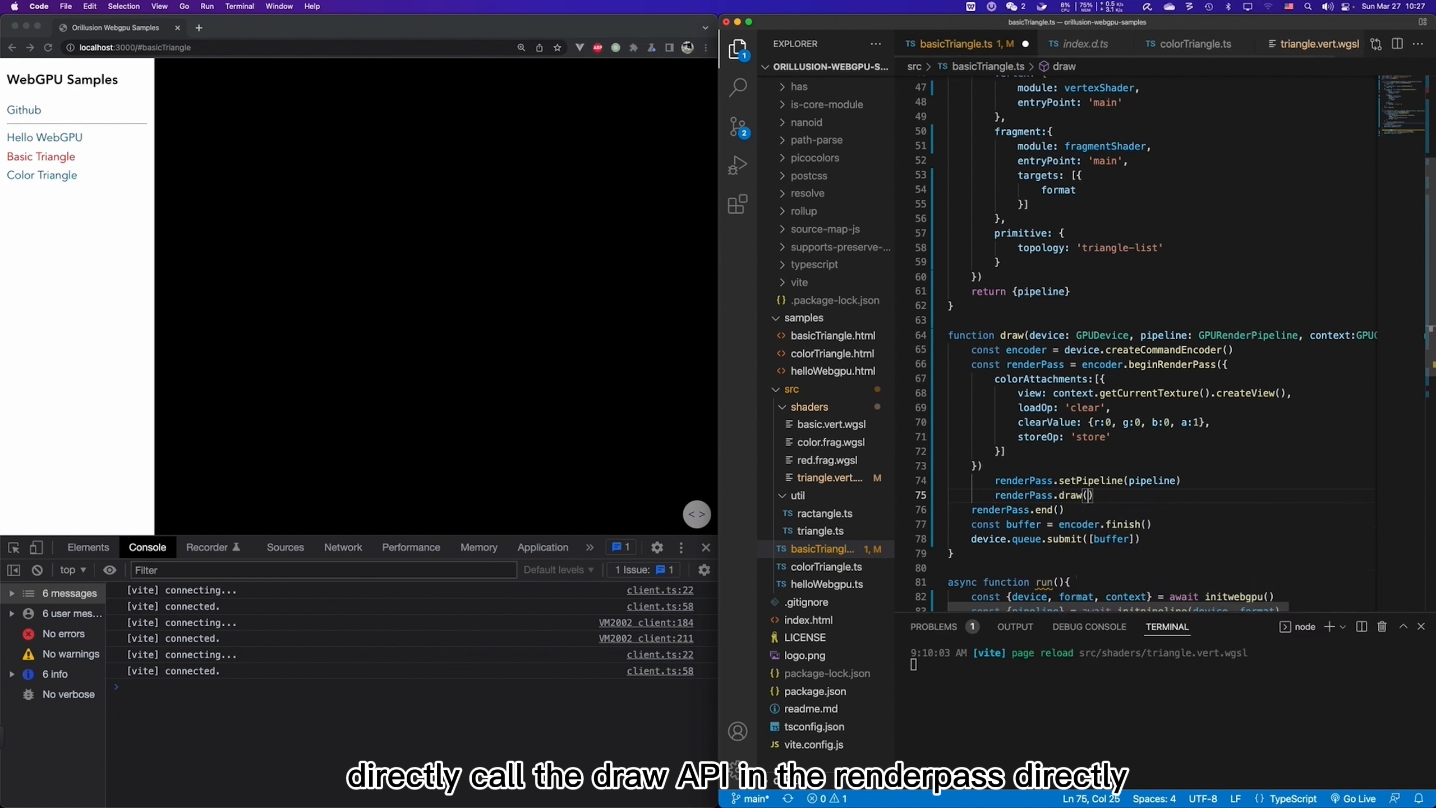
{"action": "mouse_move", "coordinate": [1088, 495]}
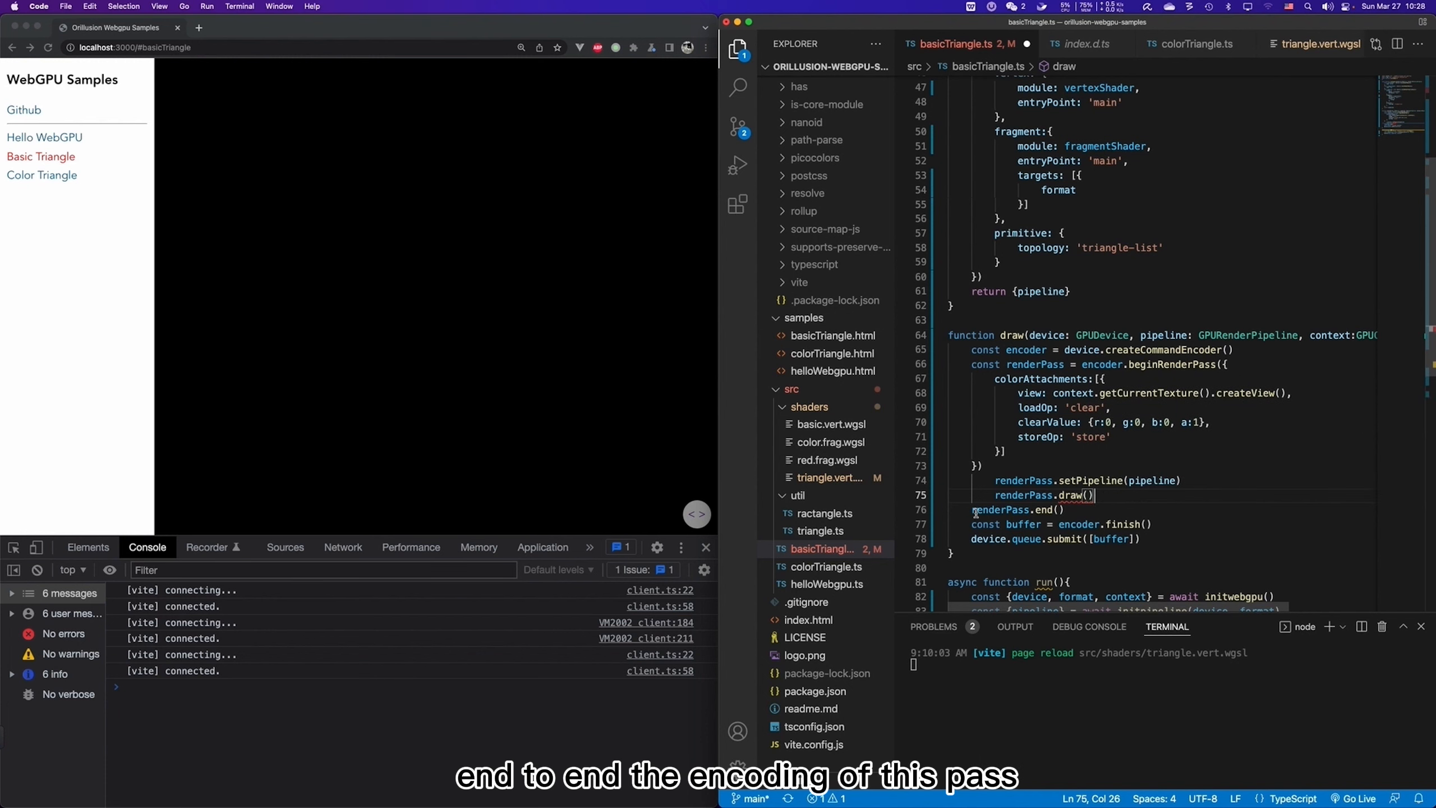
{"action": "double_click", "coordinate": [1011, 509]}
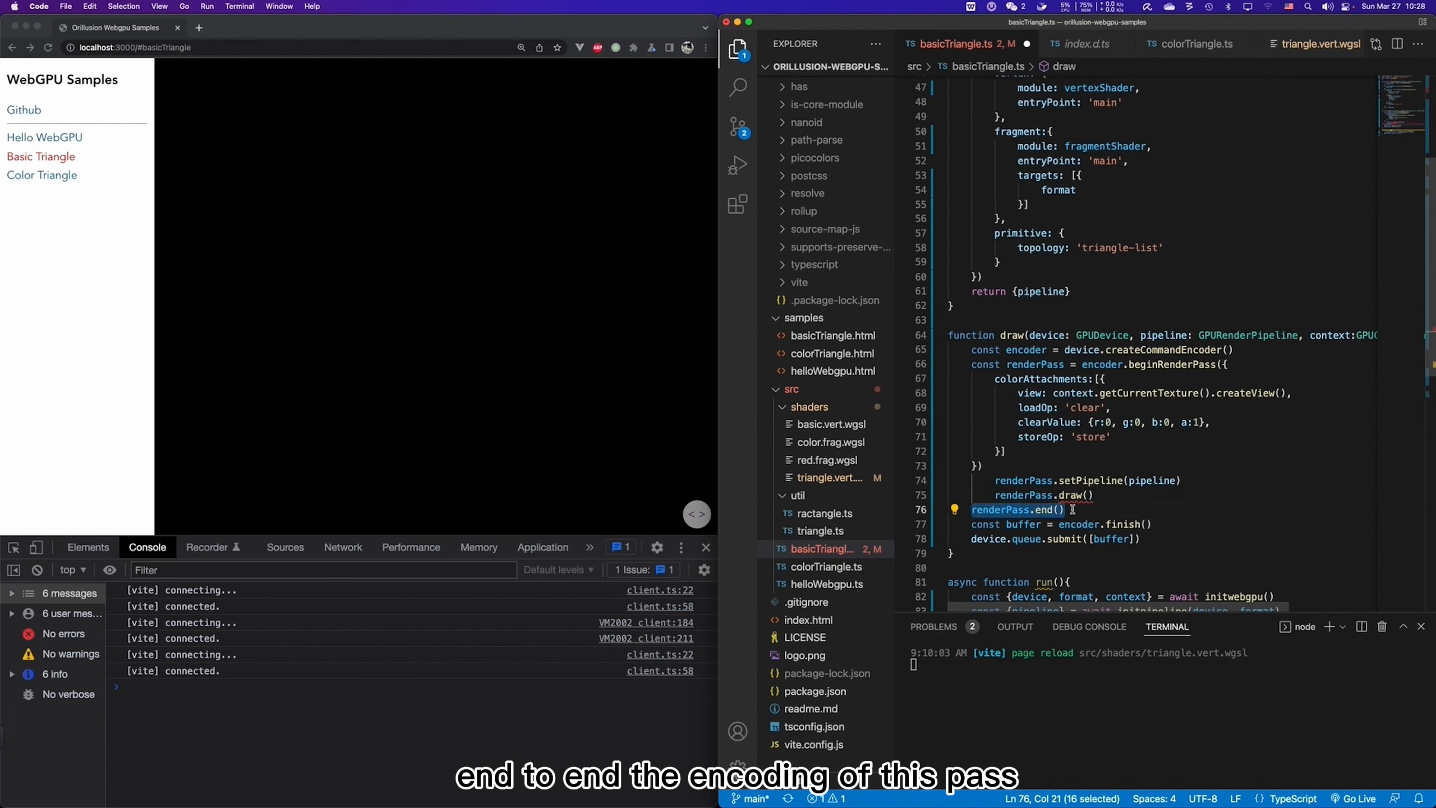
{"action": "mouse_move", "coordinate": [1026, 481]}
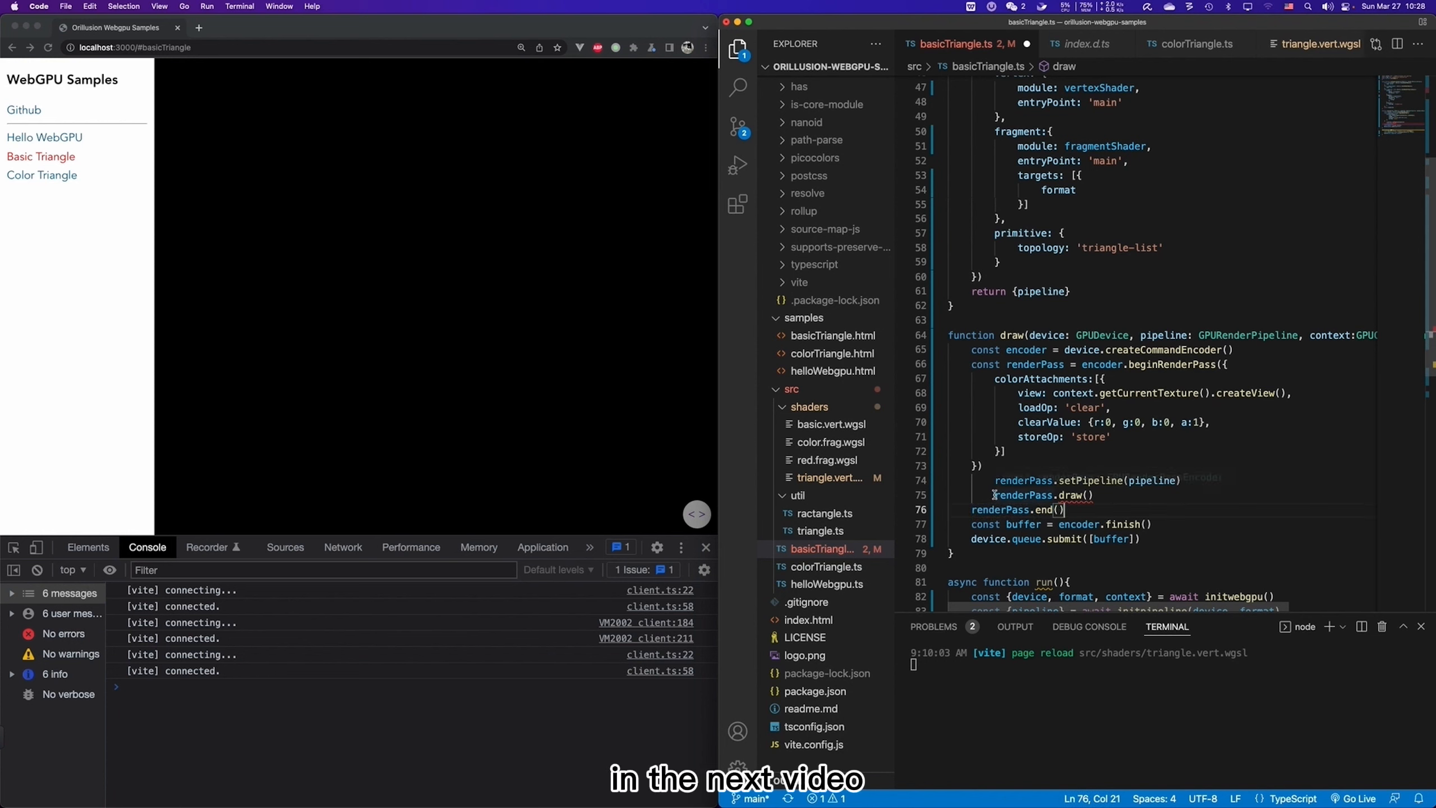
{"action": "left_click_drag", "start_coordinate": [993, 480], "coordinate": [1182, 480]}
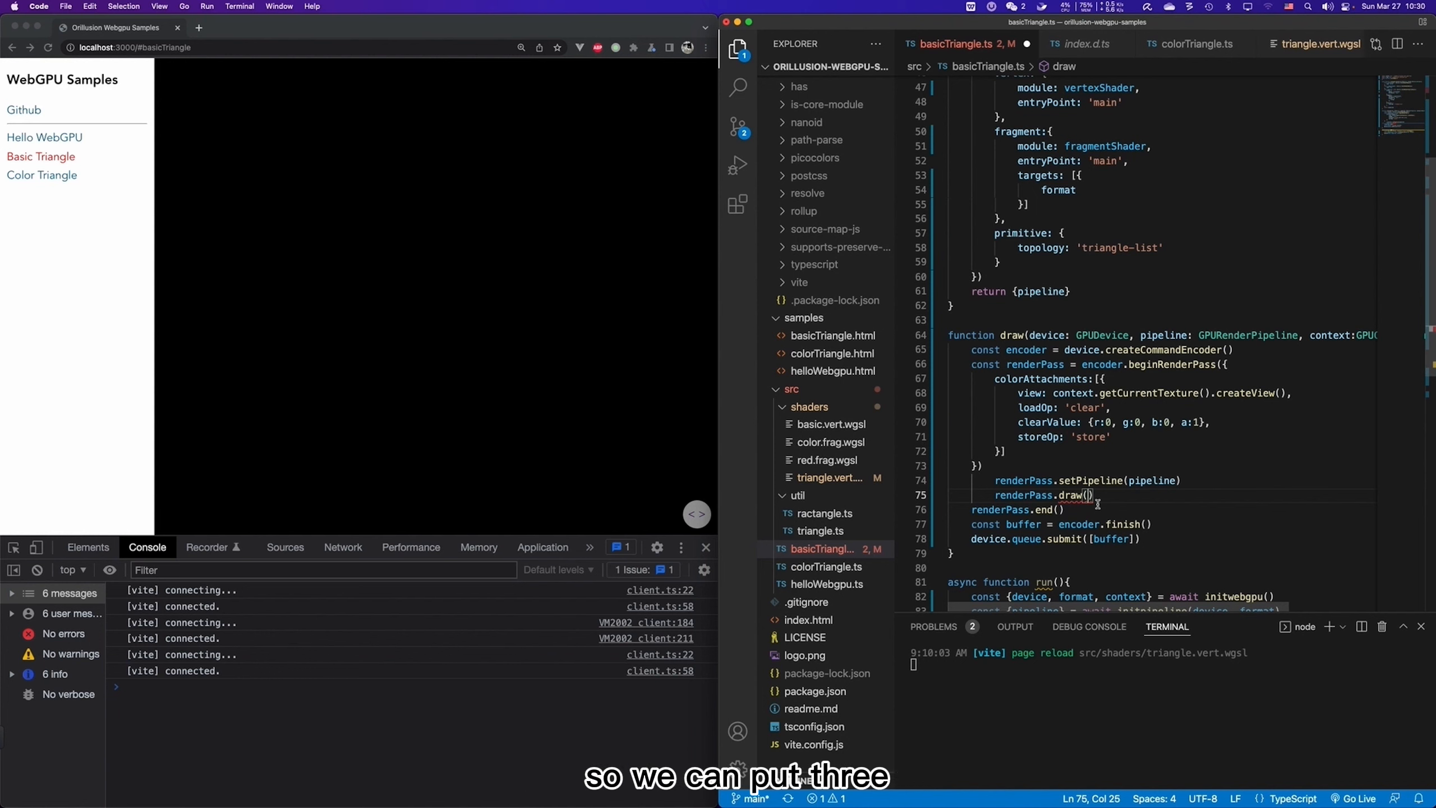
Set renderPass.draw(3) and point out the vertexShader and fragmentShader module references.
{"action": "type", "text": "3"}
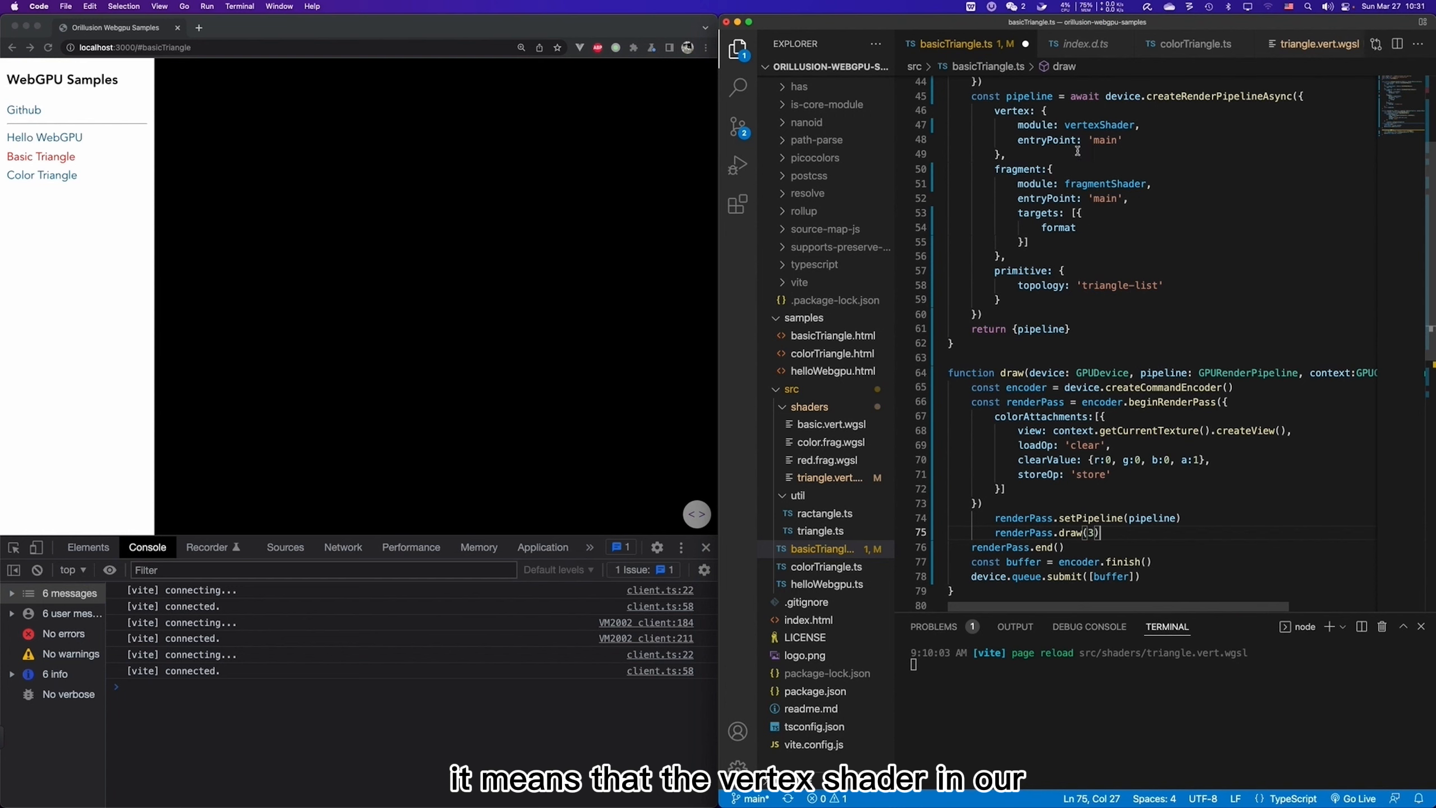
{"action": "double_click", "coordinate": [1097, 125]}
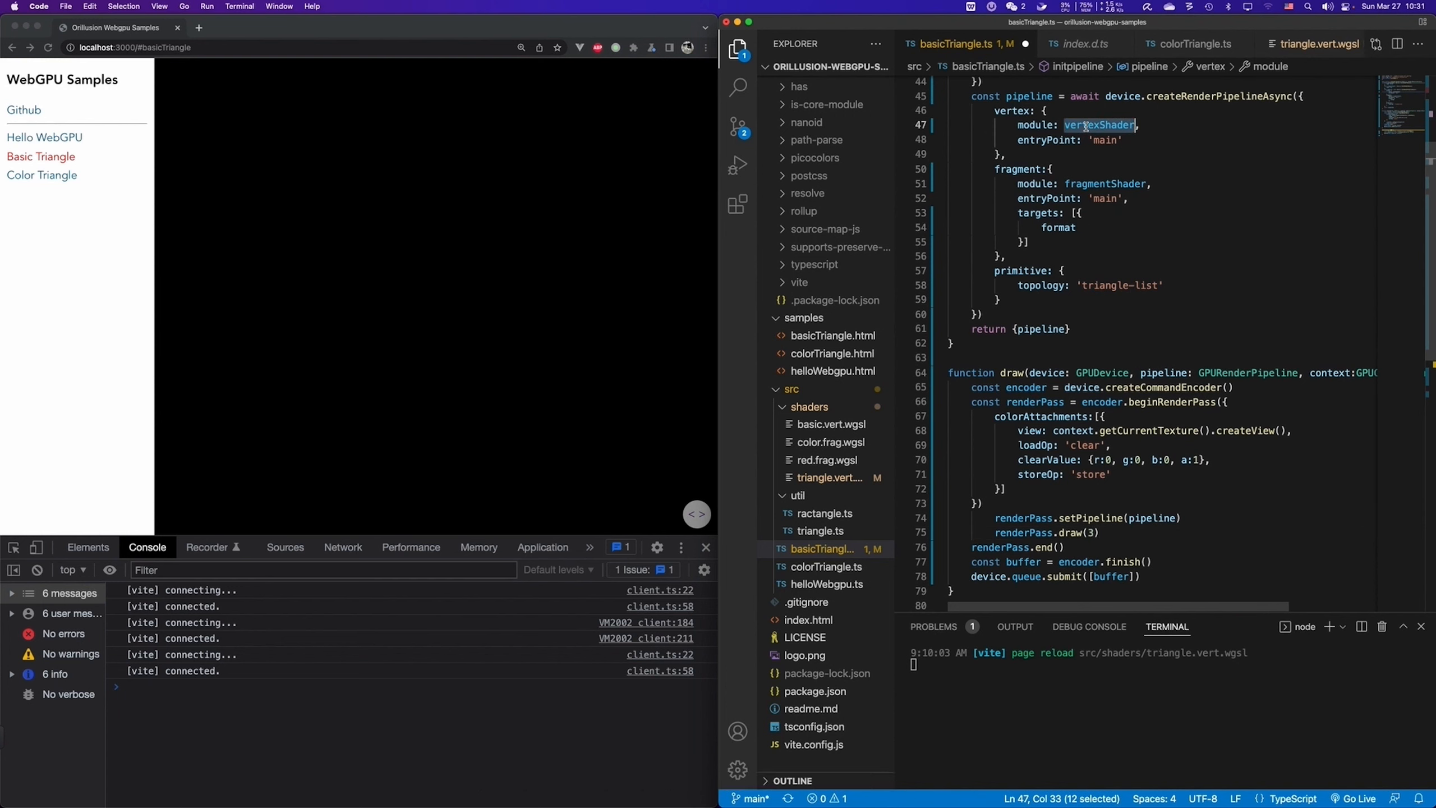
{"action": "mouse_move", "coordinate": [1100, 124]}
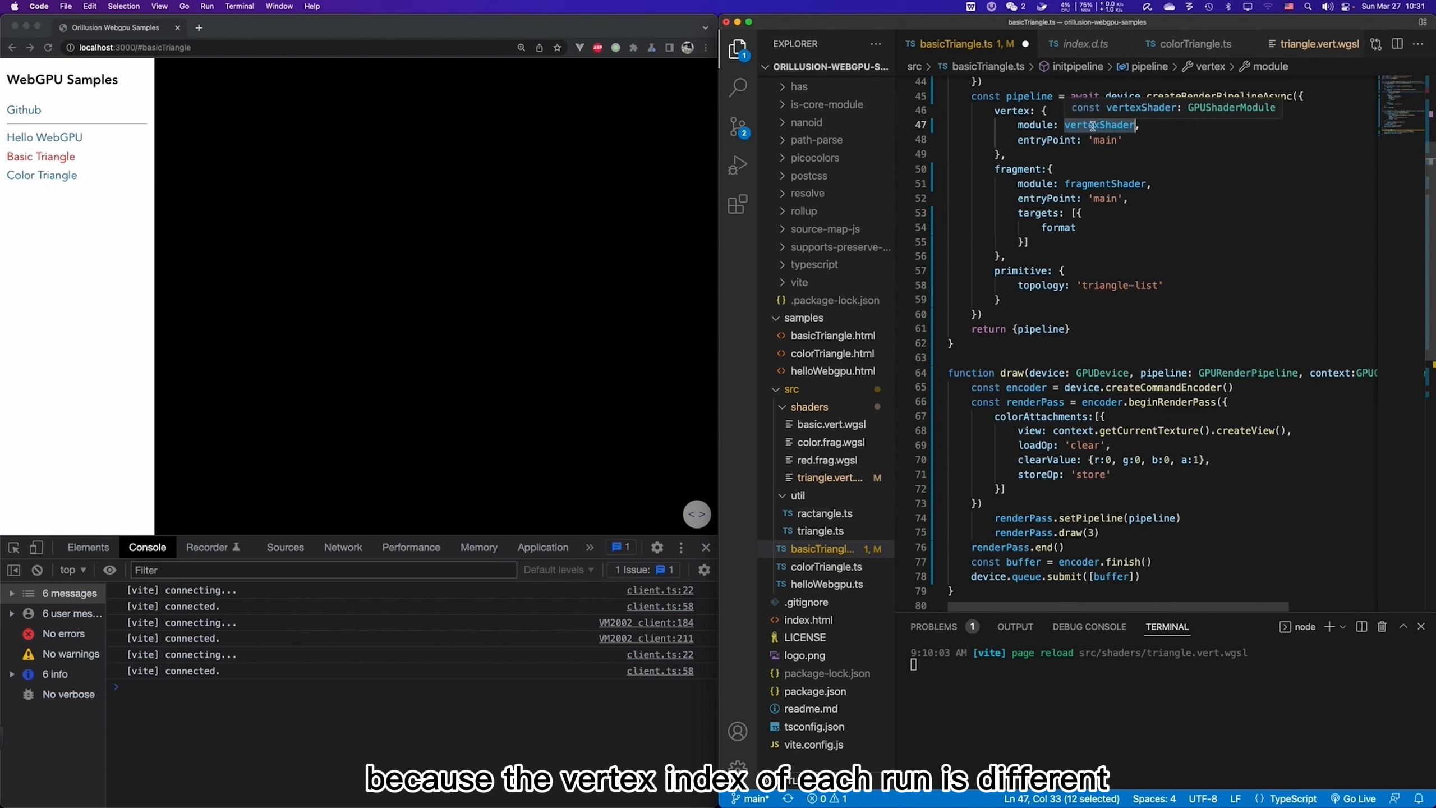
{"action": "left_click", "coordinate": [827, 478]}
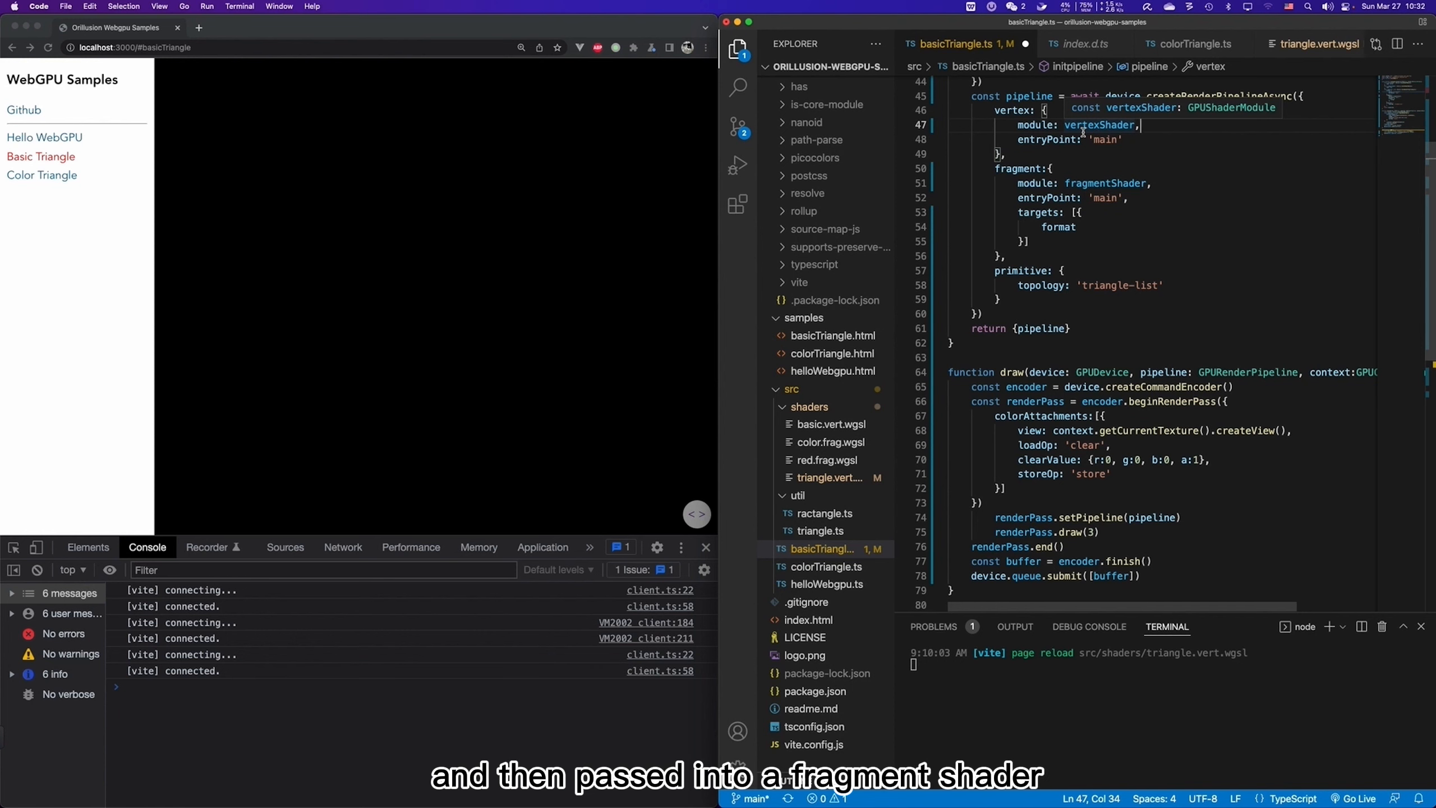
{"action": "double_click", "coordinate": [1105, 184]}
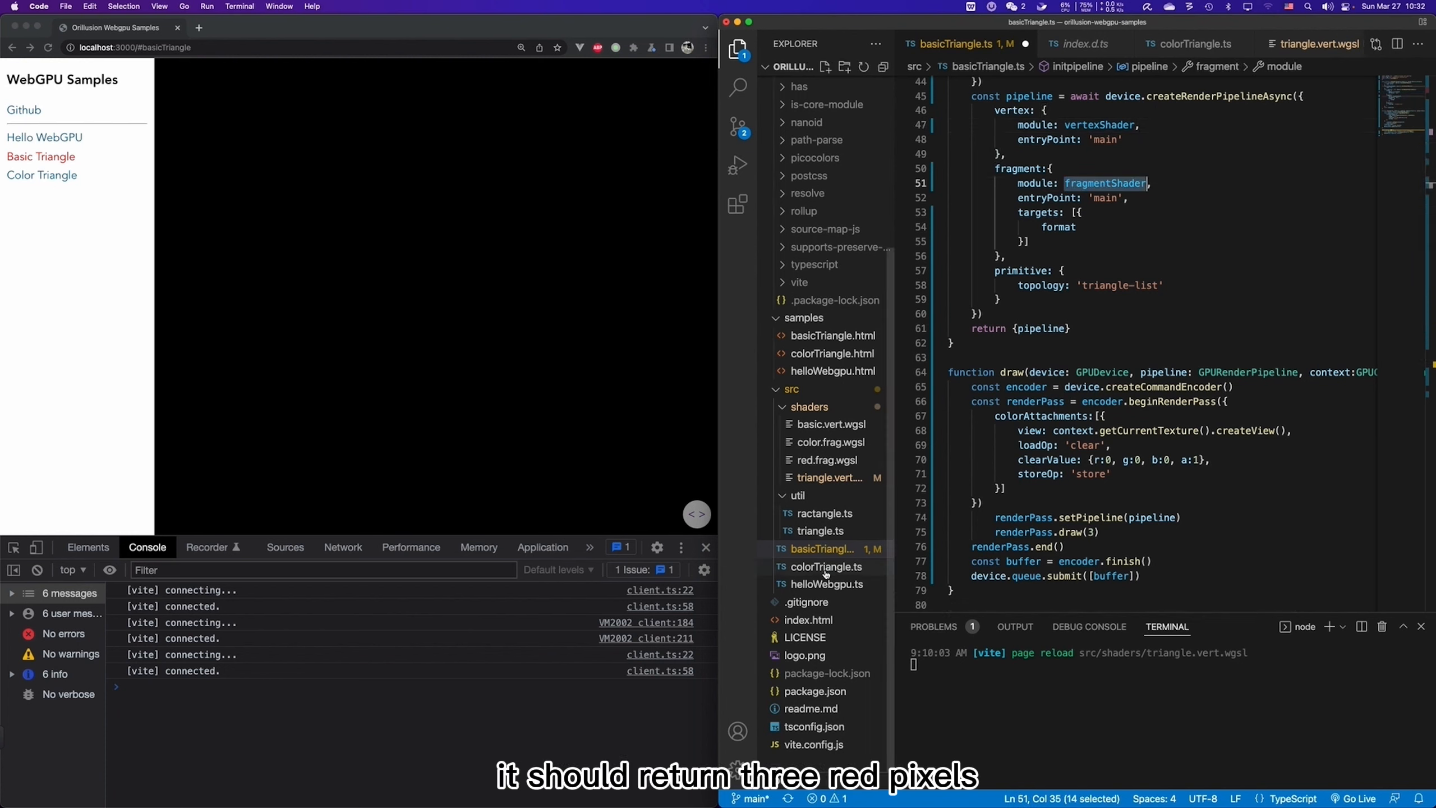
{"action": "left_click", "coordinate": [827, 459]}
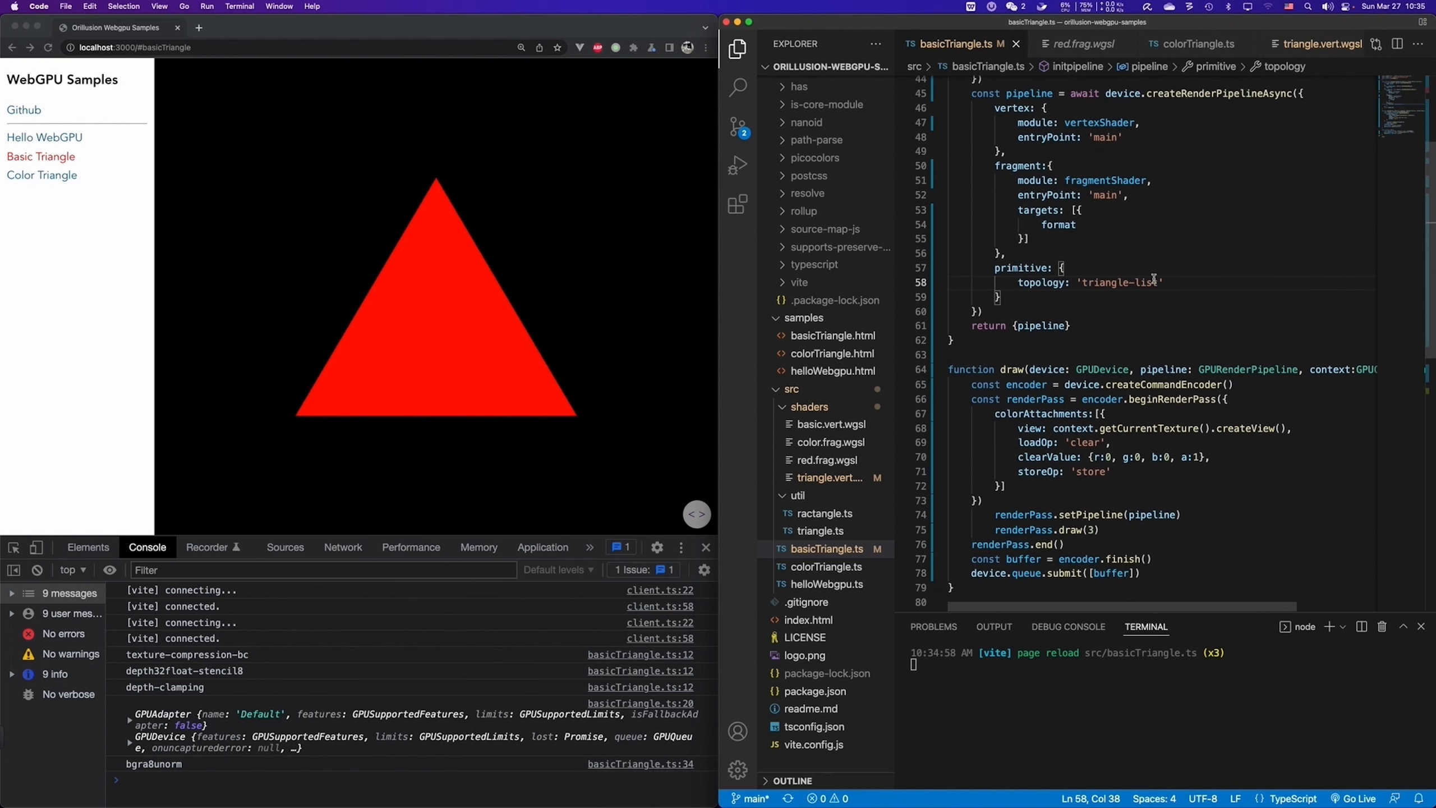
Select the 'triangle-list' topology value so it can be replaced with 'point-list'.
{"action": "double_click", "coordinate": [1041, 282]}
{"action": "type", "text": "poin"}
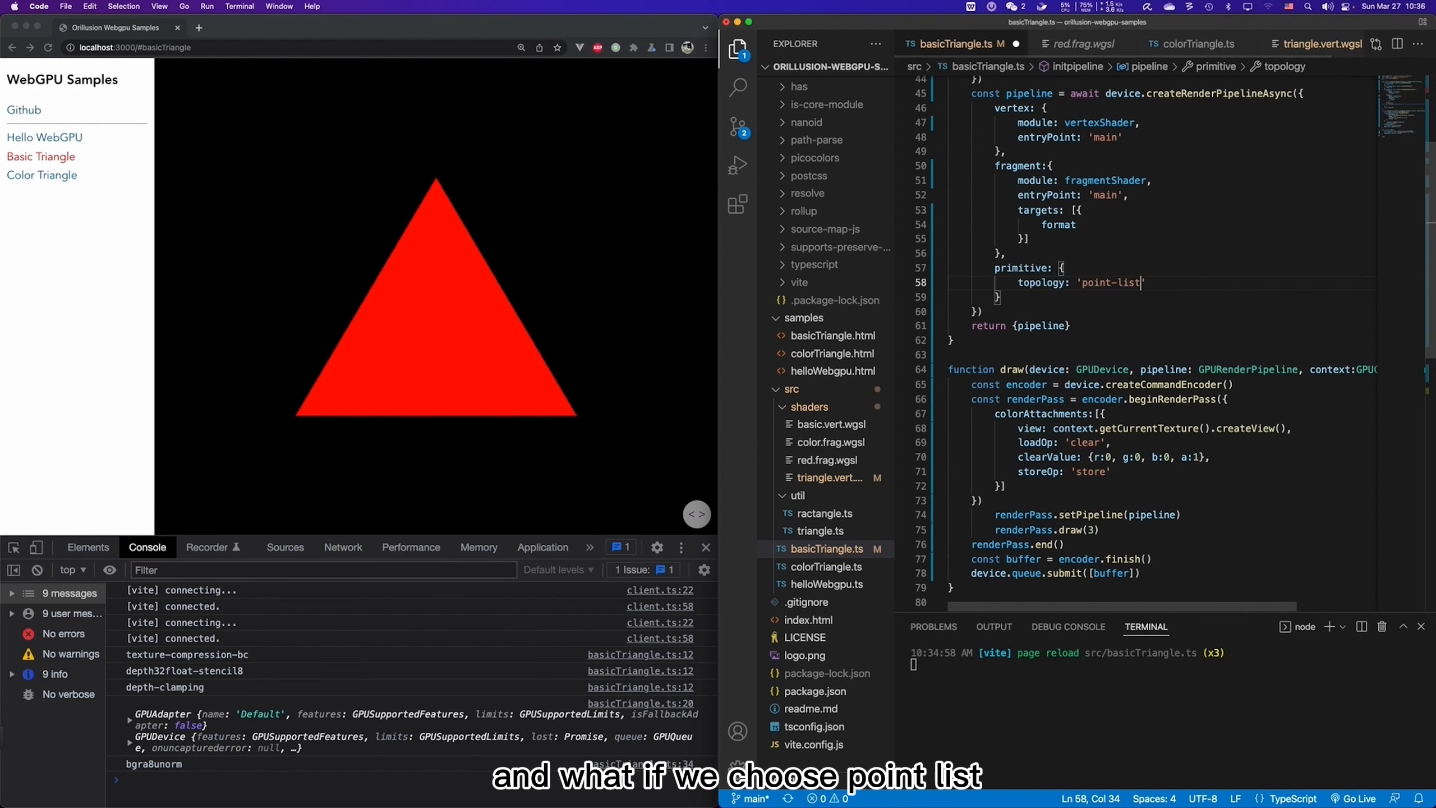
Save basicTriangle.ts with 'point-list' so the page renders only three faint points.
{"action": "key", "text": "cmd+s"}
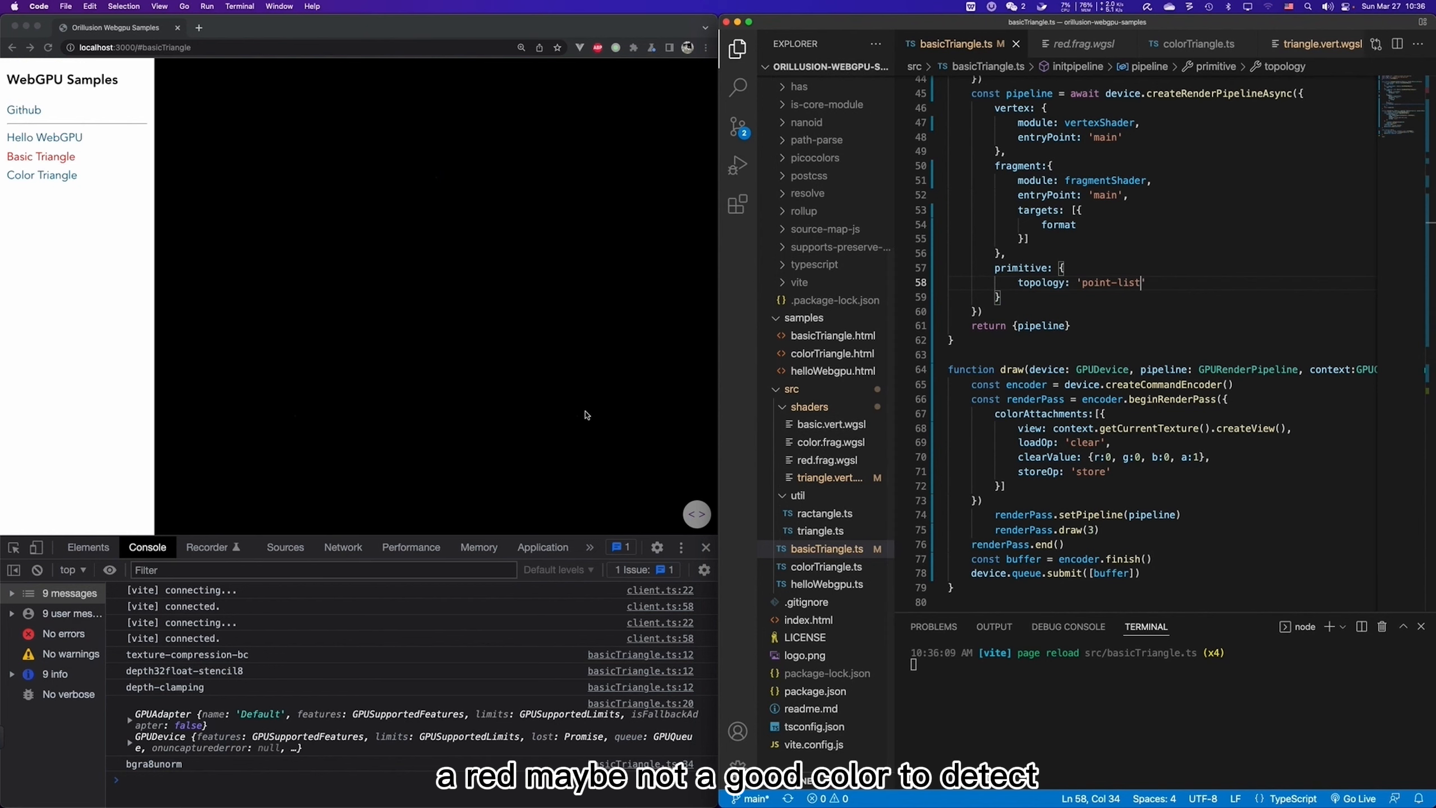
{"action": "left_click", "coordinate": [827, 460]}
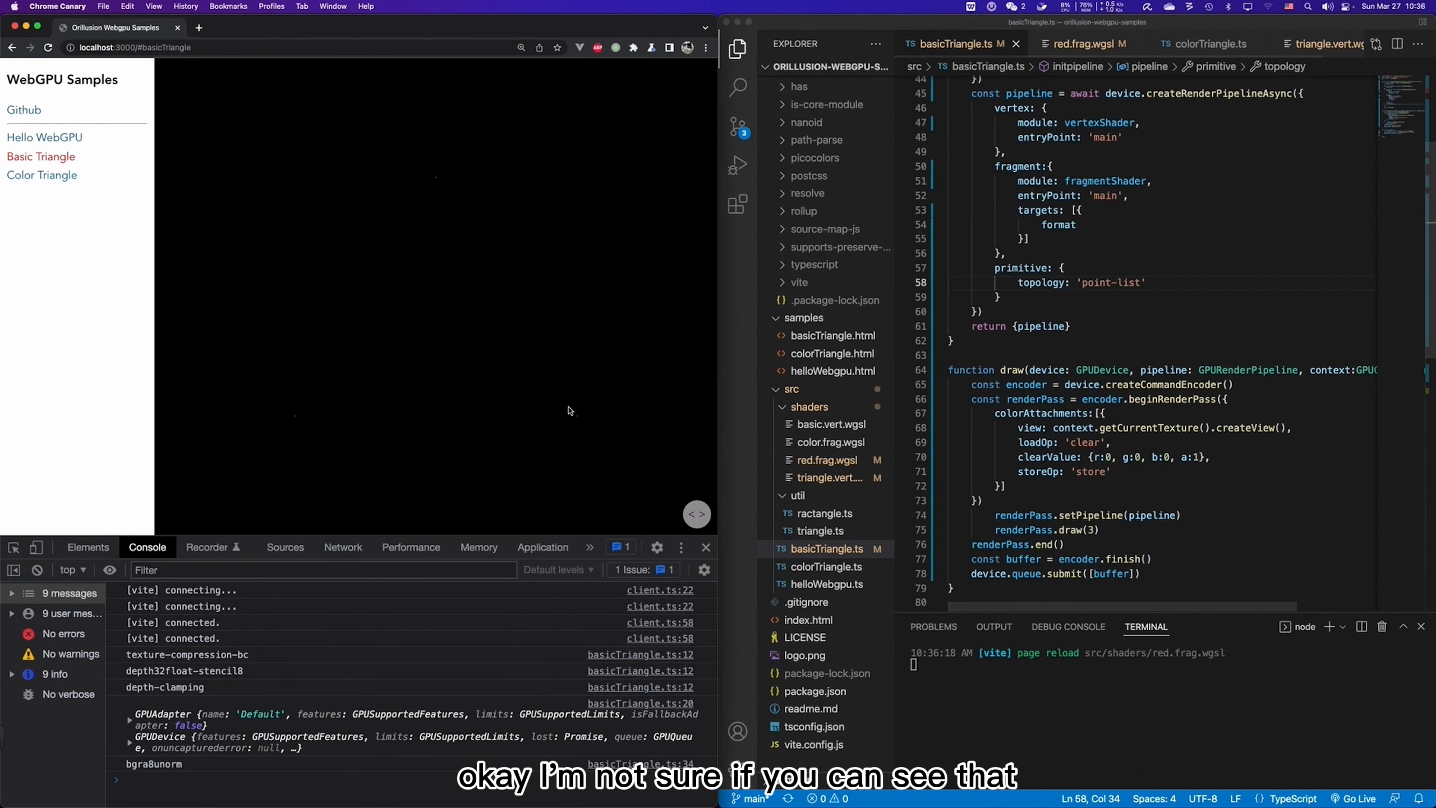
{"action": "mouse_move", "coordinate": [578, 426]}
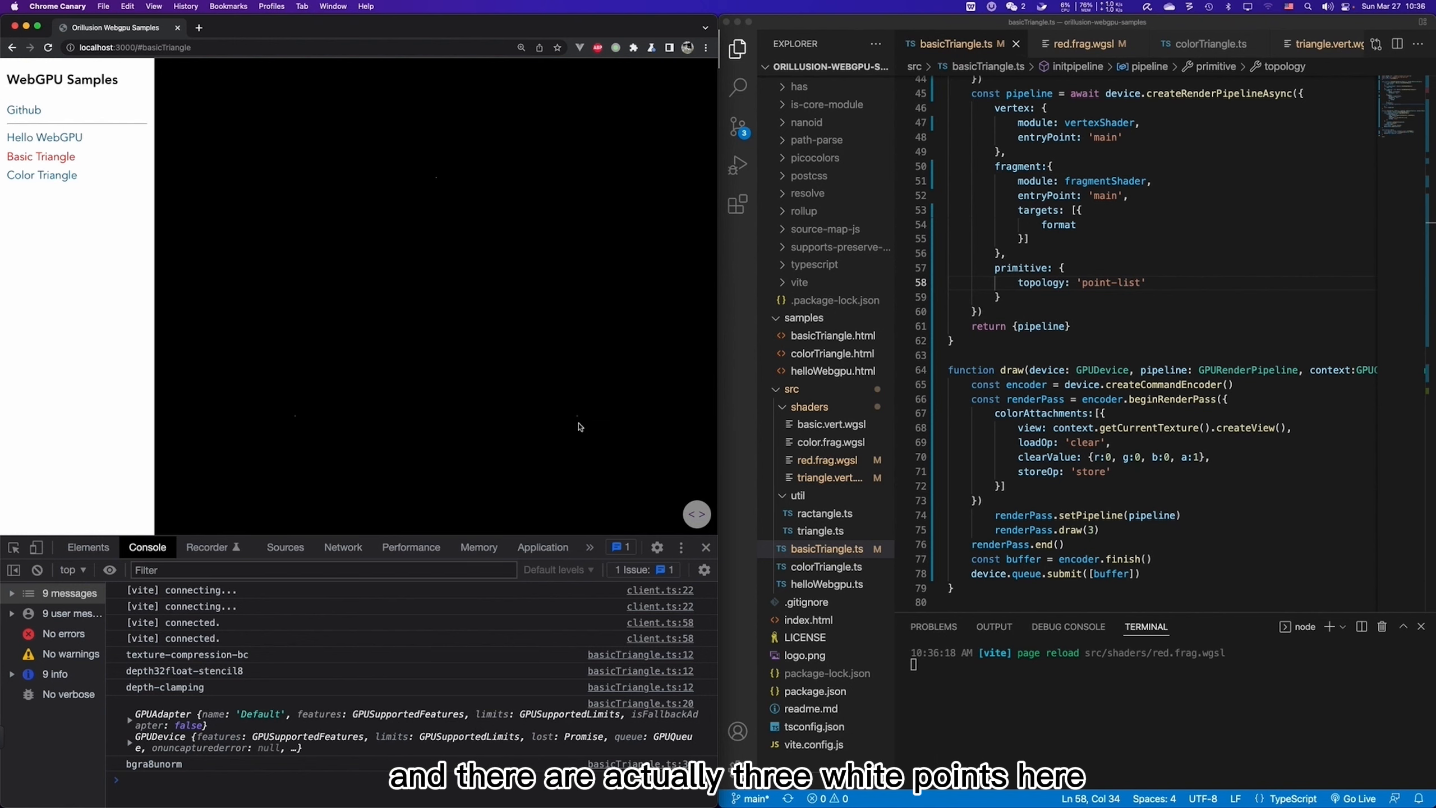
{"action": "mouse_move", "coordinate": [307, 403]}
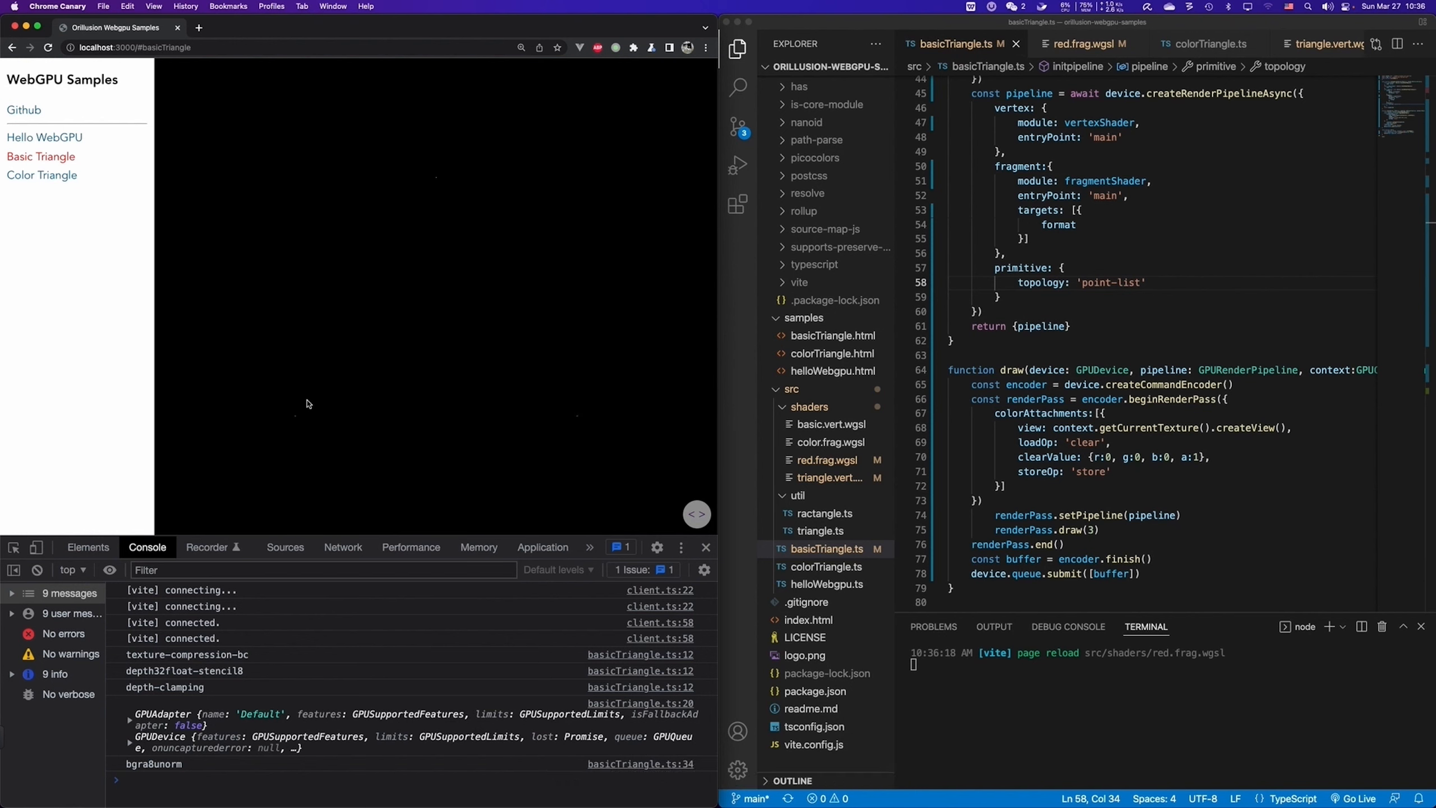
{"action": "mouse_move", "coordinate": [654, 328]}
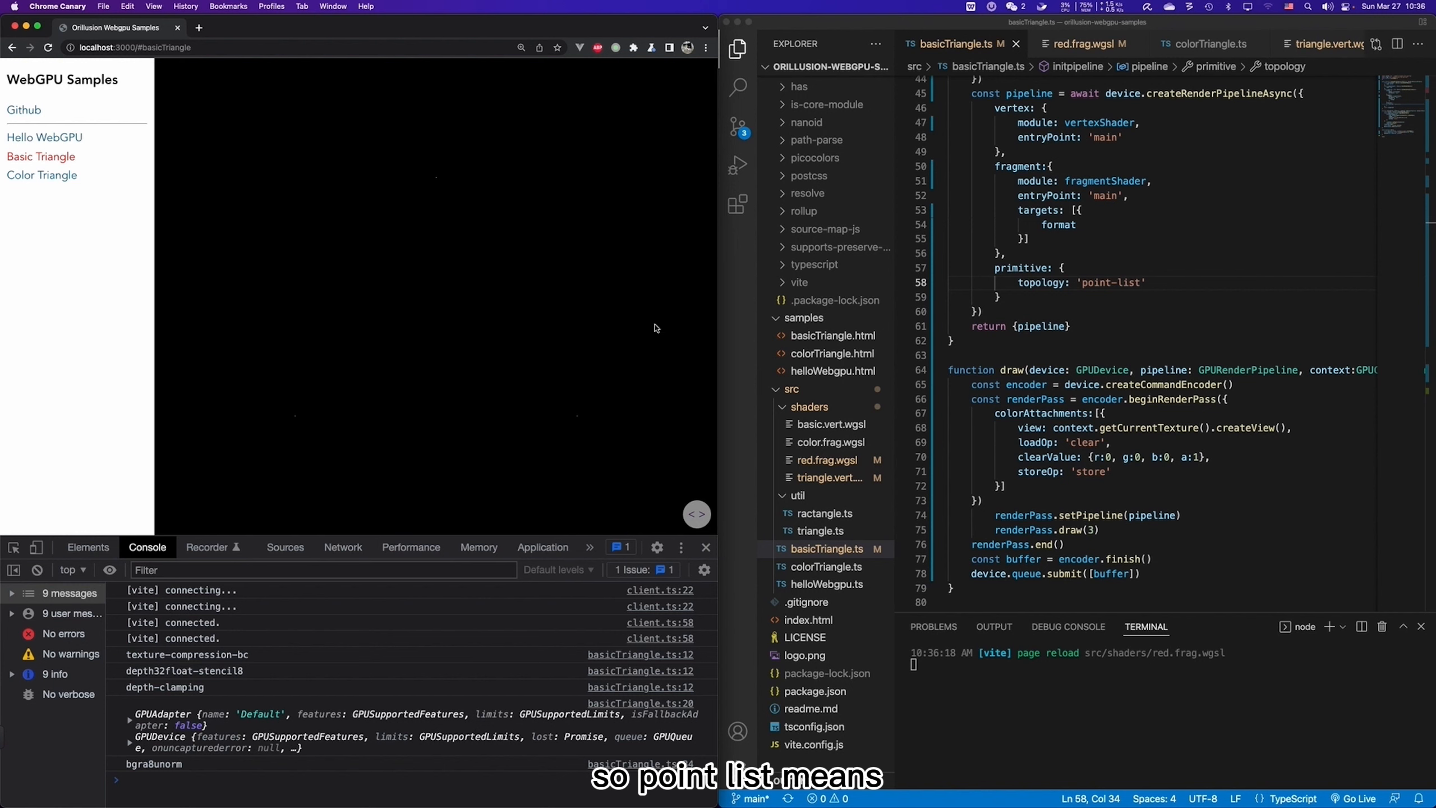
{"action": "mouse_move", "coordinate": [435, 188]}
{"action": "type", "text": "line"}
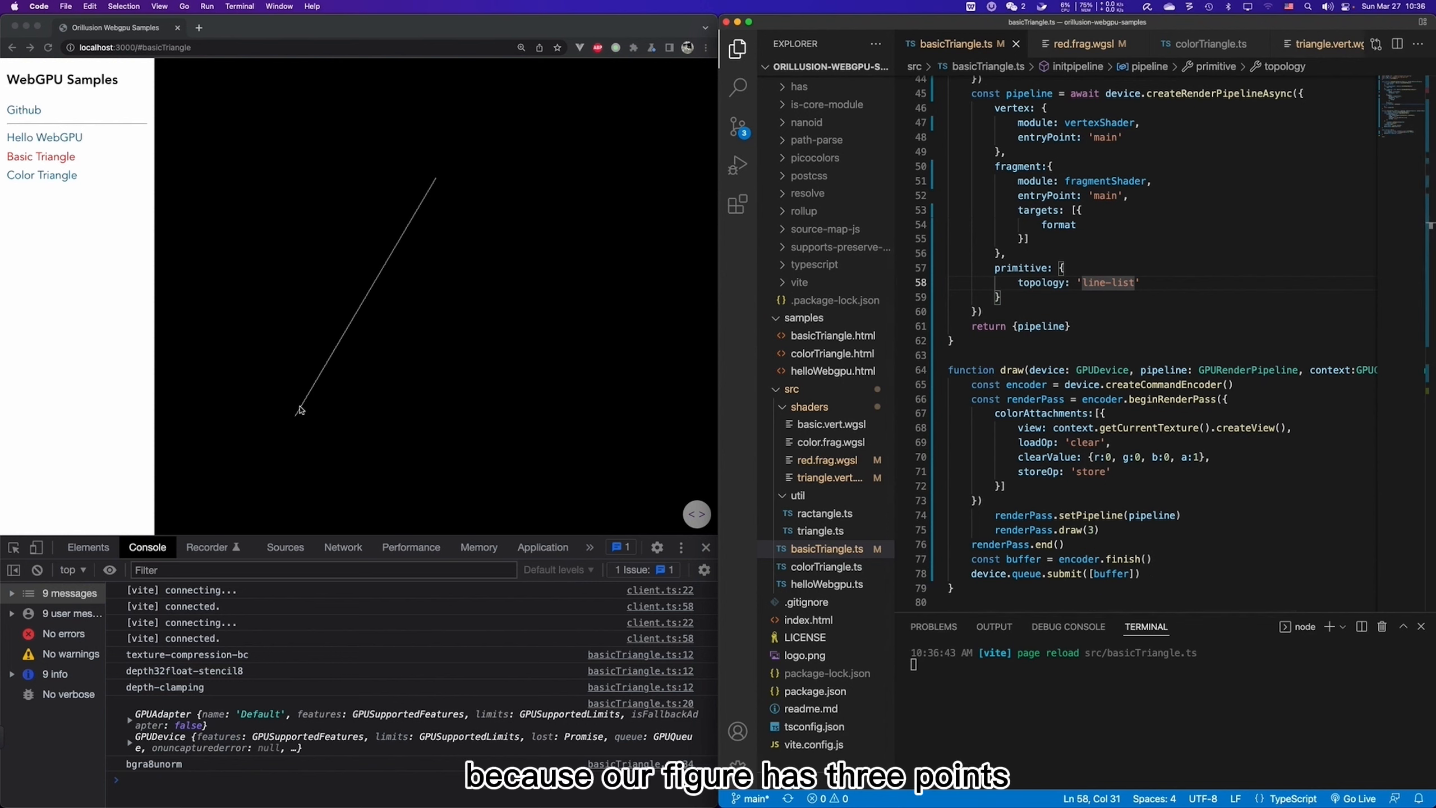
{"action": "mouse_move", "coordinate": [419, 375]}
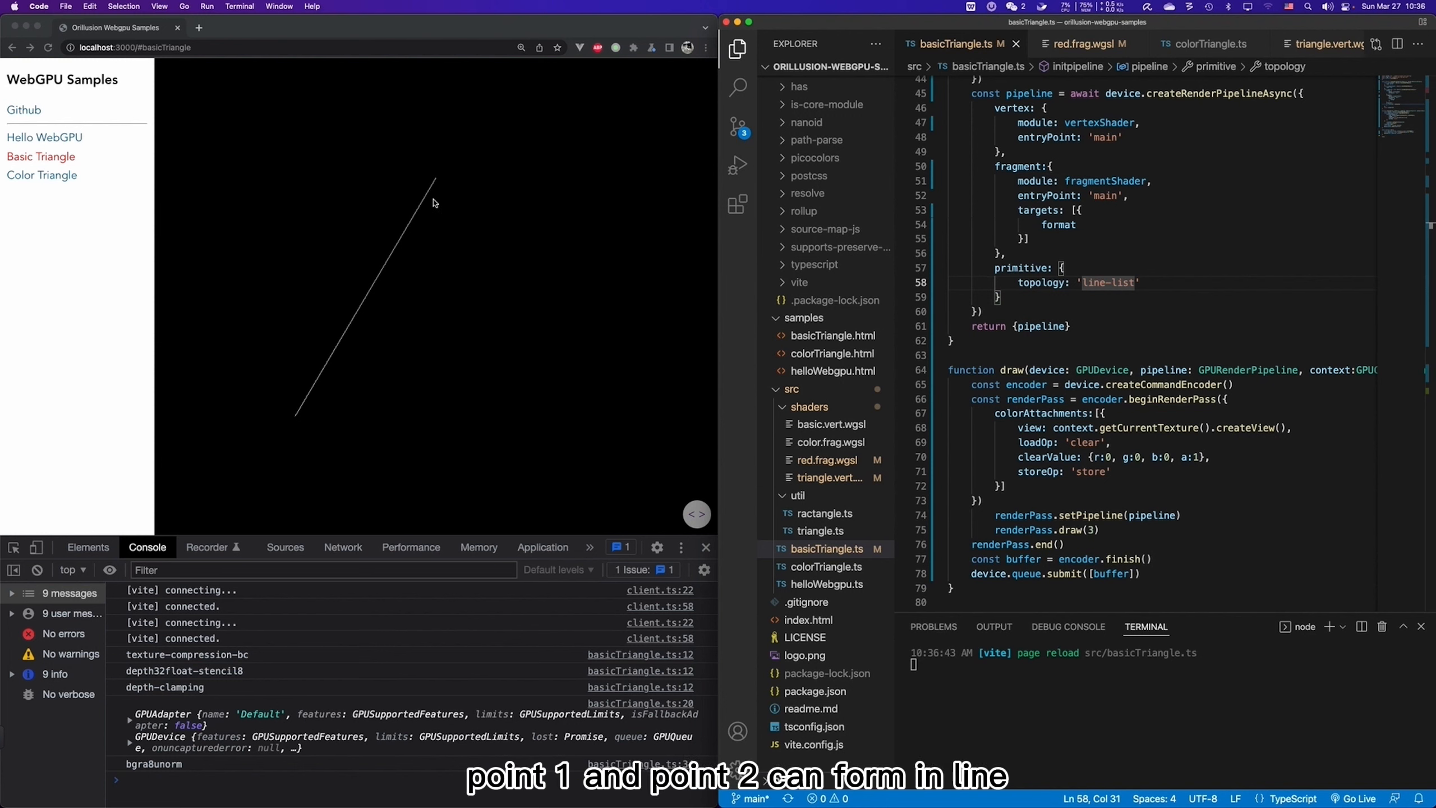
{"action": "mouse_move", "coordinate": [525, 374]}
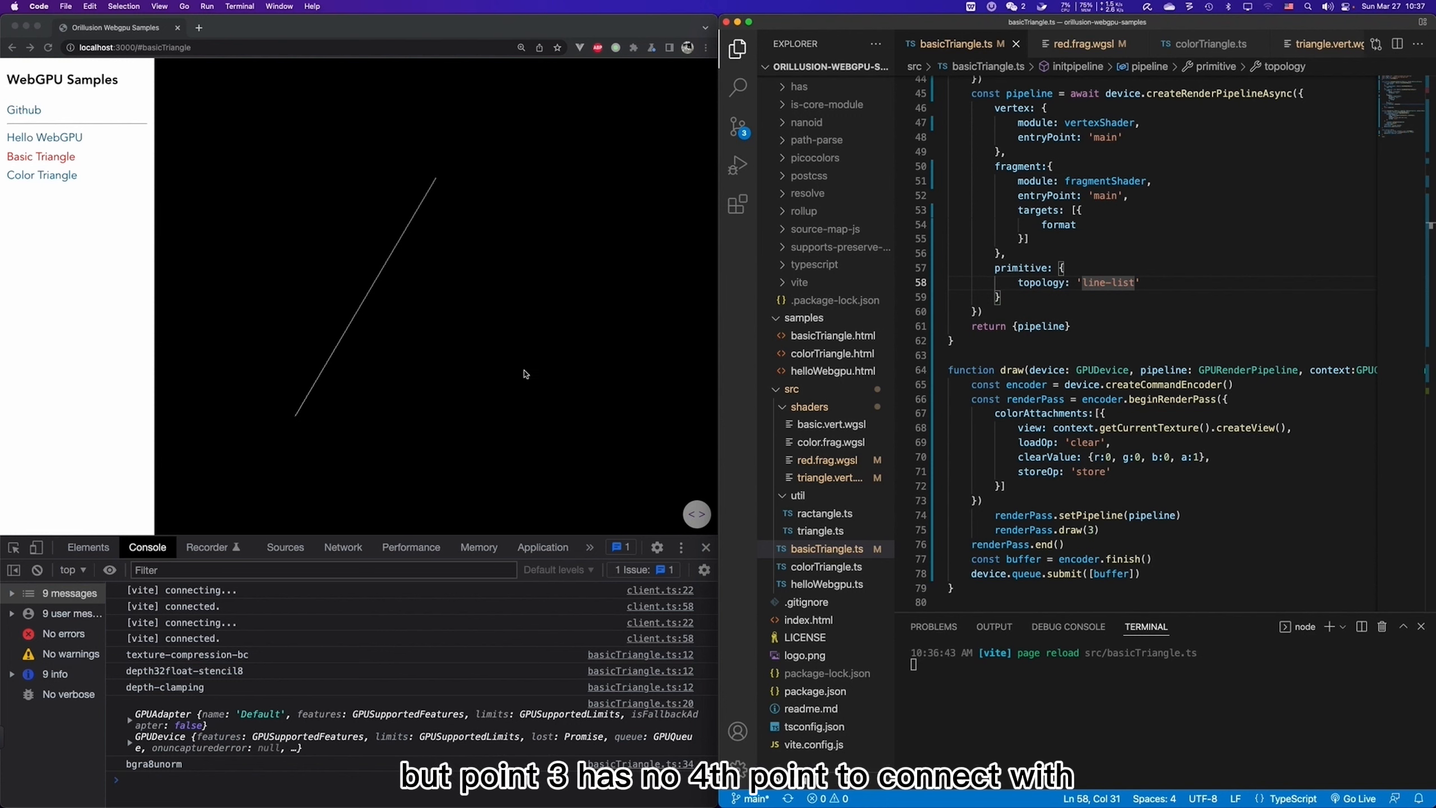
{"action": "mouse_move", "coordinate": [509, 380]}
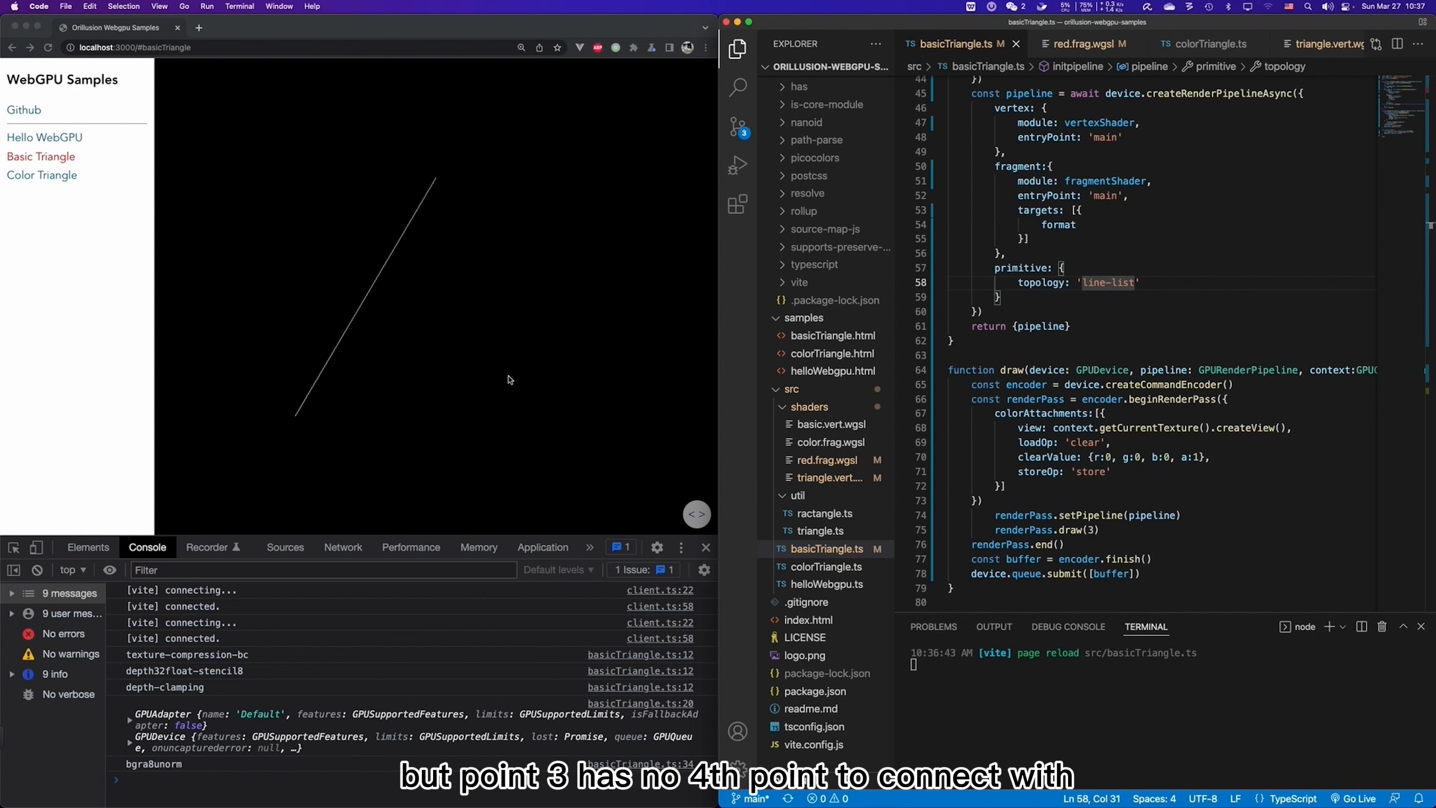
{"action": "mouse_move", "coordinate": [508, 374]}
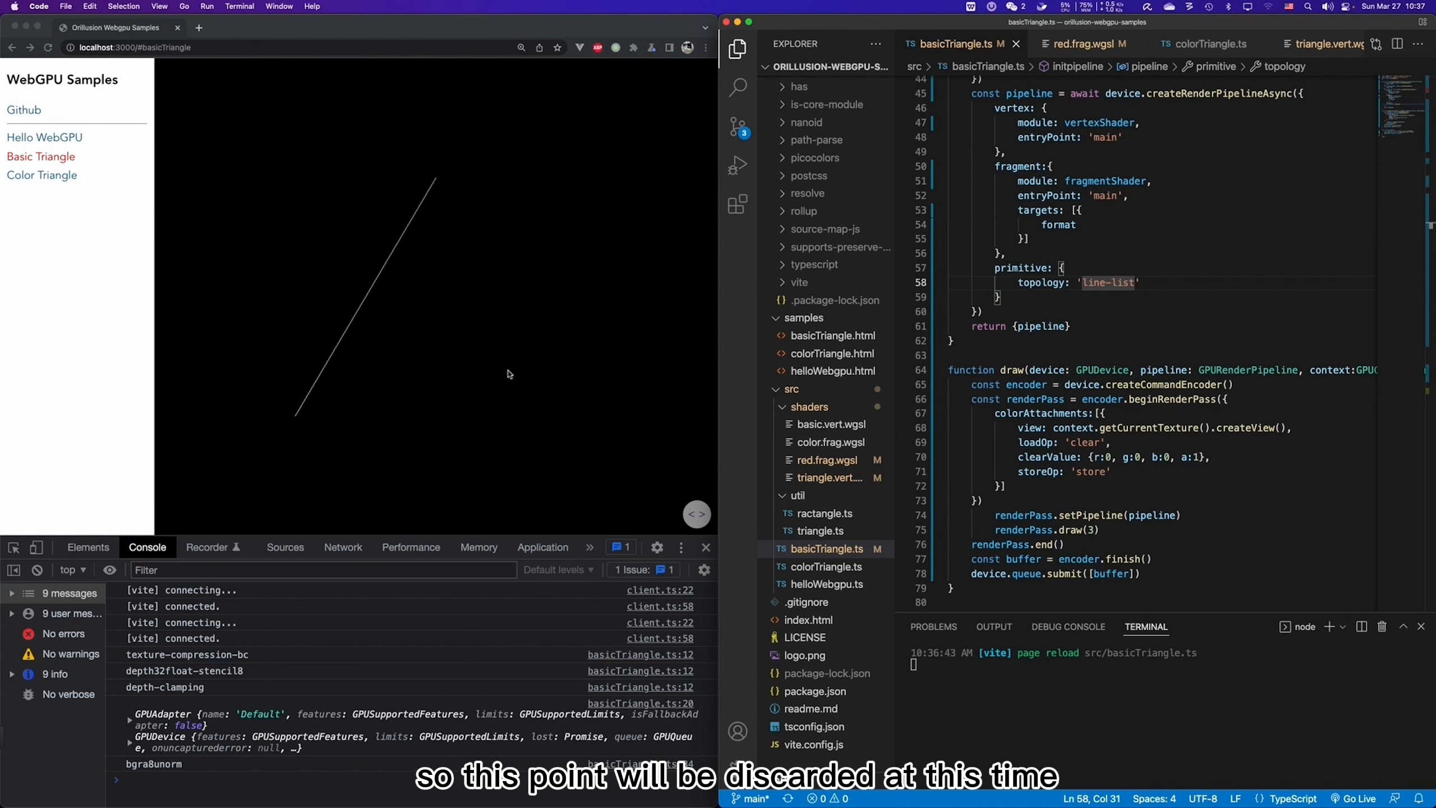
{"action": "mouse_move", "coordinate": [497, 389]}
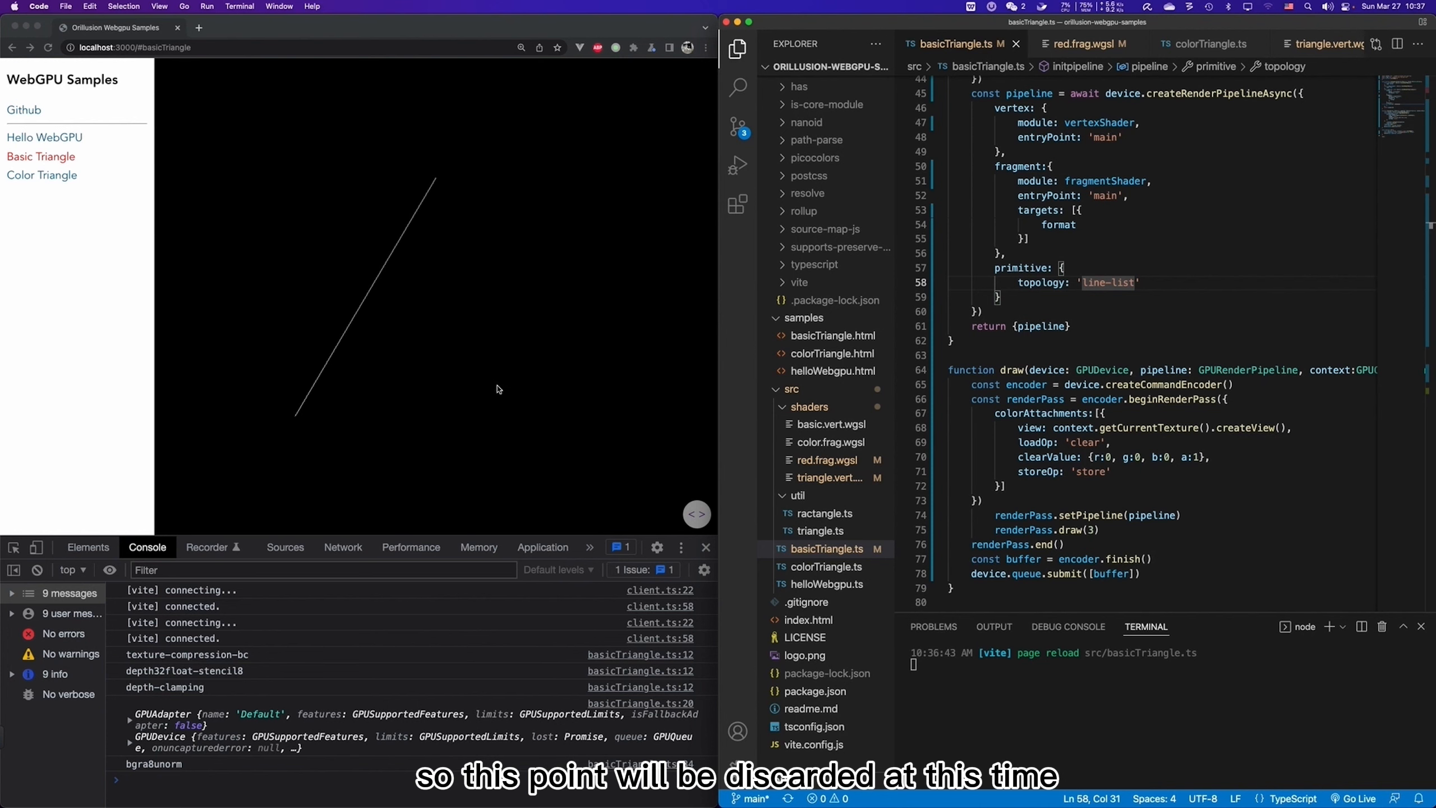
{"action": "mouse_move", "coordinate": [549, 449]}
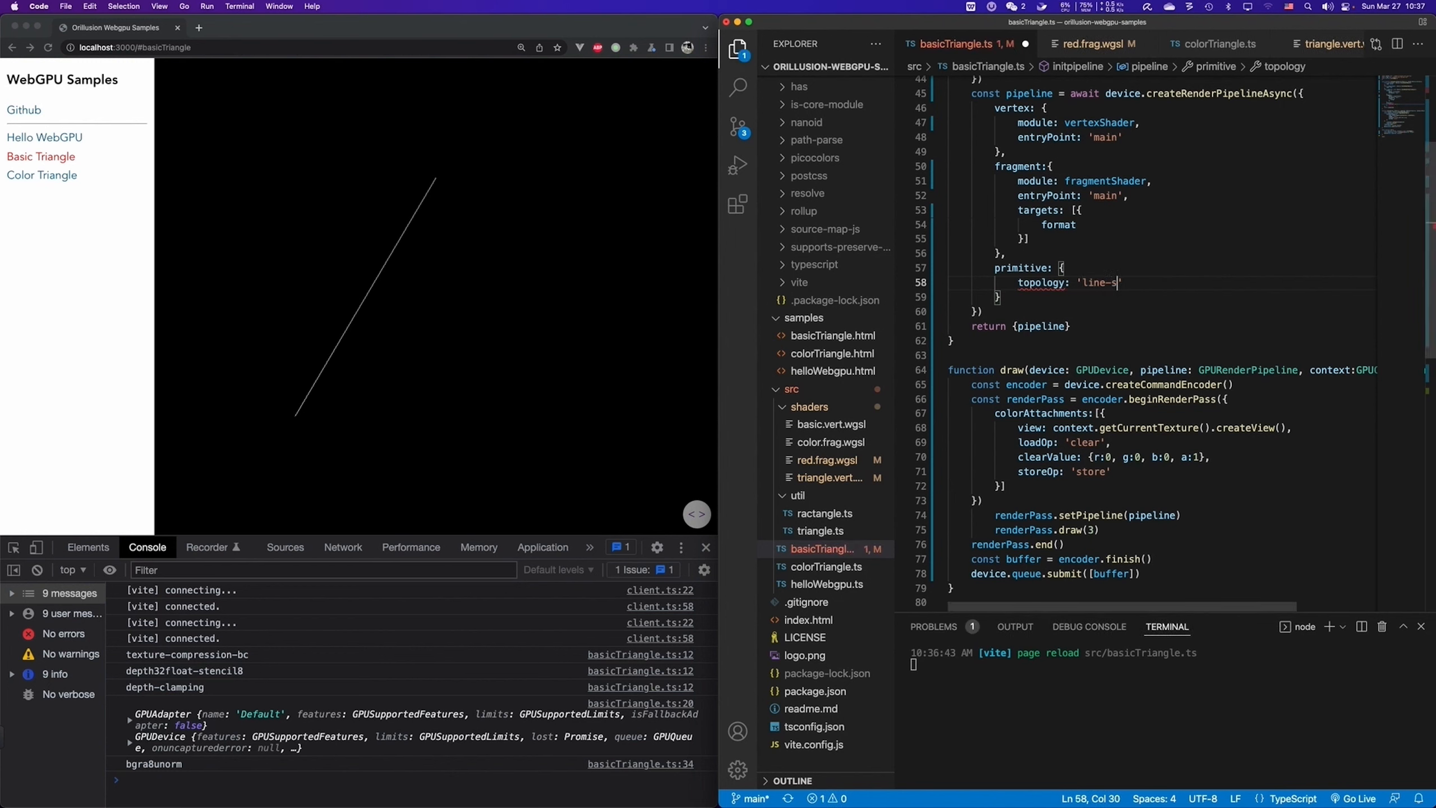
Complete the topology as 'line-strip' so the points render as connected lines.
{"action": "type", "text": "trip"}
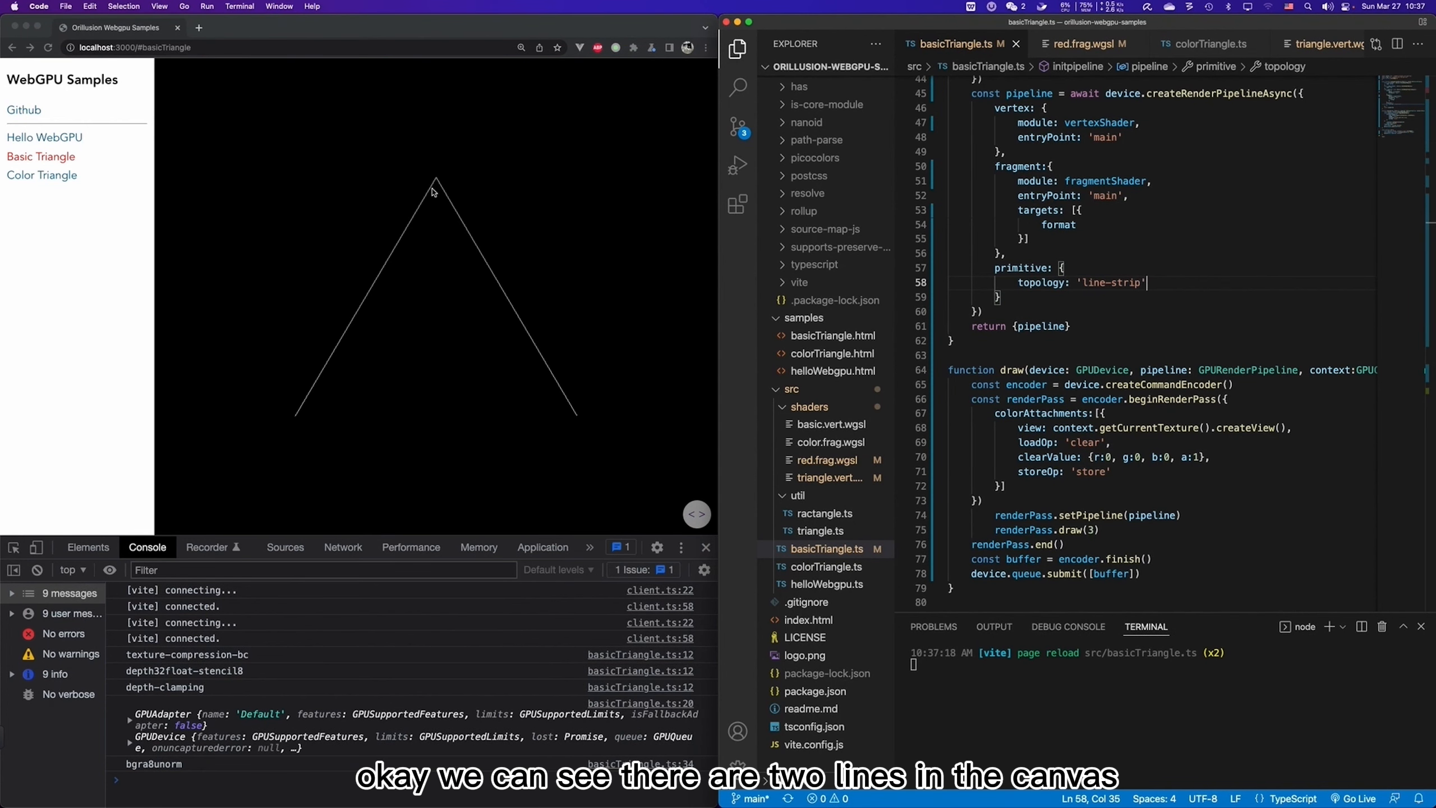
{"action": "mouse_move", "coordinate": [462, 365]}
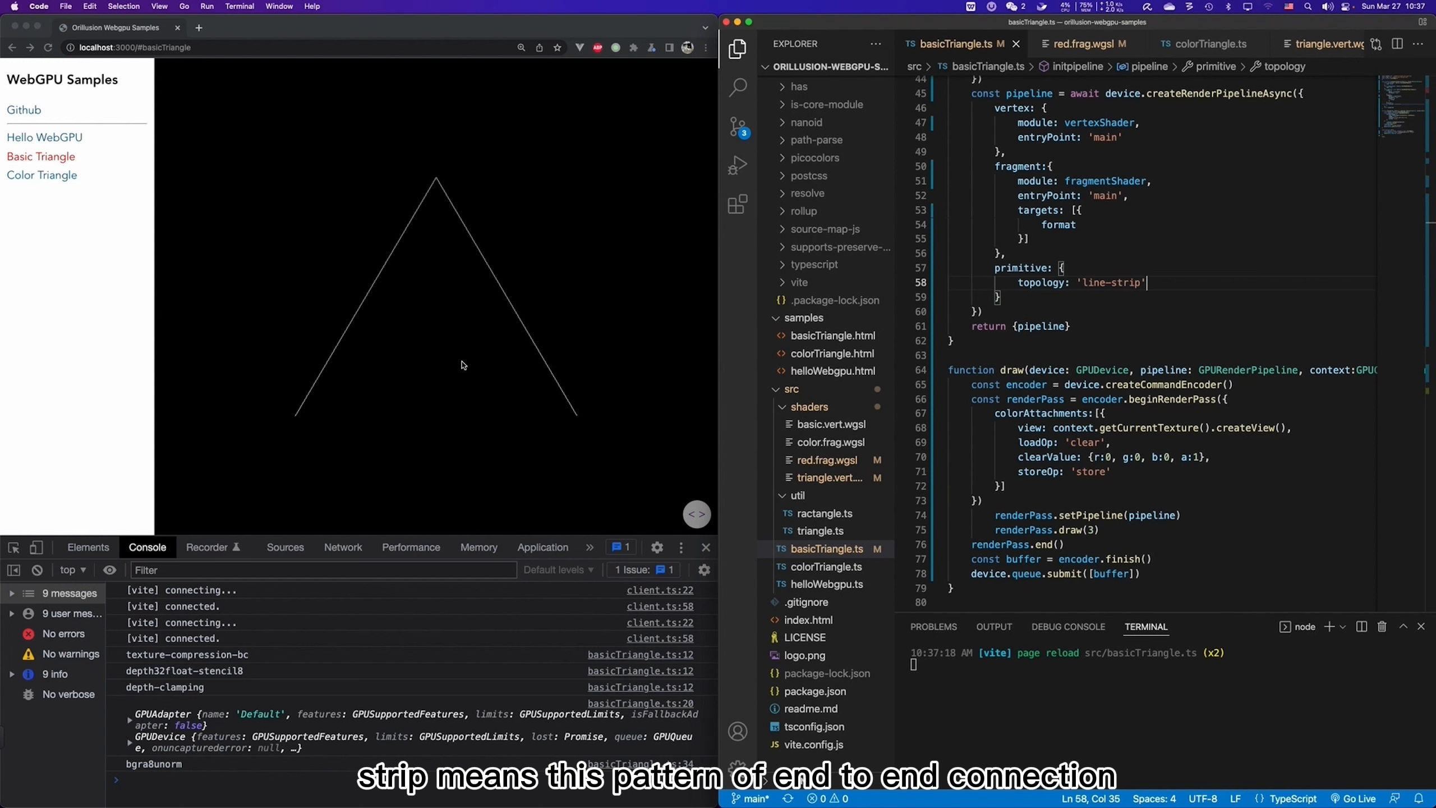
{"action": "mouse_move", "coordinate": [298, 418]}
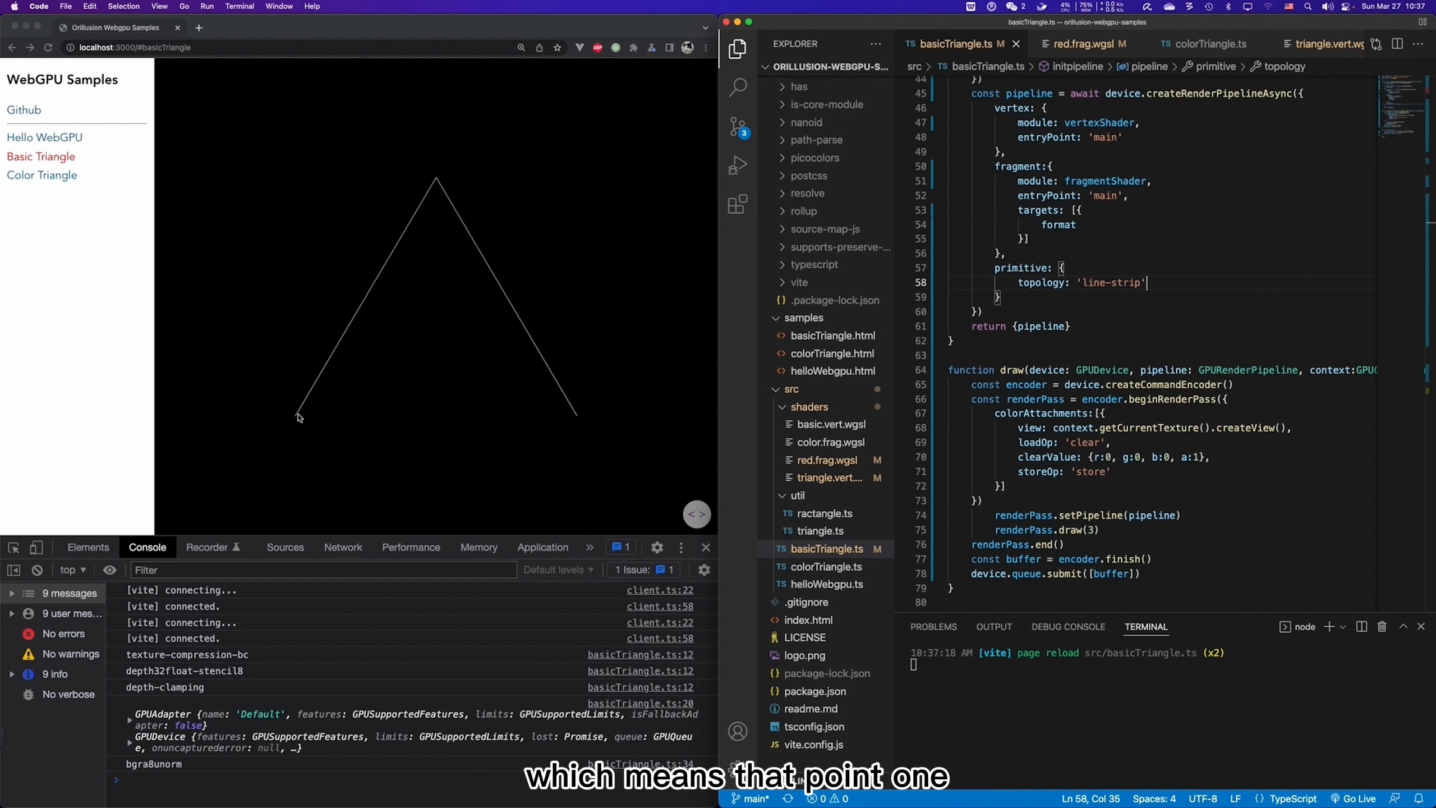
{"action": "mouse_move", "coordinate": [437, 180]}
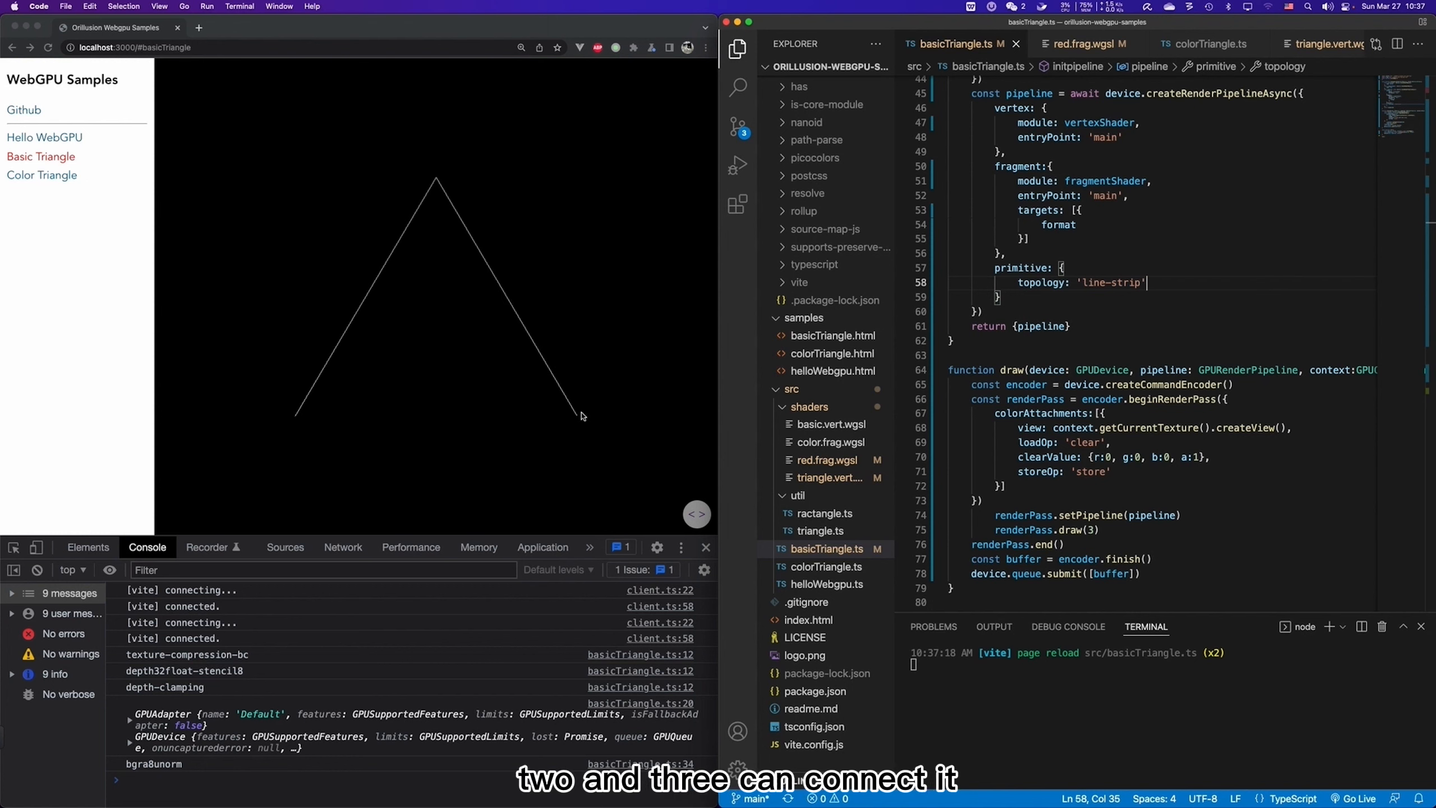
{"action": "mouse_move", "coordinate": [678, 192]}
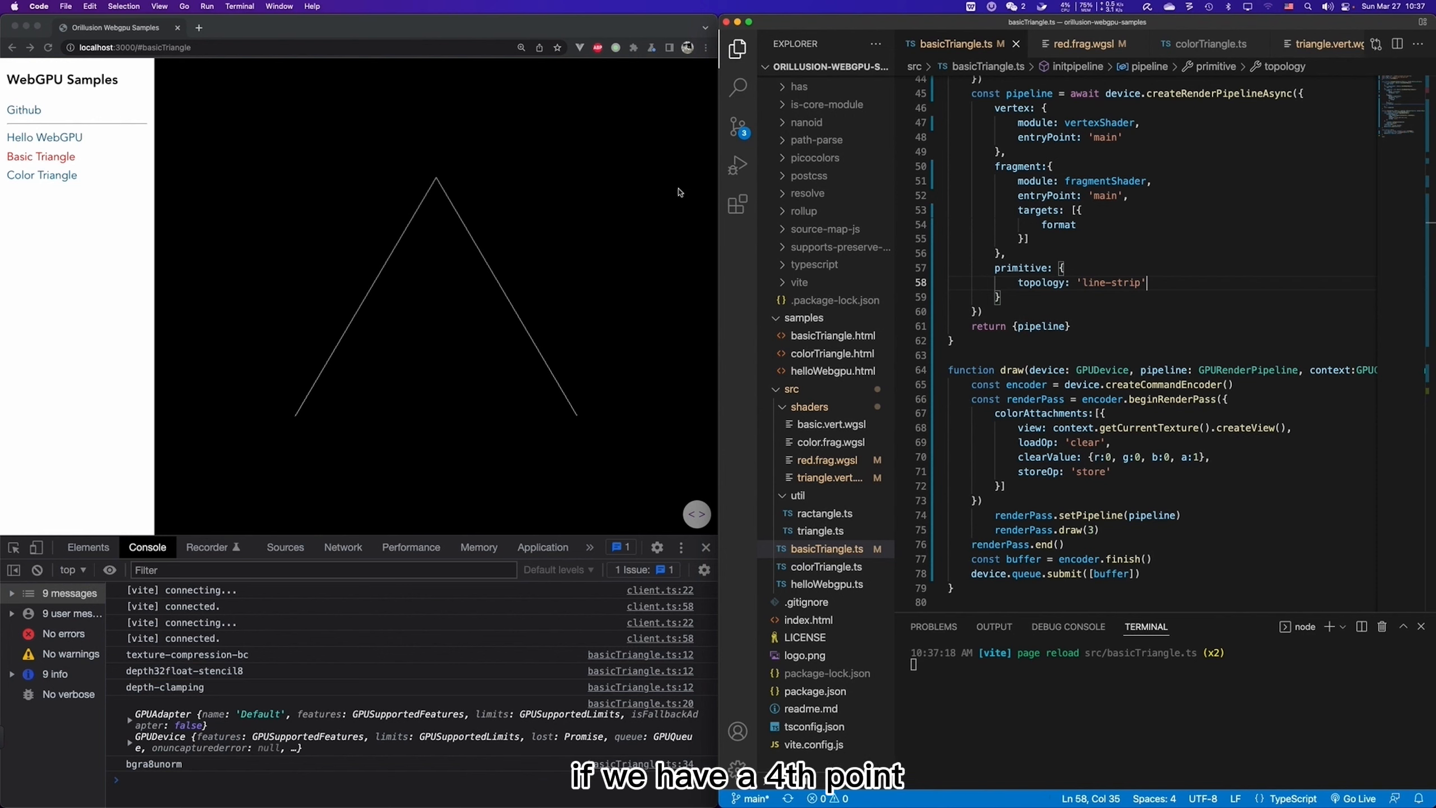
{"action": "mouse_move", "coordinate": [391, 161]}
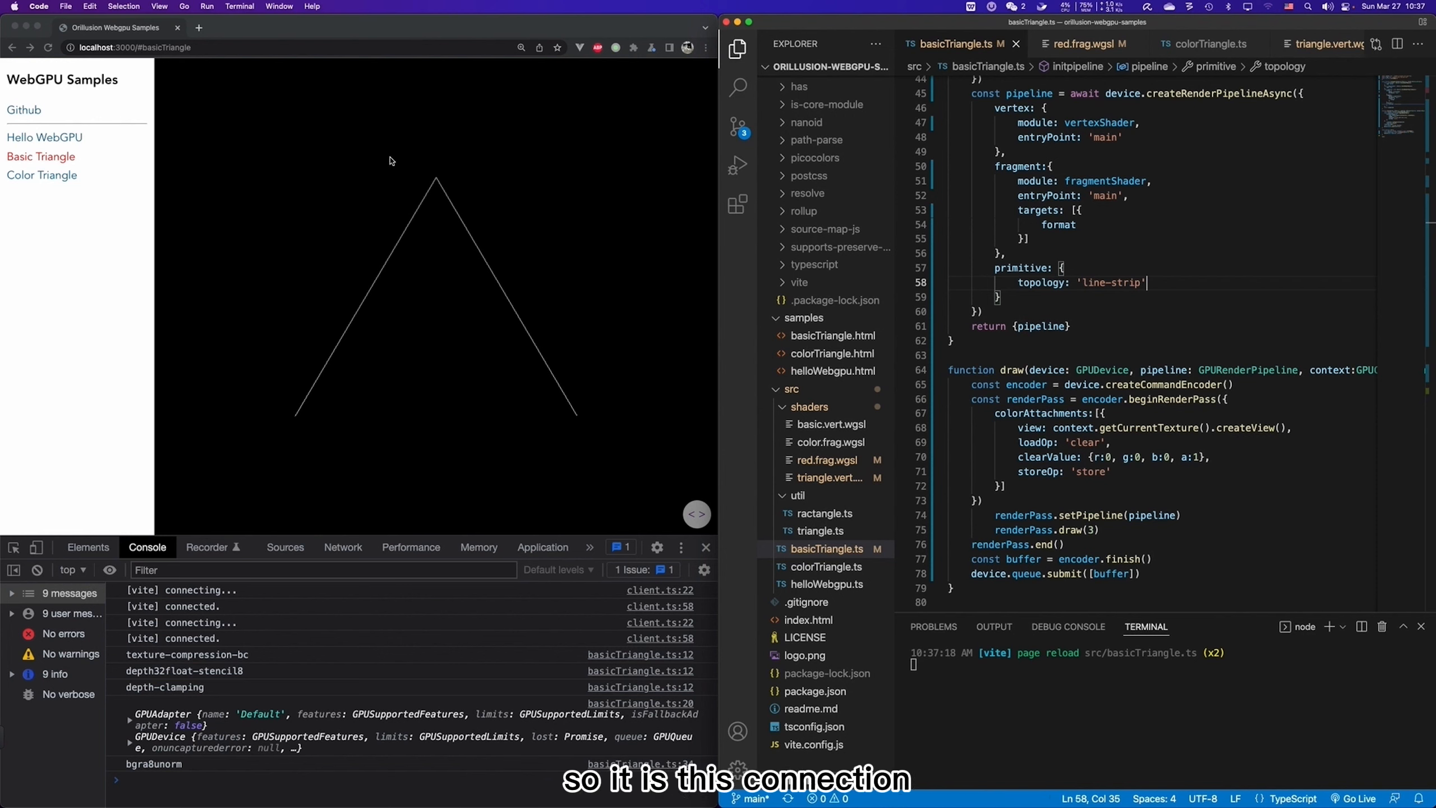
{"action": "mouse_move", "coordinate": [528, 267]}
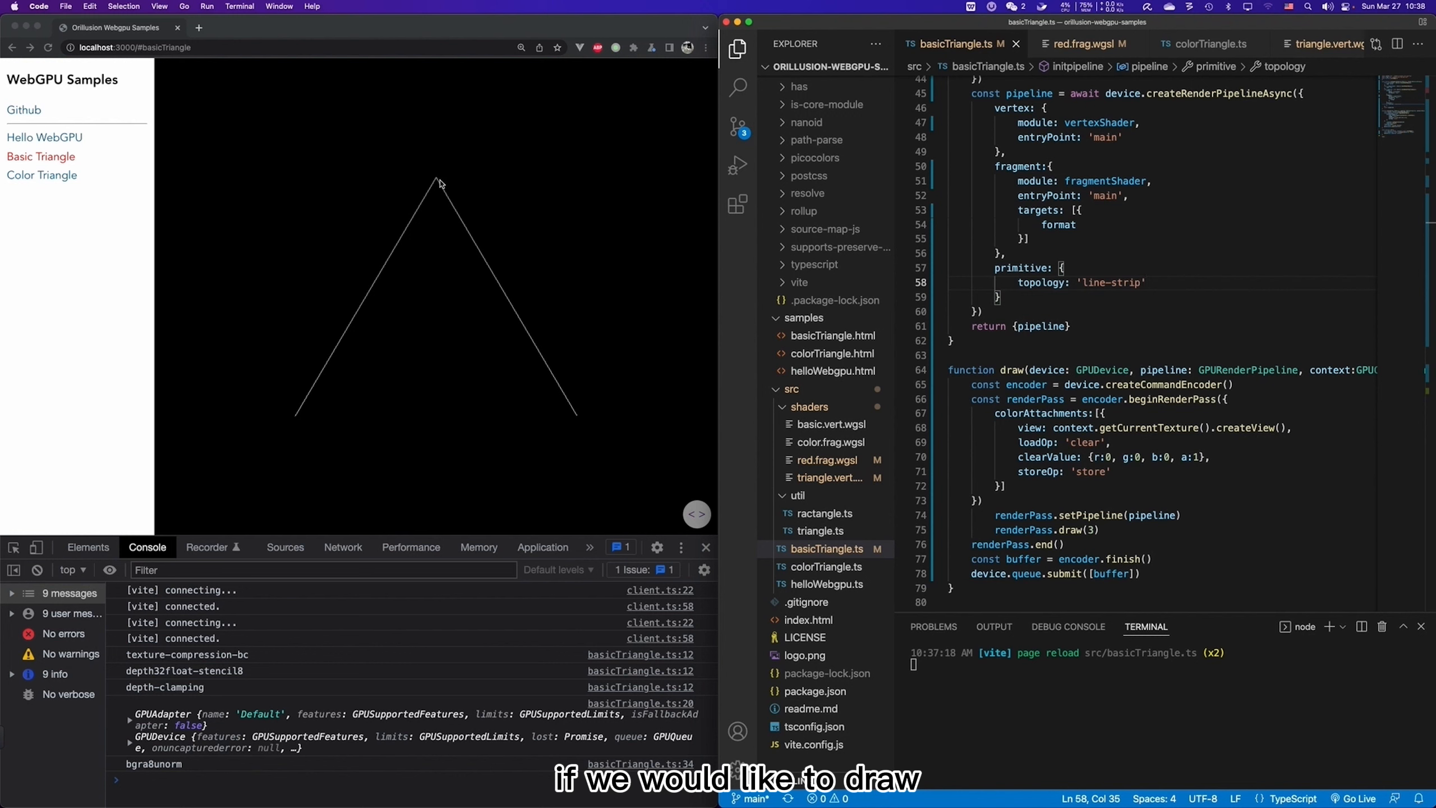
{"action": "mouse_move", "coordinate": [453, 188]}
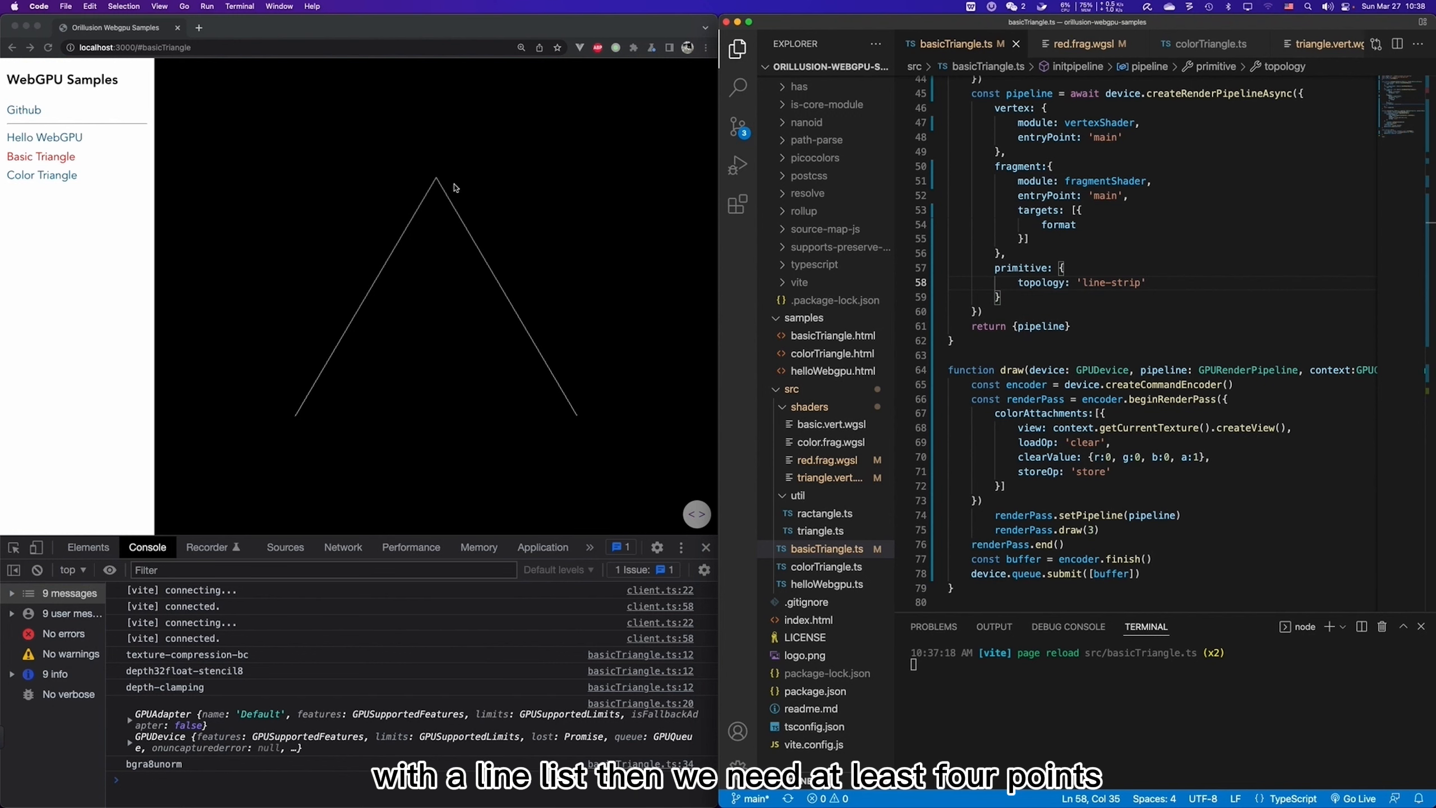
{"action": "mouse_move", "coordinate": [432, 175]}
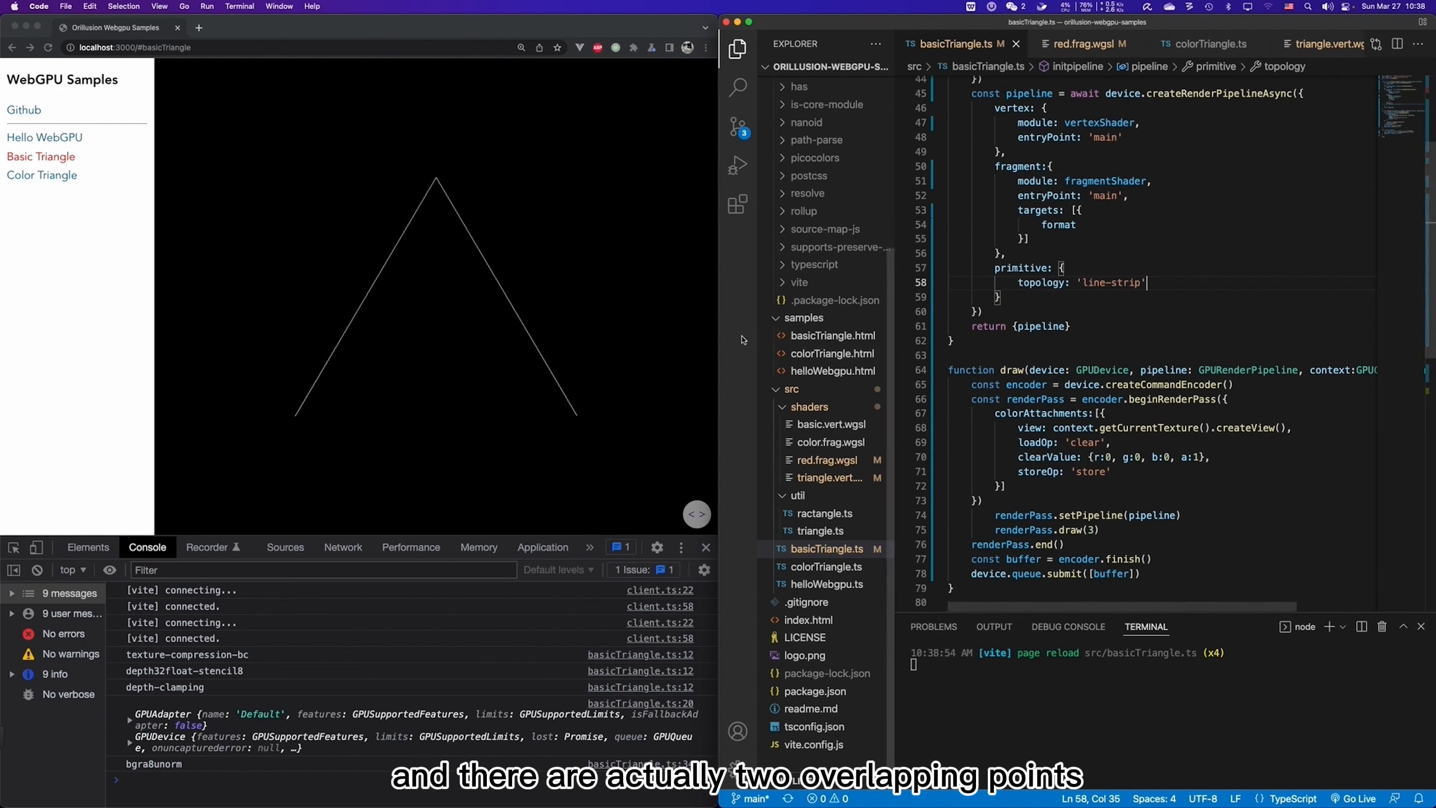
{"action": "double_click", "coordinate": [1111, 282]}
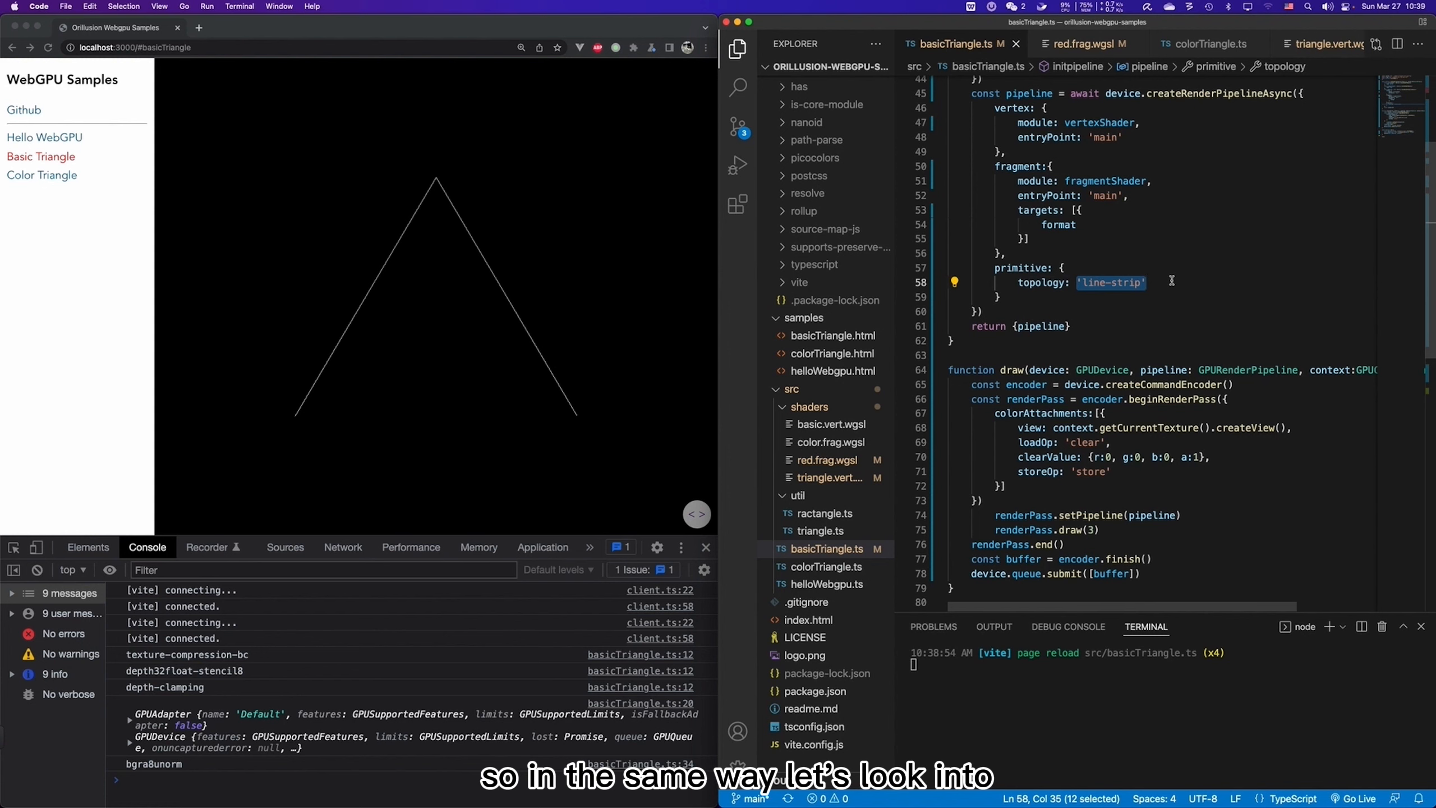
Restore 'triangle-list' topology for a filled white triangle and switch to triangle.vert.wgsl.
{"action": "type", "text": "triangle-list"}
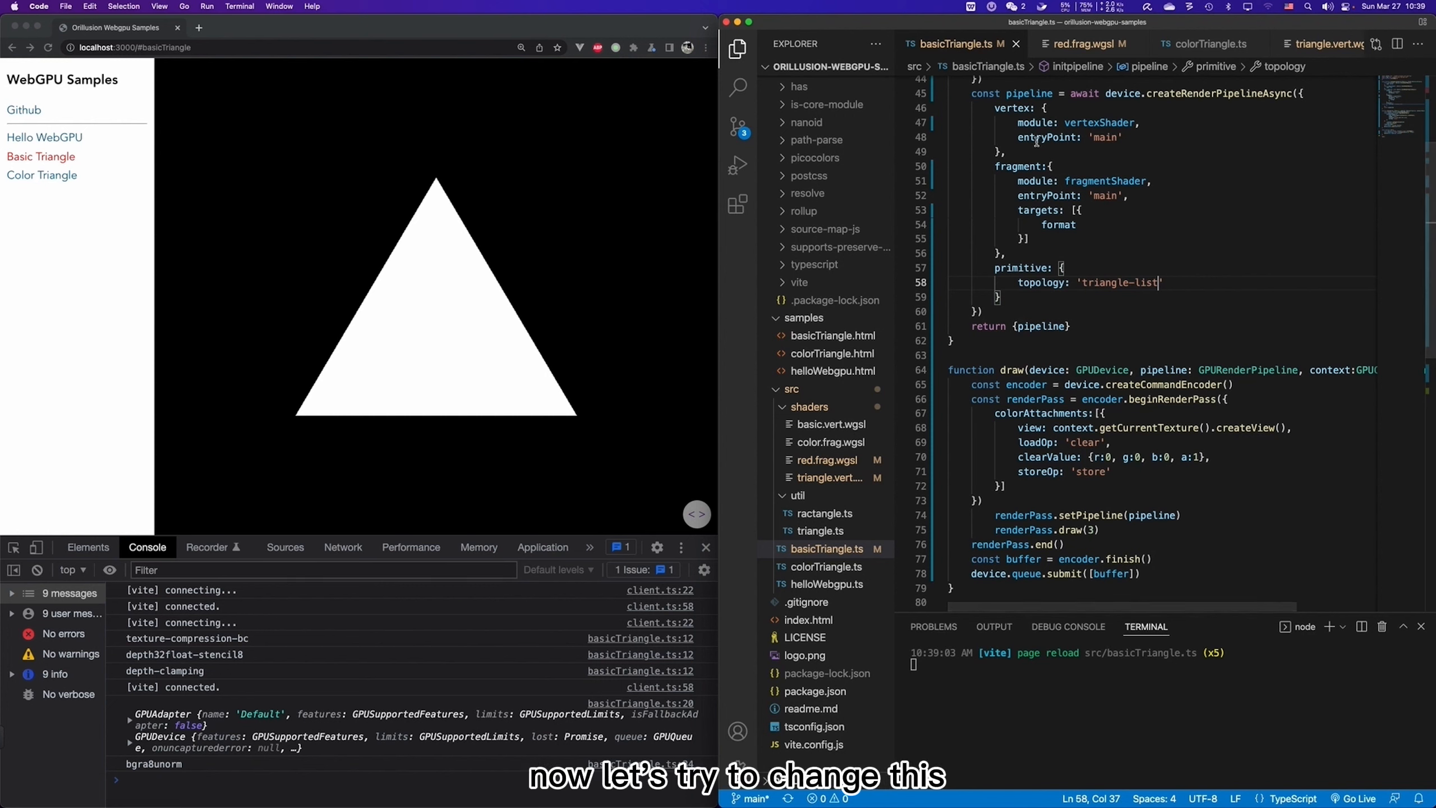
{"action": "left_click", "coordinate": [829, 478]}
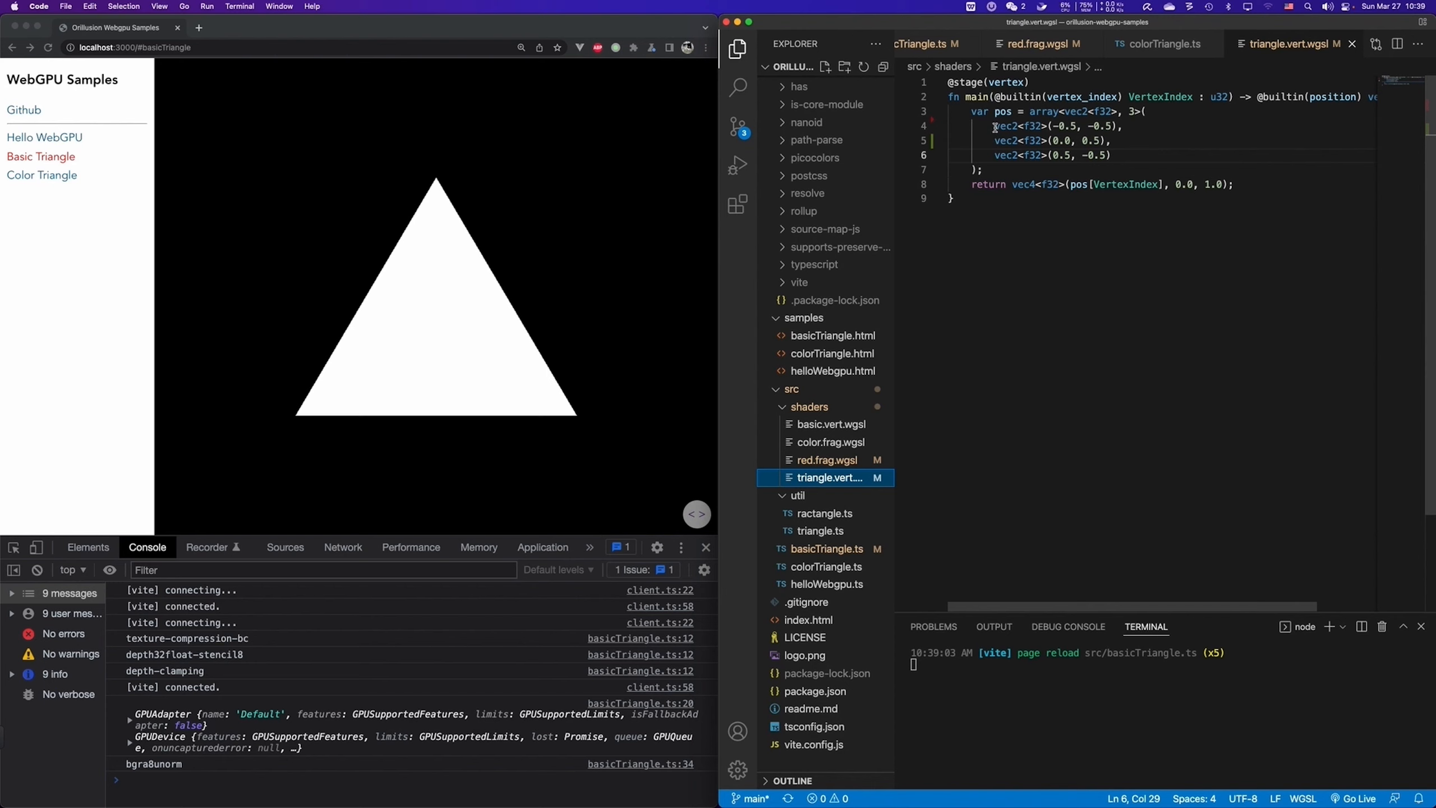
Duplicate the vertex position lines and edit the last to vec2<f32>(1.0, -0.5).
{"action": "left_click_drag", "start_coordinate": [996, 140], "coordinate": [1109, 155]}
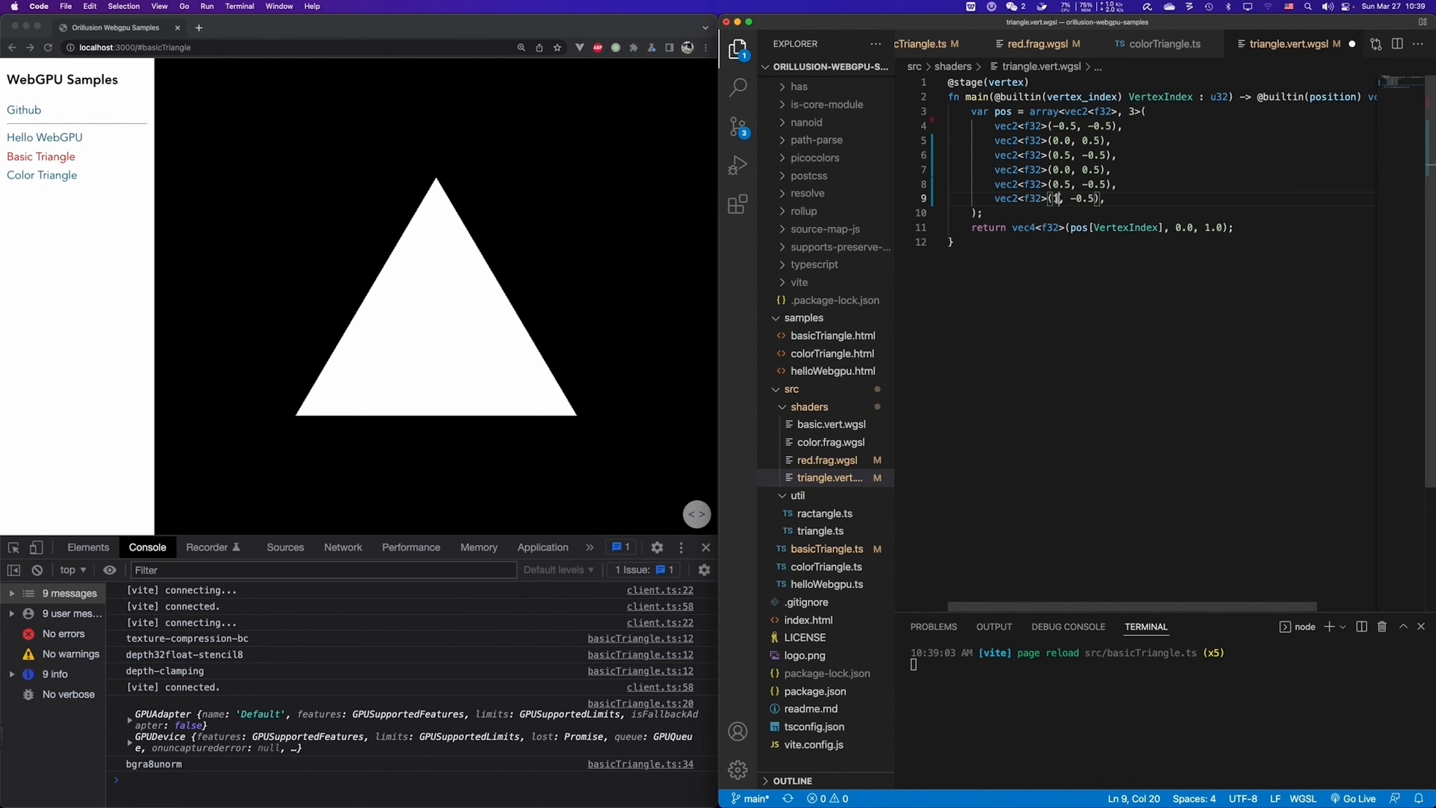
{"action": "type", "text": ".0"}
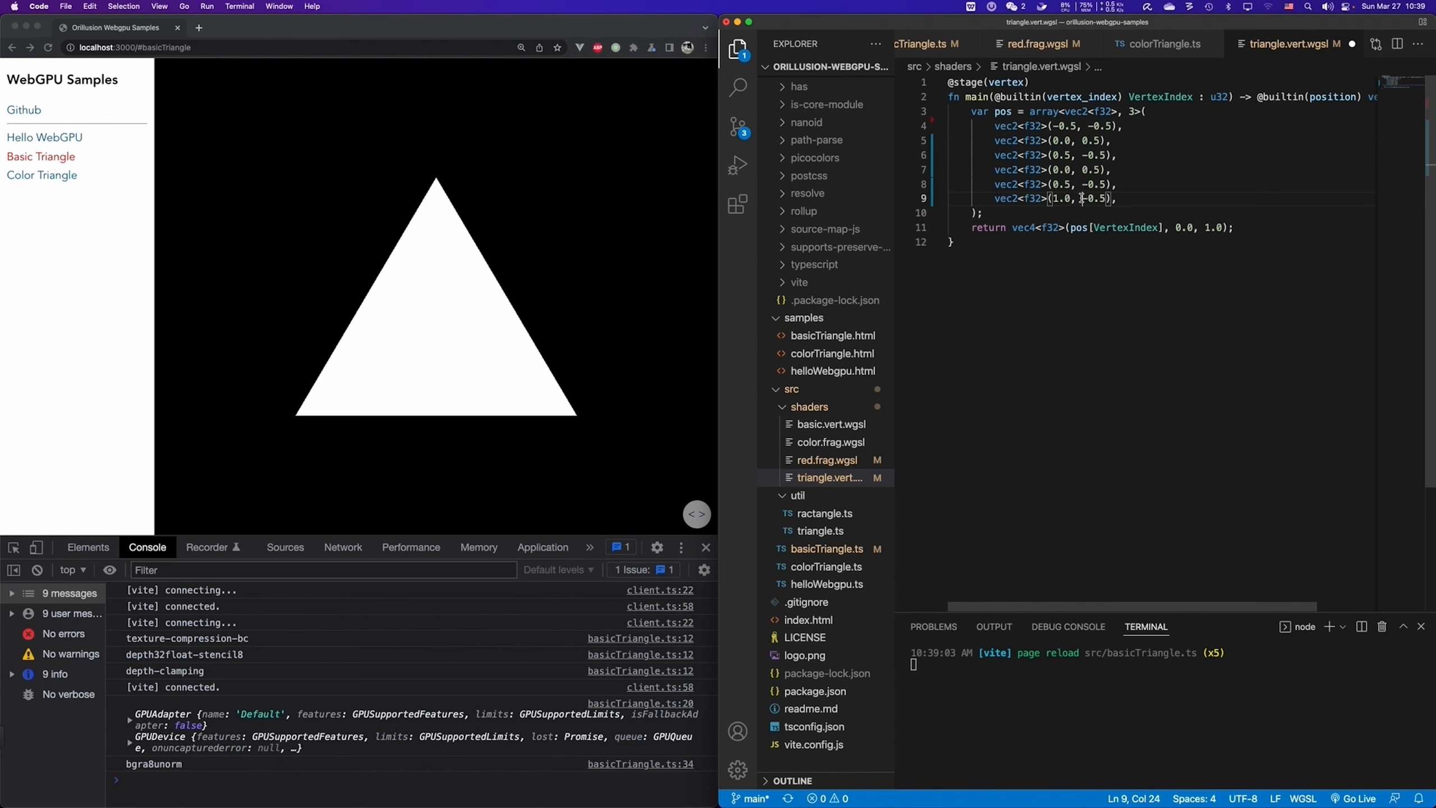
{"action": "type", "text": "1.0"}
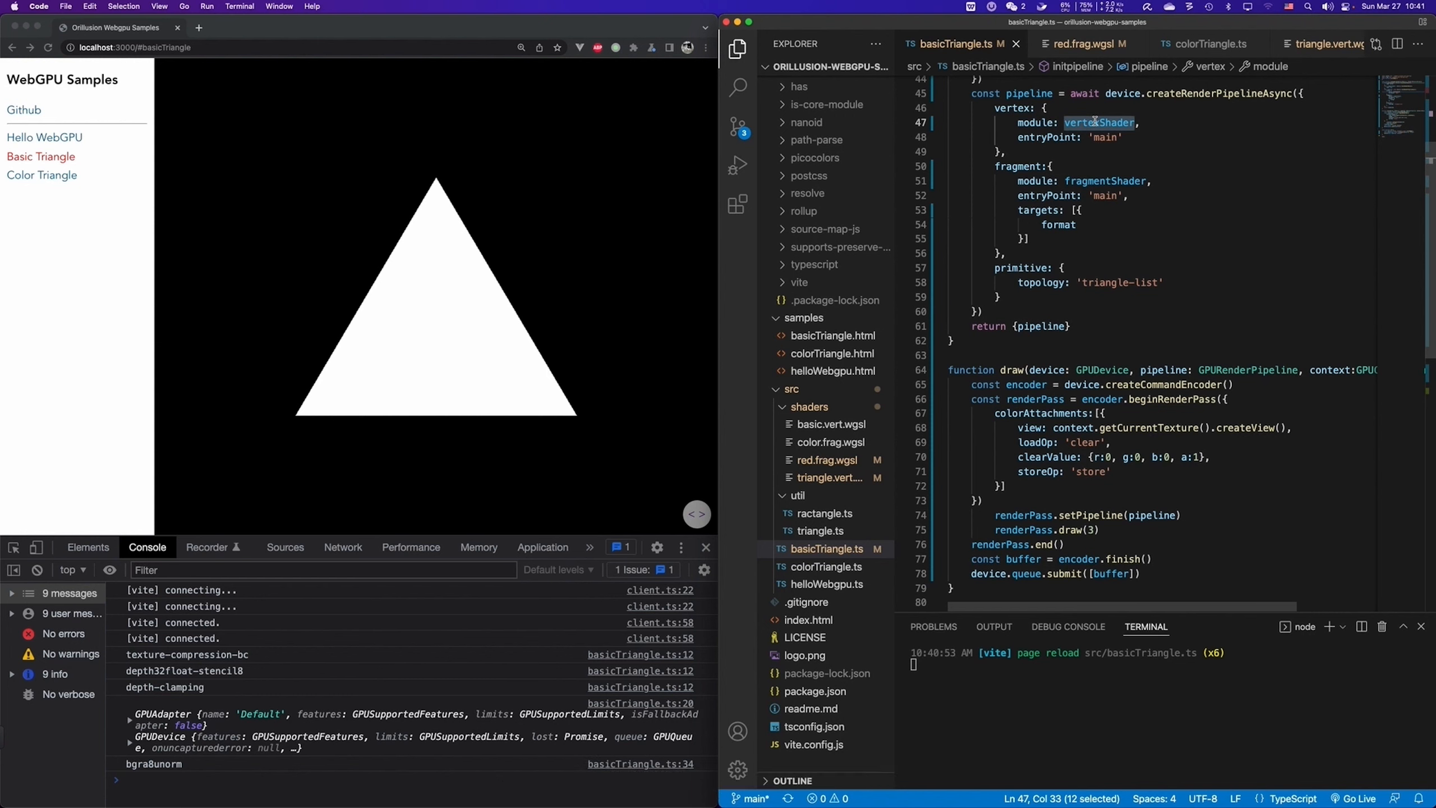
{"action": "mouse_move", "coordinate": [1096, 122]}
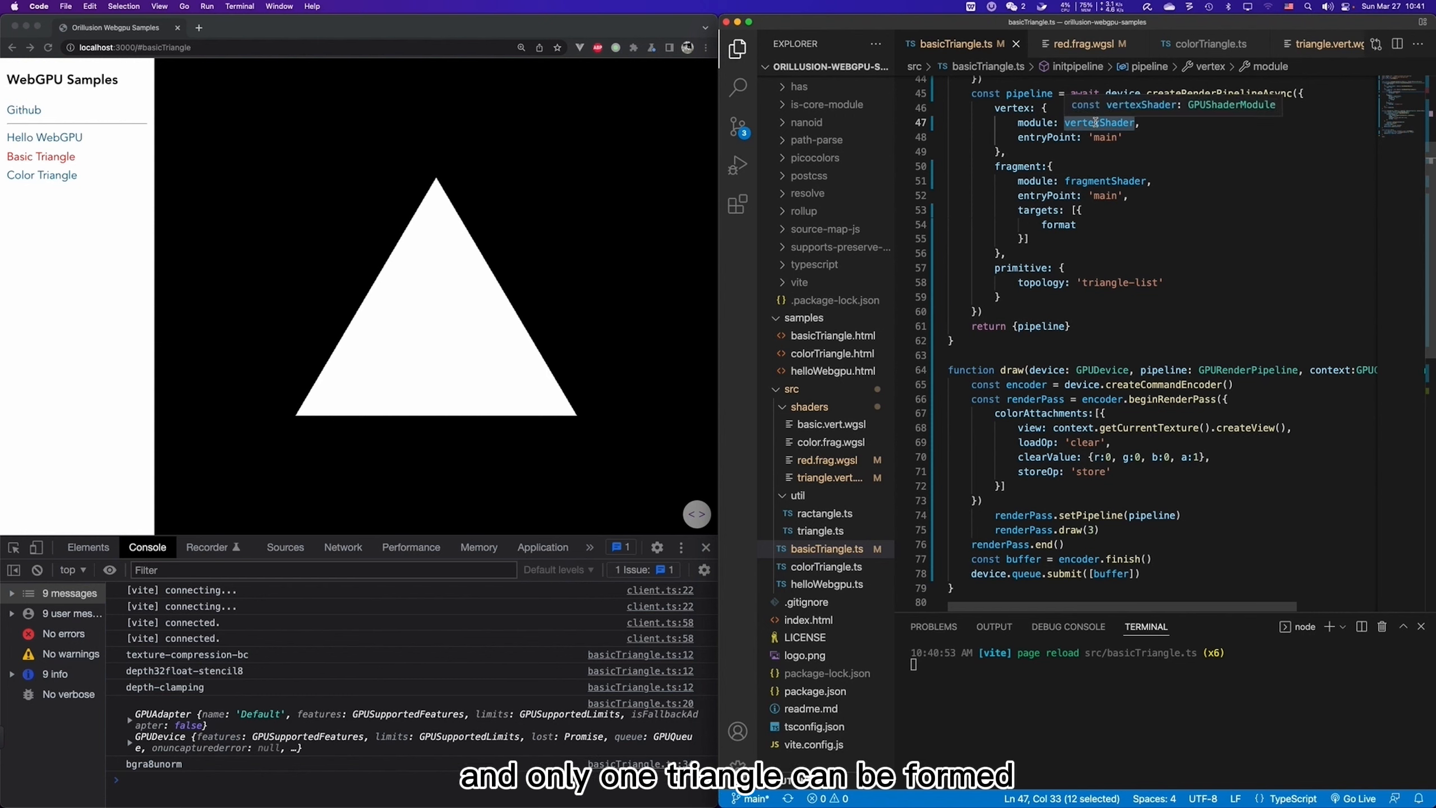
Change the draw call's vertex count from 3 to 5.
{"action": "left_click", "coordinate": [1090, 529]}
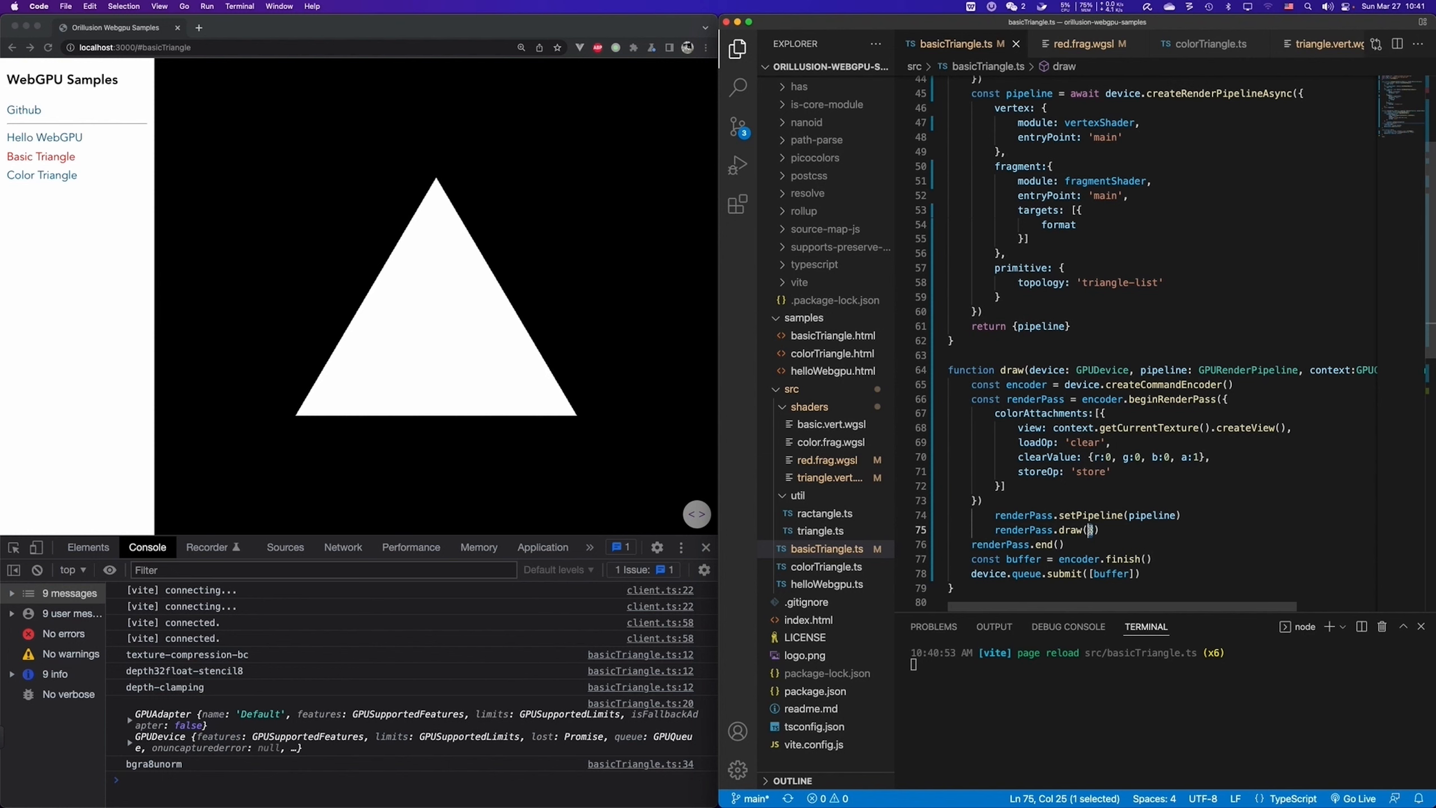
{"action": "type", "text": "5"}
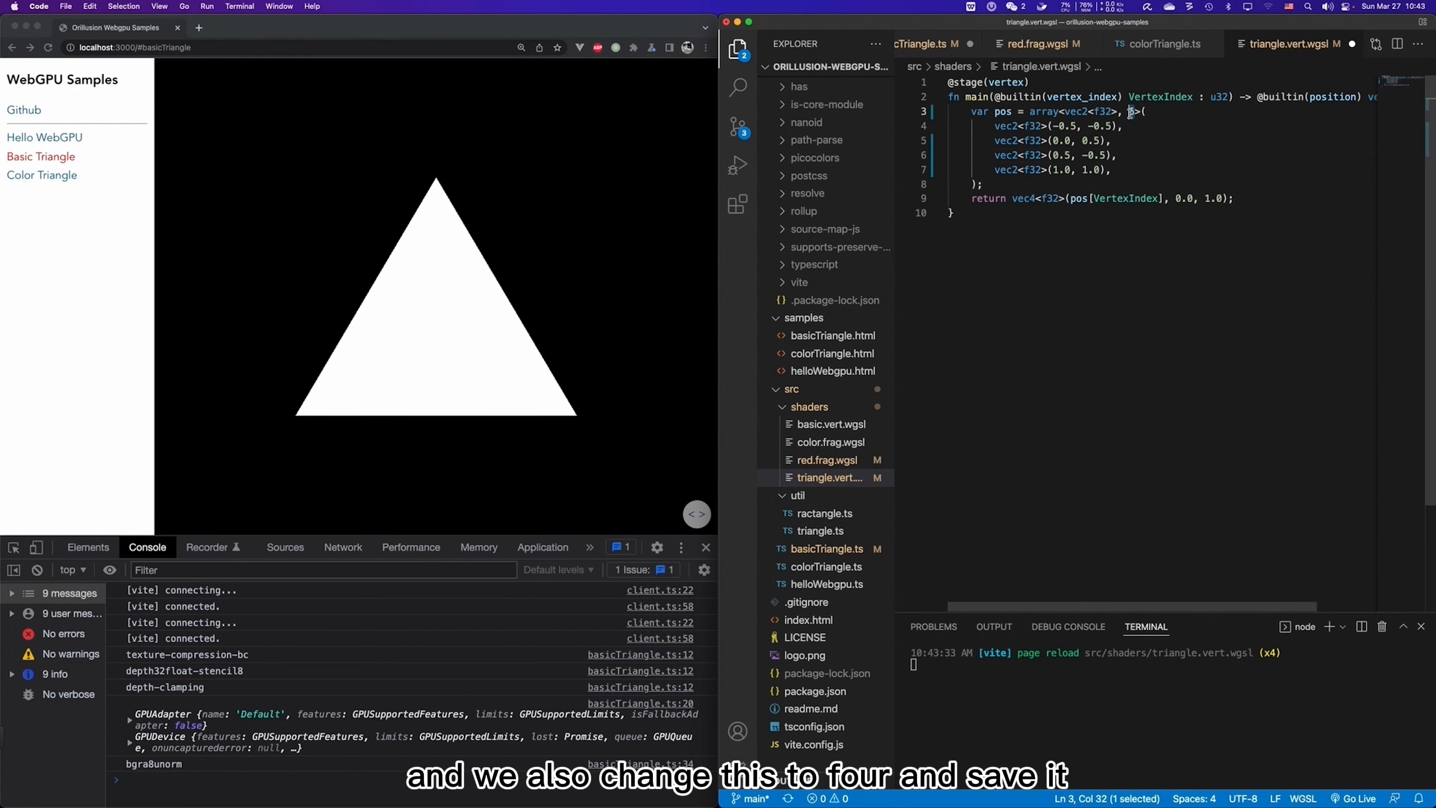
{"action": "type", "text": "4"}
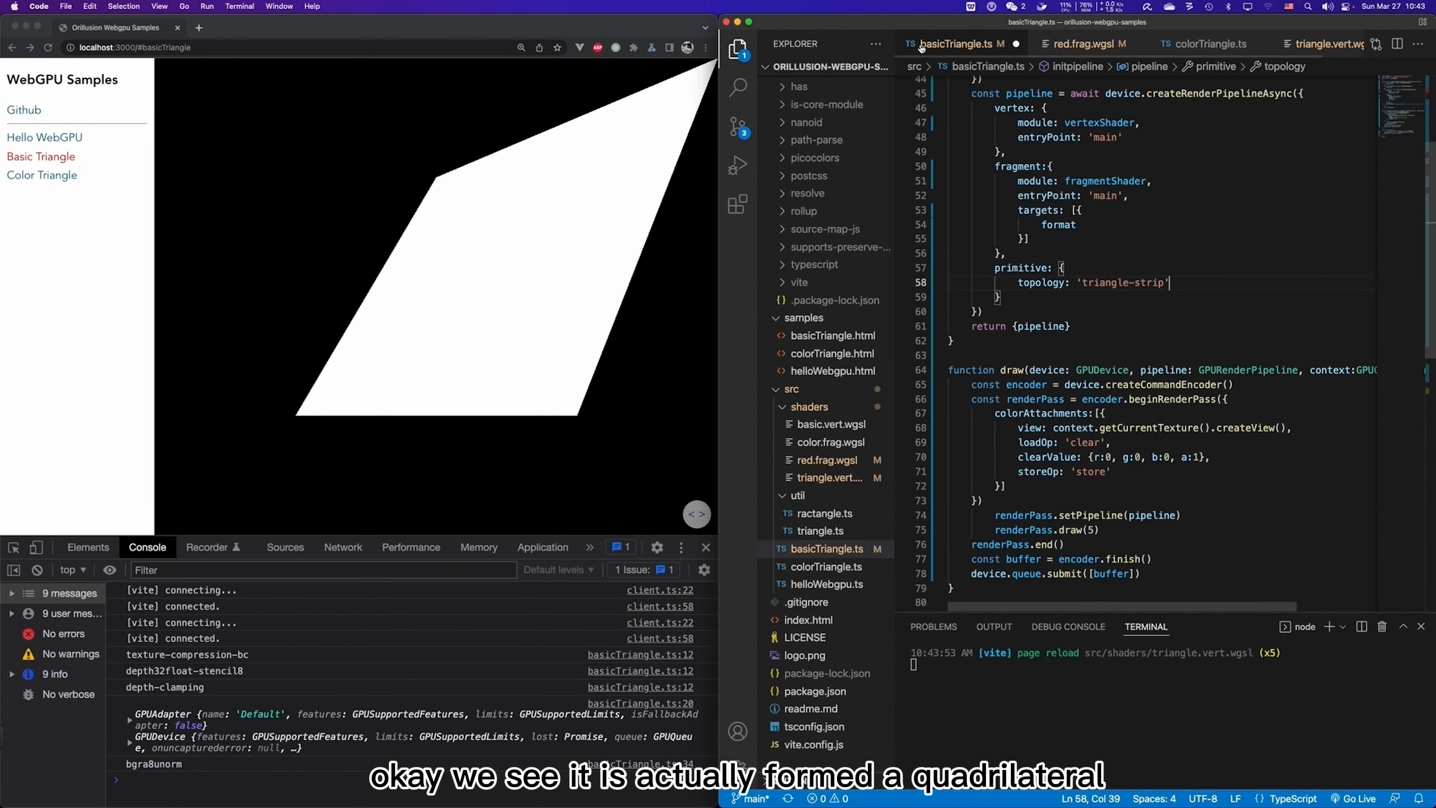
{"action": "mouse_move", "coordinate": [596, 126]}
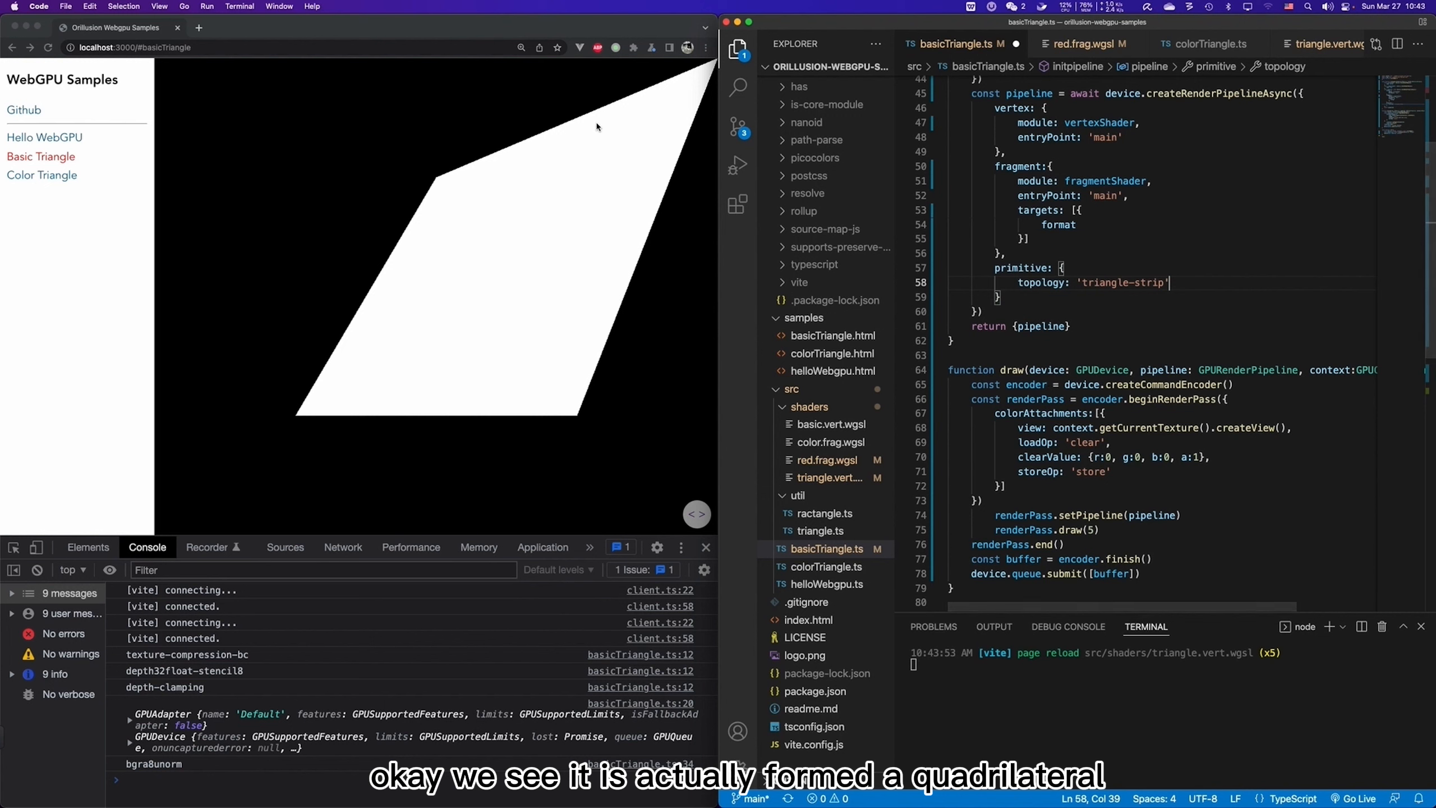
{"action": "mouse_move", "coordinate": [520, 318]}
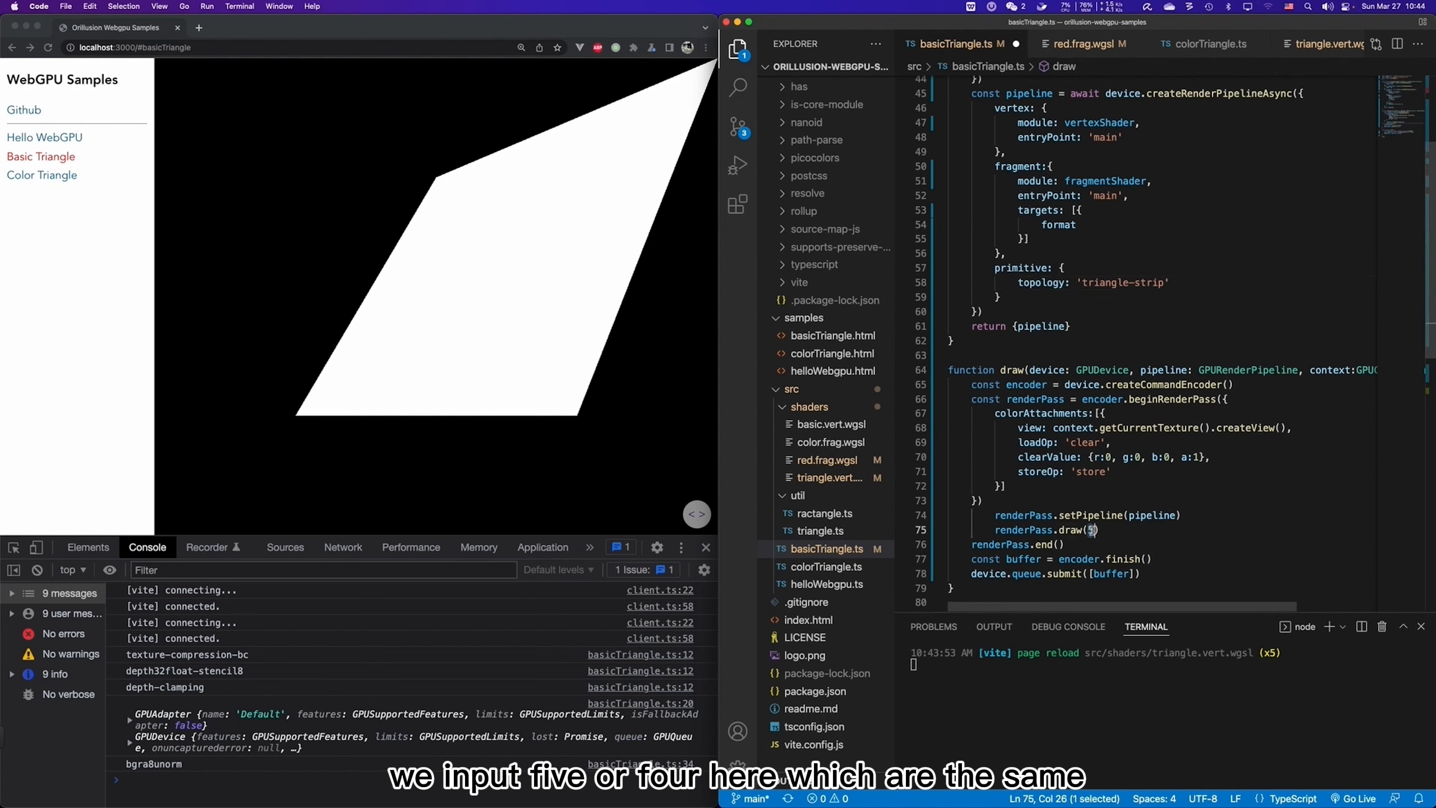
{"action": "type", "text": "4"}
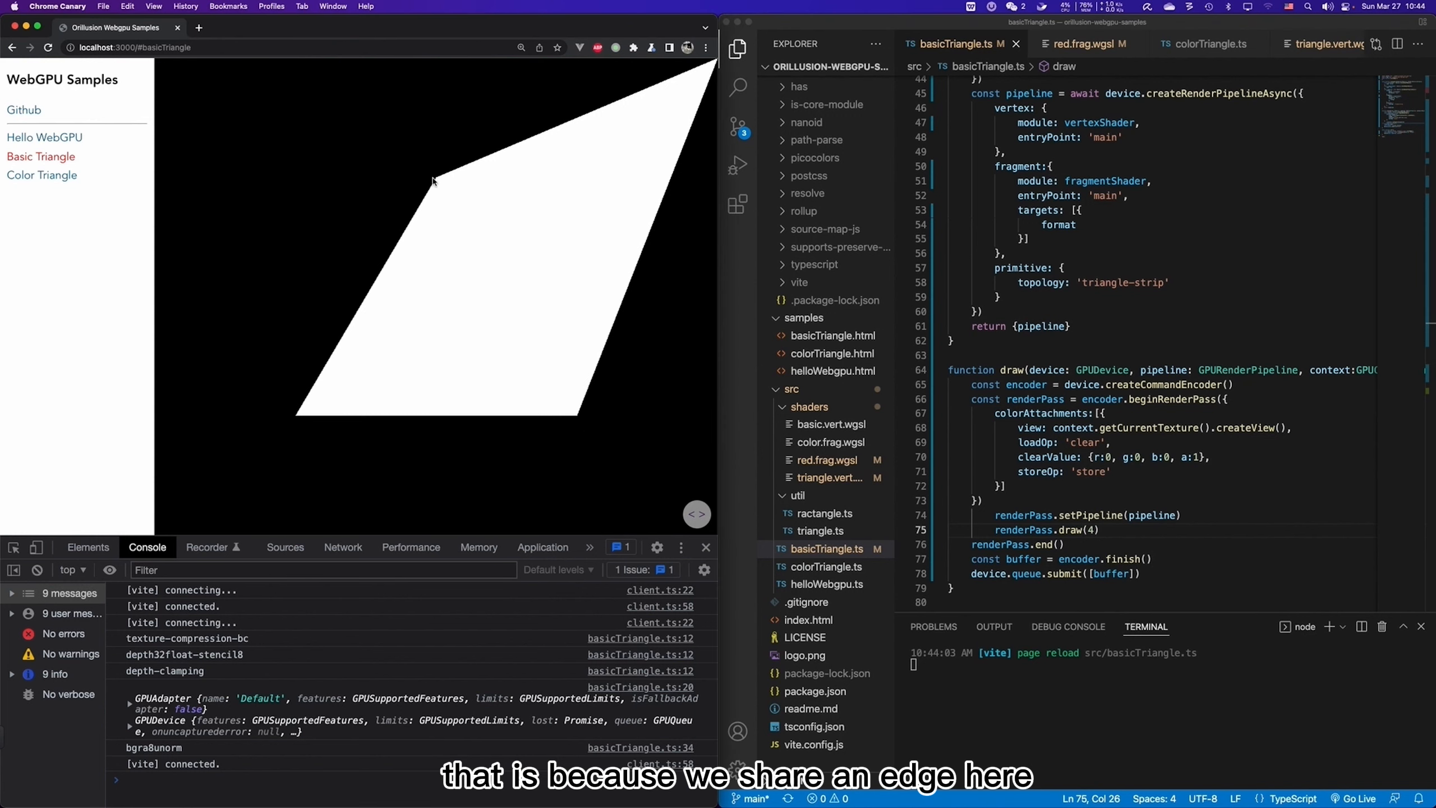
{"action": "mouse_move", "coordinate": [577, 417]}
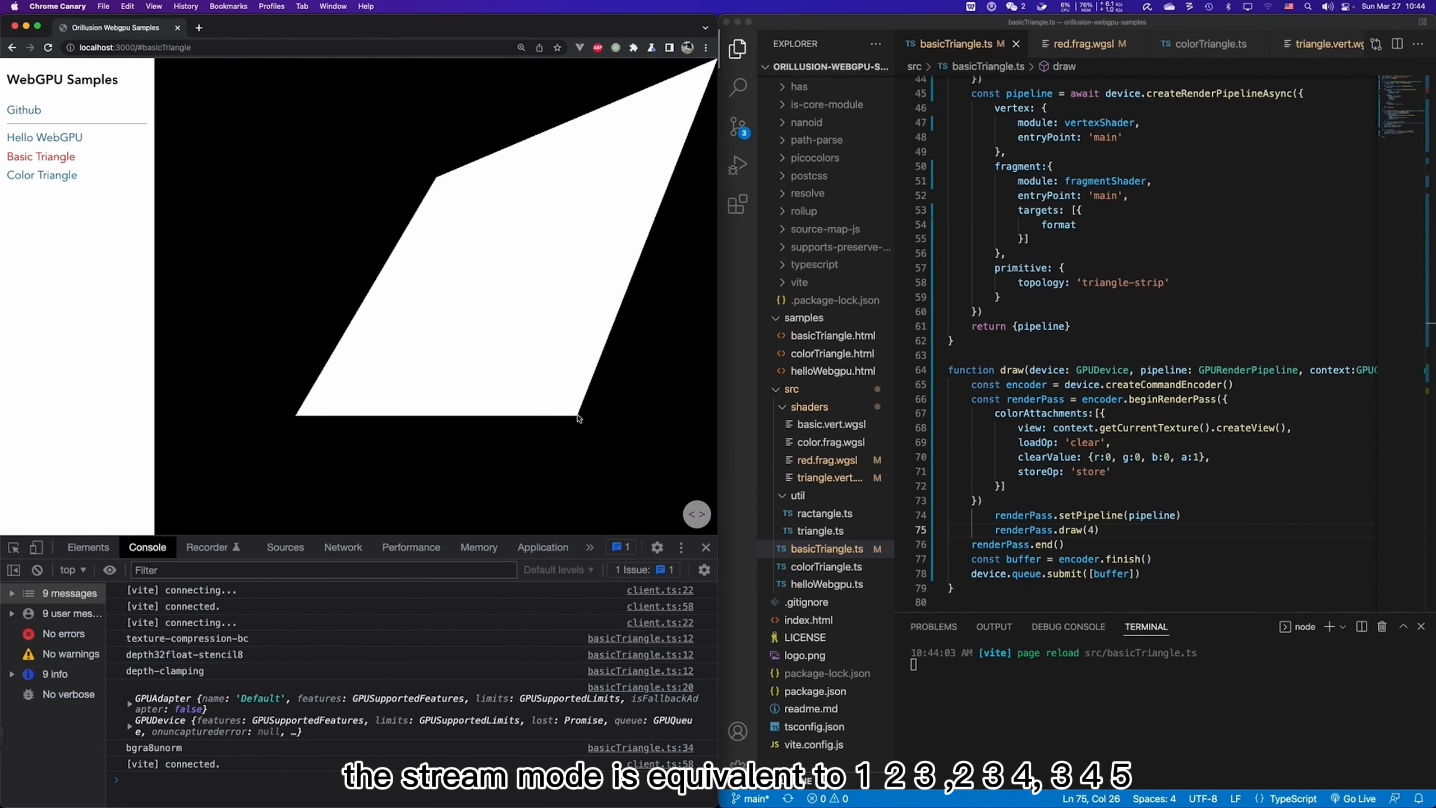
{"action": "mouse_move", "coordinate": [573, 410]}
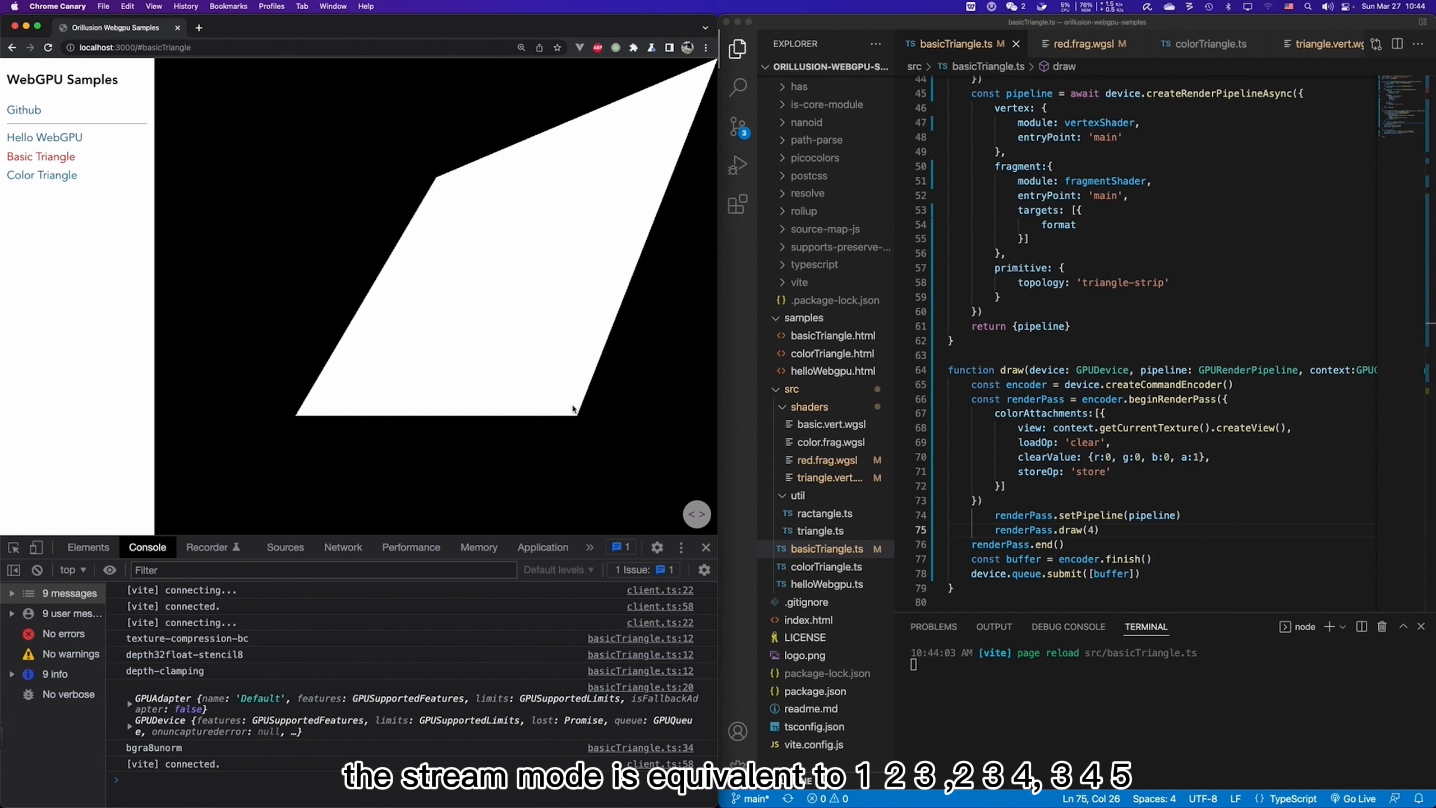
{"action": "mouse_move", "coordinate": [438, 180]}
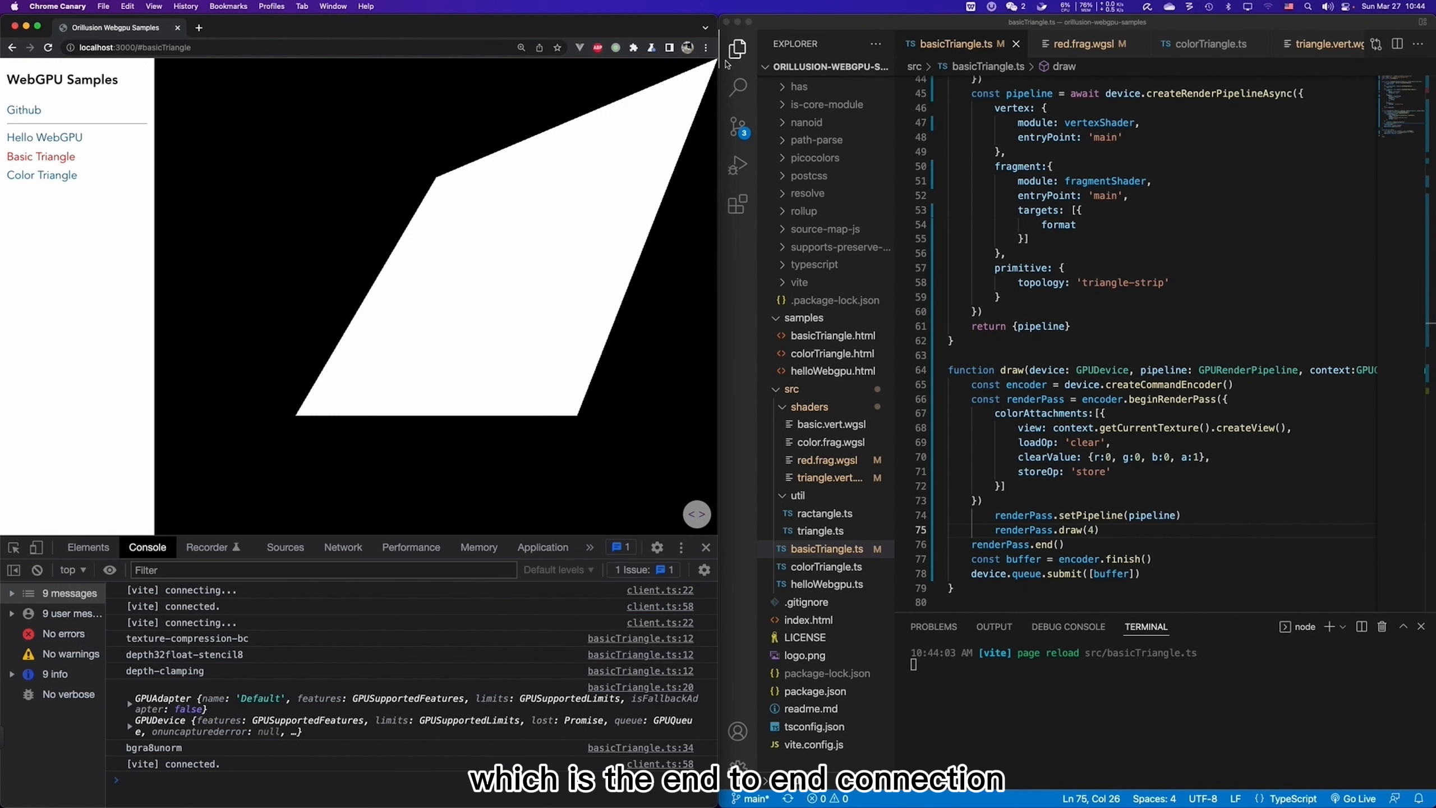
{"action": "mouse_move", "coordinate": [776, 270]}
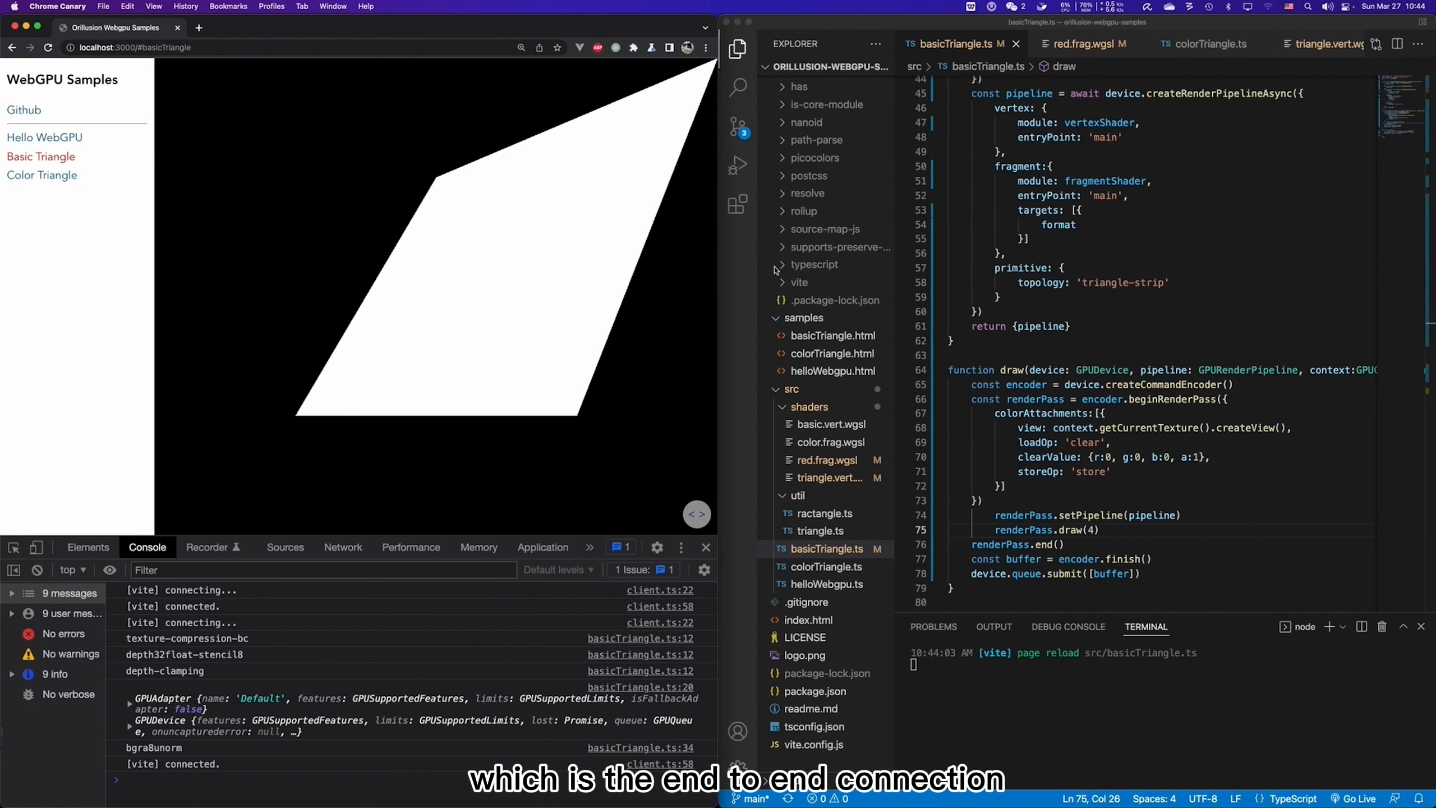
{"action": "mouse_move", "coordinate": [739, 285]}
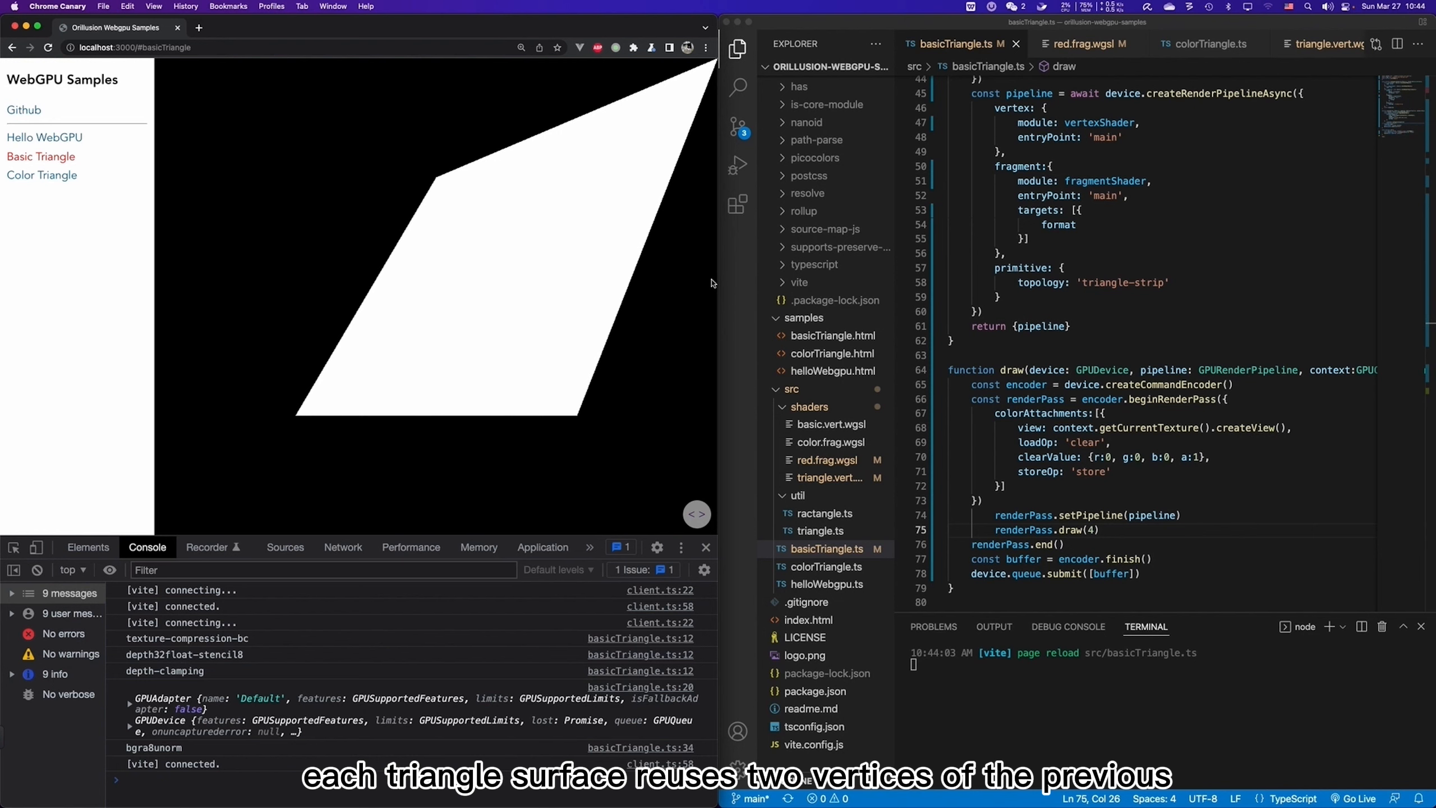
{"action": "mouse_move", "coordinate": [571, 353]}
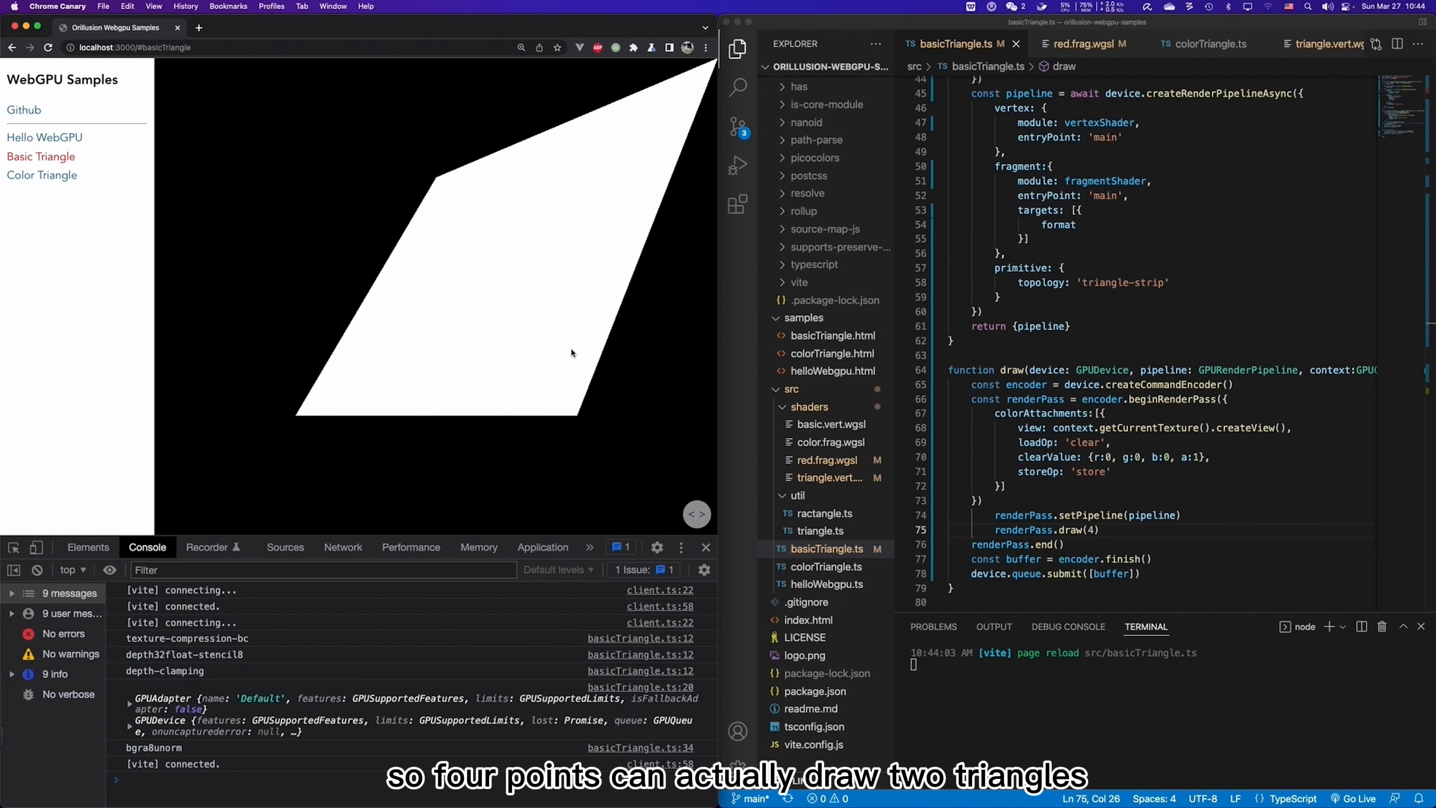
{"action": "mouse_move", "coordinate": [676, 327]}
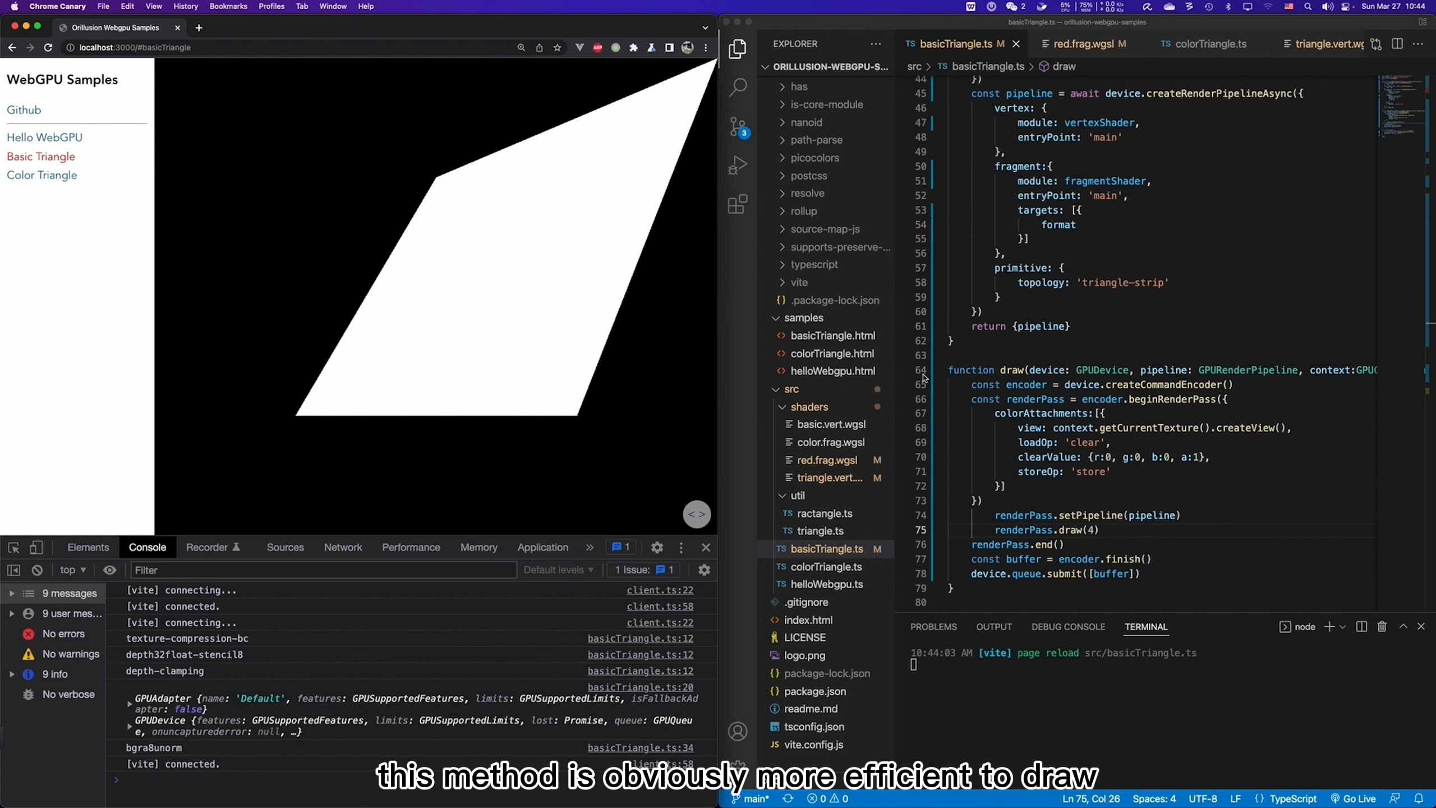
{"action": "mouse_move", "coordinate": [1127, 403]}
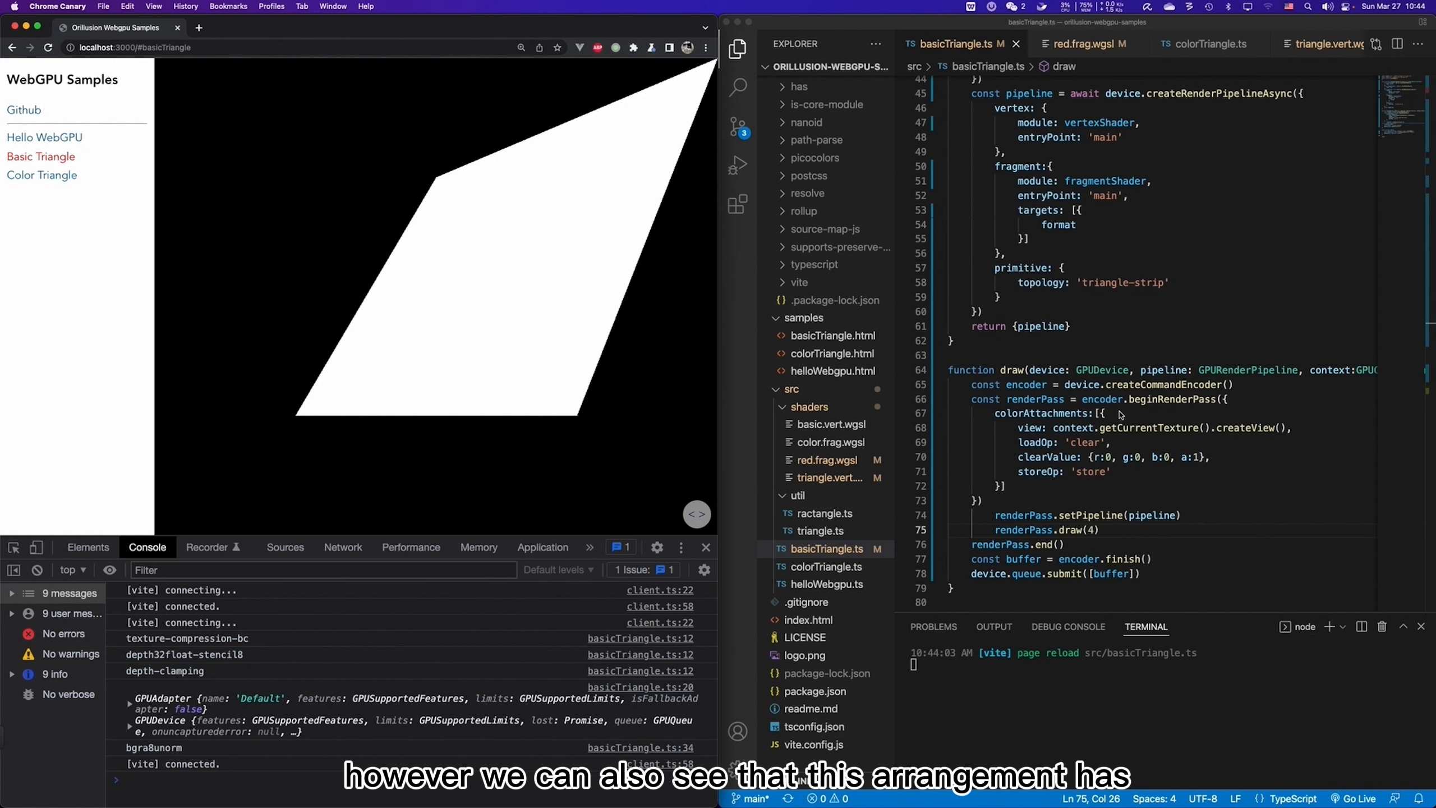
{"action": "mouse_move", "coordinate": [577, 373]}
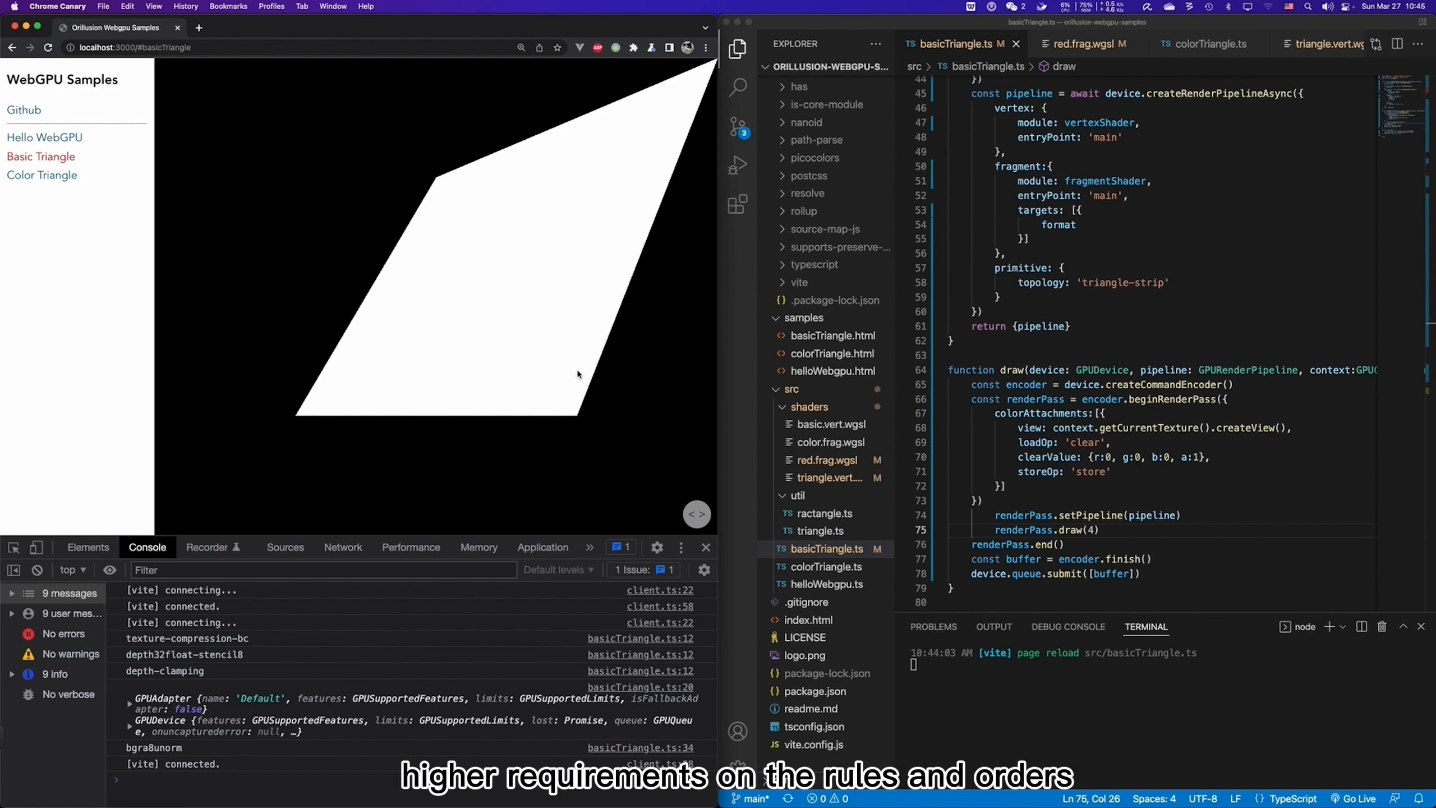
{"action": "mouse_move", "coordinate": [576, 369]}
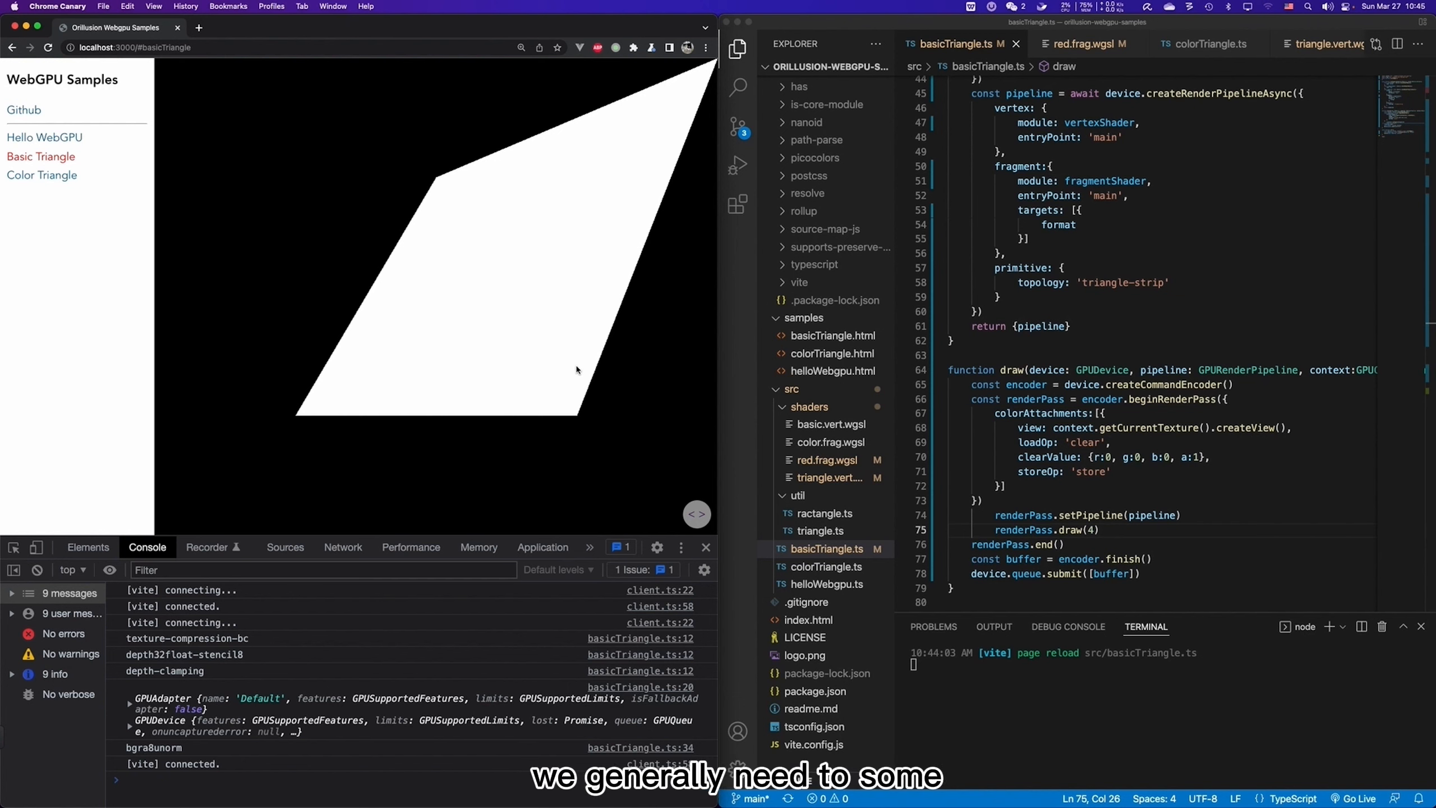
{"action": "mouse_move", "coordinate": [644, 303]}
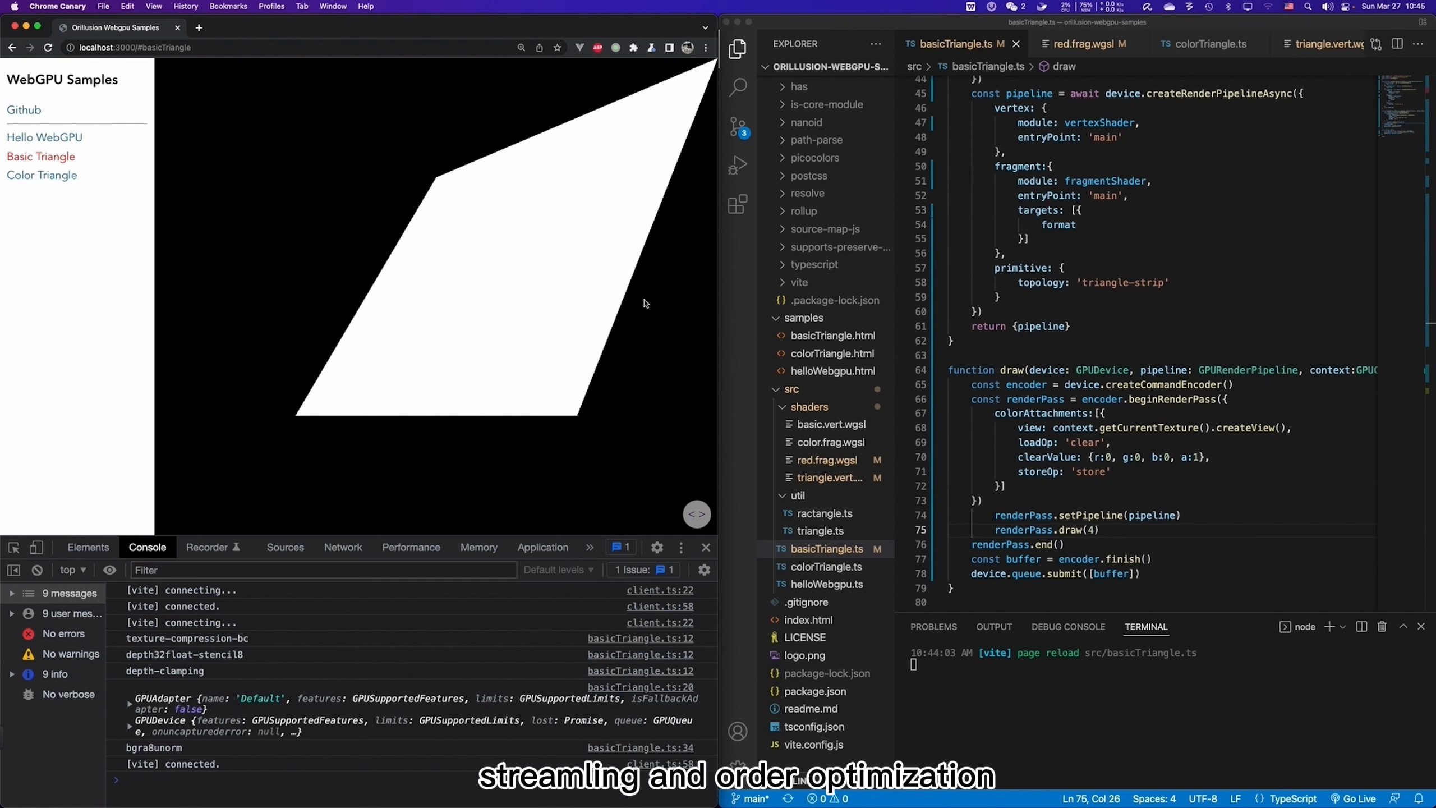
{"action": "mouse_move", "coordinate": [586, 454]}
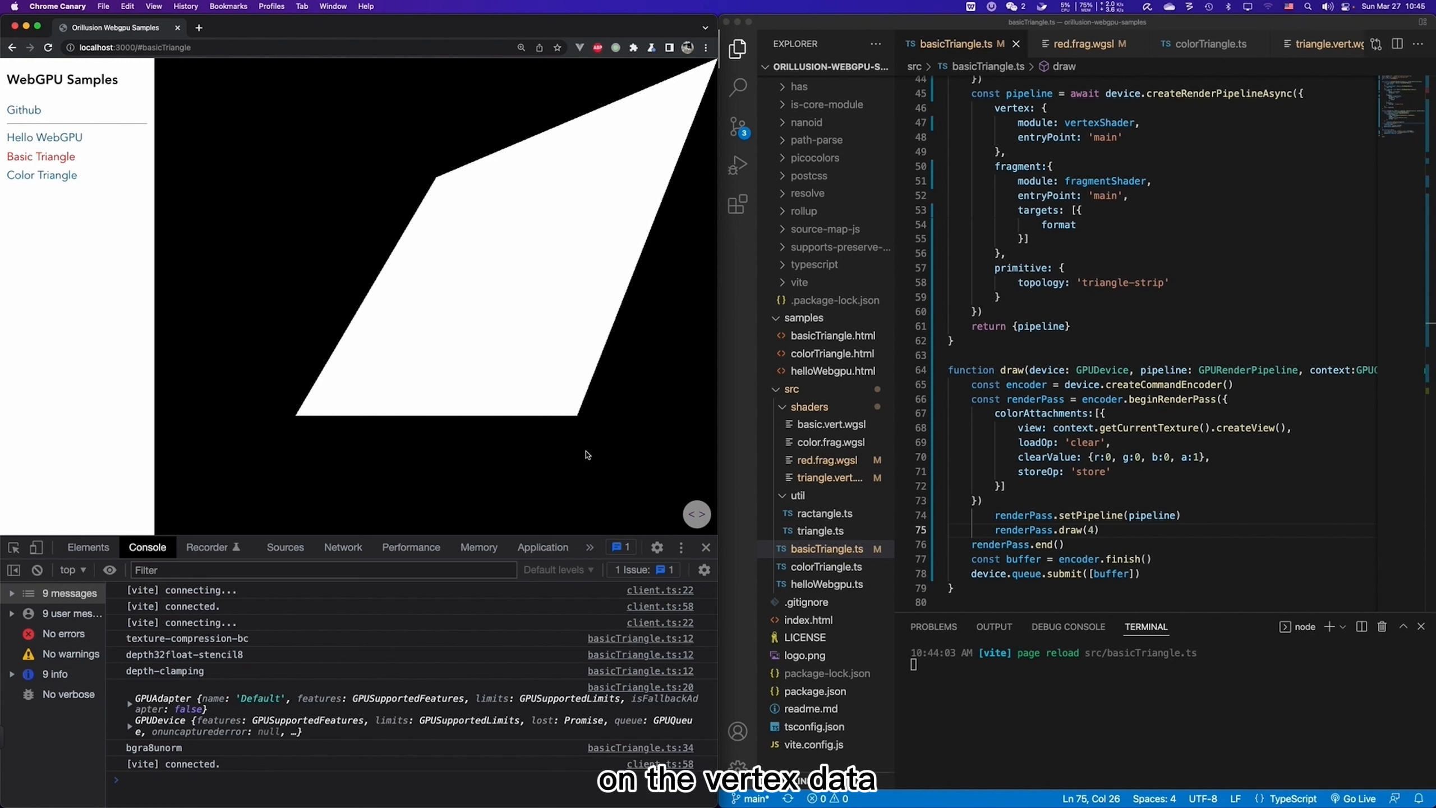
{"action": "mouse_move", "coordinate": [467, 391]}
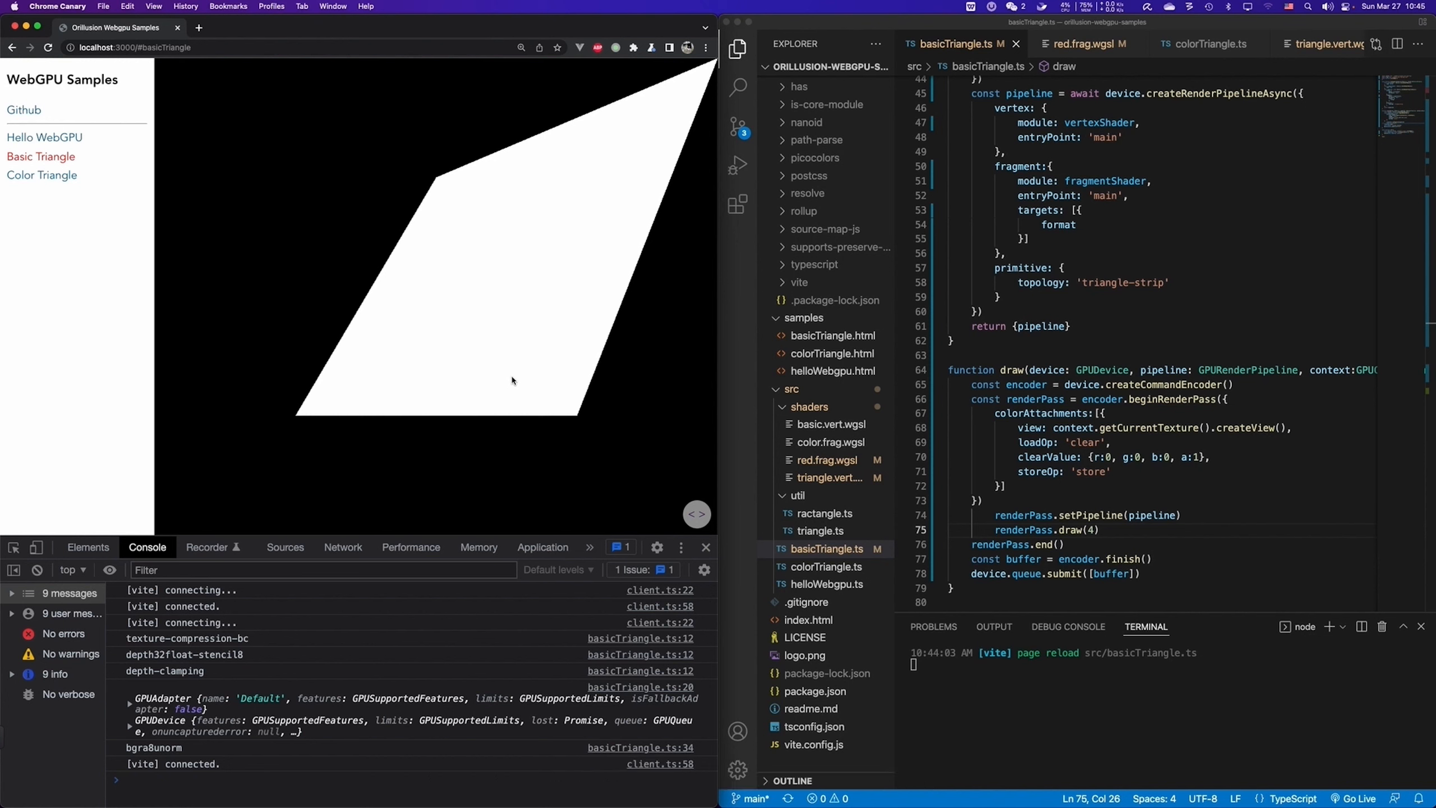
{"action": "mouse_move", "coordinate": [617, 169]}
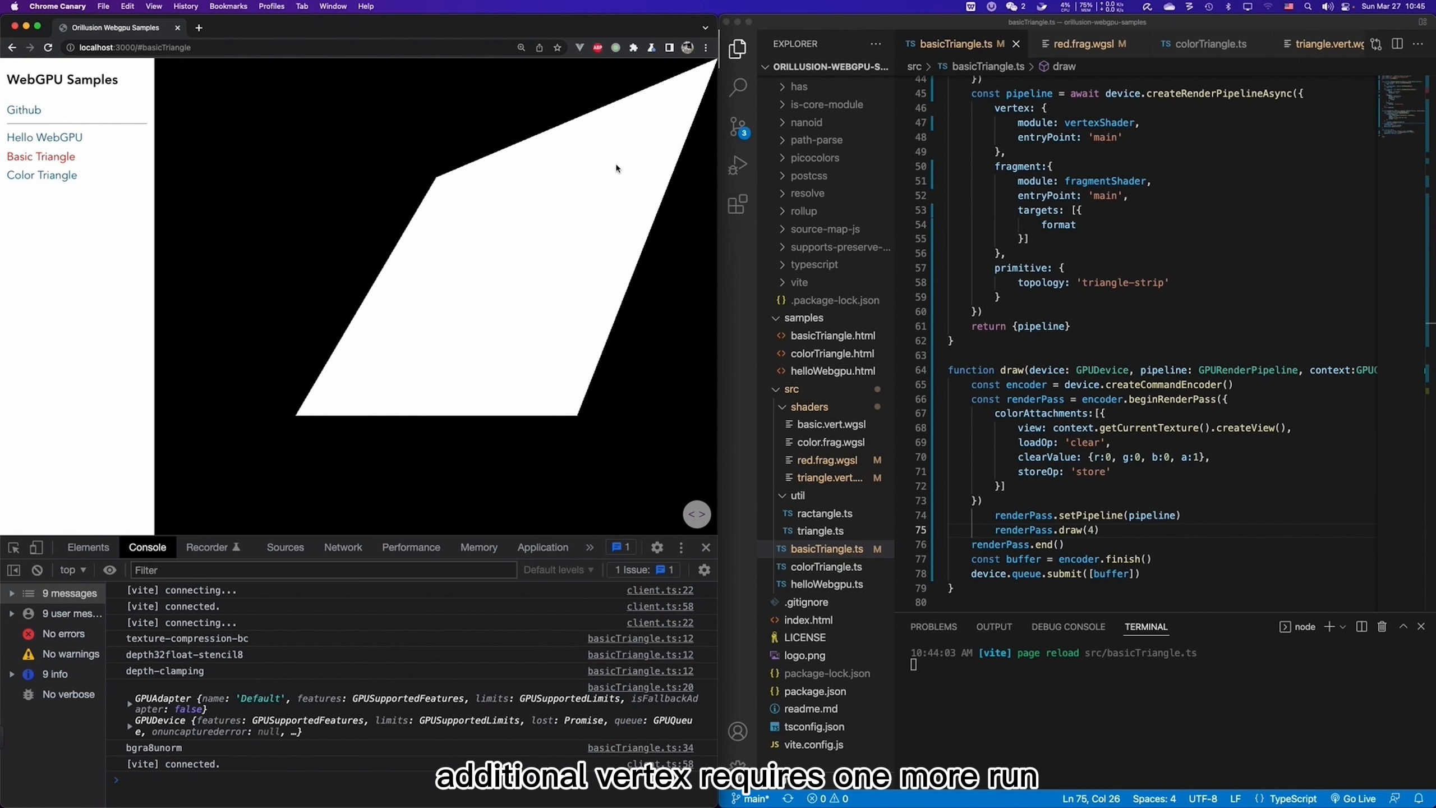
{"action": "mouse_move", "coordinate": [509, 304]}
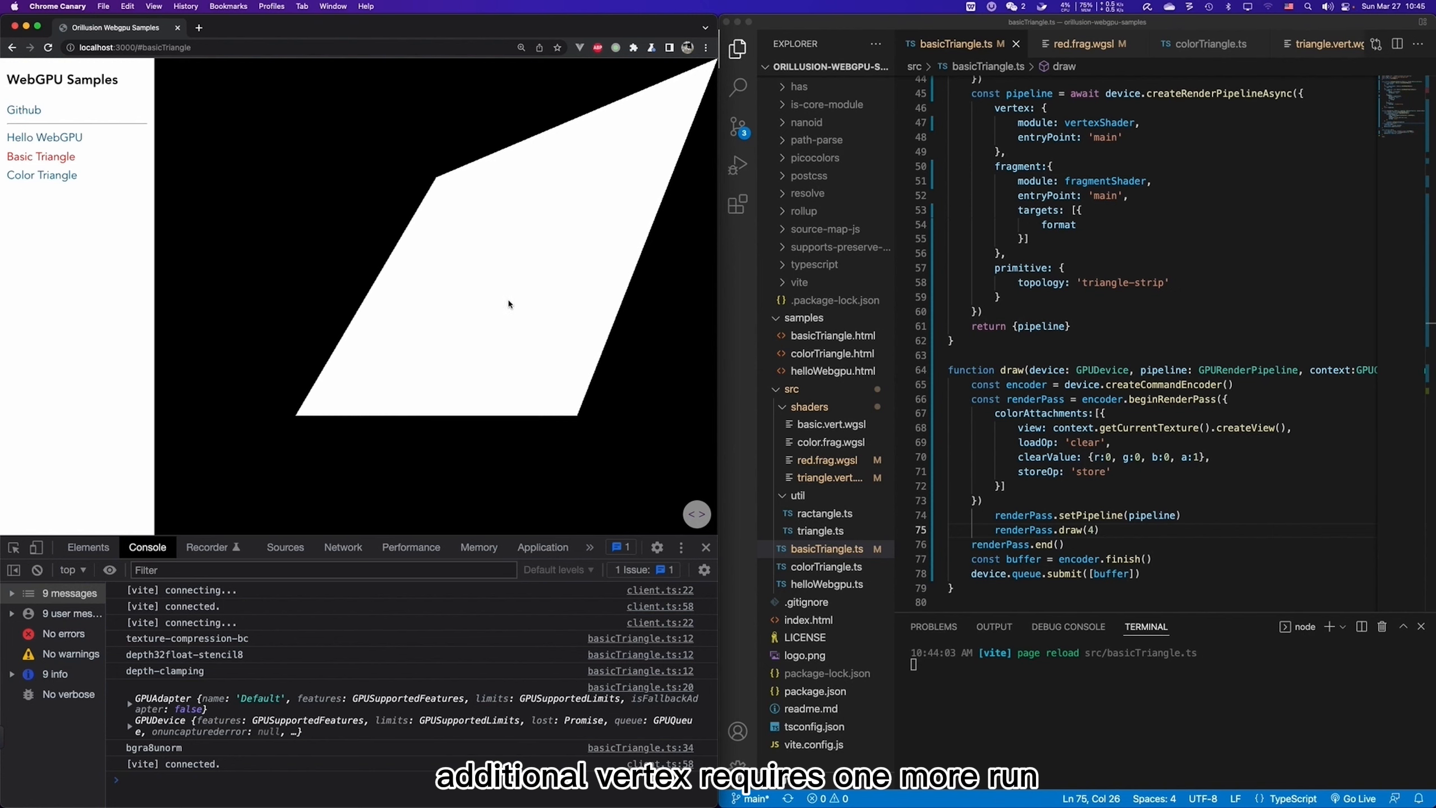
{"action": "mouse_move", "coordinate": [515, 318]}
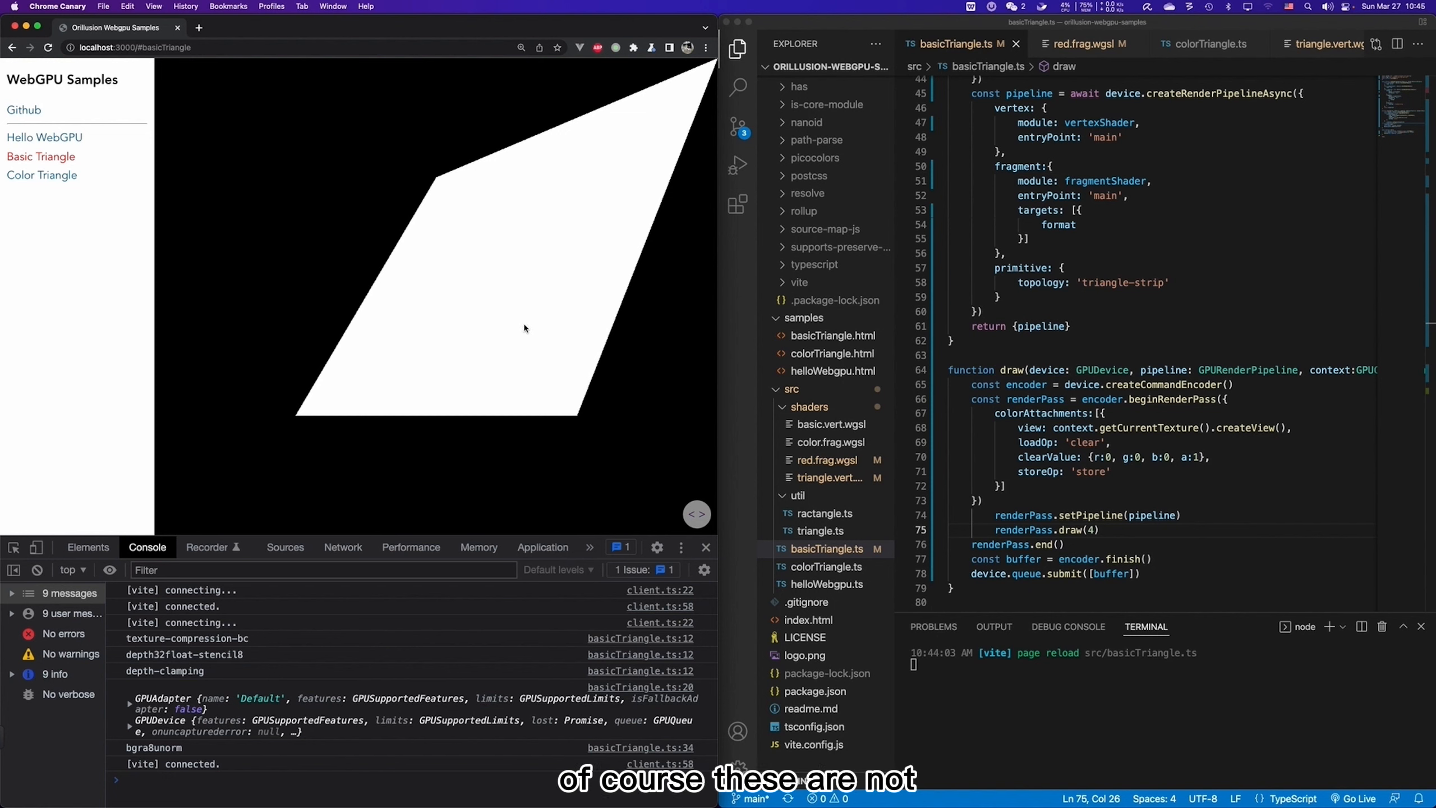
{"action": "mouse_move", "coordinate": [516, 308]}
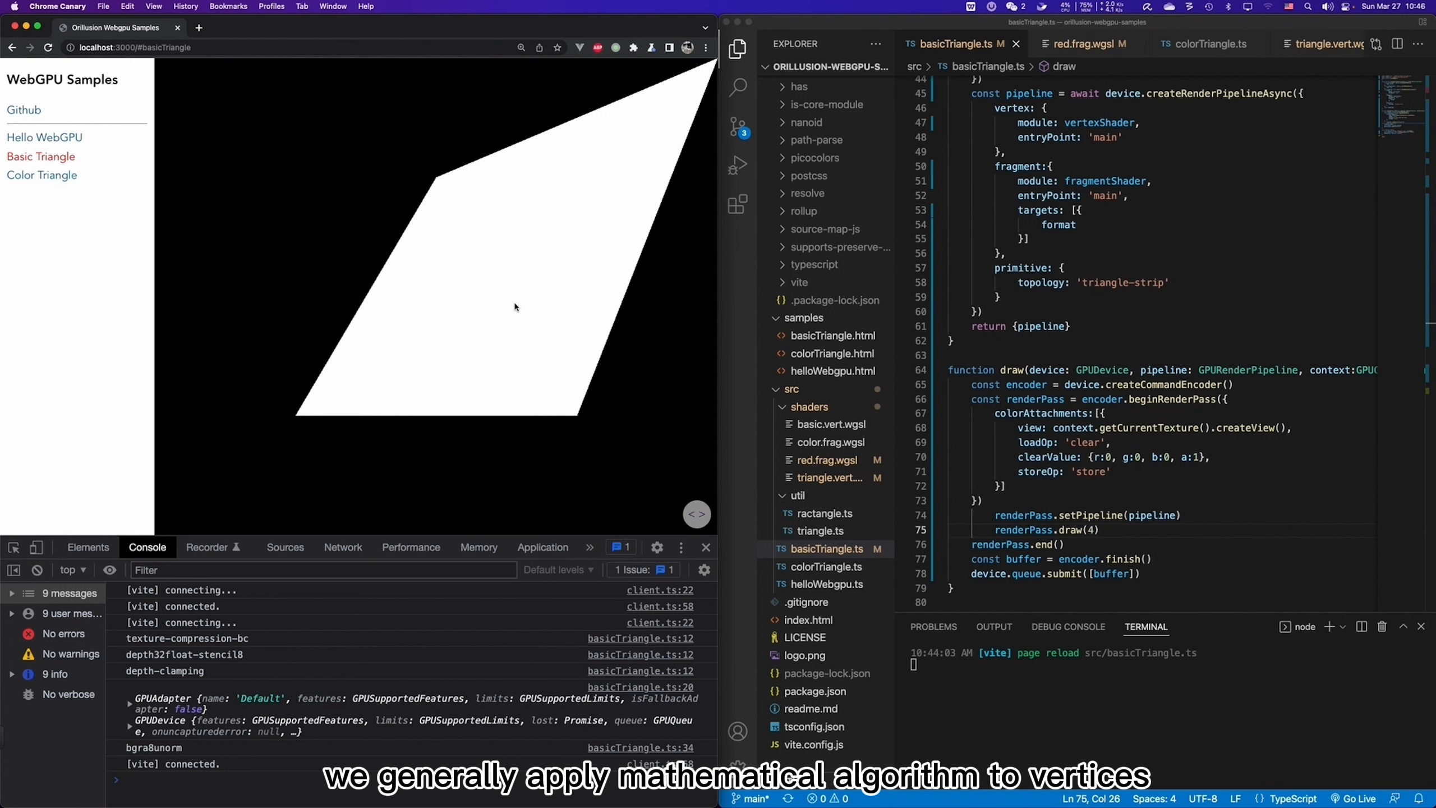
{"action": "mouse_move", "coordinate": [524, 391]}
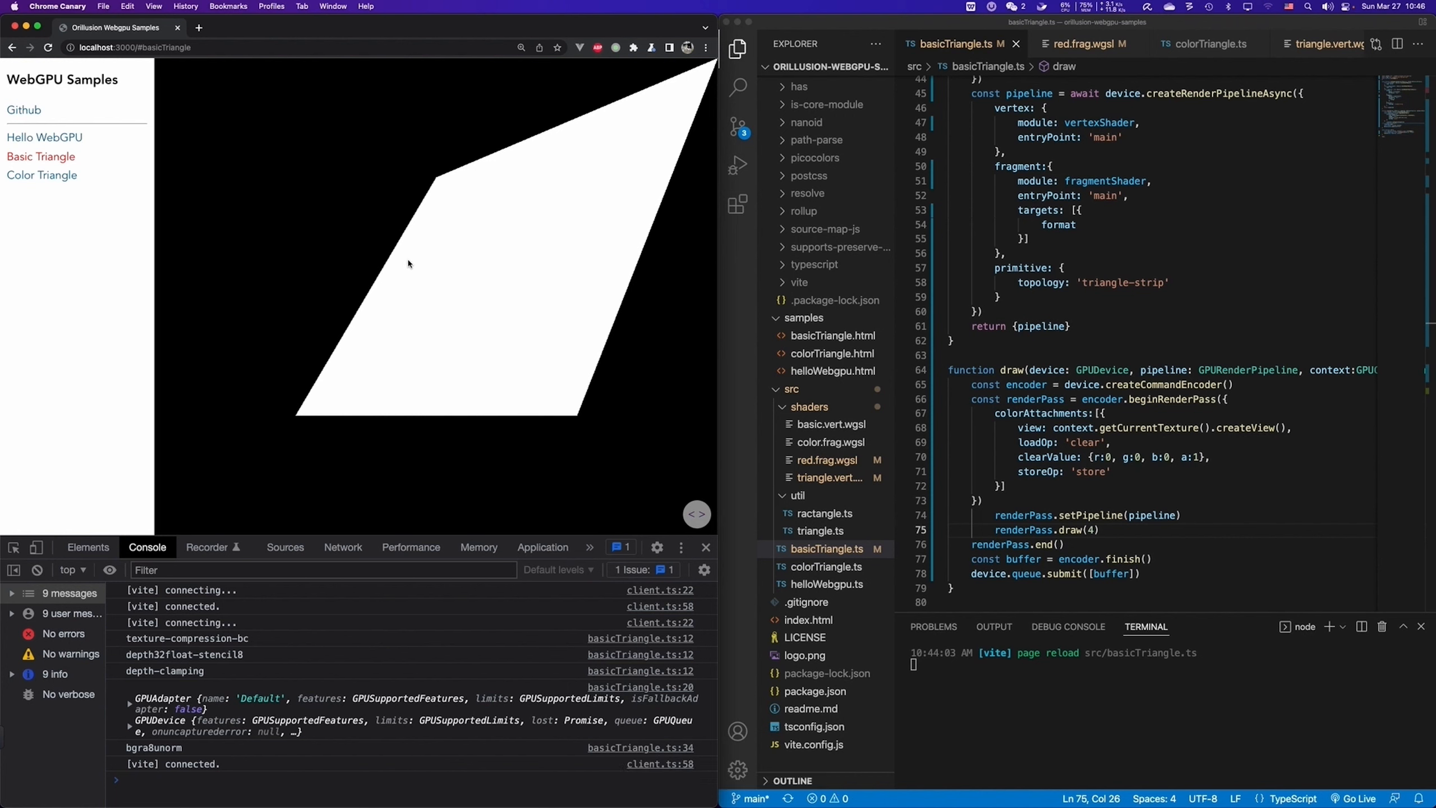
{"action": "mouse_move", "coordinate": [468, 321]}
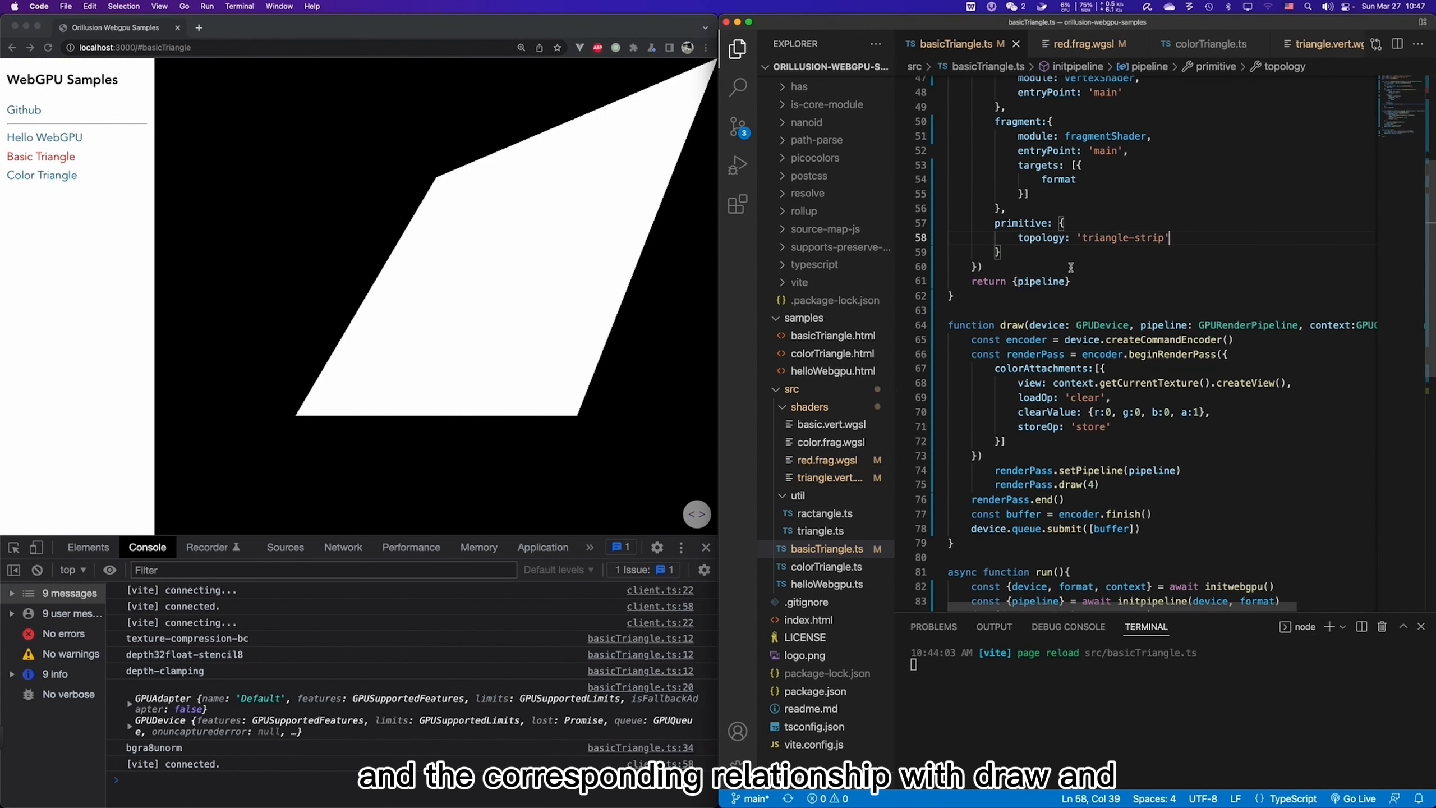
Fold initwebgpu and initpipeline and select the renderPass.draw(4) call.
{"action": "double_click", "coordinate": [1115, 237]}
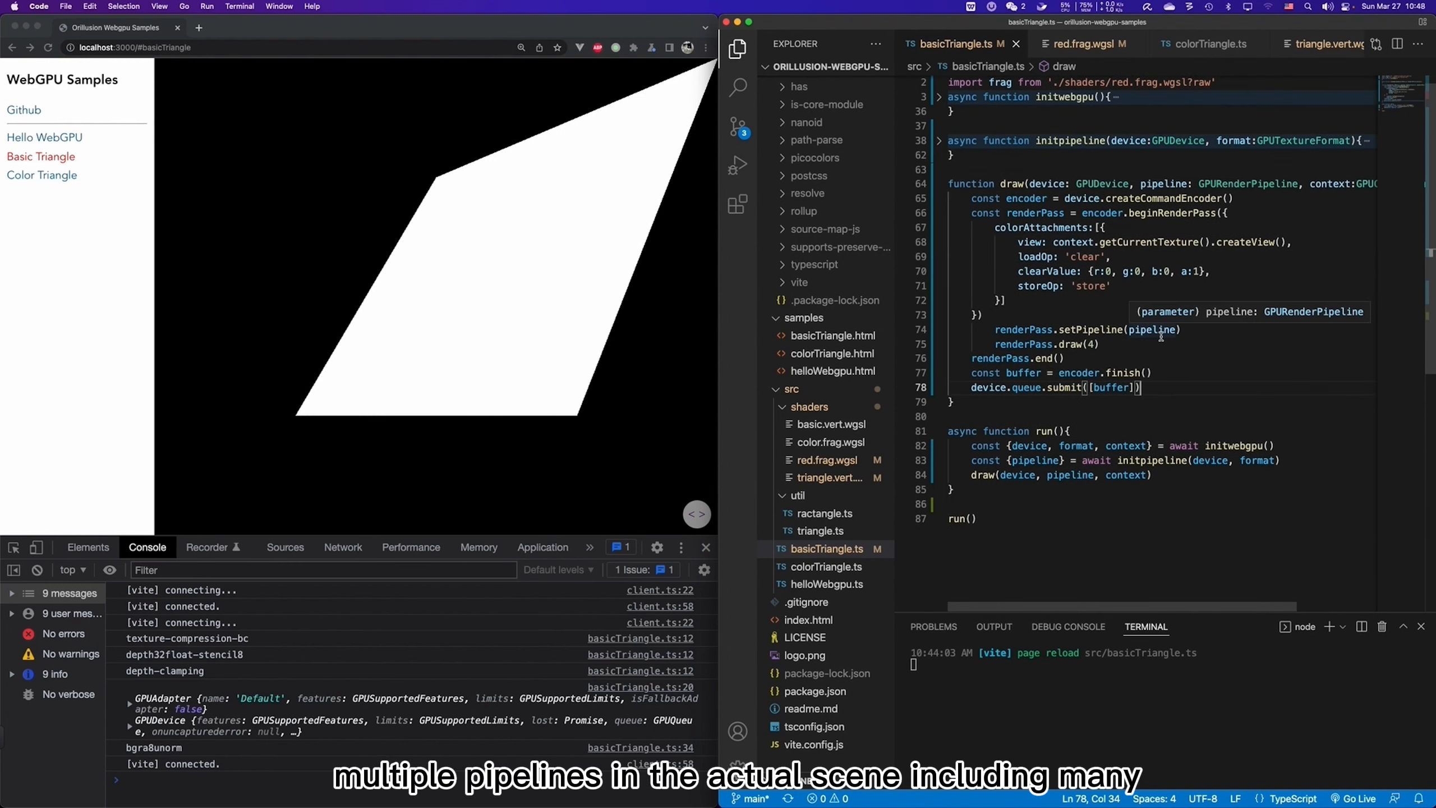
{"action": "mouse_move", "coordinate": [1109, 265]}
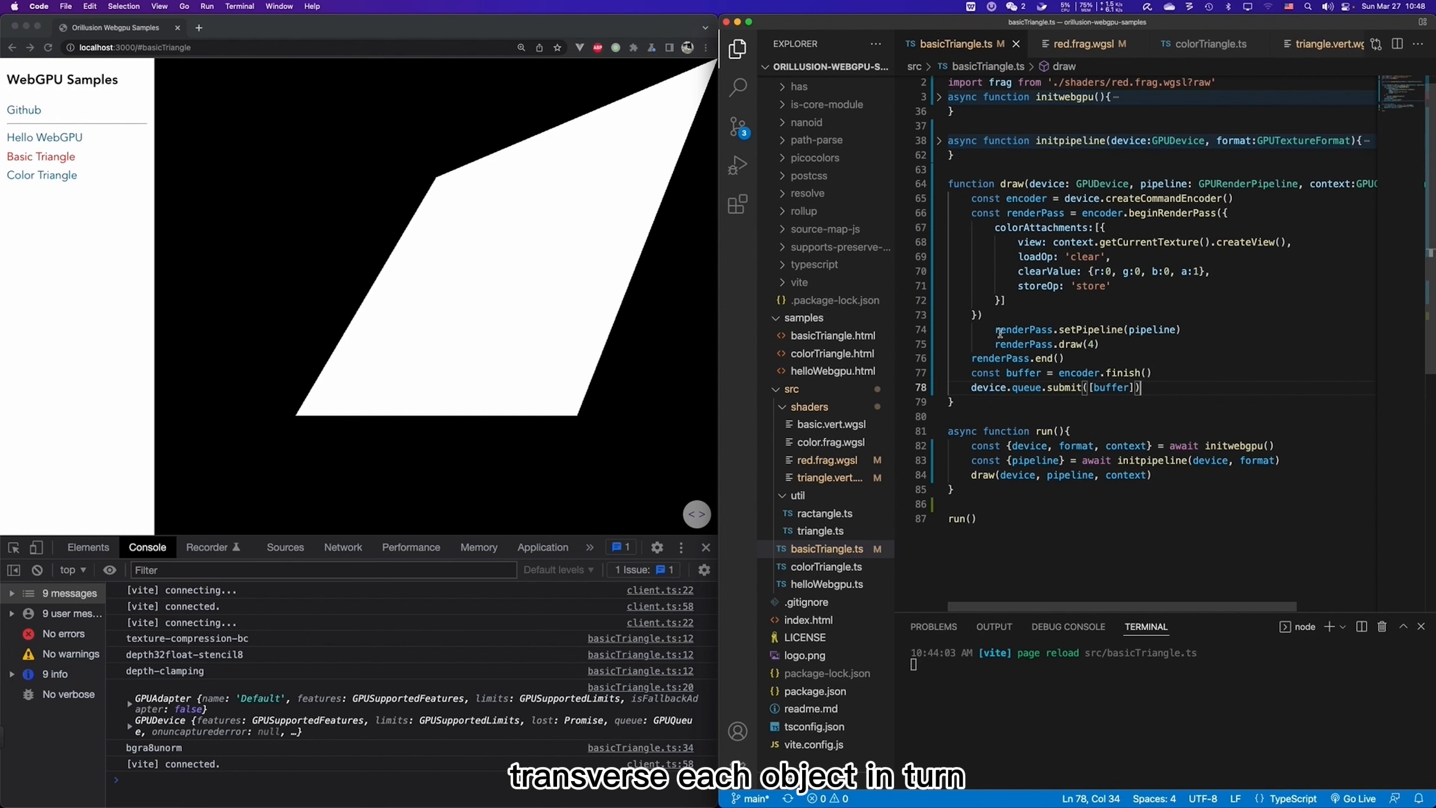
{"action": "left_click_drag", "start_coordinate": [997, 330], "coordinate": [1099, 345]}
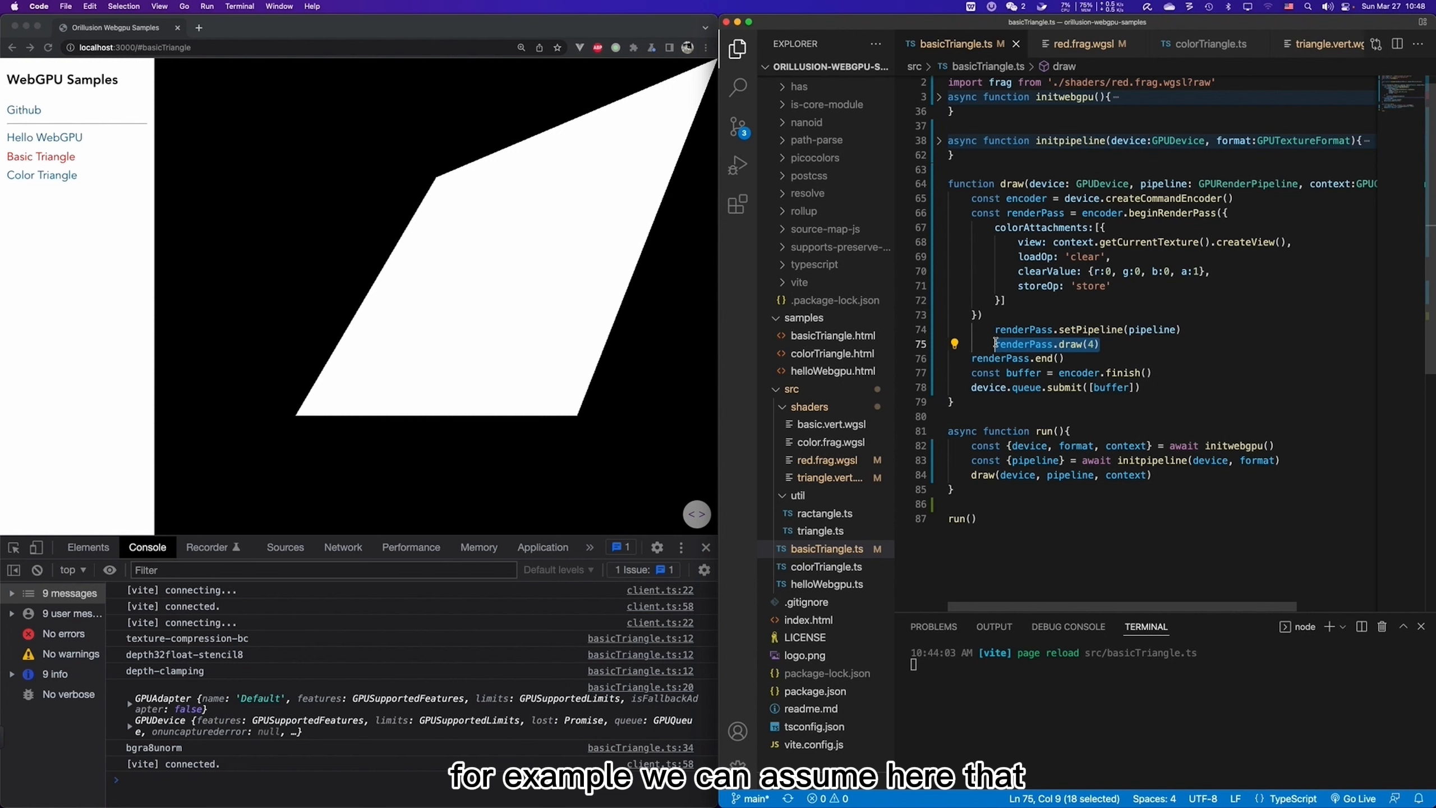
Wrap renderPass.draw(4) in a for(let i = 0; i < 10000; i++) loop.
{"action": "left_click", "coordinate": [1183, 329]}
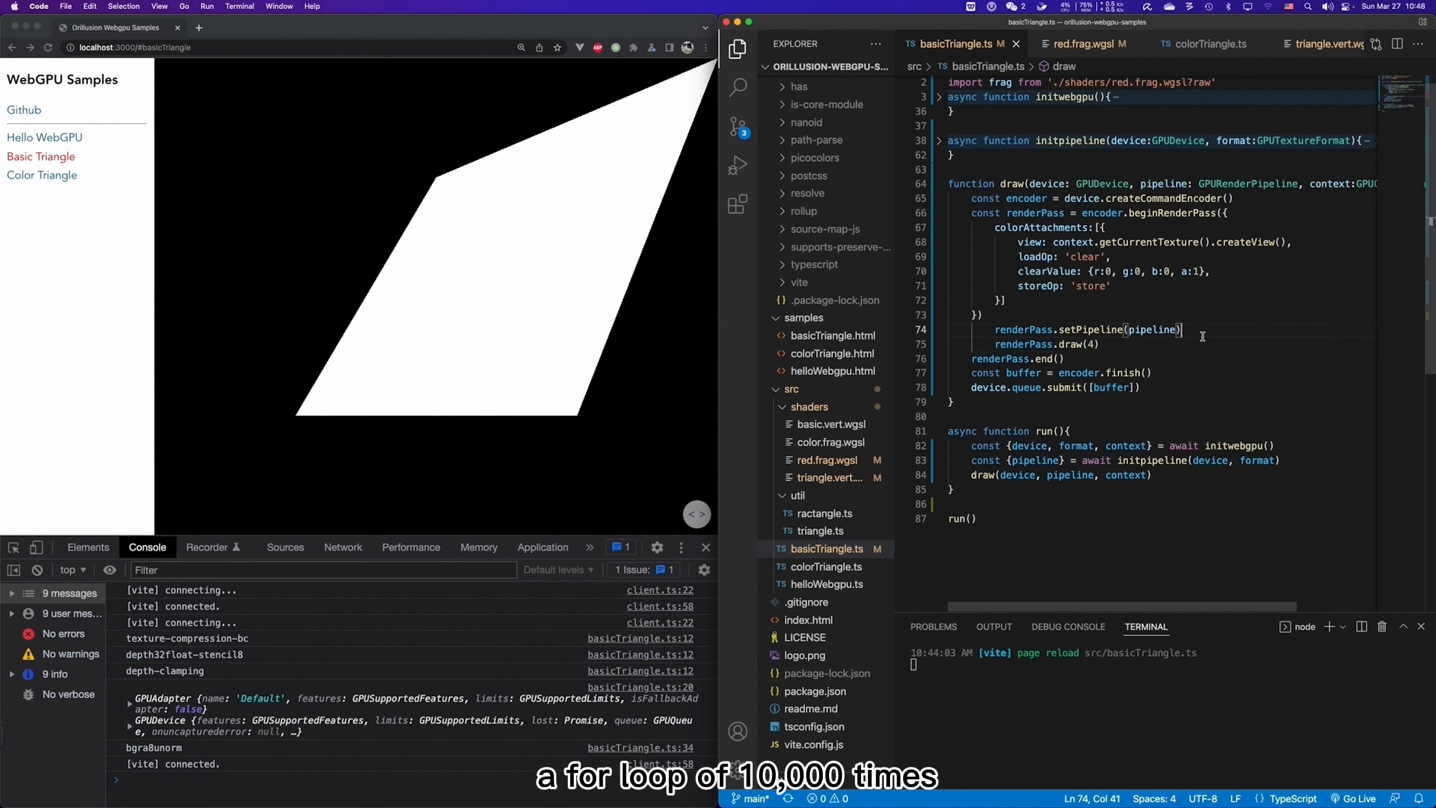
{"action": "type", "text": "for(i"}
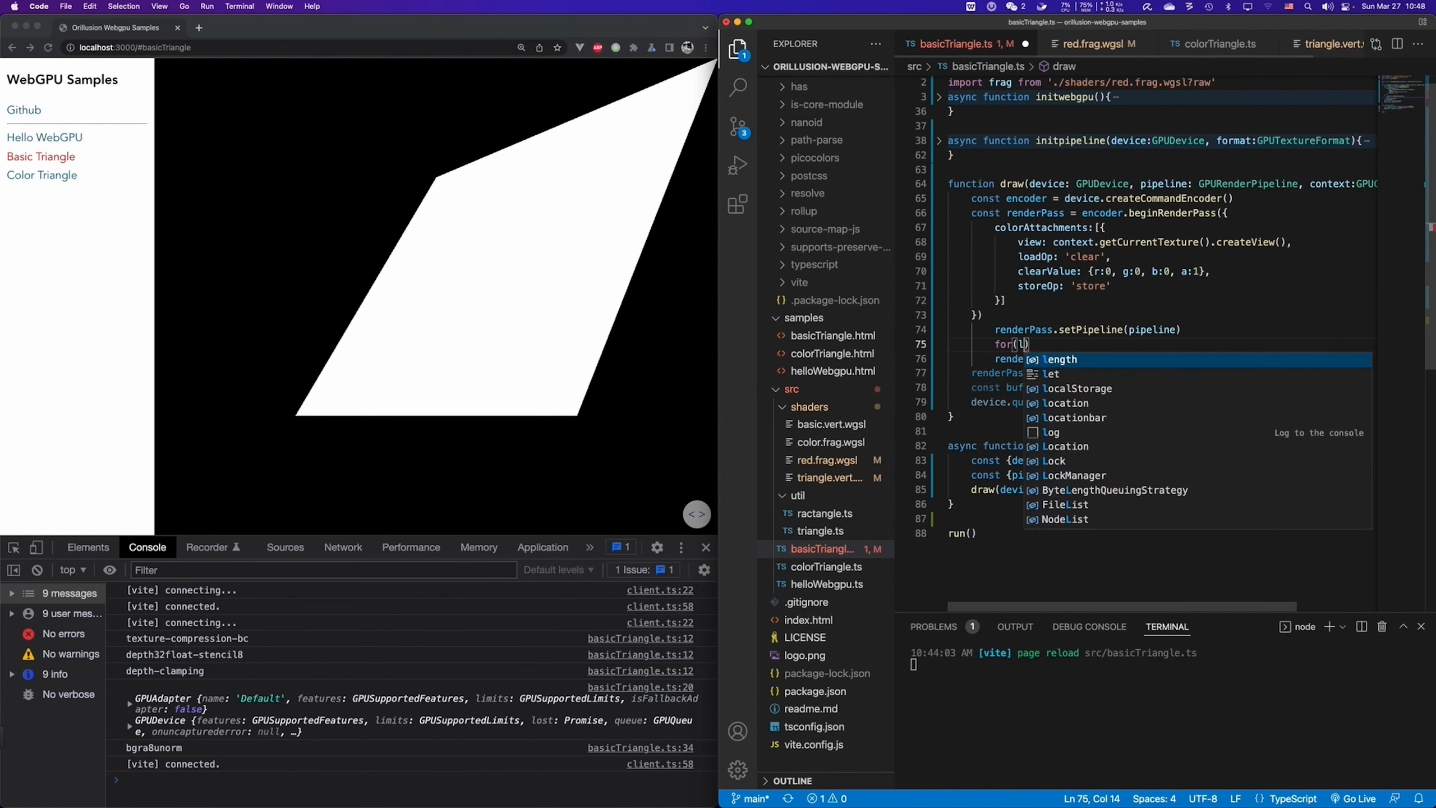
{"action": "type", "text": "let i ="}
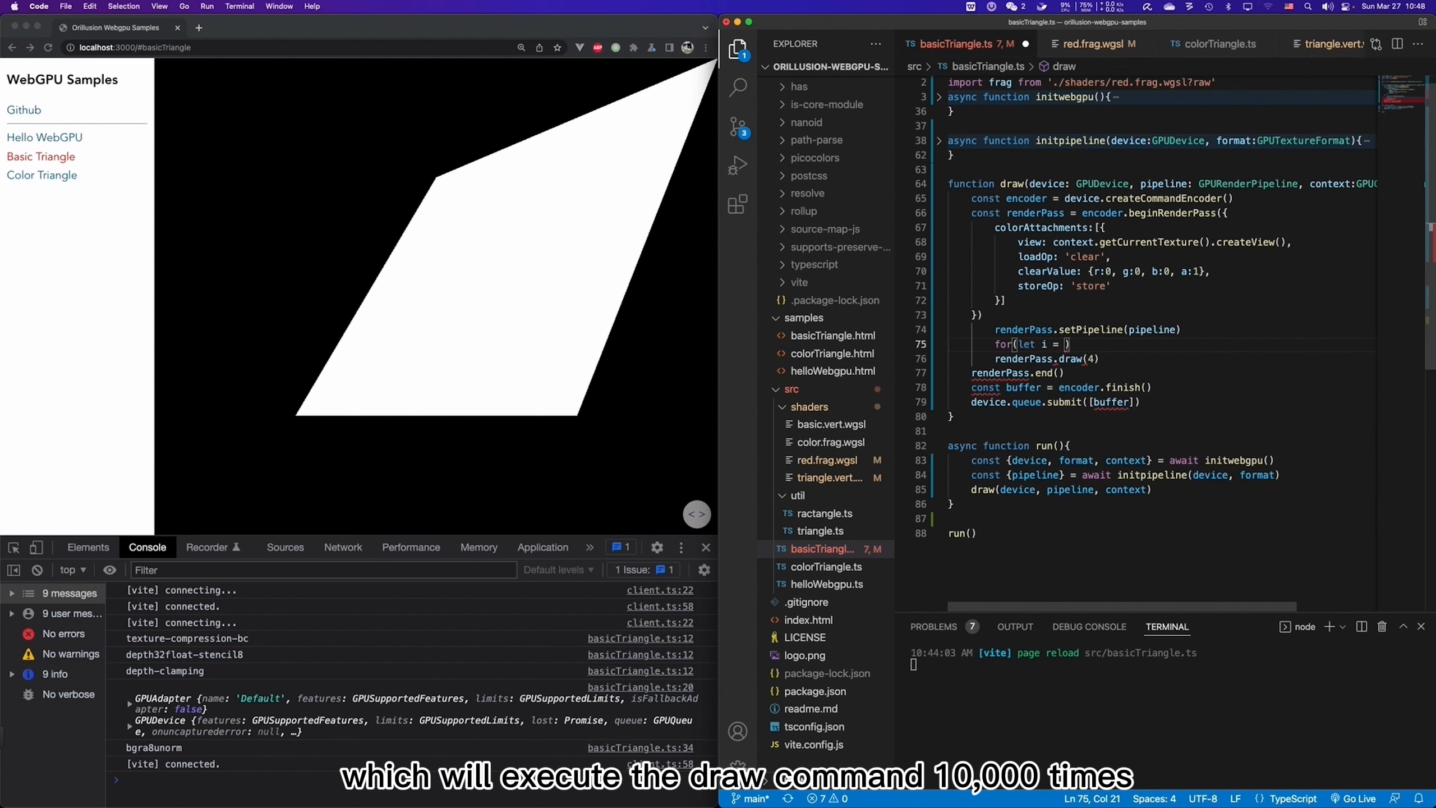
{"action": "type", "text": "0; i <"}
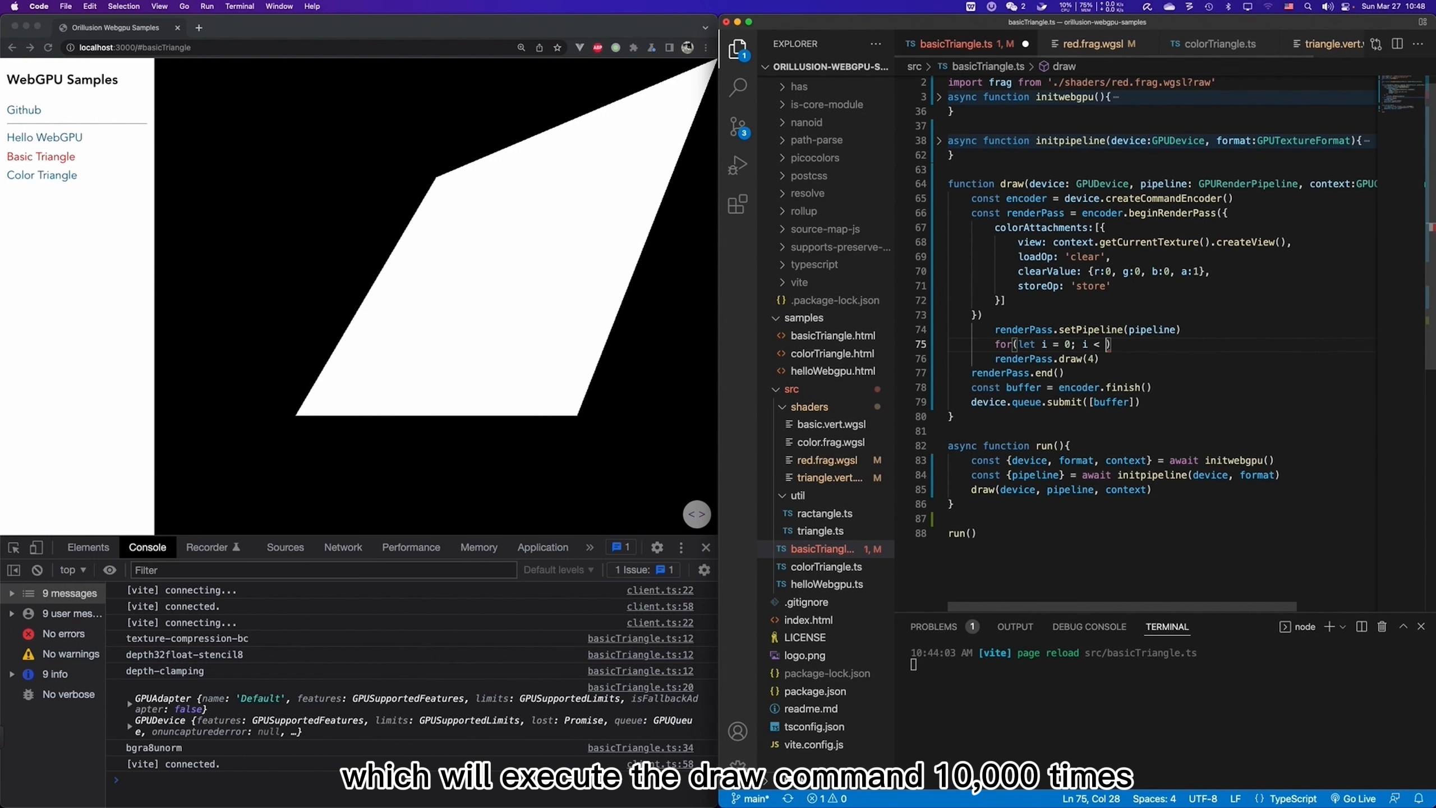
{"action": "type", "text": "10000; i++"}
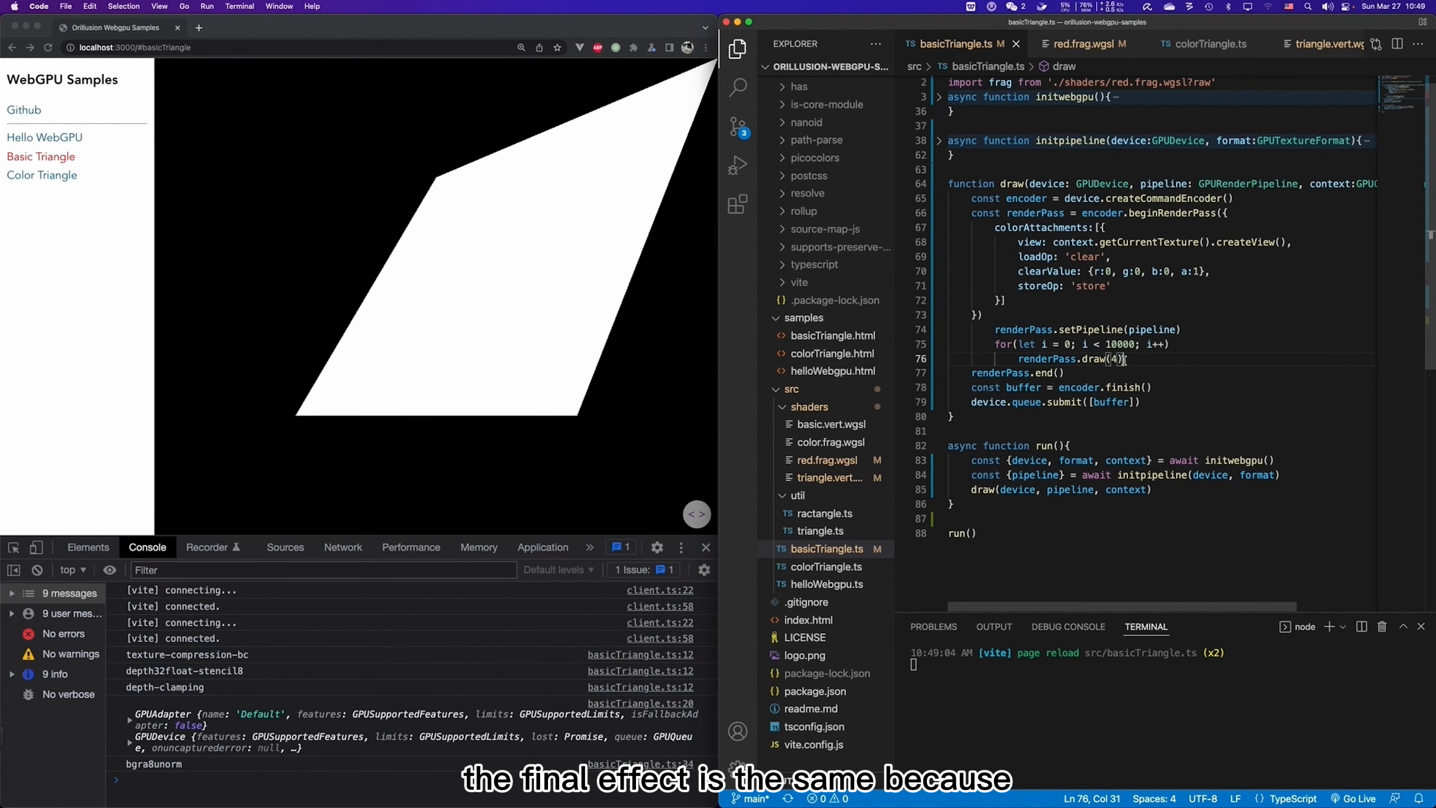
{"action": "mouse_move", "coordinate": [651, 193]}
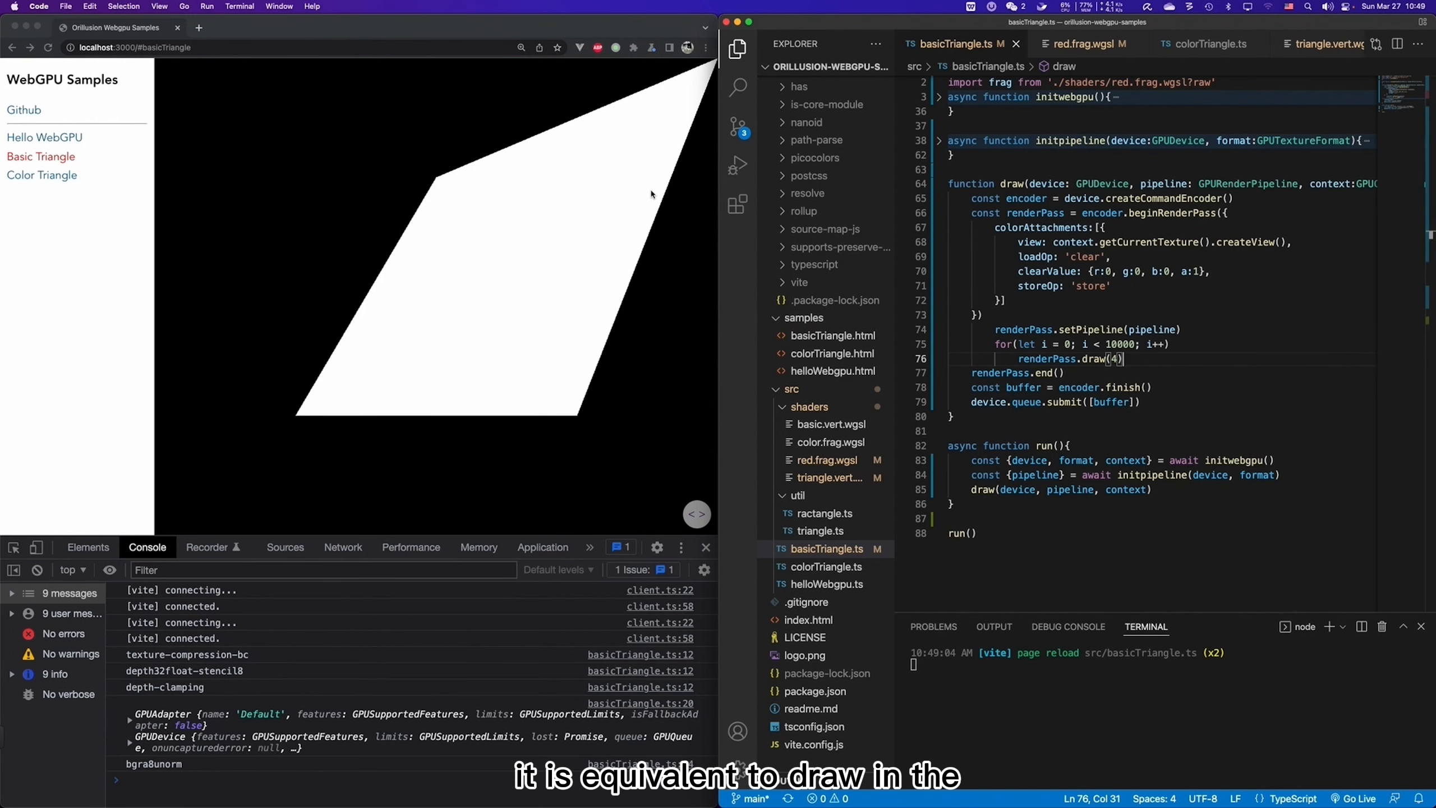
{"action": "mouse_move", "coordinate": [543, 381]}
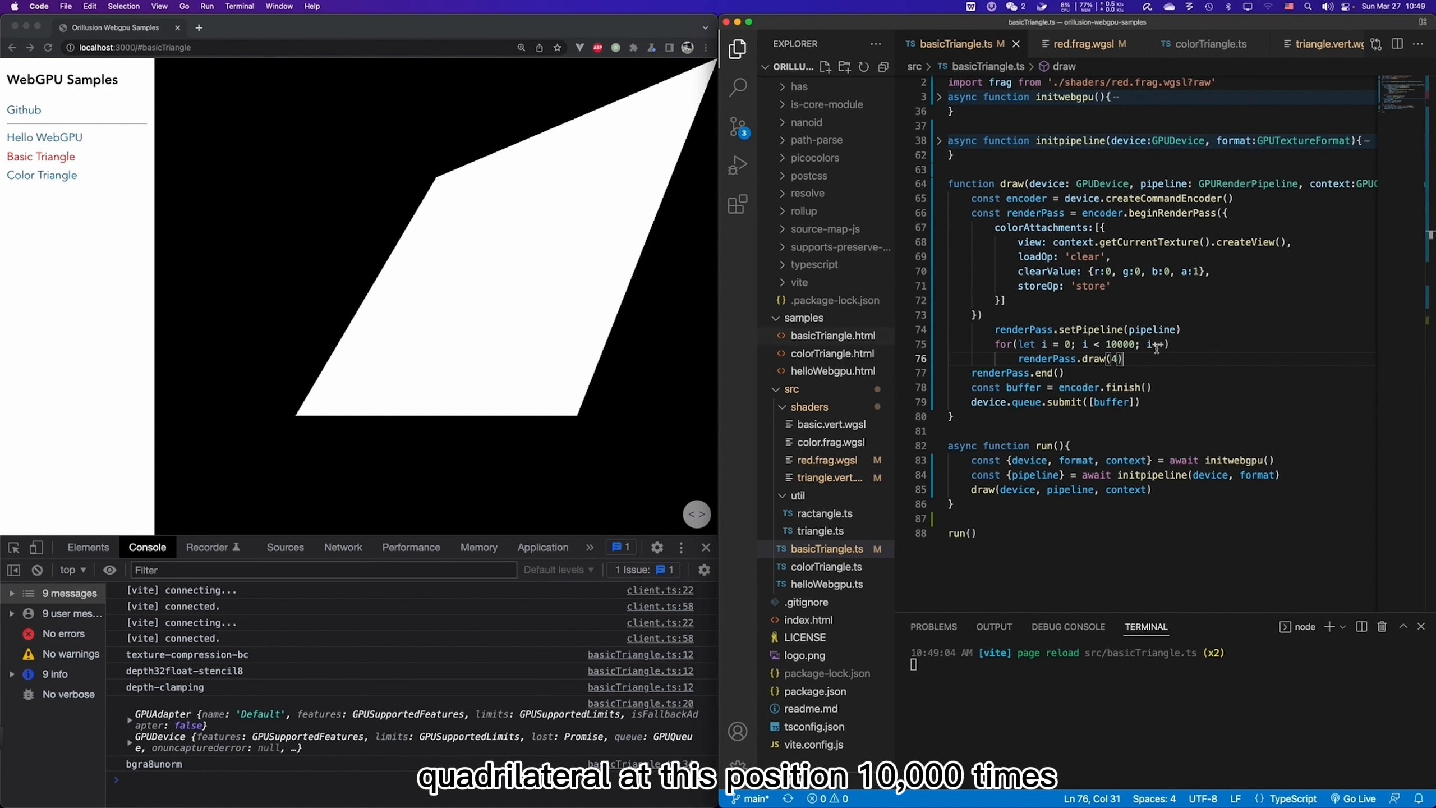
{"action": "double_click", "coordinate": [1118, 343]}
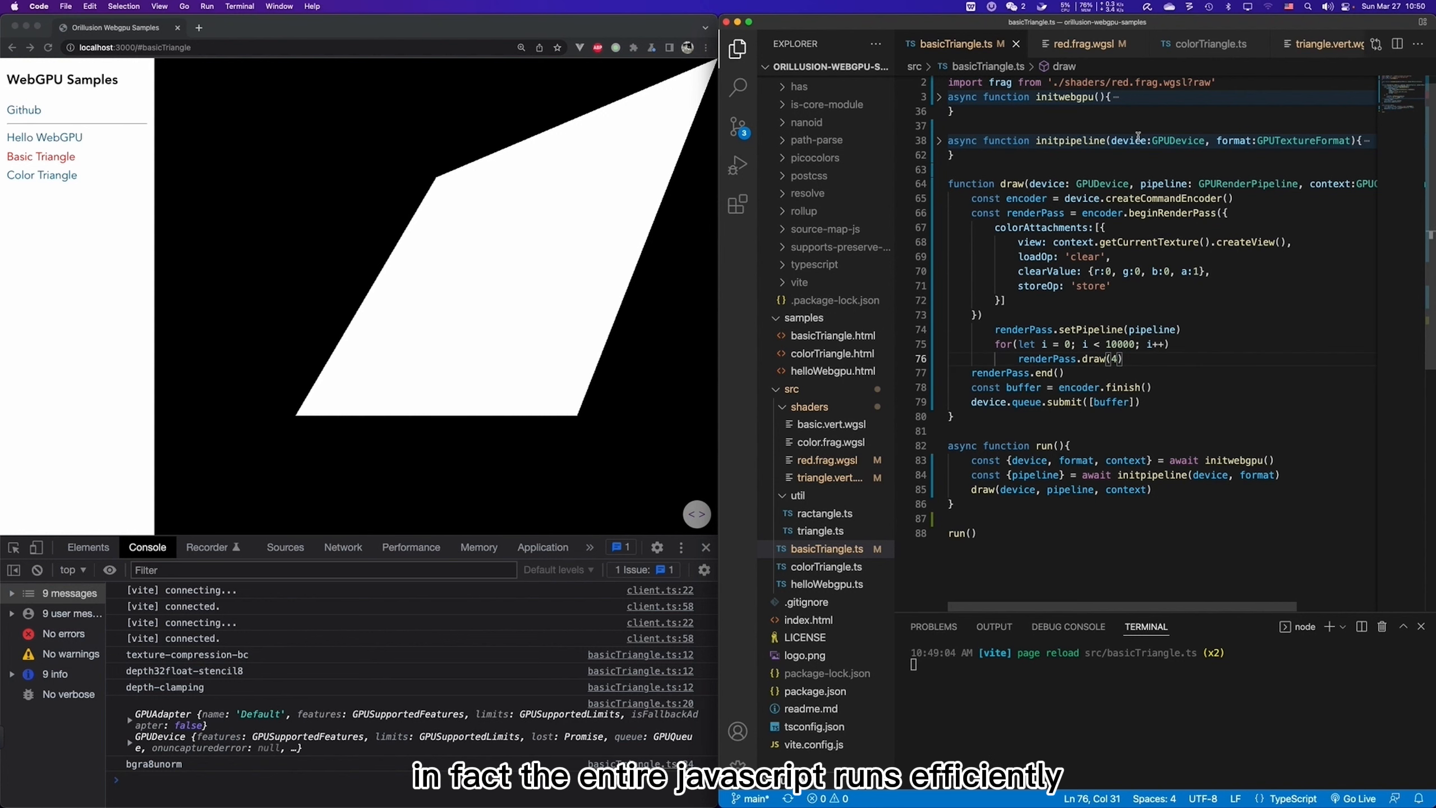
{"action": "double_click", "coordinate": [1025, 198]}
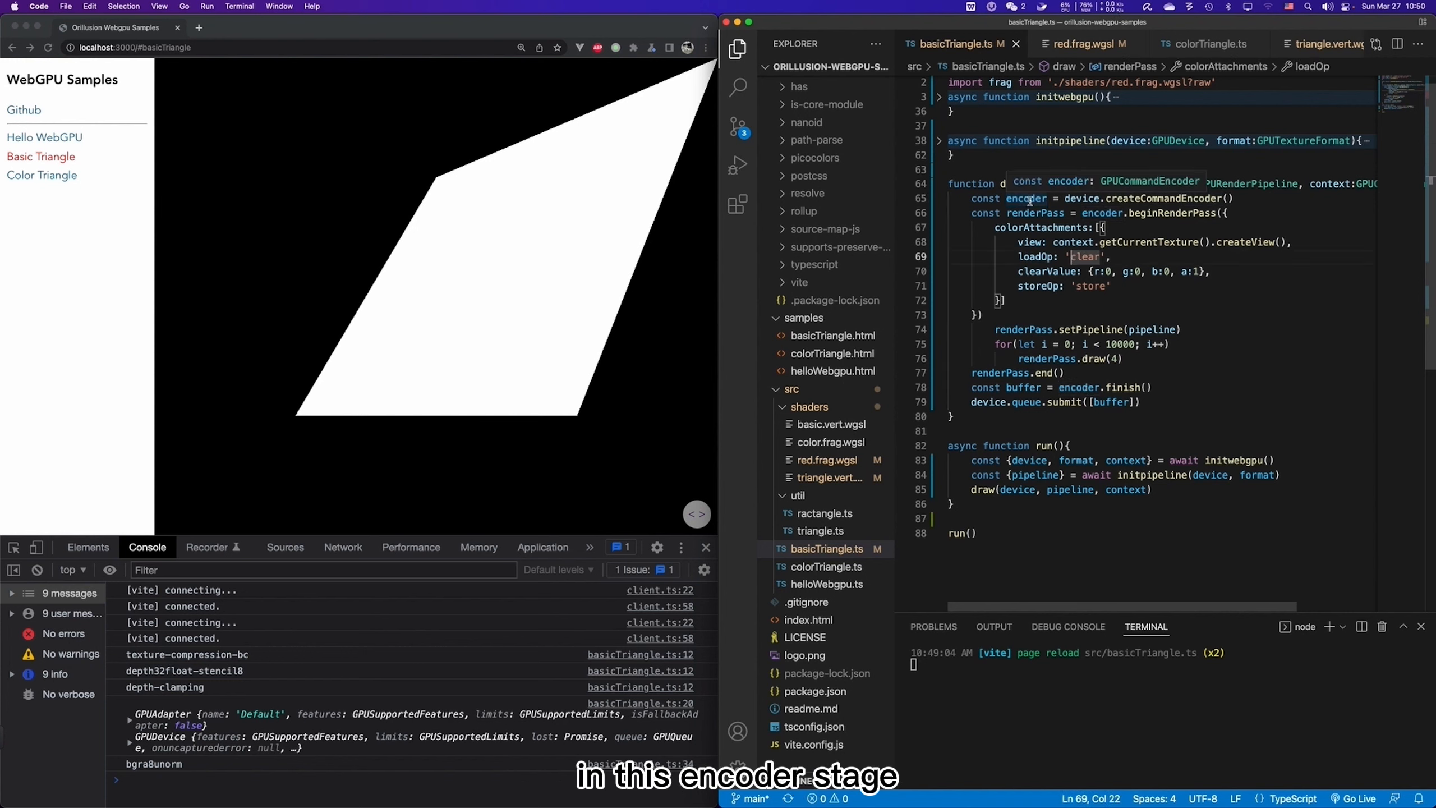
{"action": "double_click", "coordinate": [1026, 199]}
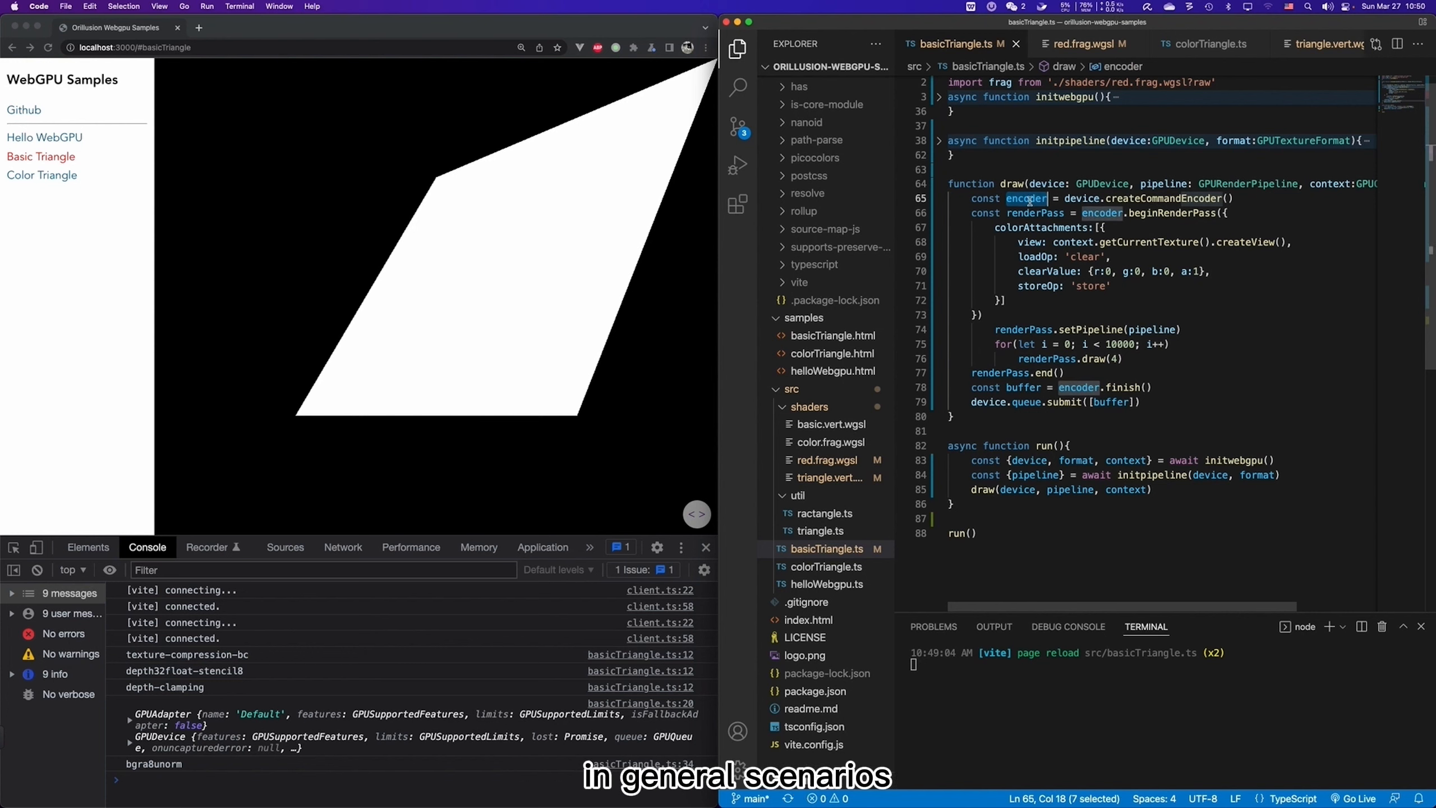
{"action": "mouse_move", "coordinate": [1026, 198]}
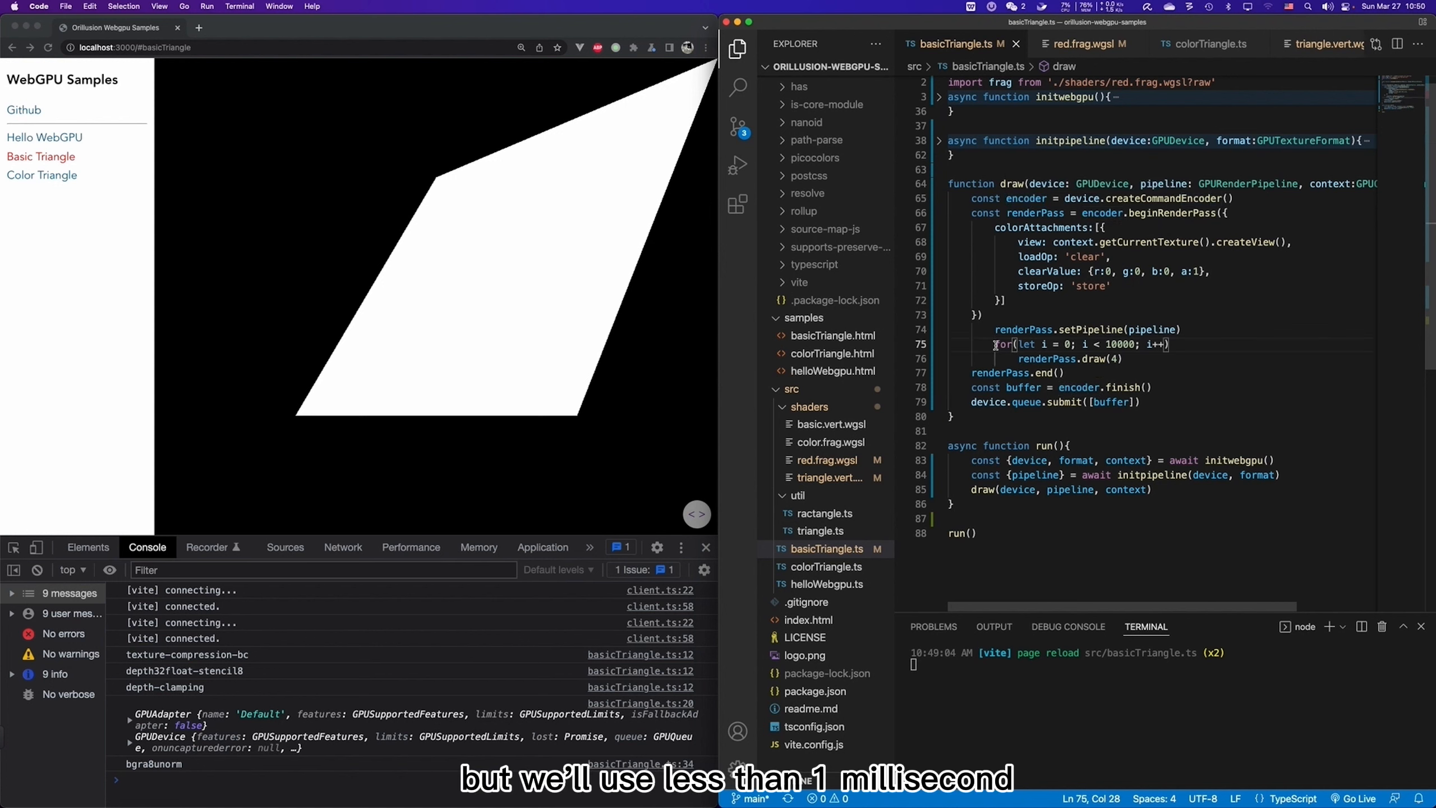
{"action": "left_click_drag", "start_coordinate": [996, 343], "coordinate": [1123, 358]}
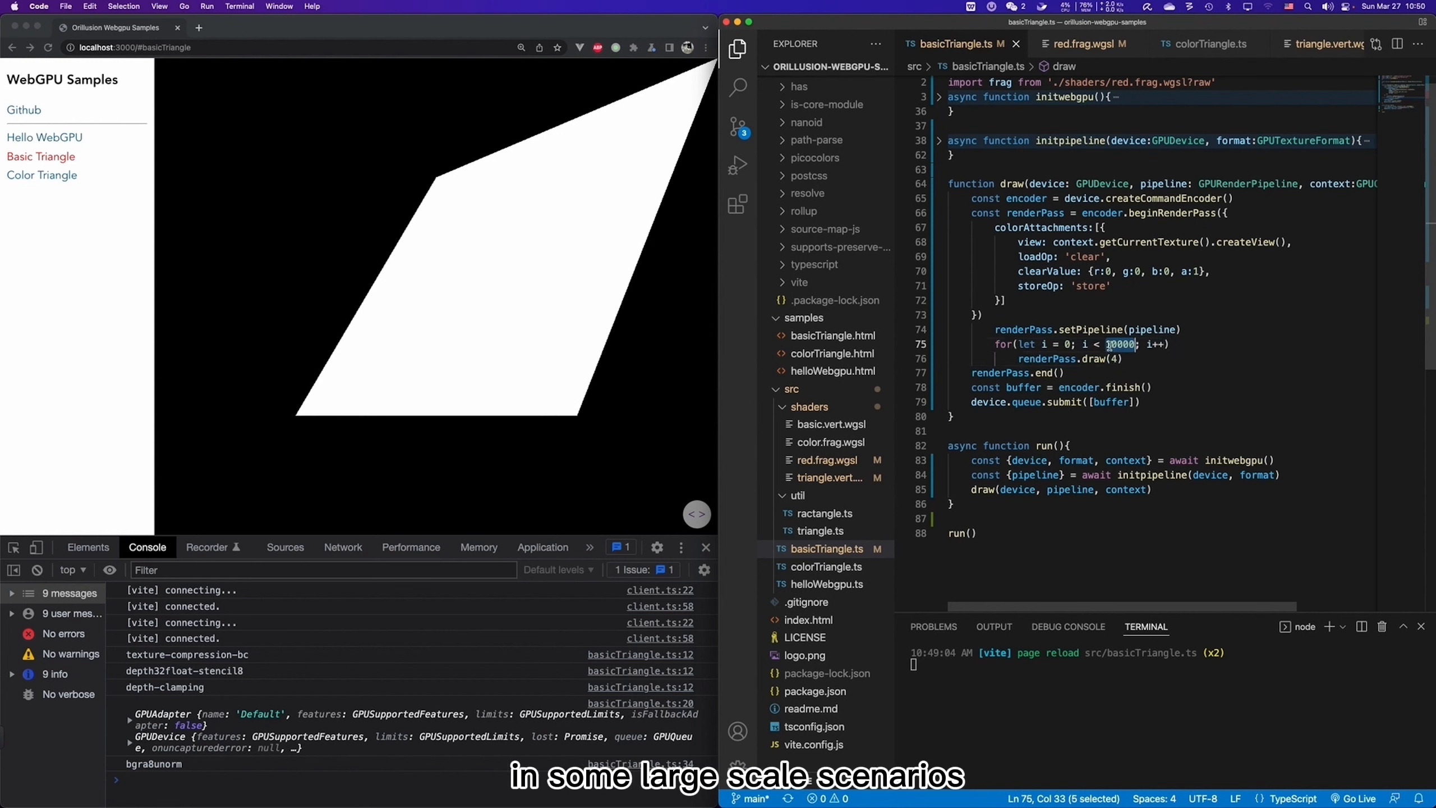
{"action": "left_click", "coordinate": [1095, 358]}
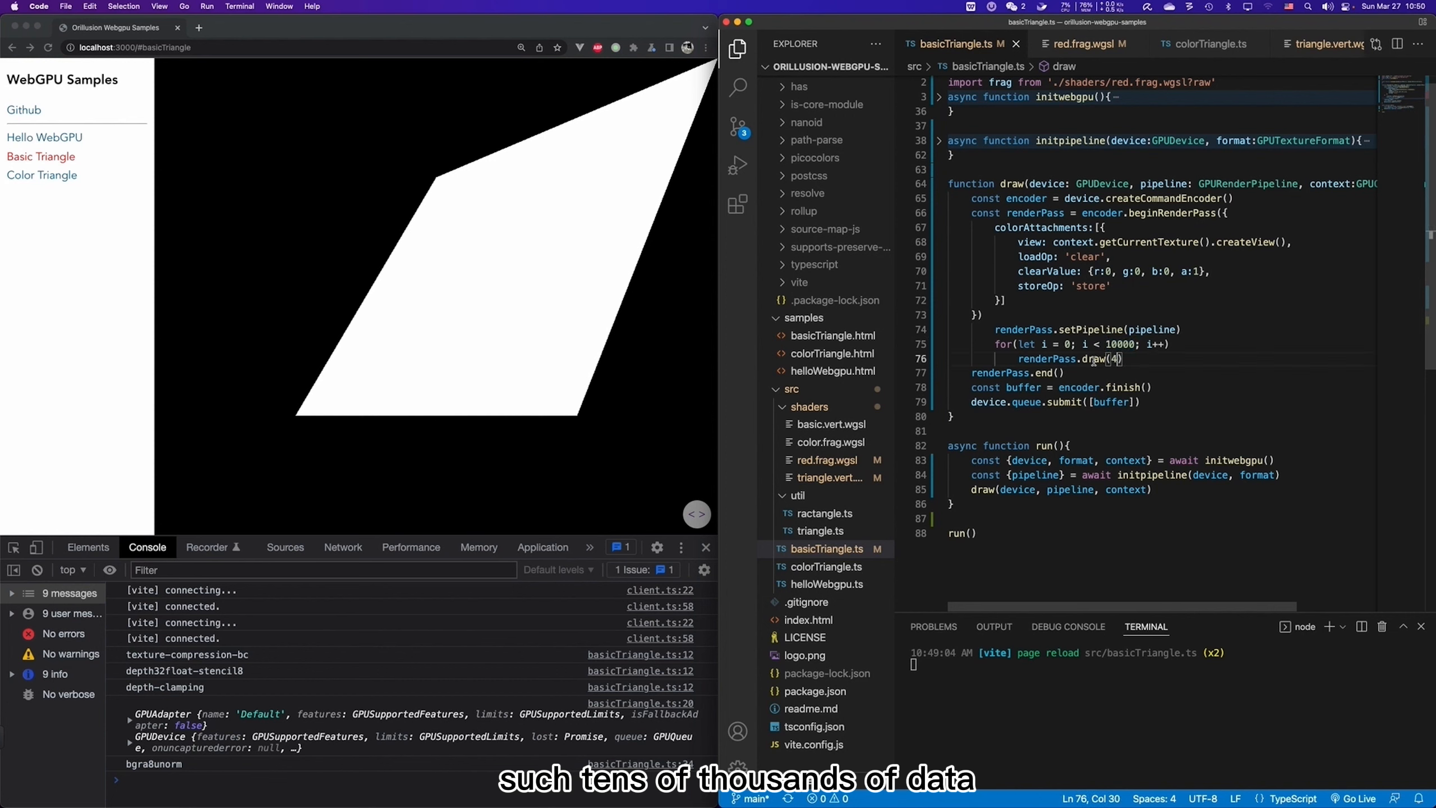
{"action": "mouse_move", "coordinate": [1095, 358]}
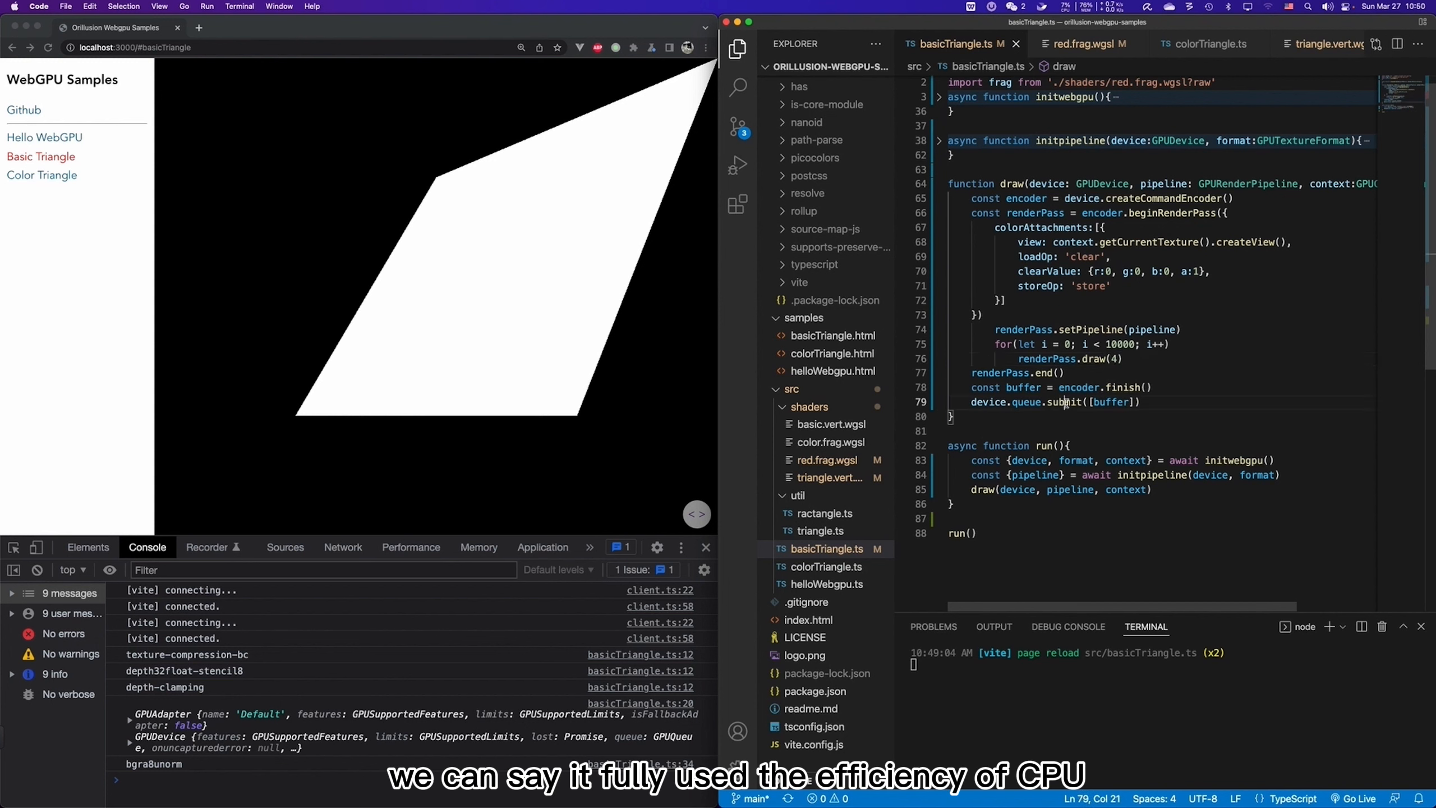
{"action": "double_click", "coordinate": [1066, 401]}
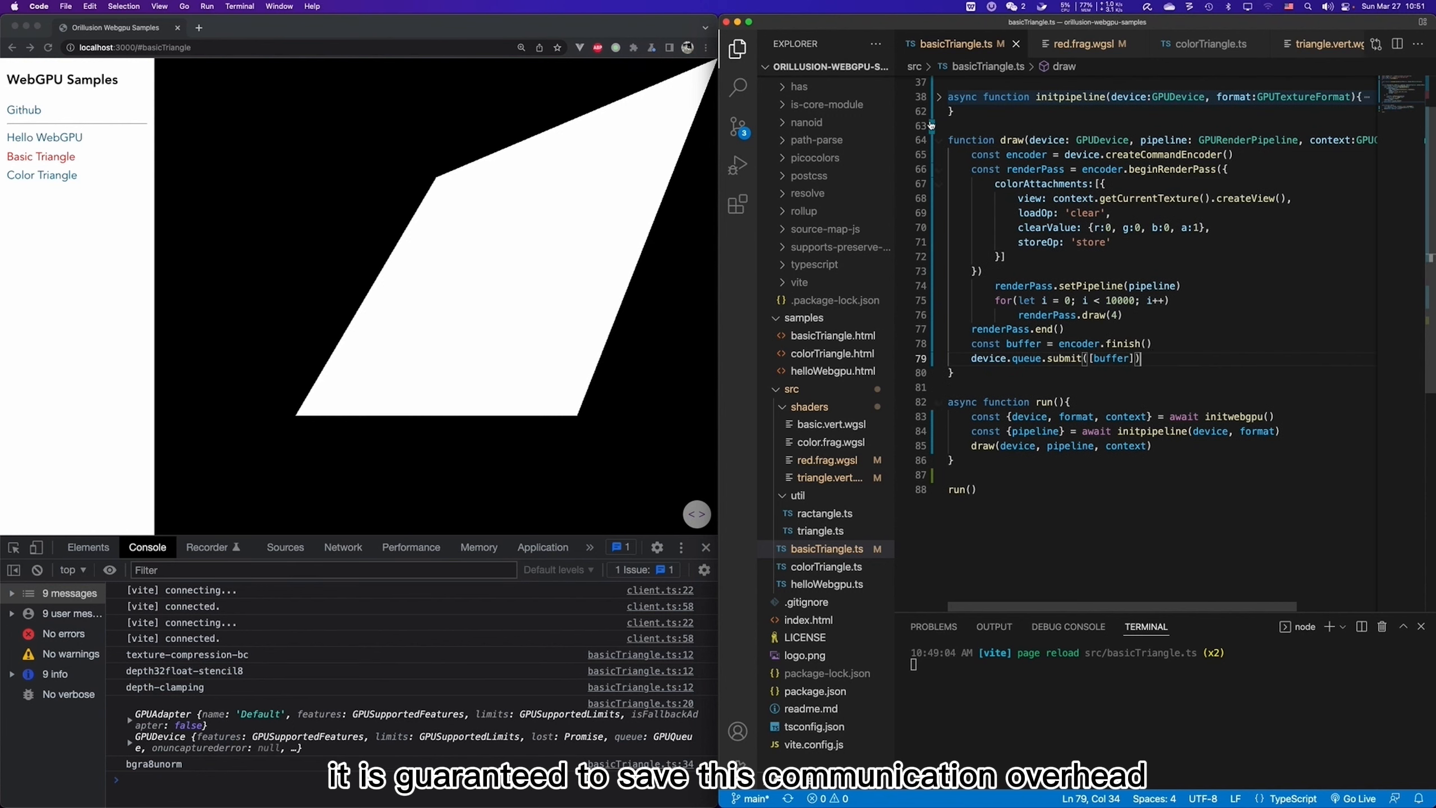
Fold the draw function, then open the Color Triangle sample and its colour chooser.
{"action": "left_click", "coordinate": [939, 142]}
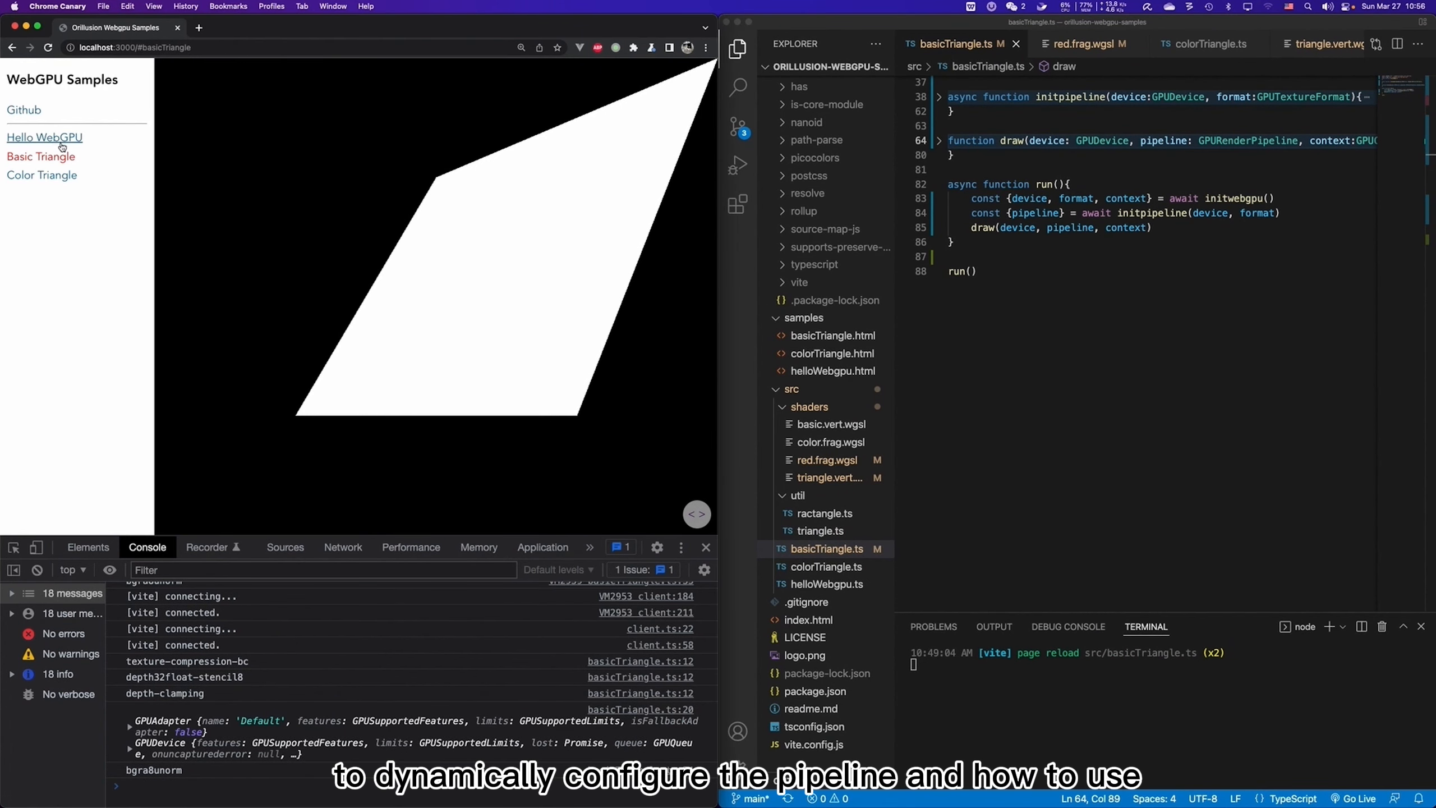
{"action": "left_click", "coordinate": [41, 175]}
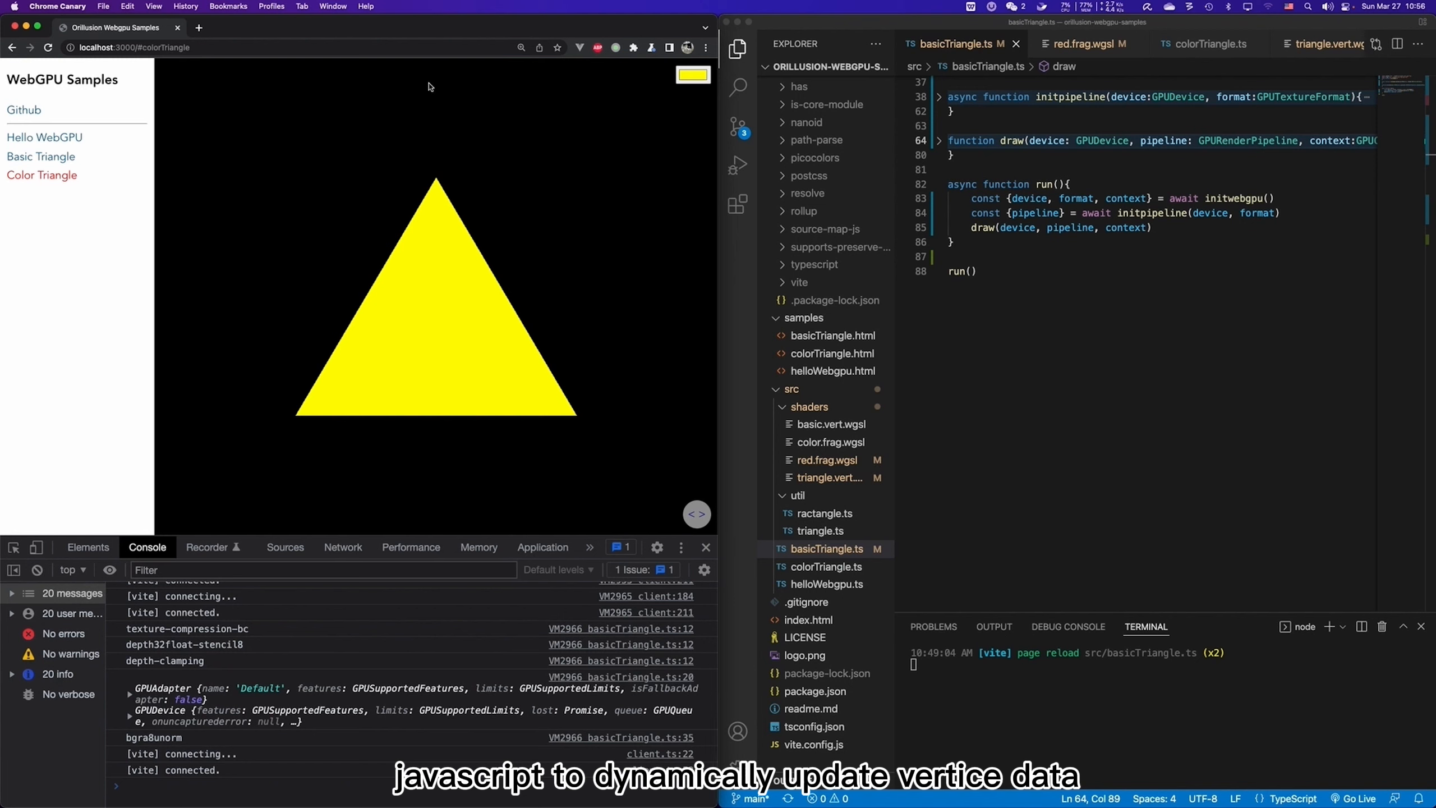
{"action": "left_click", "coordinate": [693, 75]}
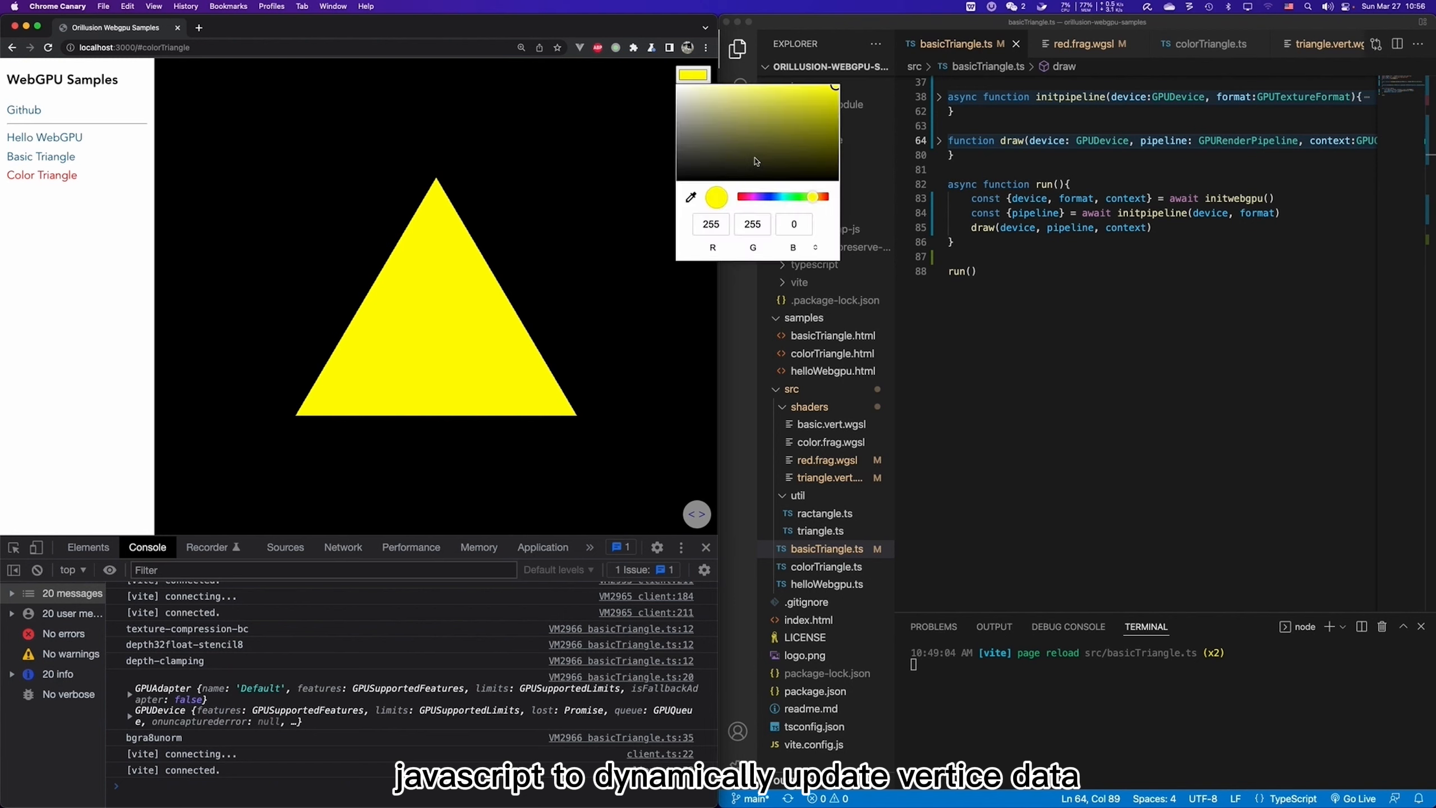